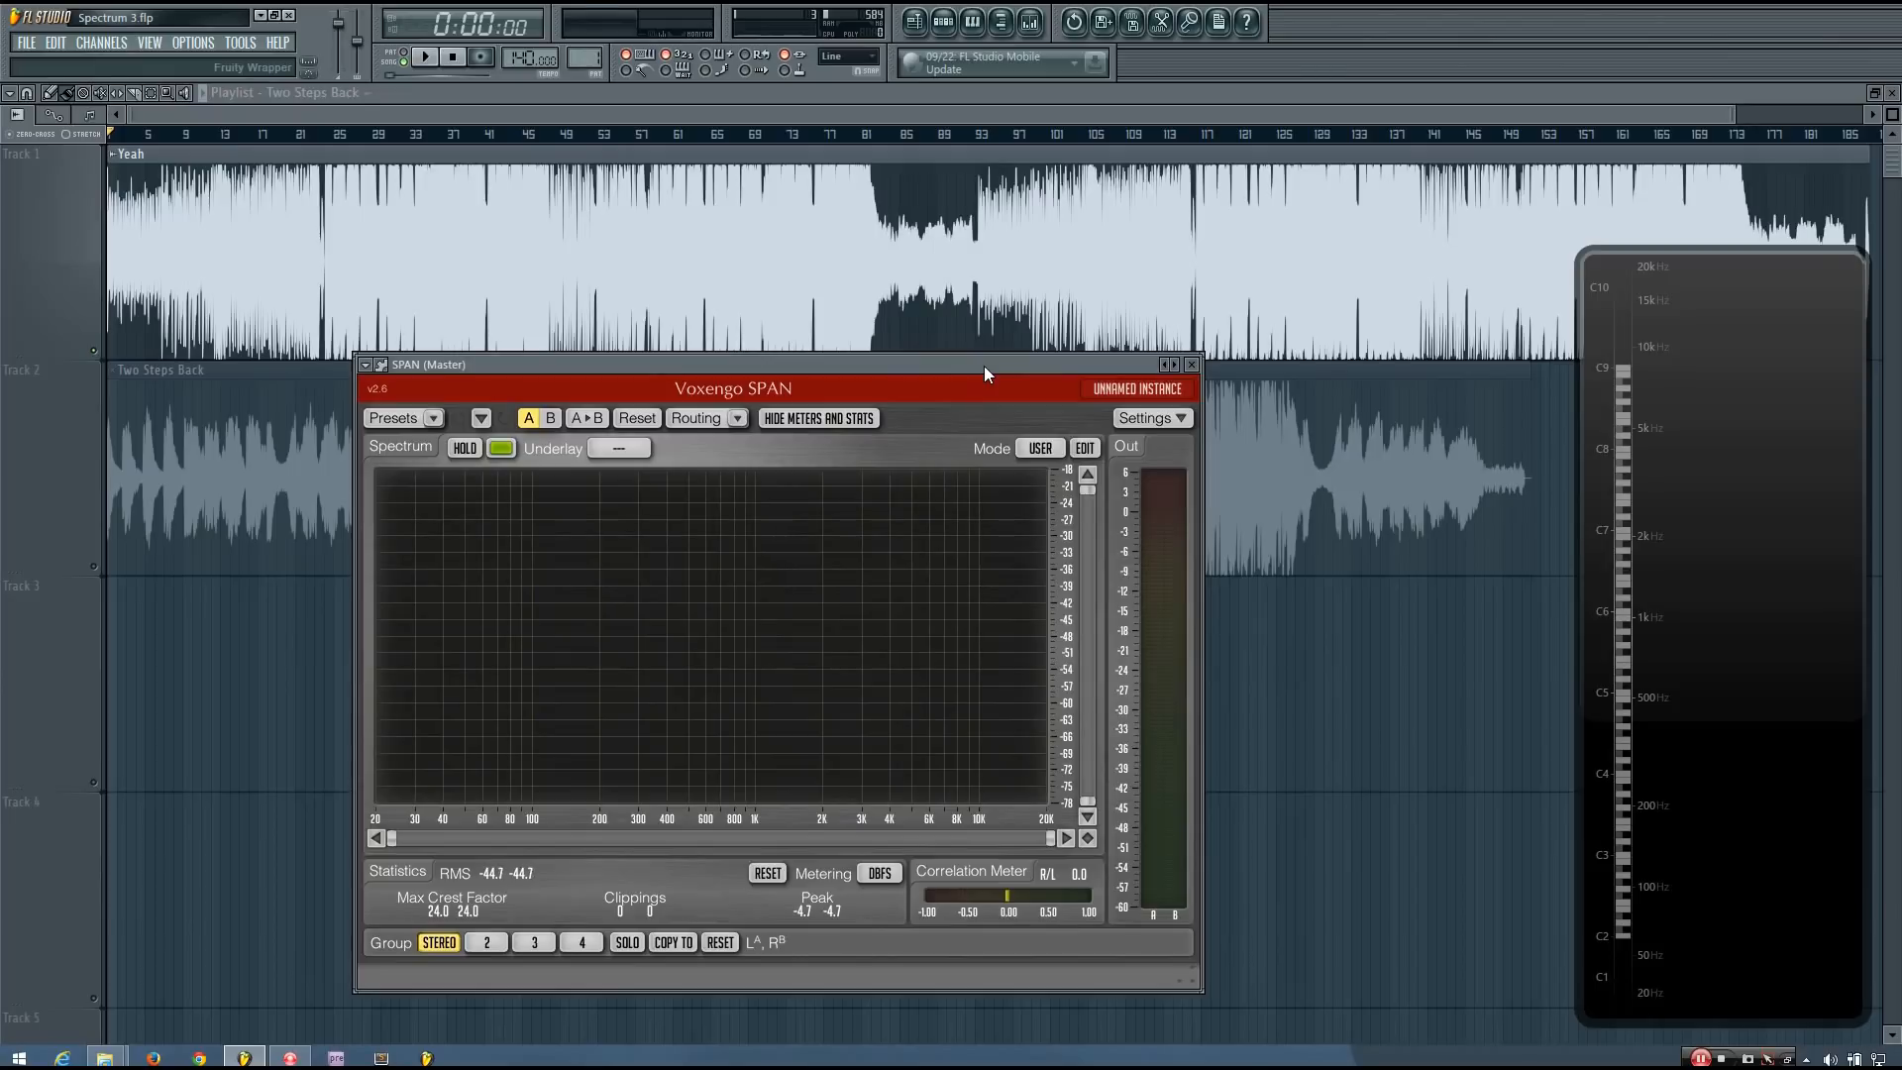
pyautogui.moveTo(968, 384)
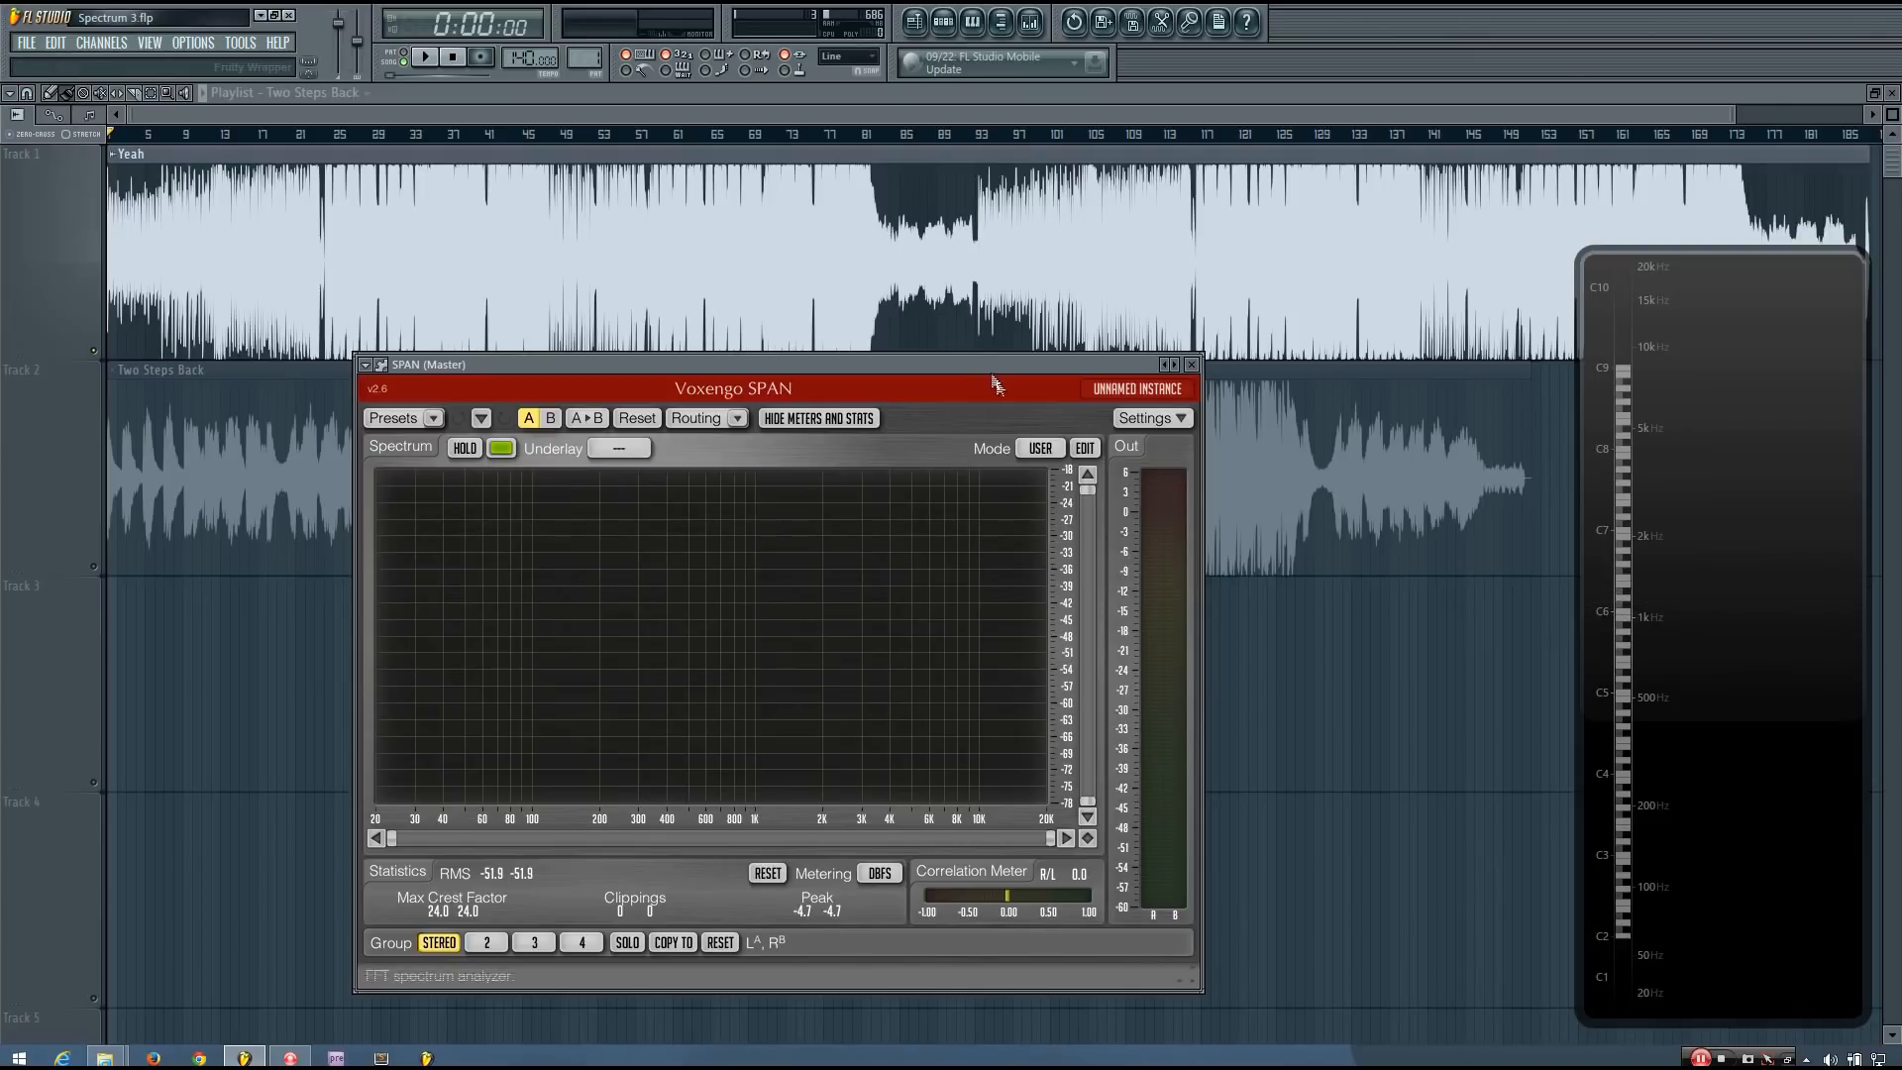
pyautogui.moveTo(1004, 427)
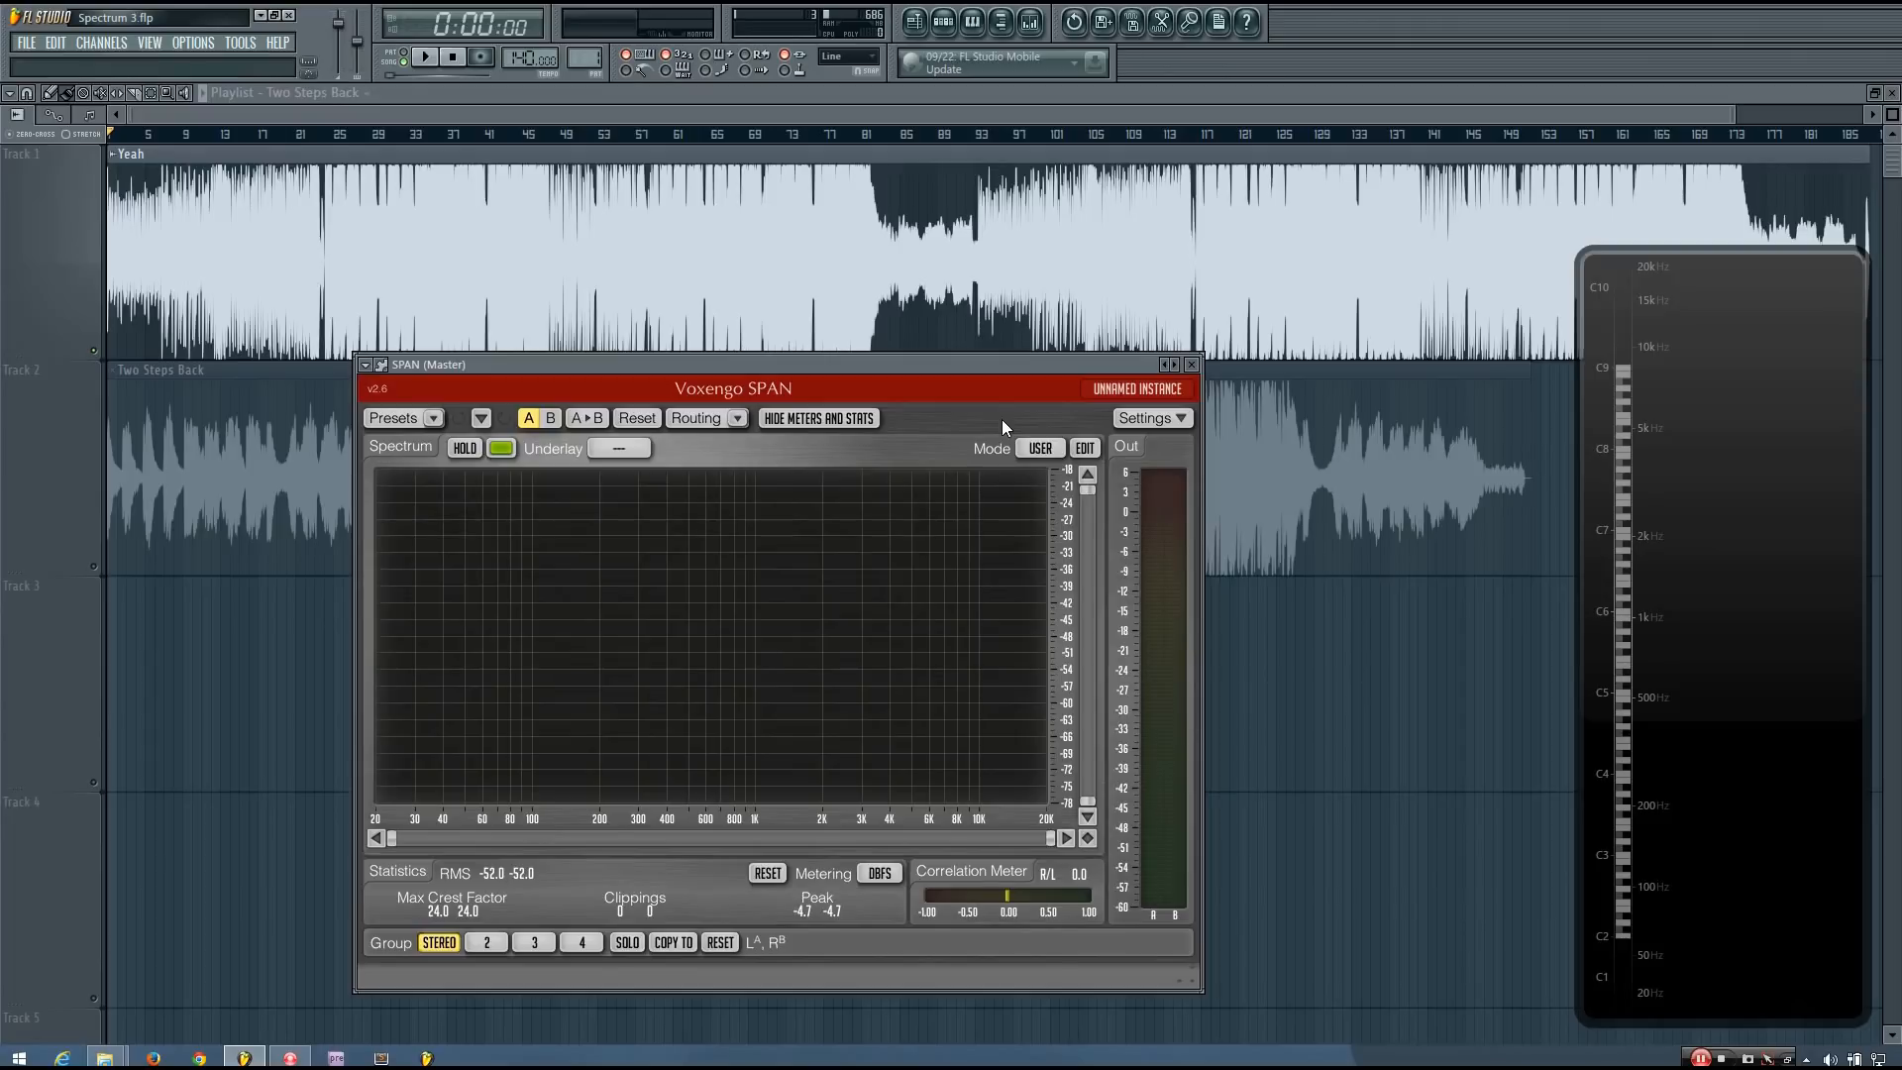
pyautogui.moveTo(1006, 669)
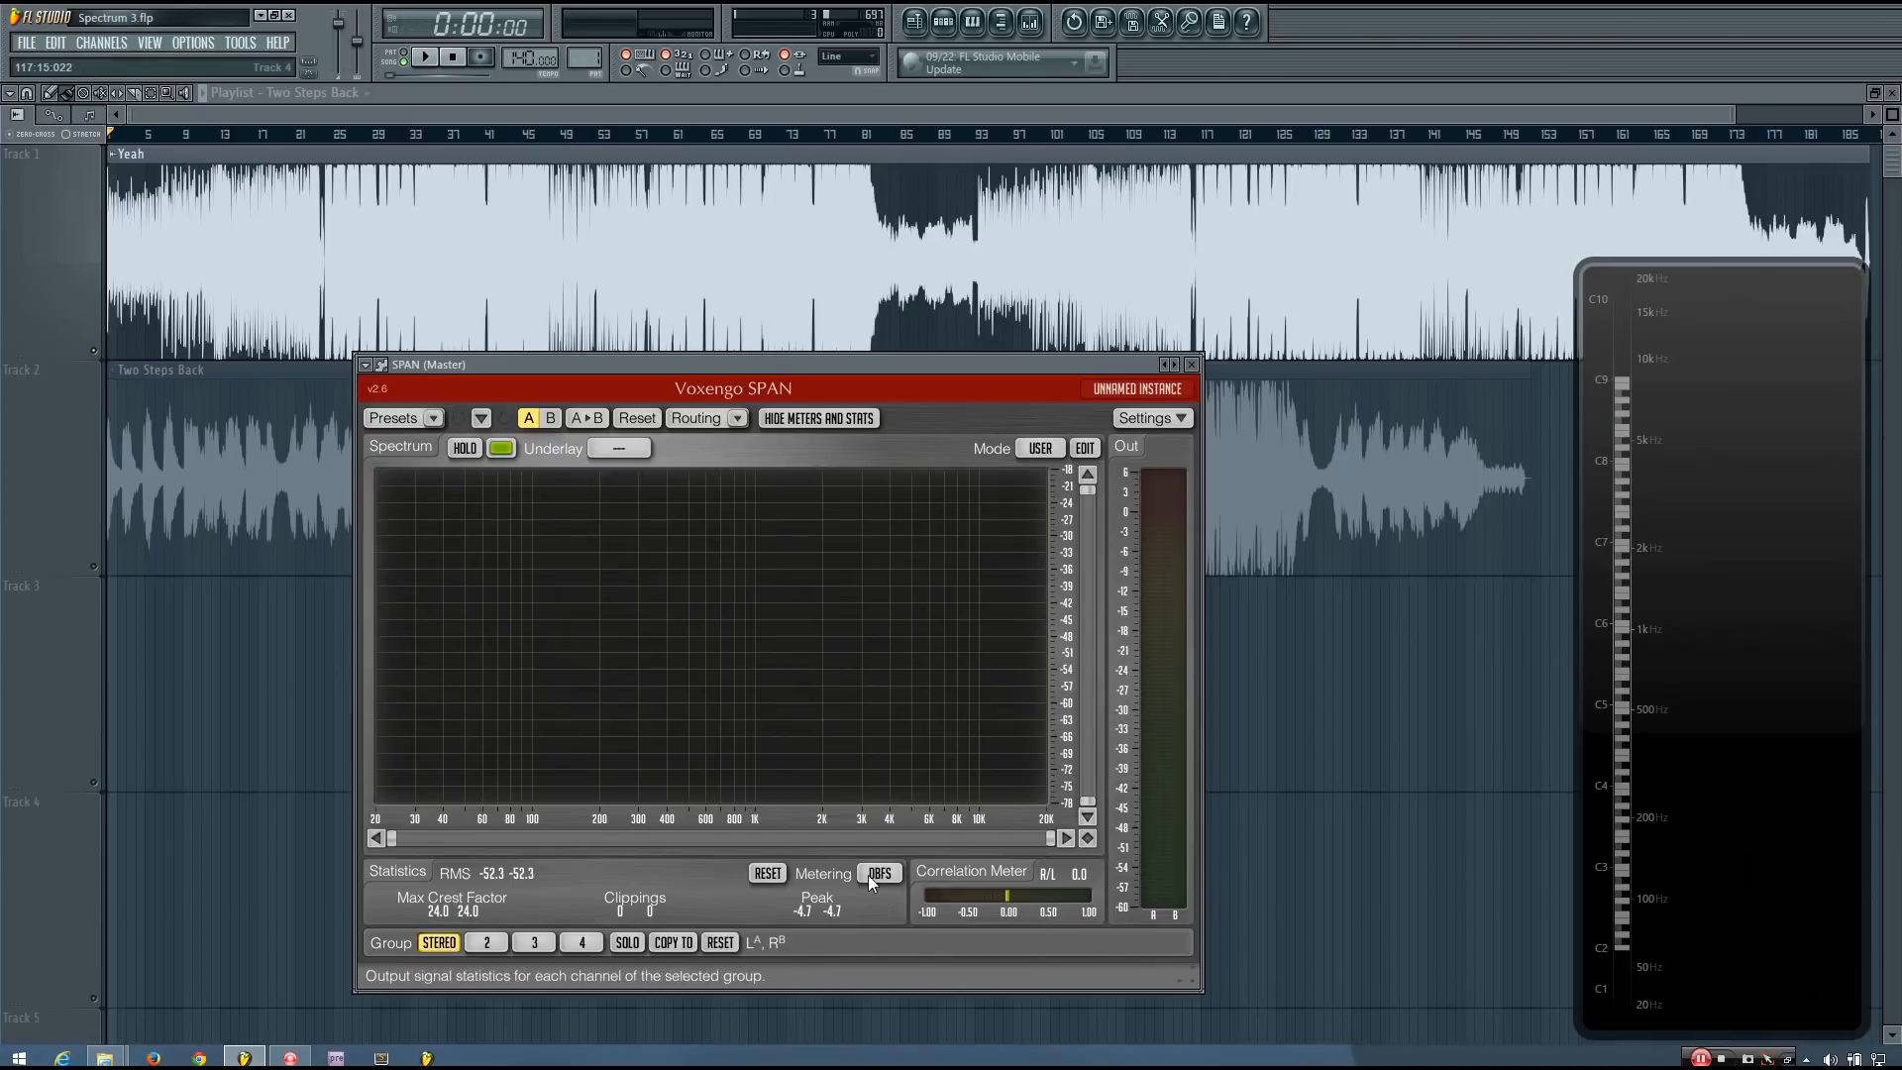
pyautogui.moveTo(810, 775)
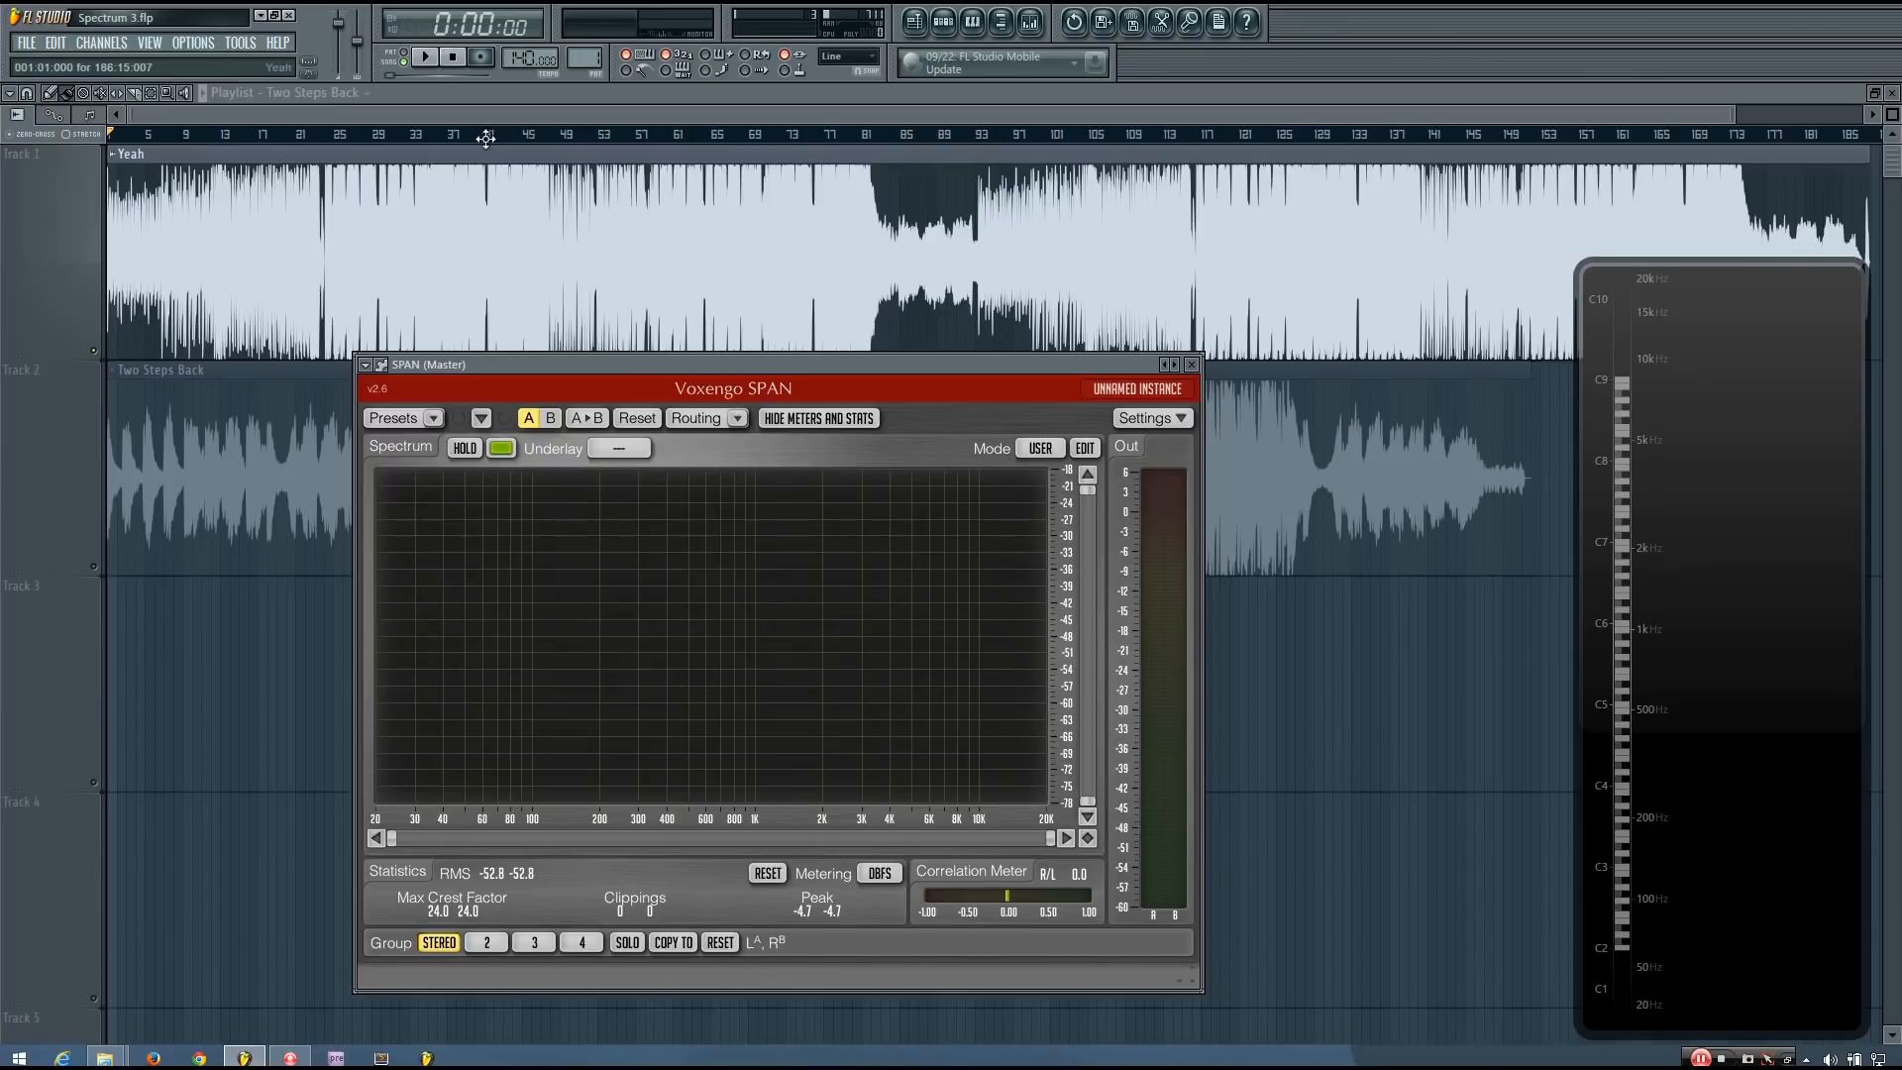
# - Play a short stretch of the reference so SPAN reads about -18.5 dB RMS and -3 dB peak
pyautogui.click(424, 57)
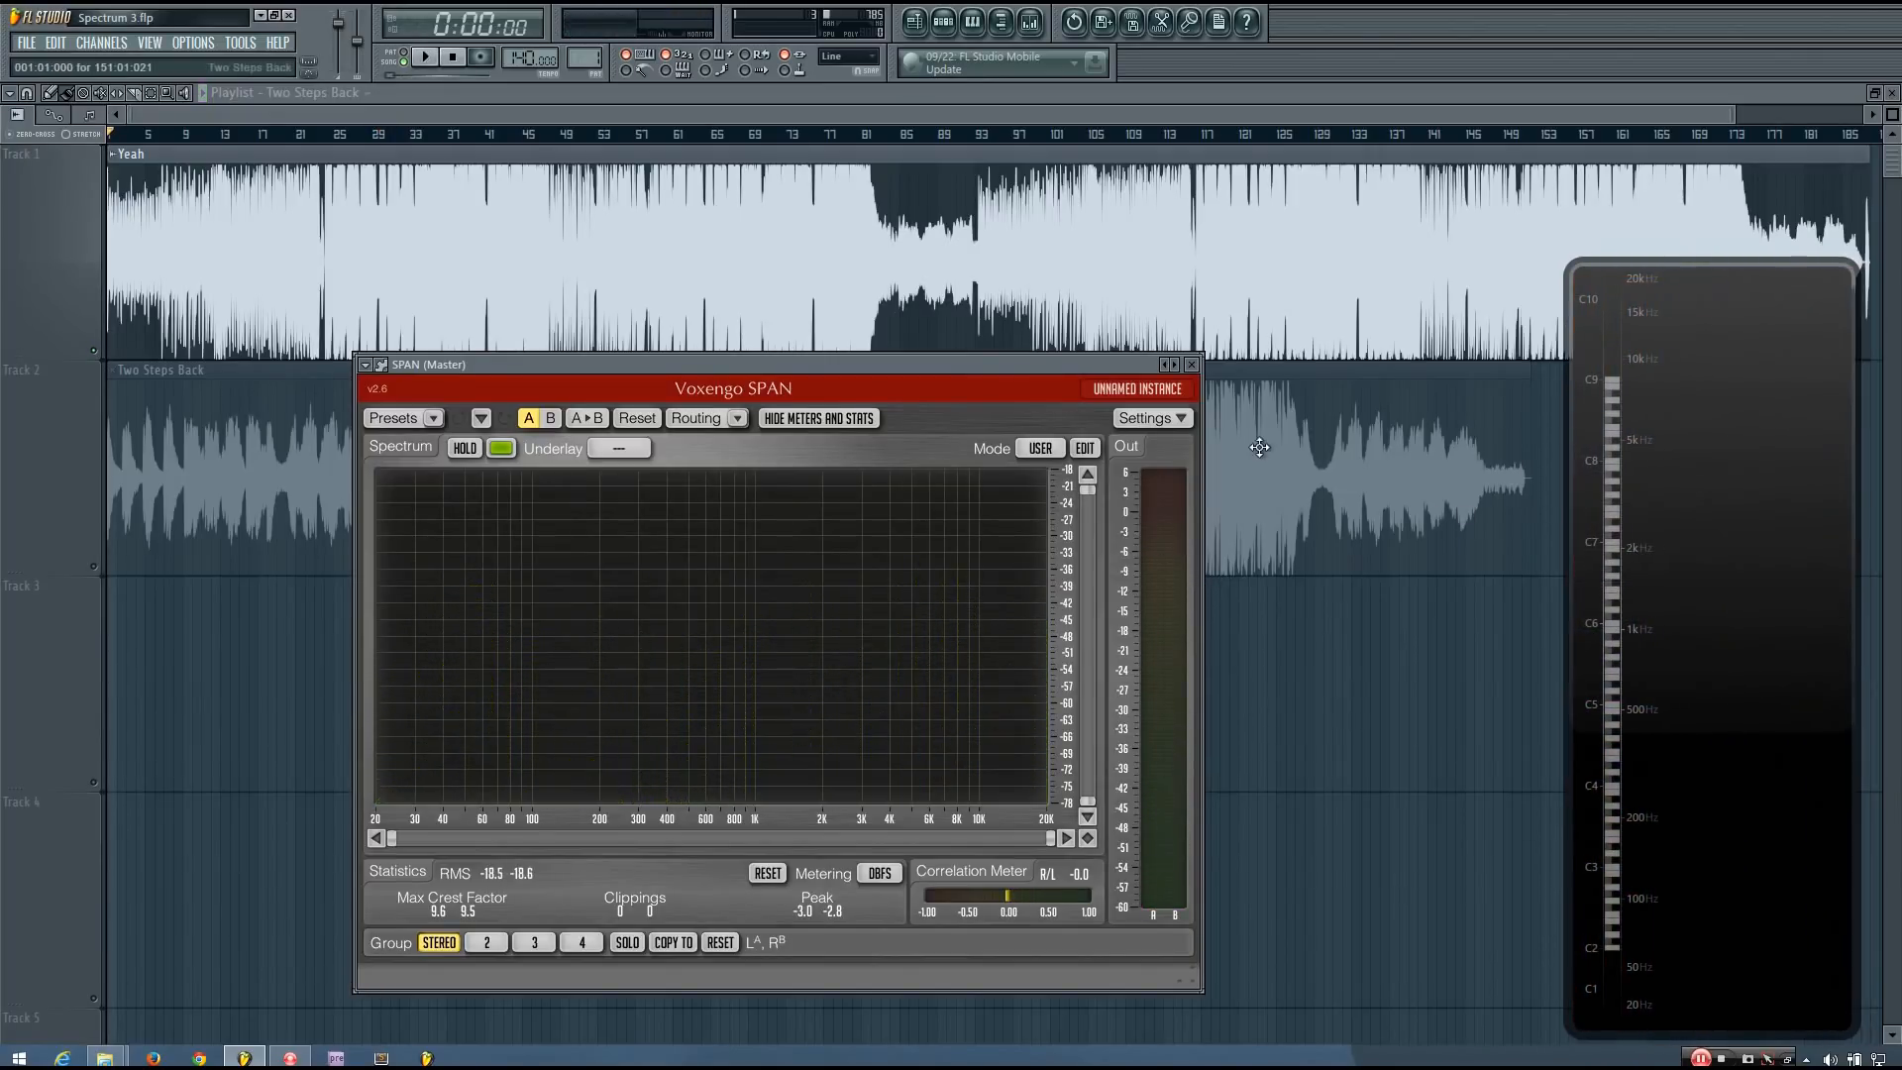
pyautogui.moveTo(1745, 660)
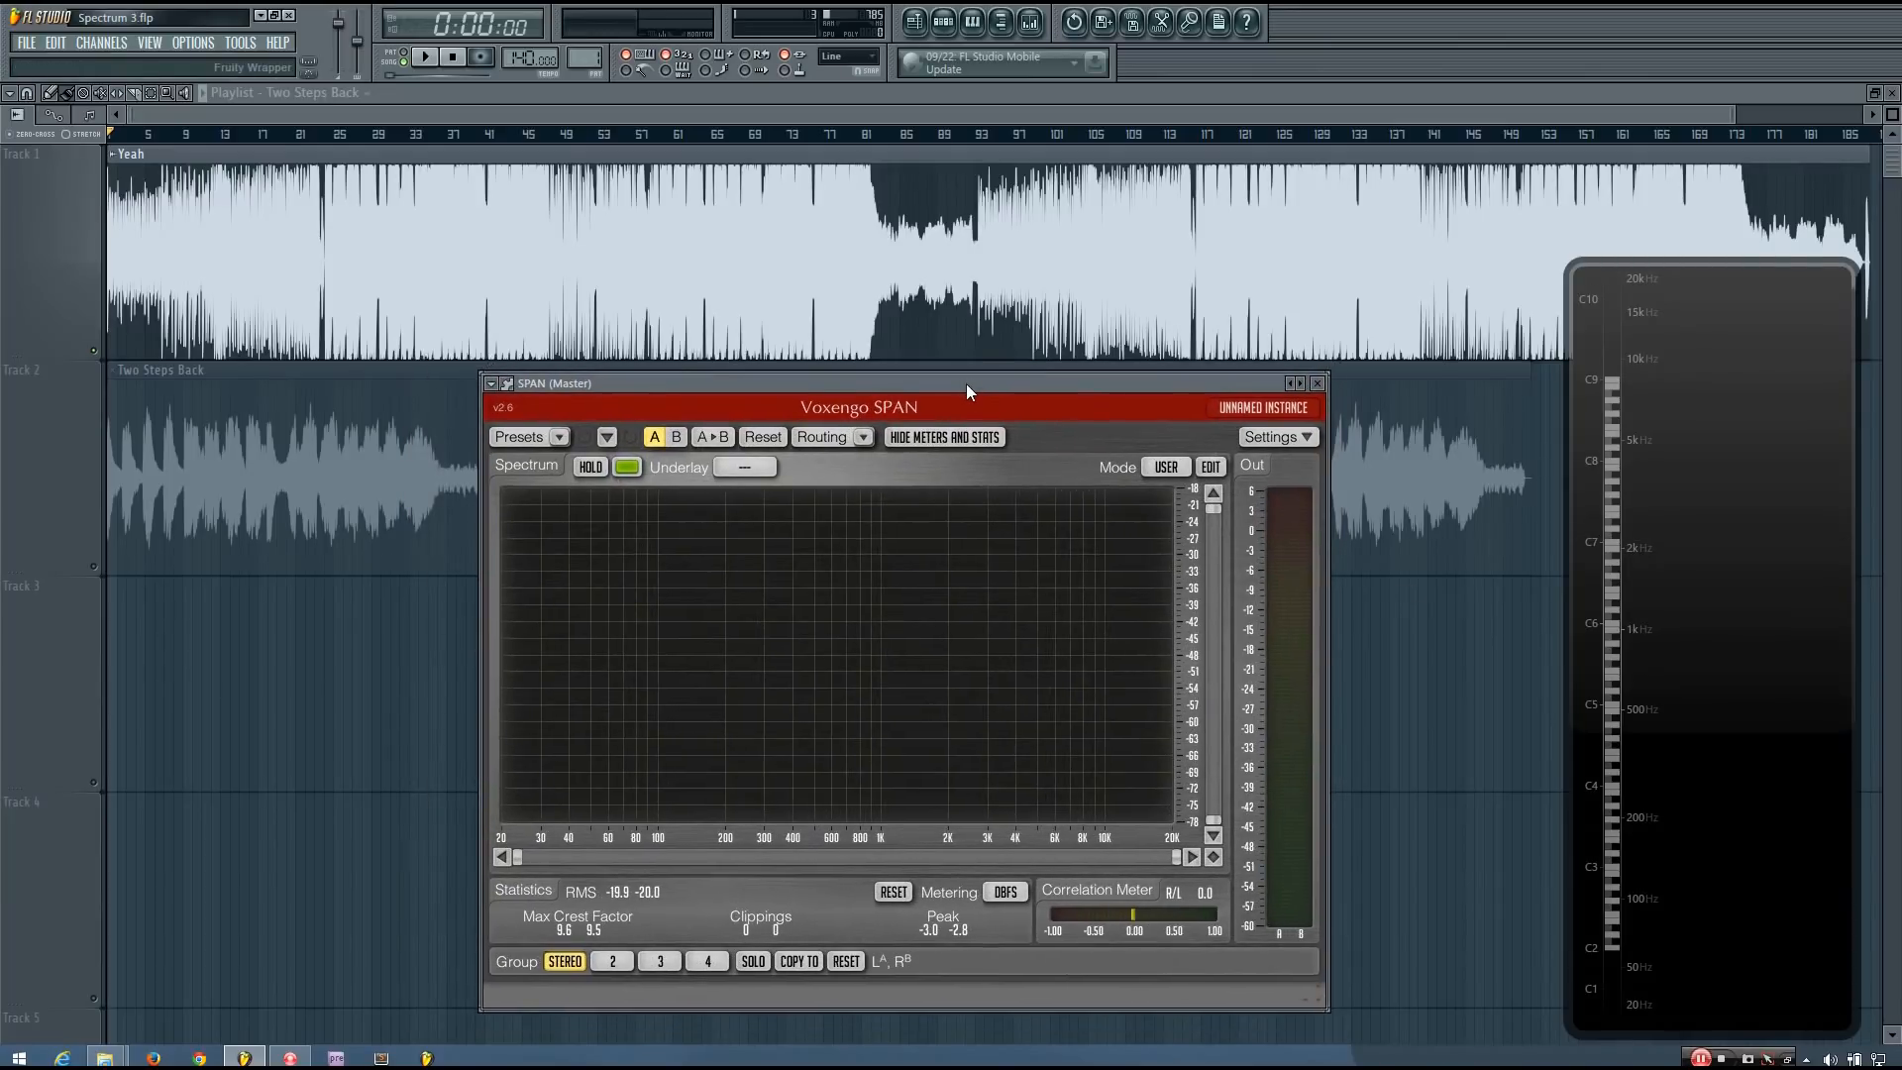
pyautogui.moveTo(1052, 594)
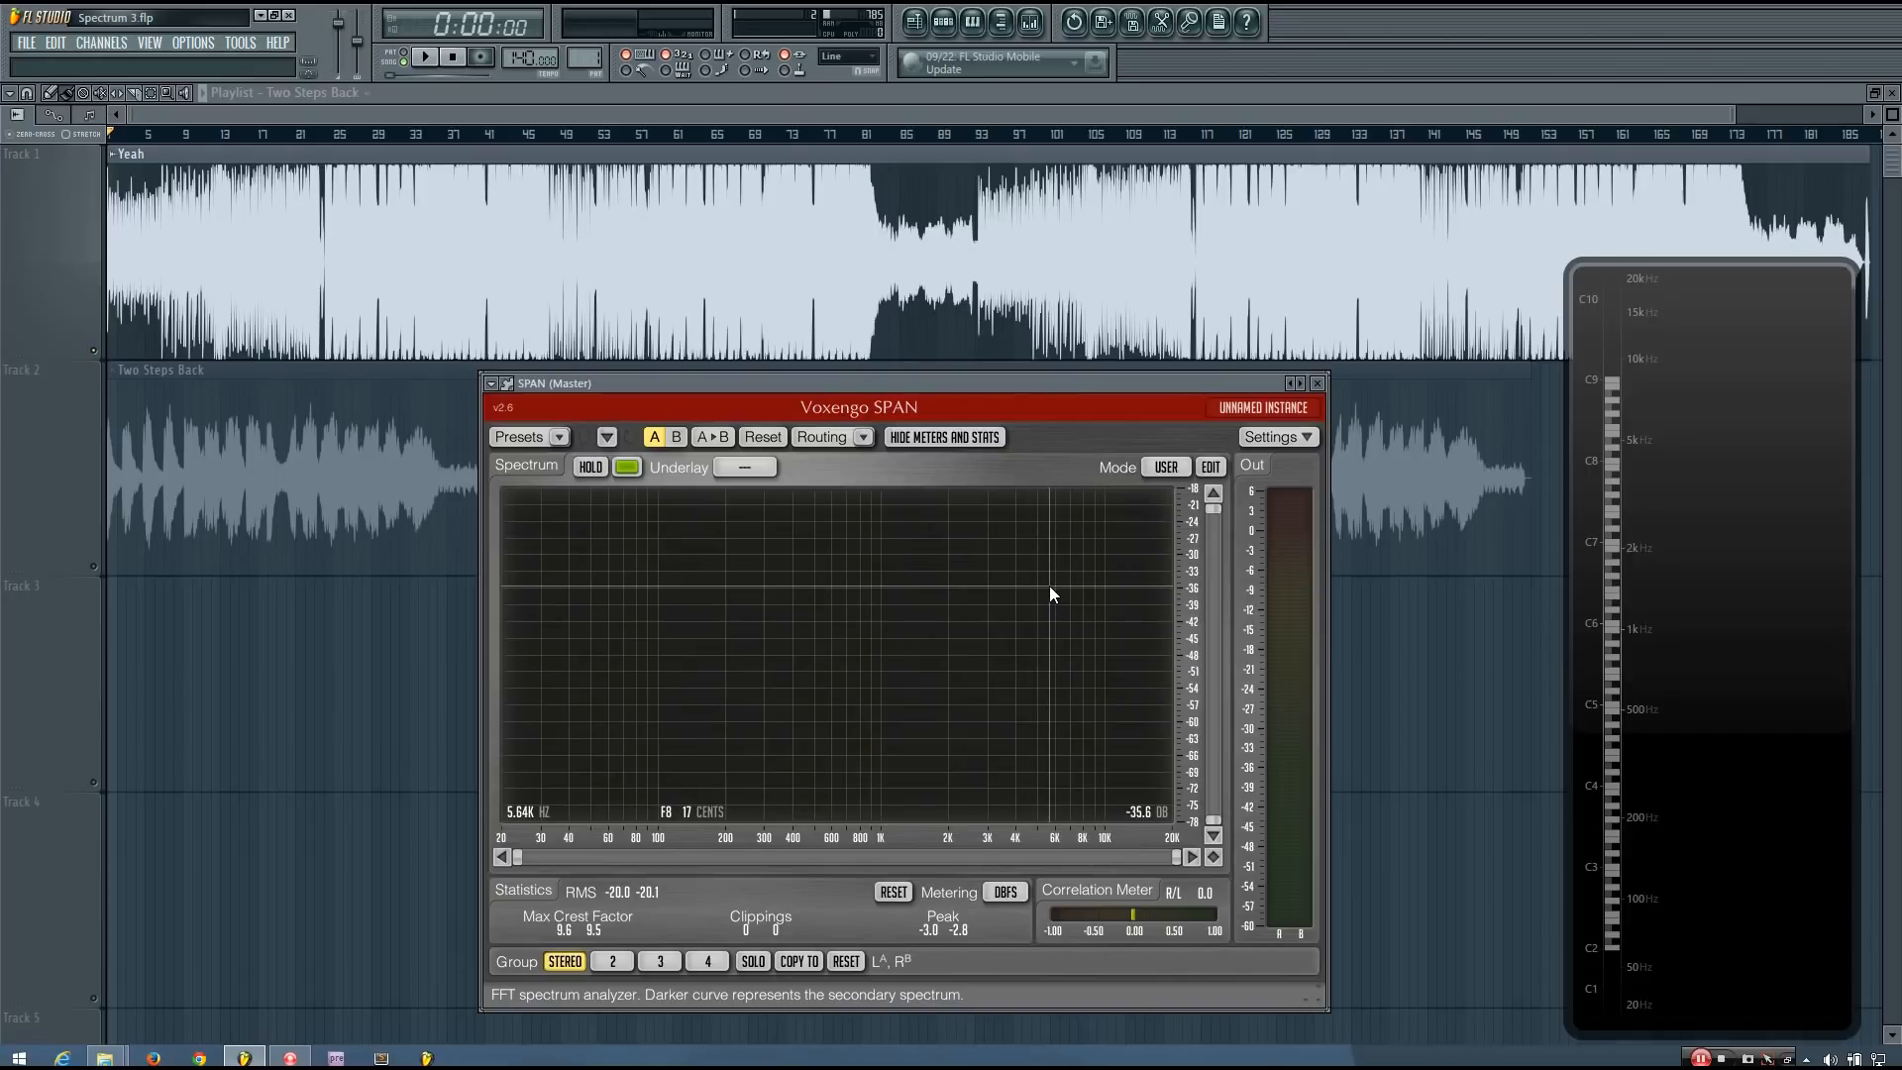
pyautogui.moveTo(708, 595)
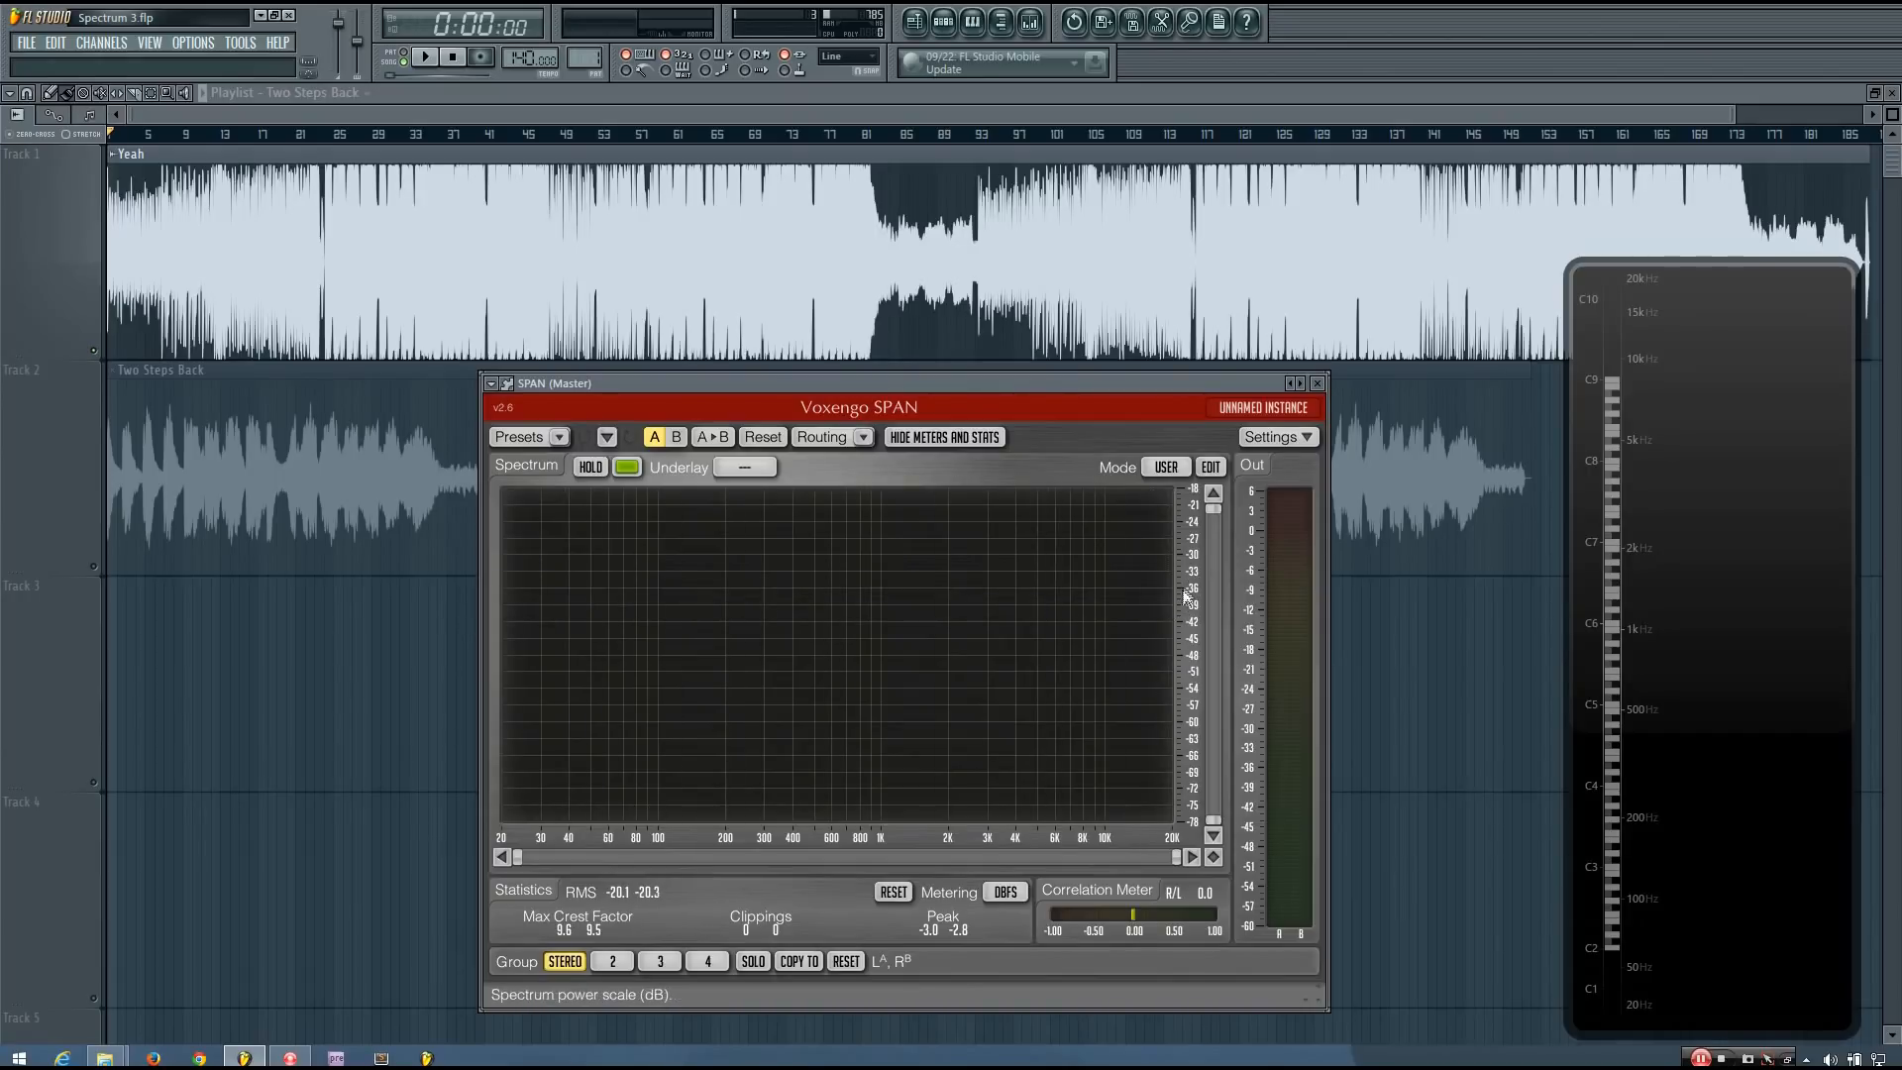
pyautogui.moveTo(648, 595)
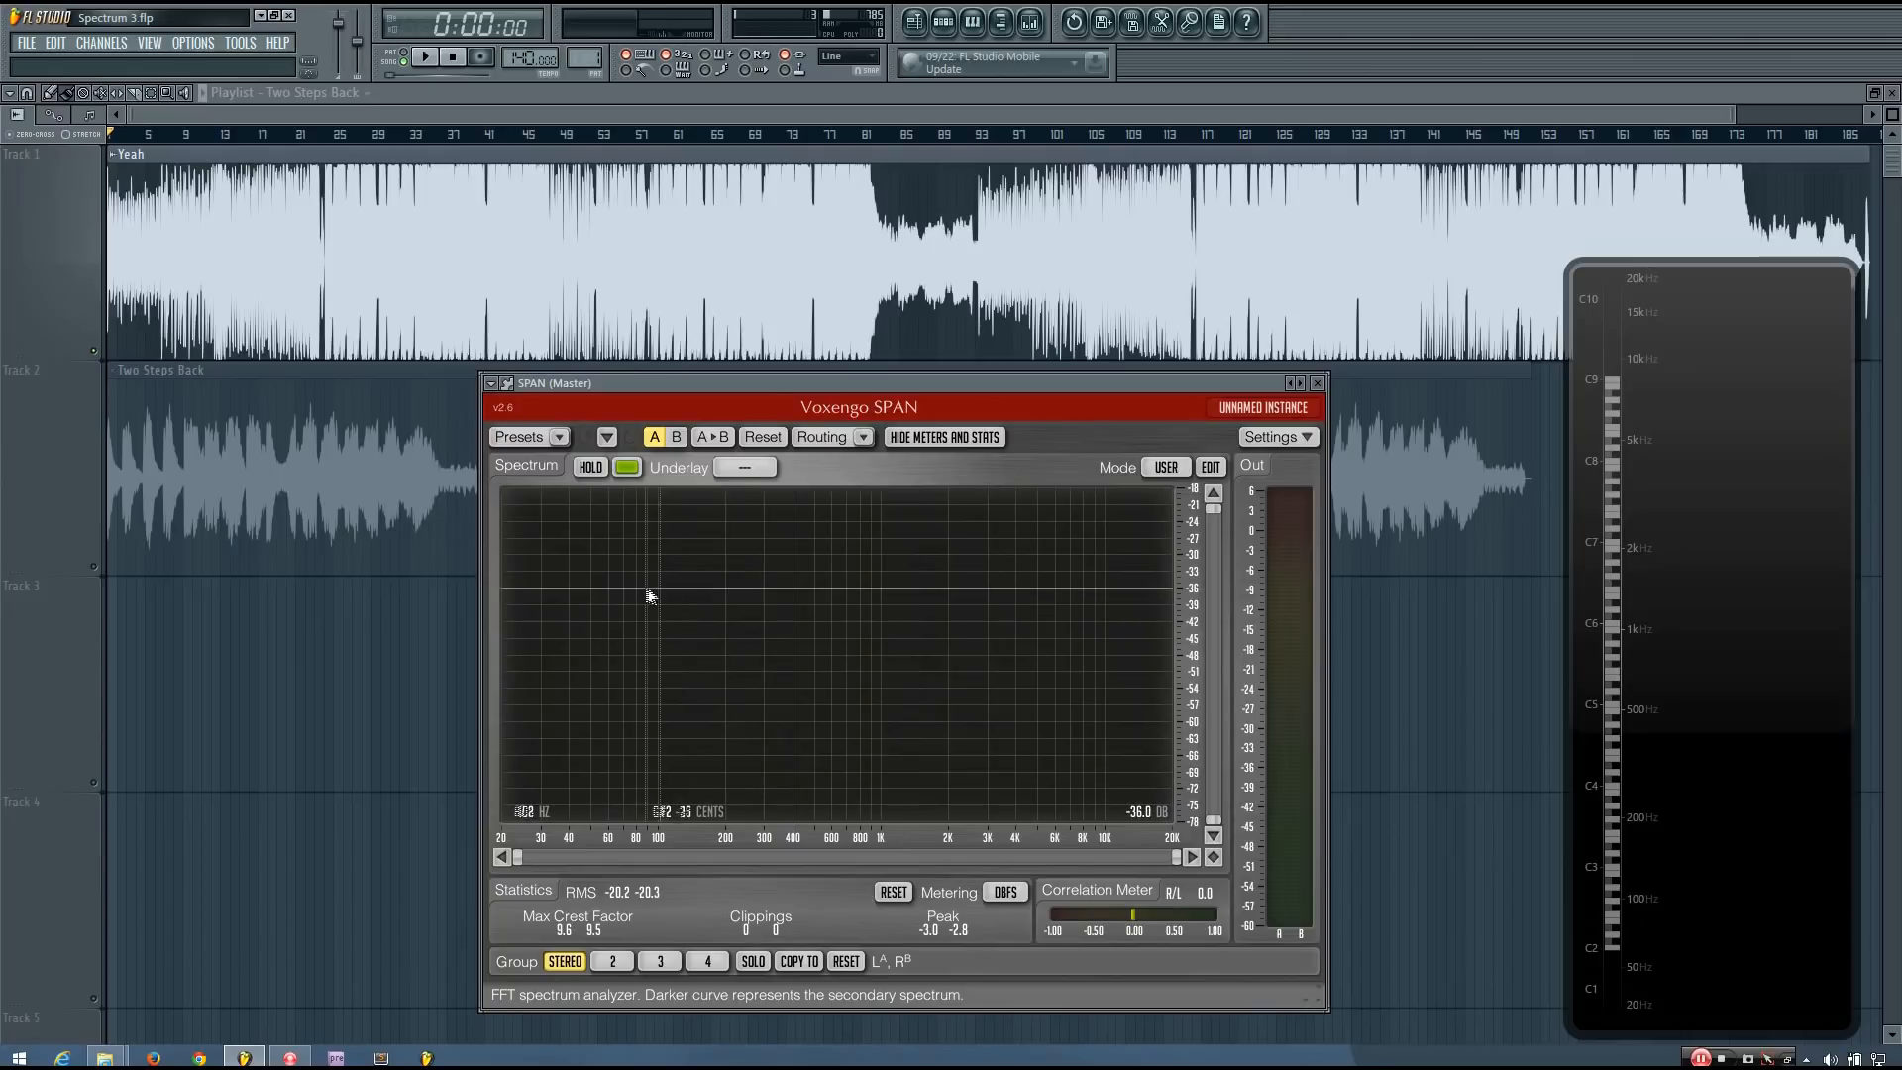
pyautogui.moveTo(1102, 595)
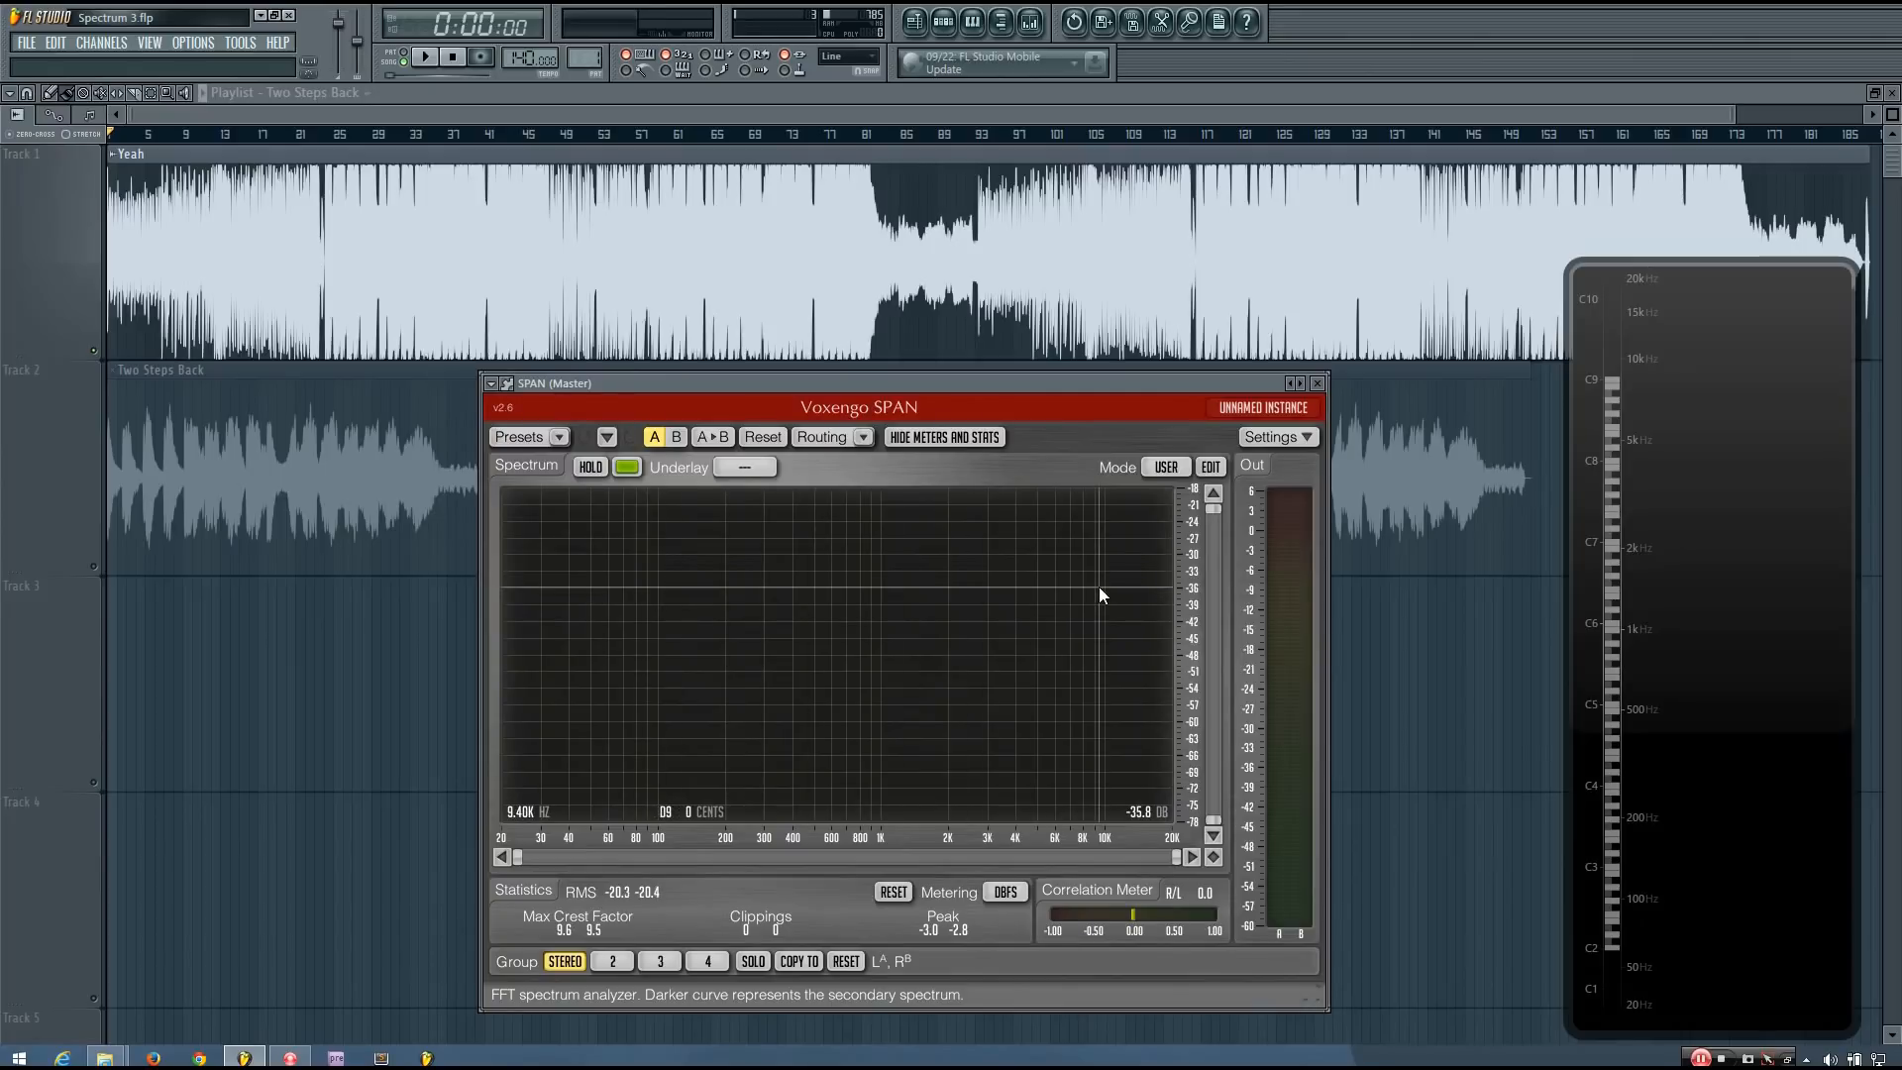
pyautogui.moveTo(1174, 604)
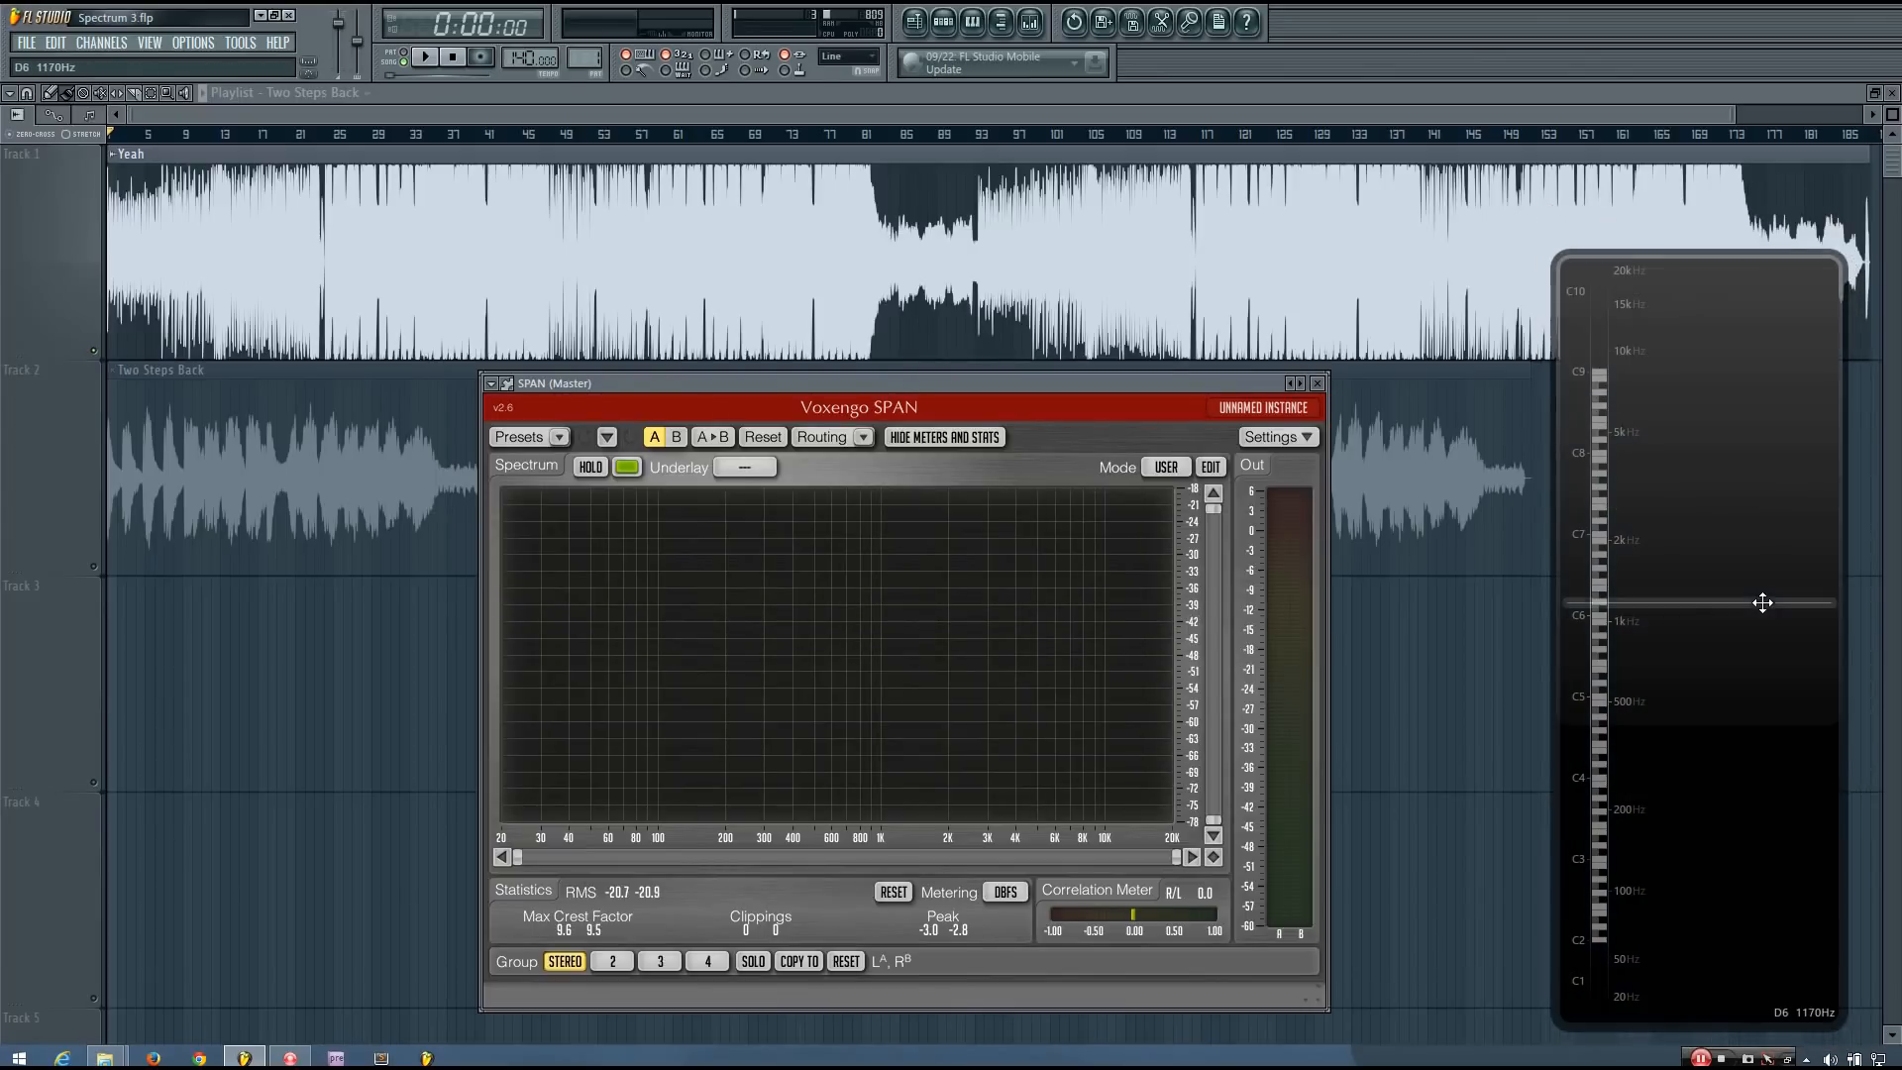
# - Drag over the Wave Candy frequency scale and start the song near 0:22
pyautogui.moveTo(1762, 604); pyautogui.dragTo(1640, 690)
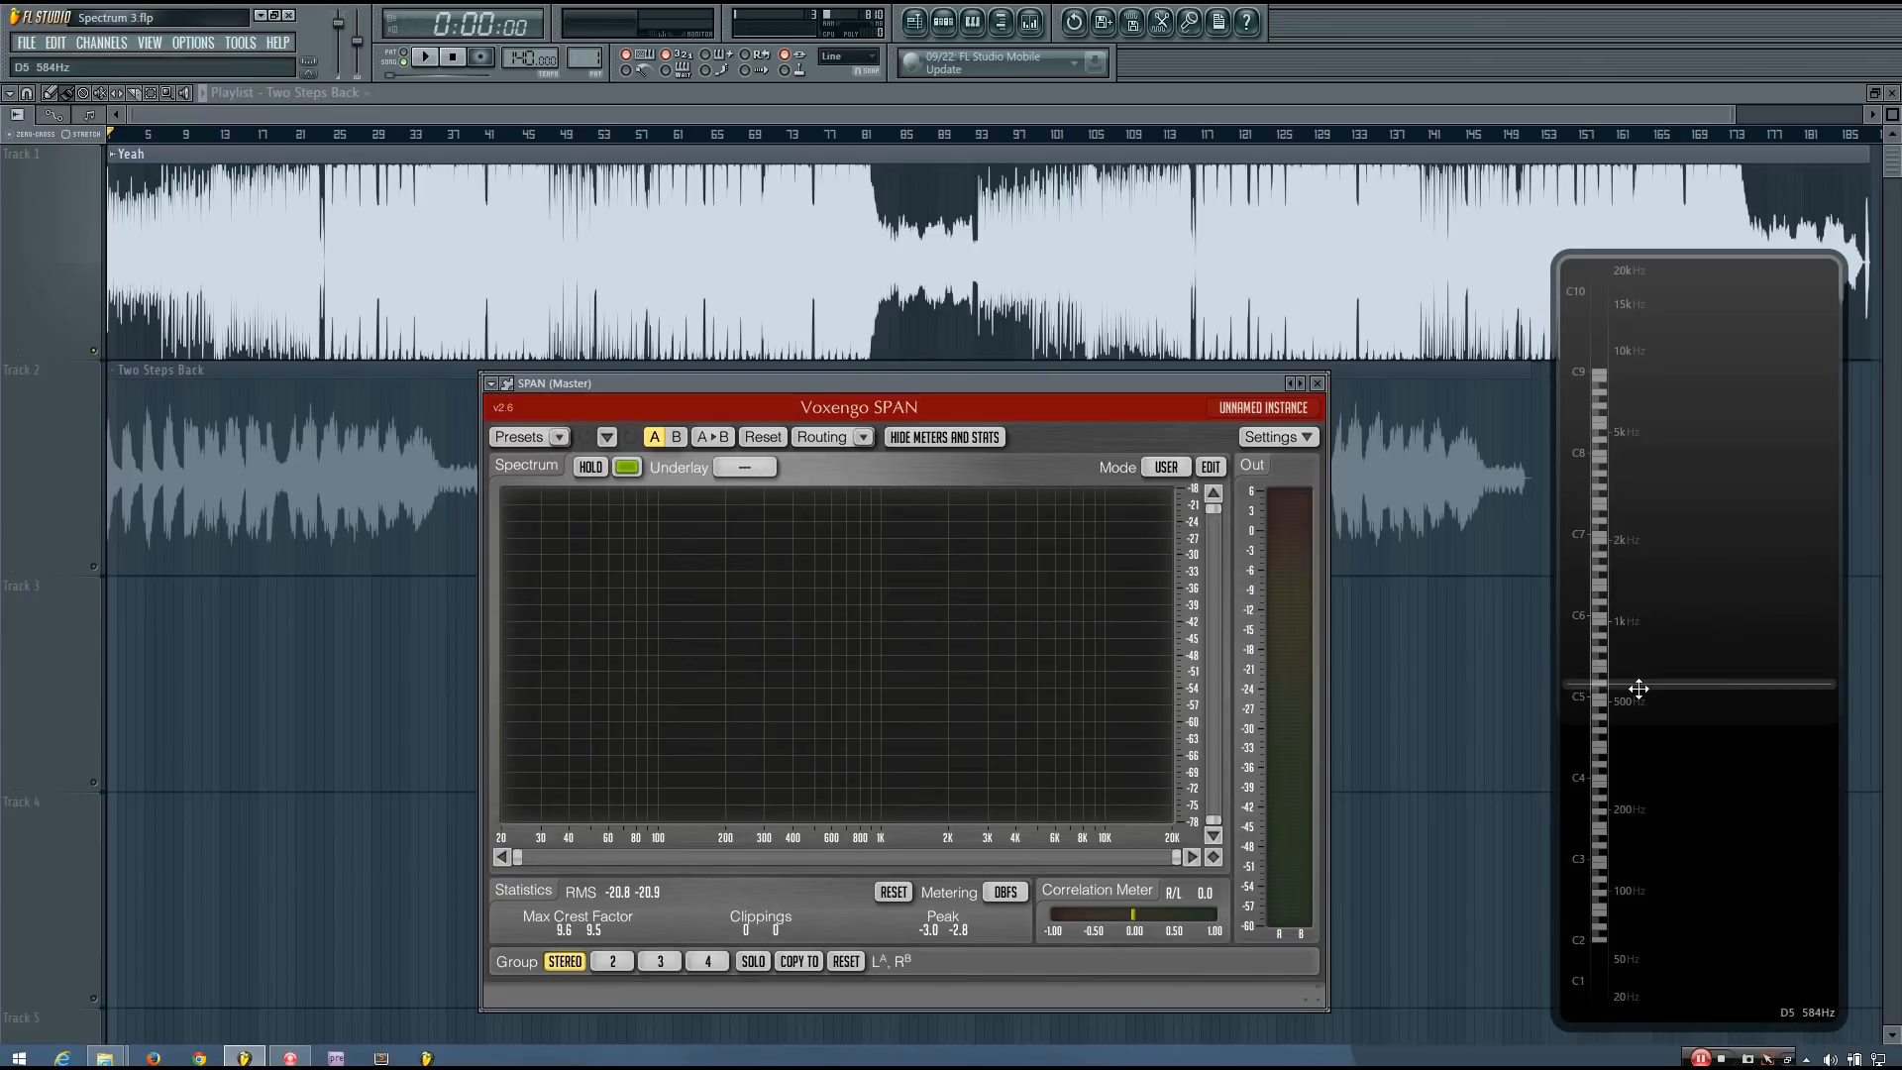
pyautogui.moveTo(1639, 689); pyautogui.dragTo(1674, 653)
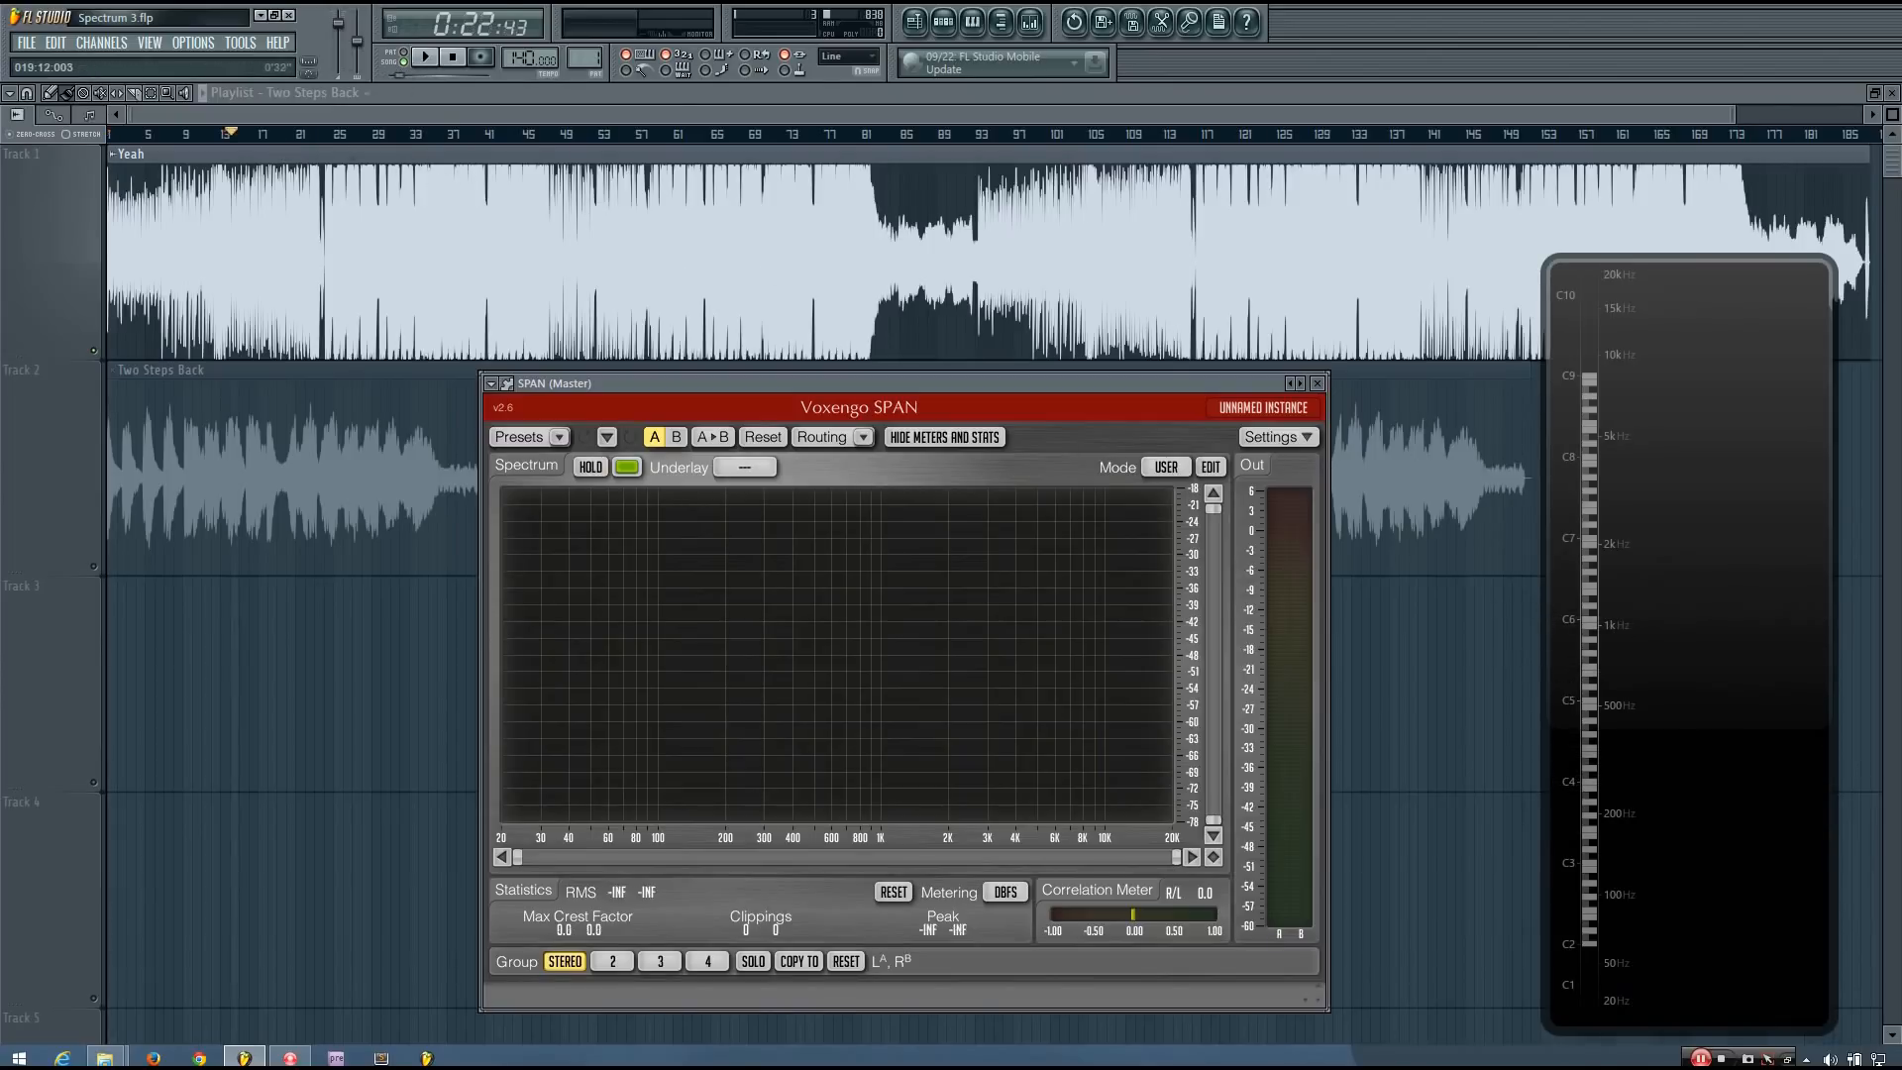
# - Toggle Play/Pause so the song keeps playing past 1:05 with a live spectrum
pyautogui.click(425, 58)
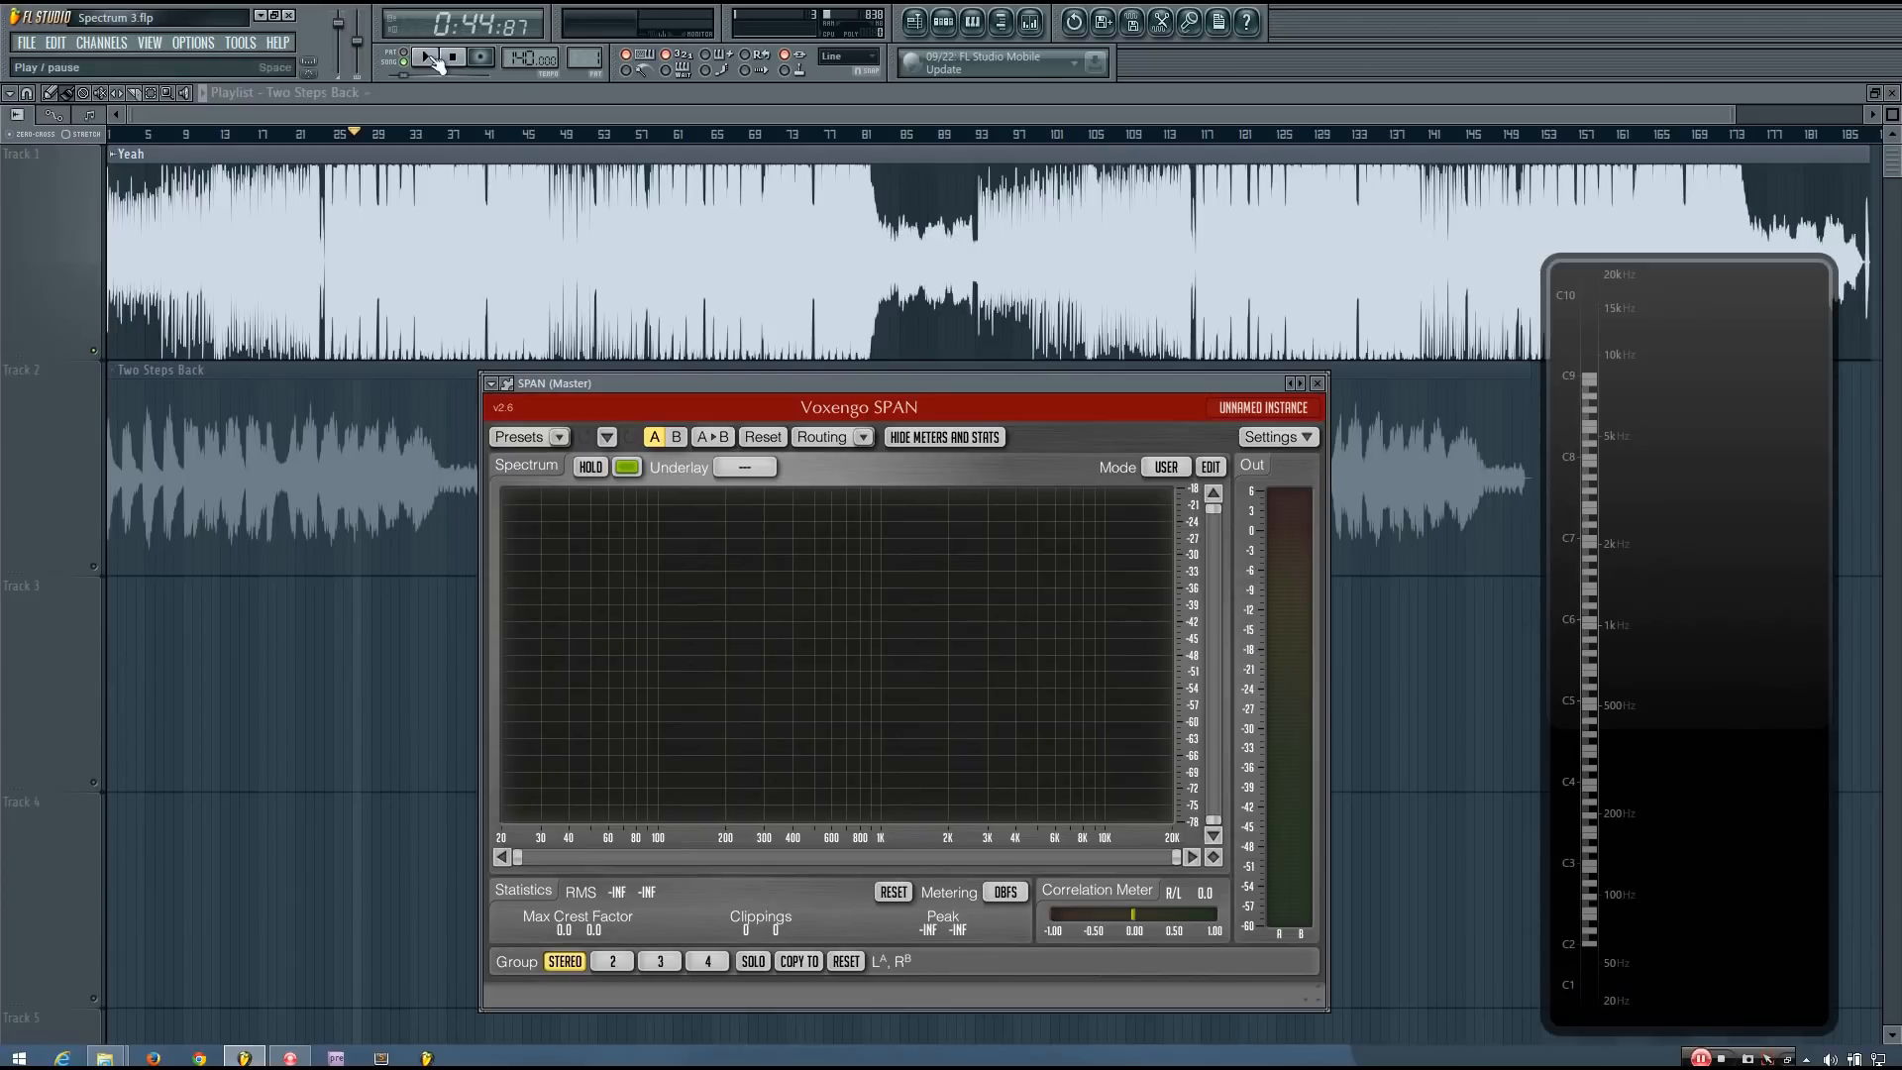
pyautogui.click(425, 58)
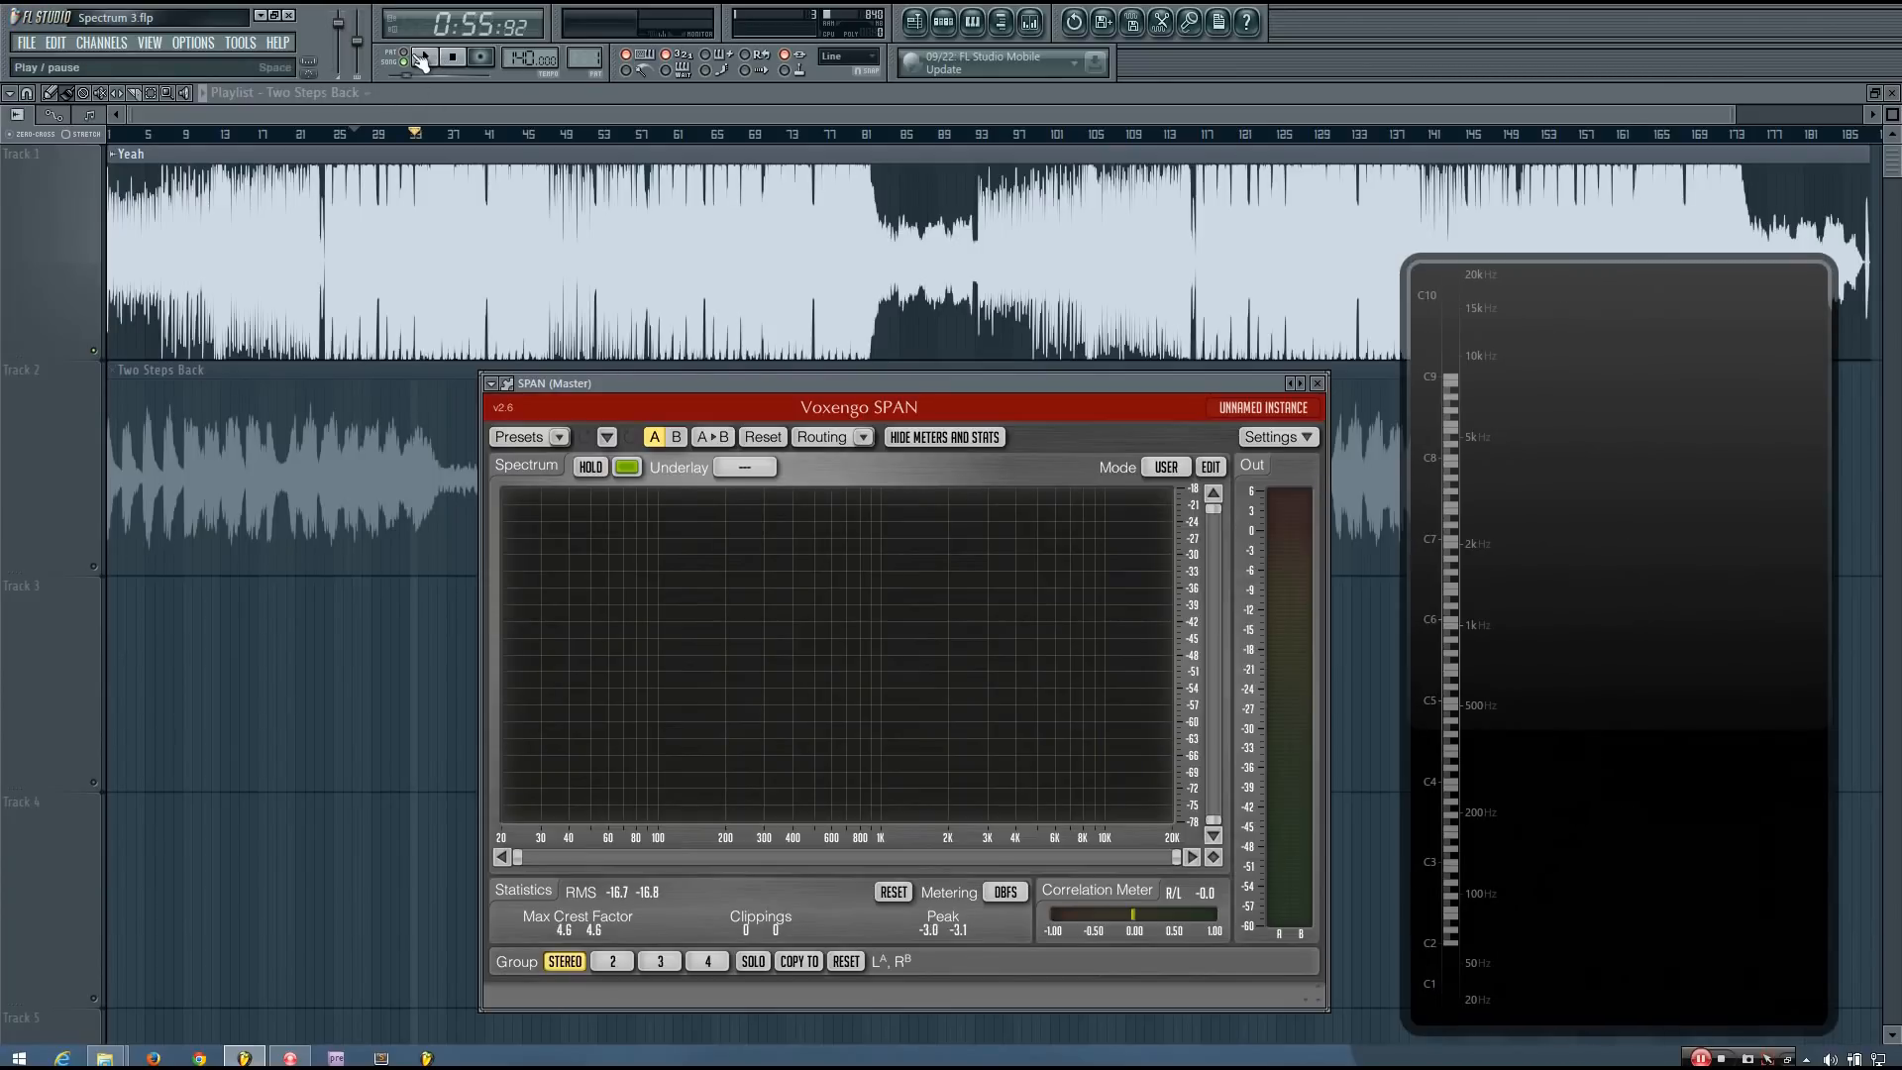
pyautogui.click(426, 57)
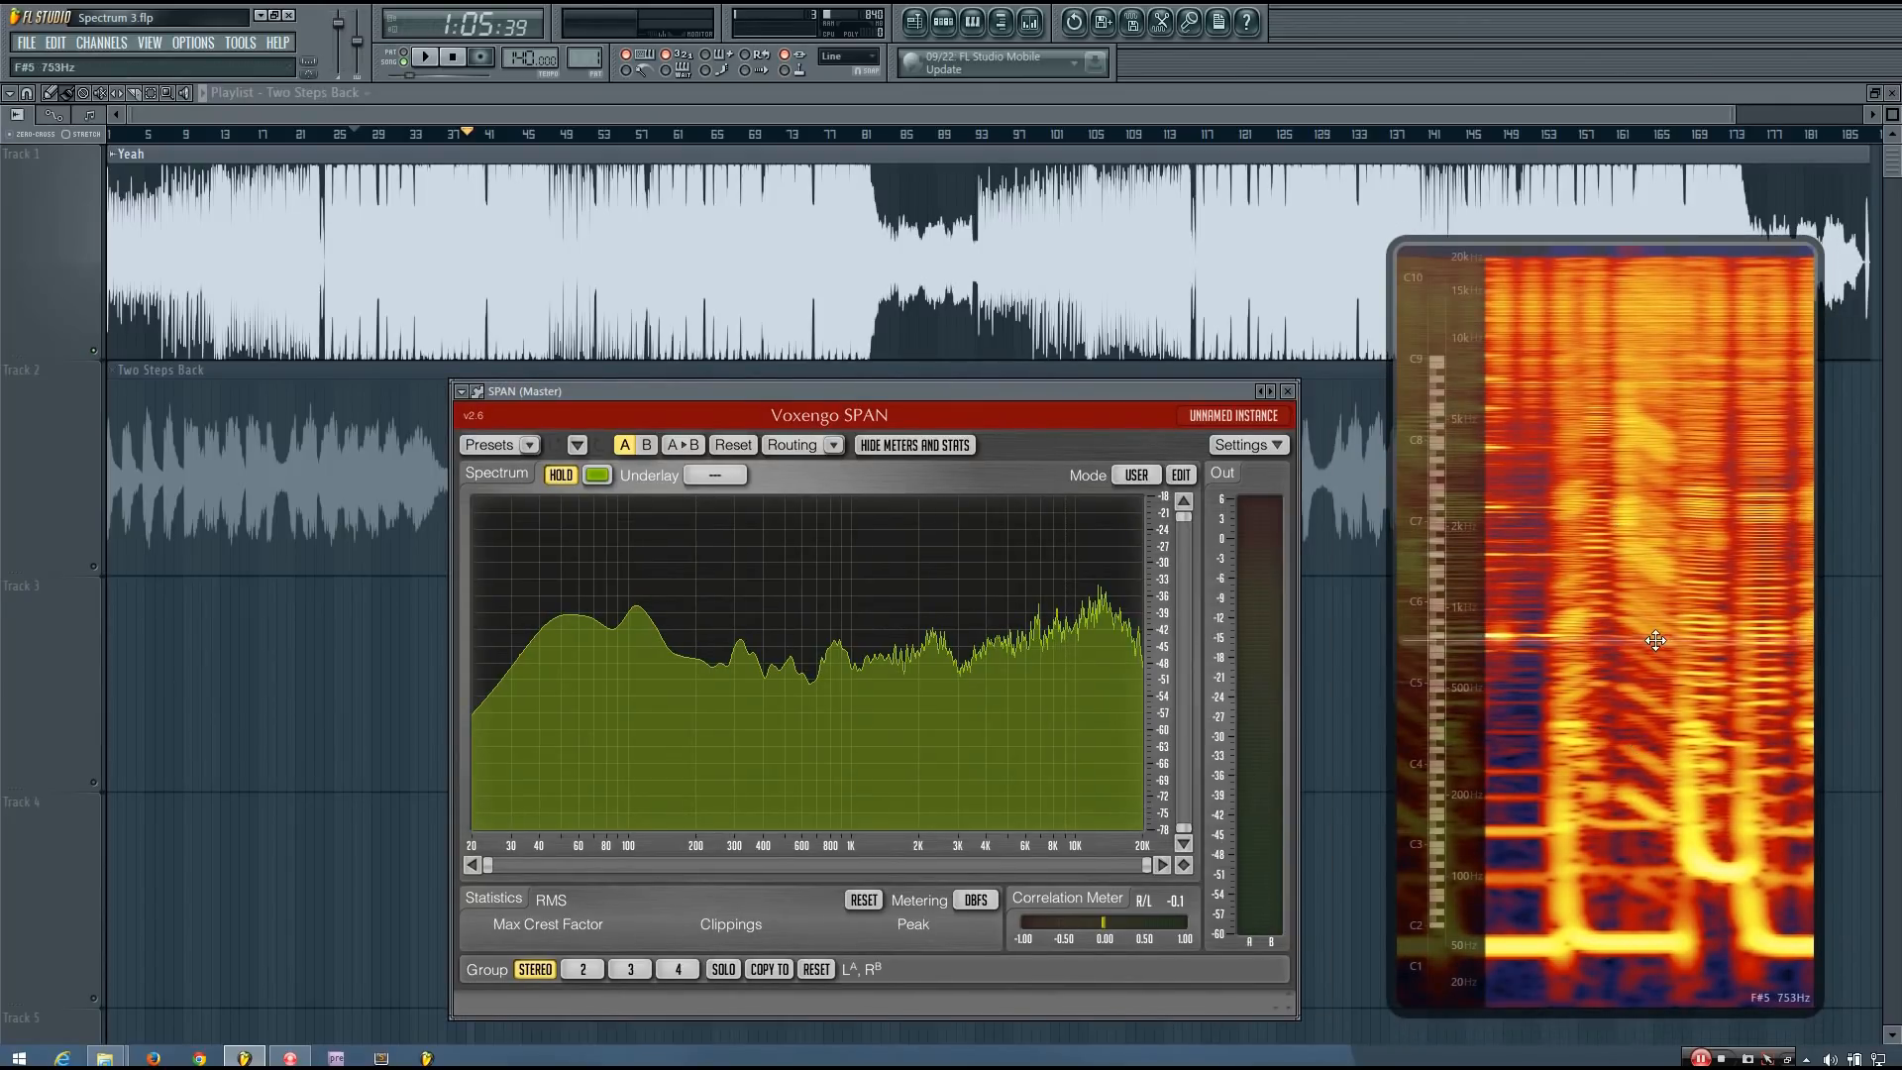
pyautogui.moveTo(1699, 808)
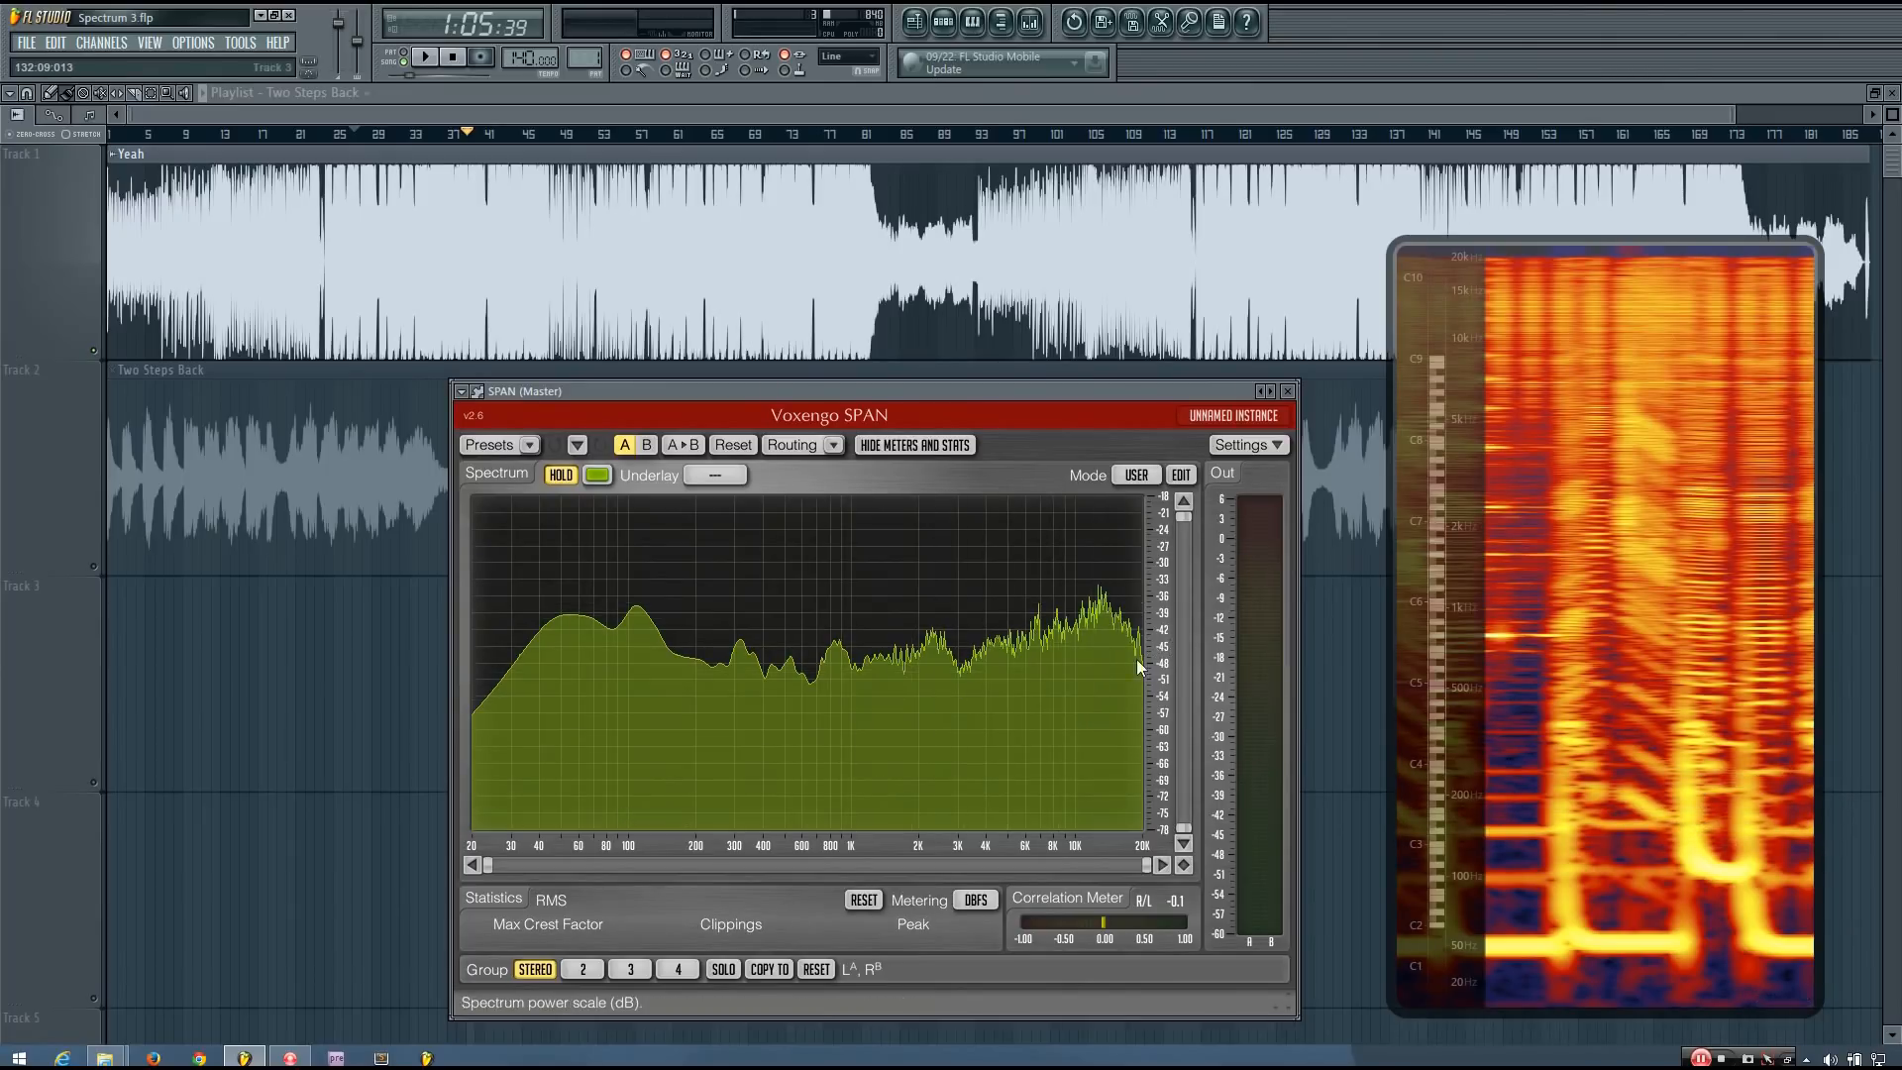
pyautogui.moveTo(849, 679)
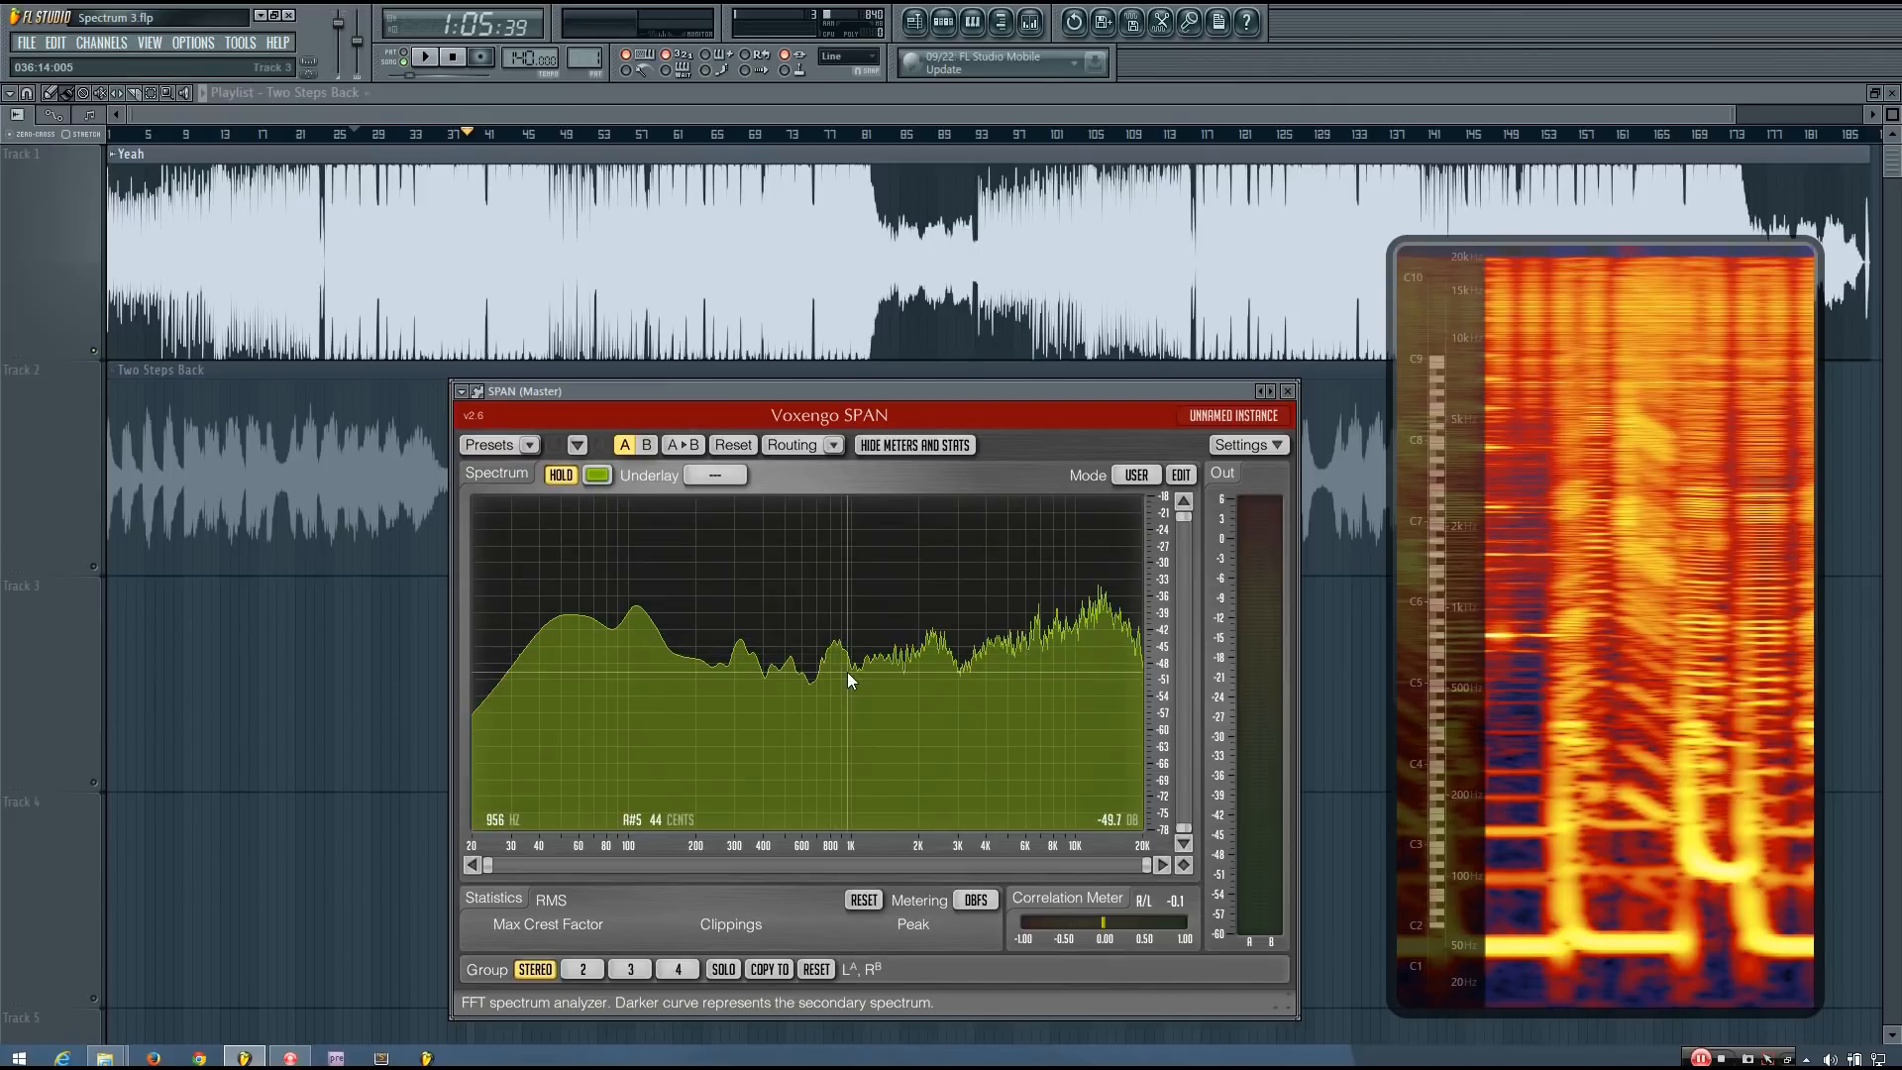
pyautogui.moveTo(664, 706)
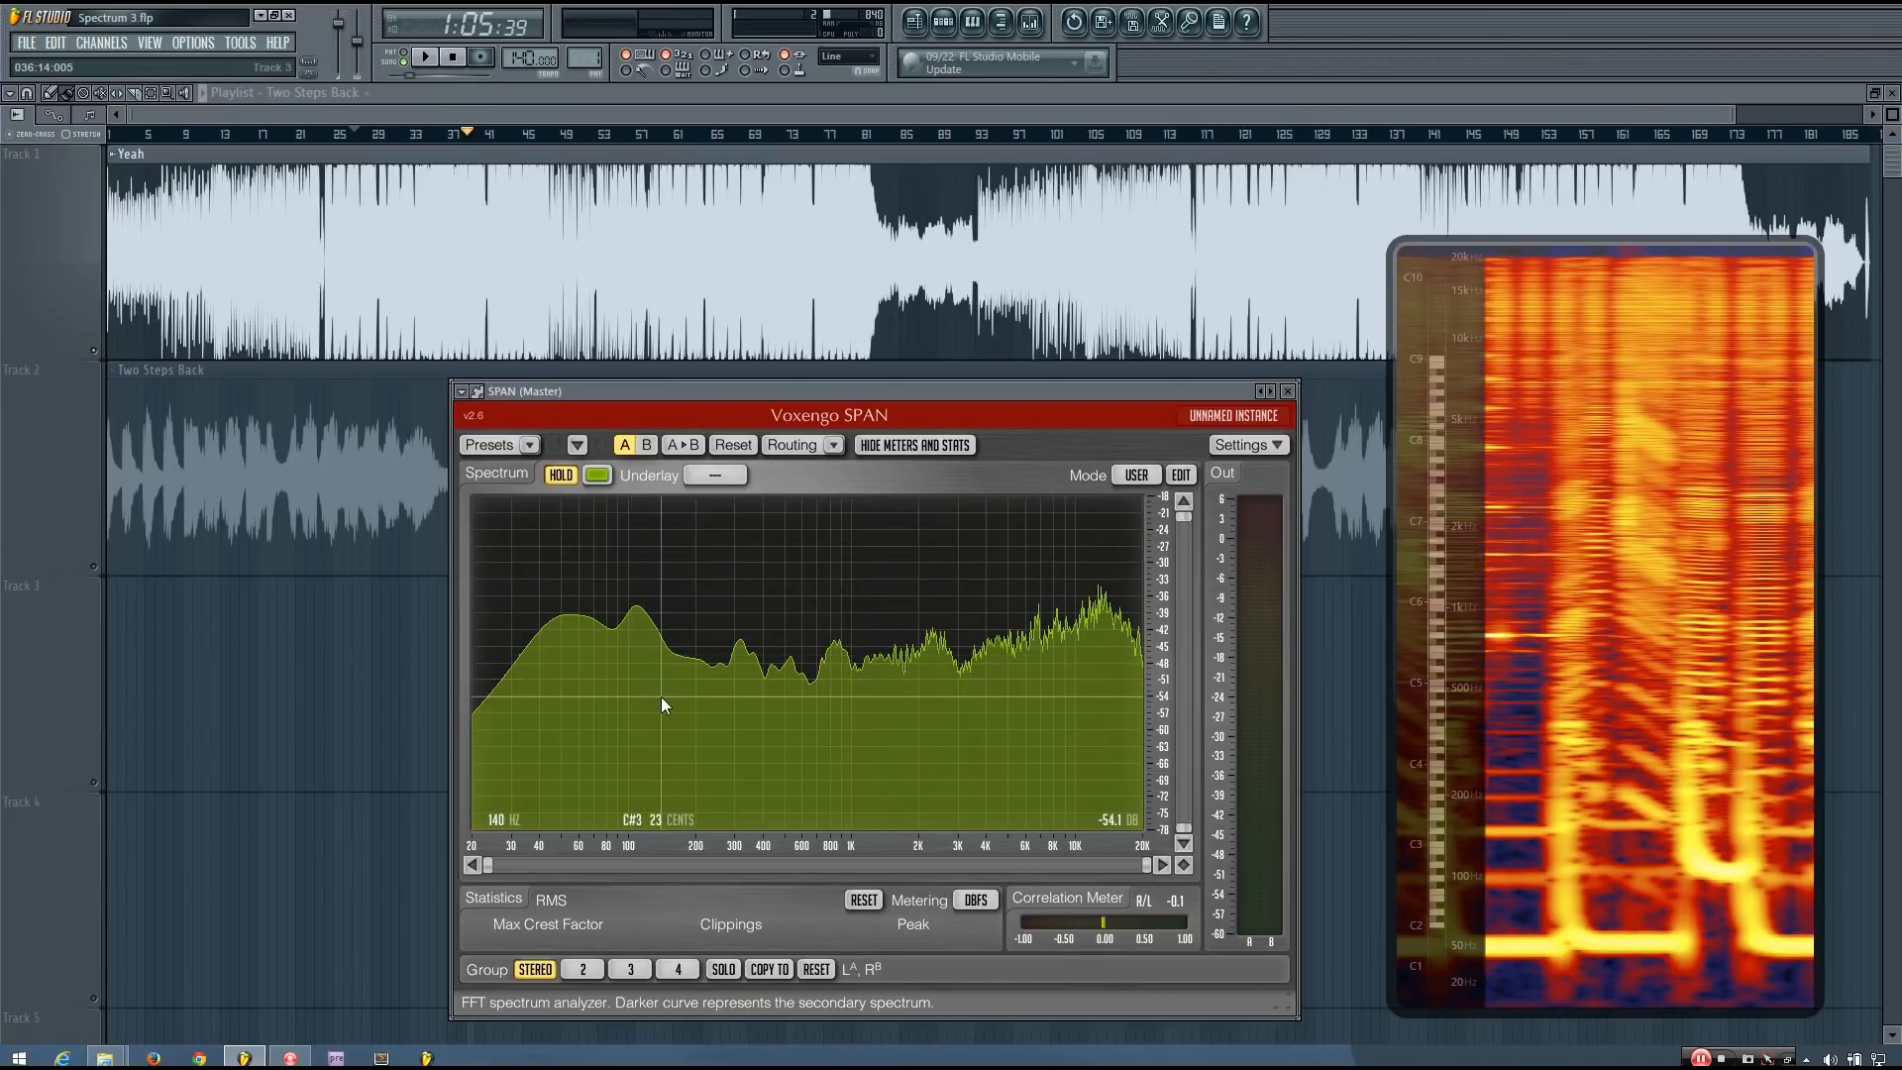
pyautogui.moveTo(1730, 670)
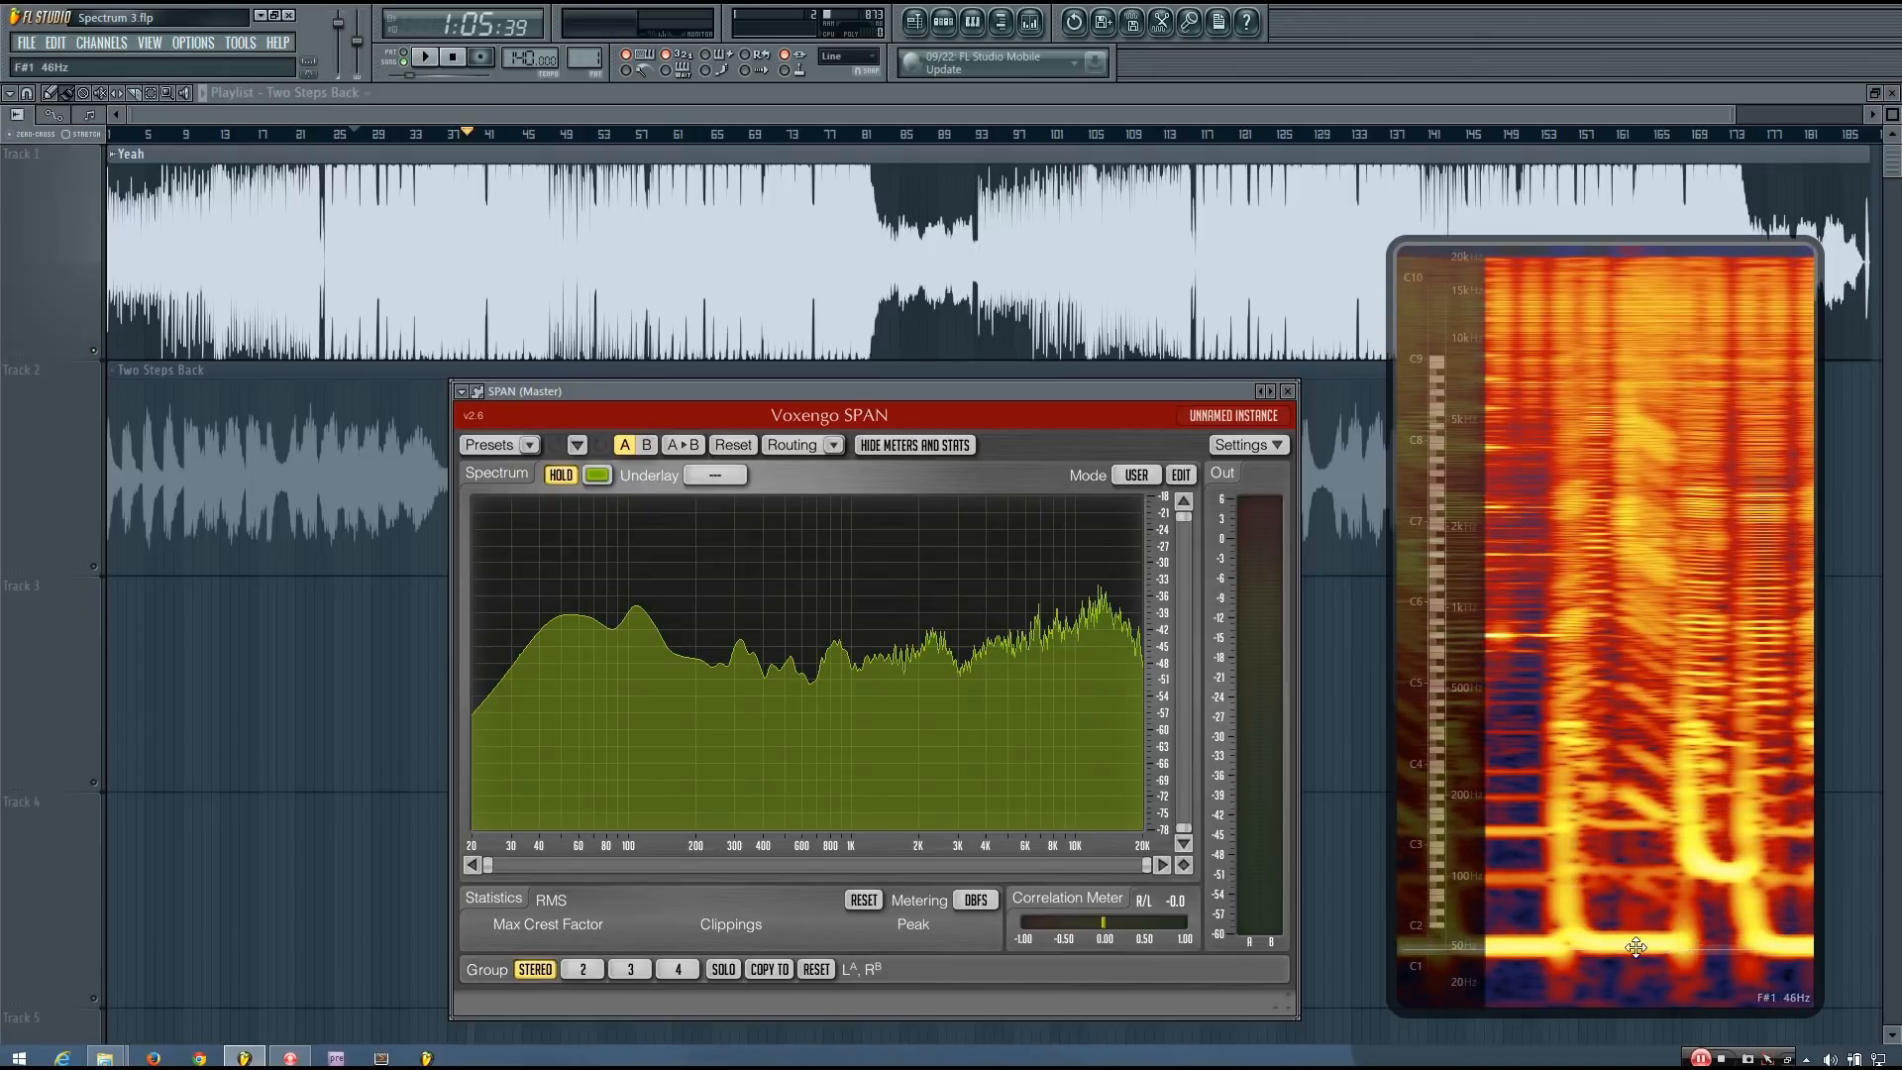
pyautogui.moveTo(1677, 844)
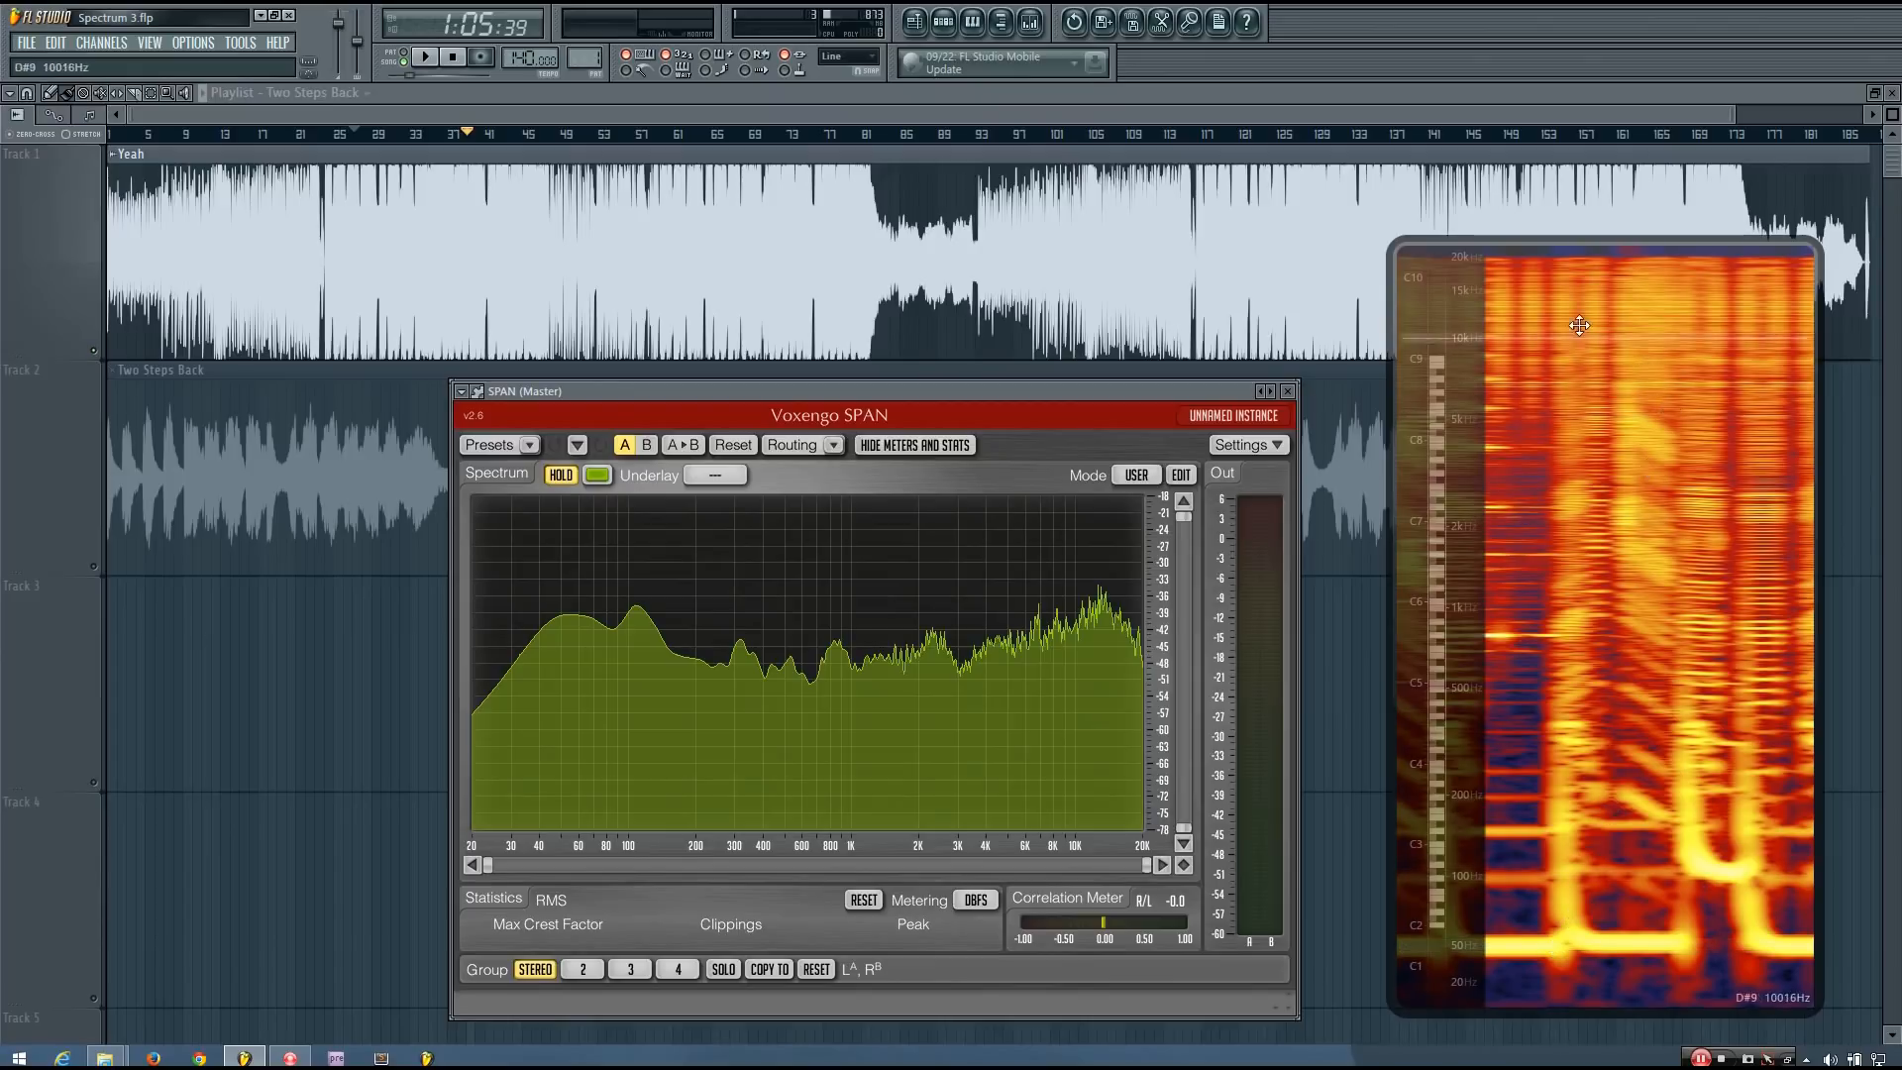
pyautogui.moveTo(1569, 286)
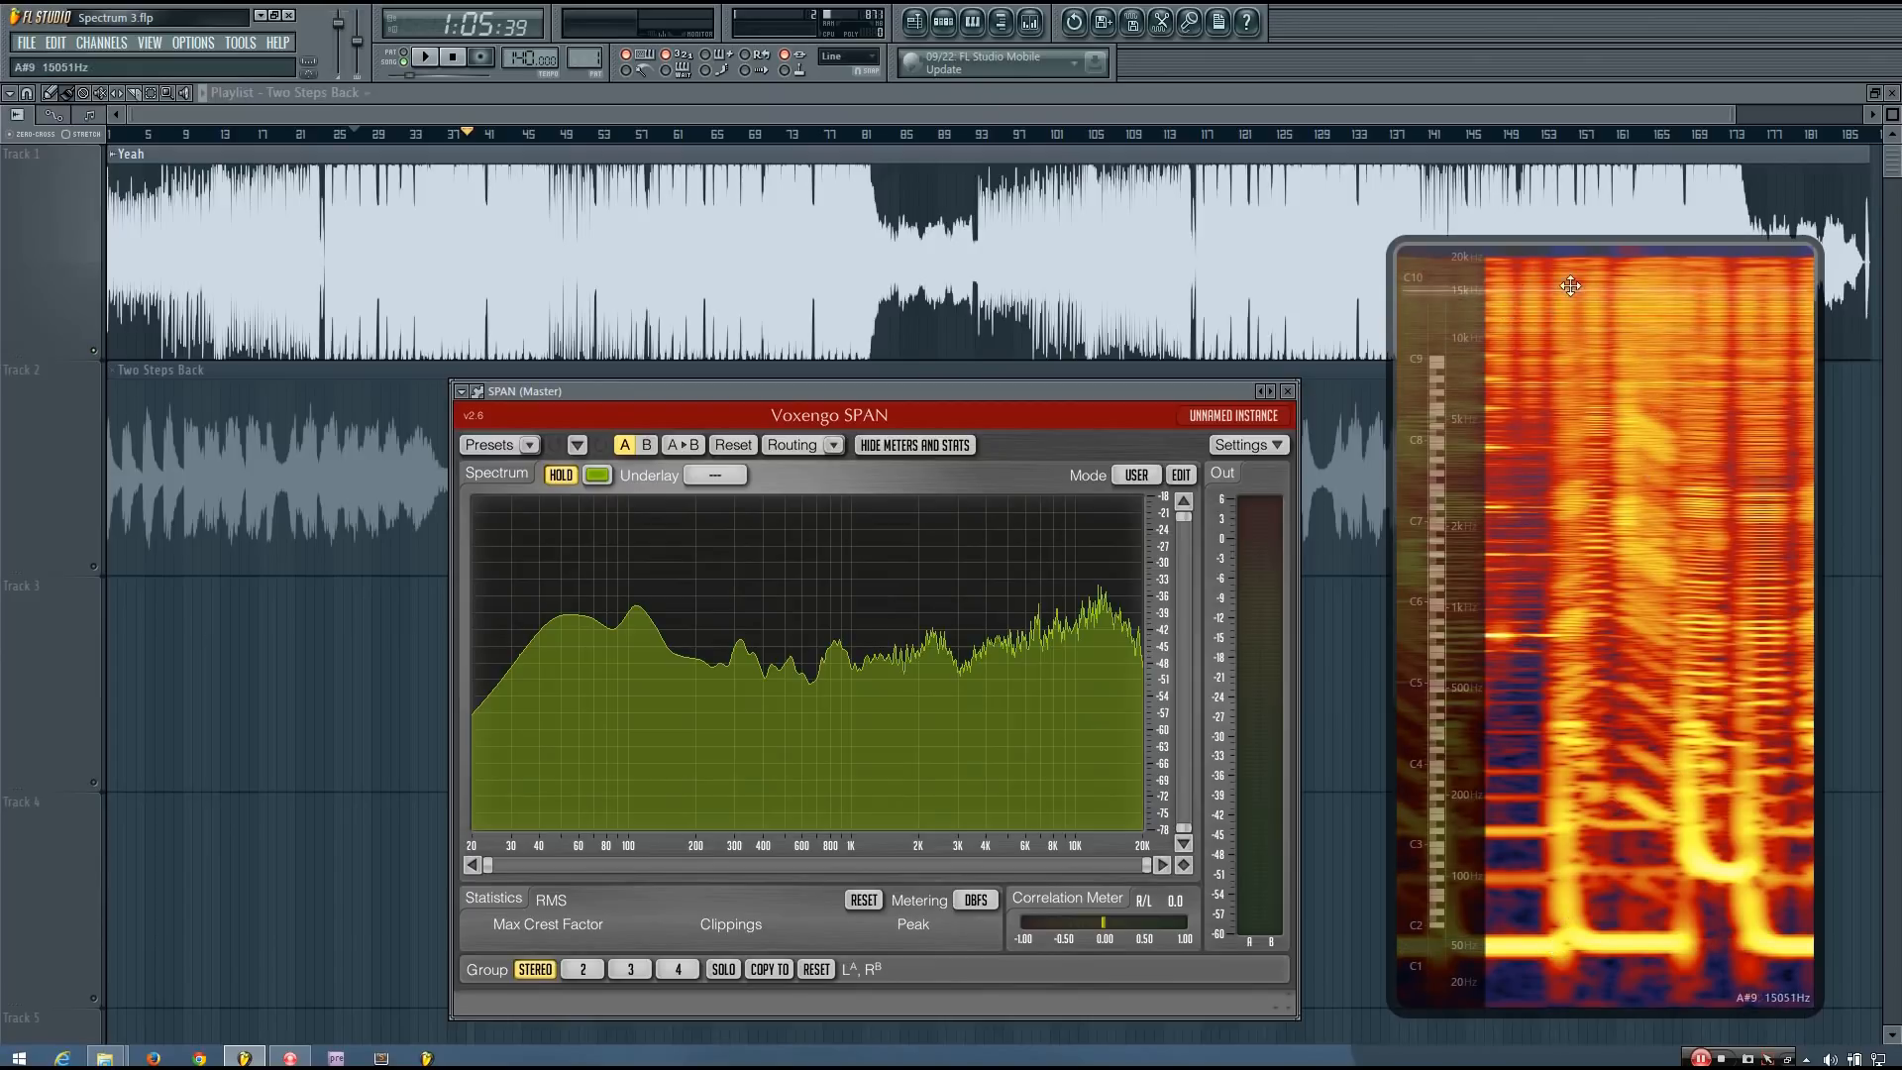
pyautogui.moveTo(1738, 652)
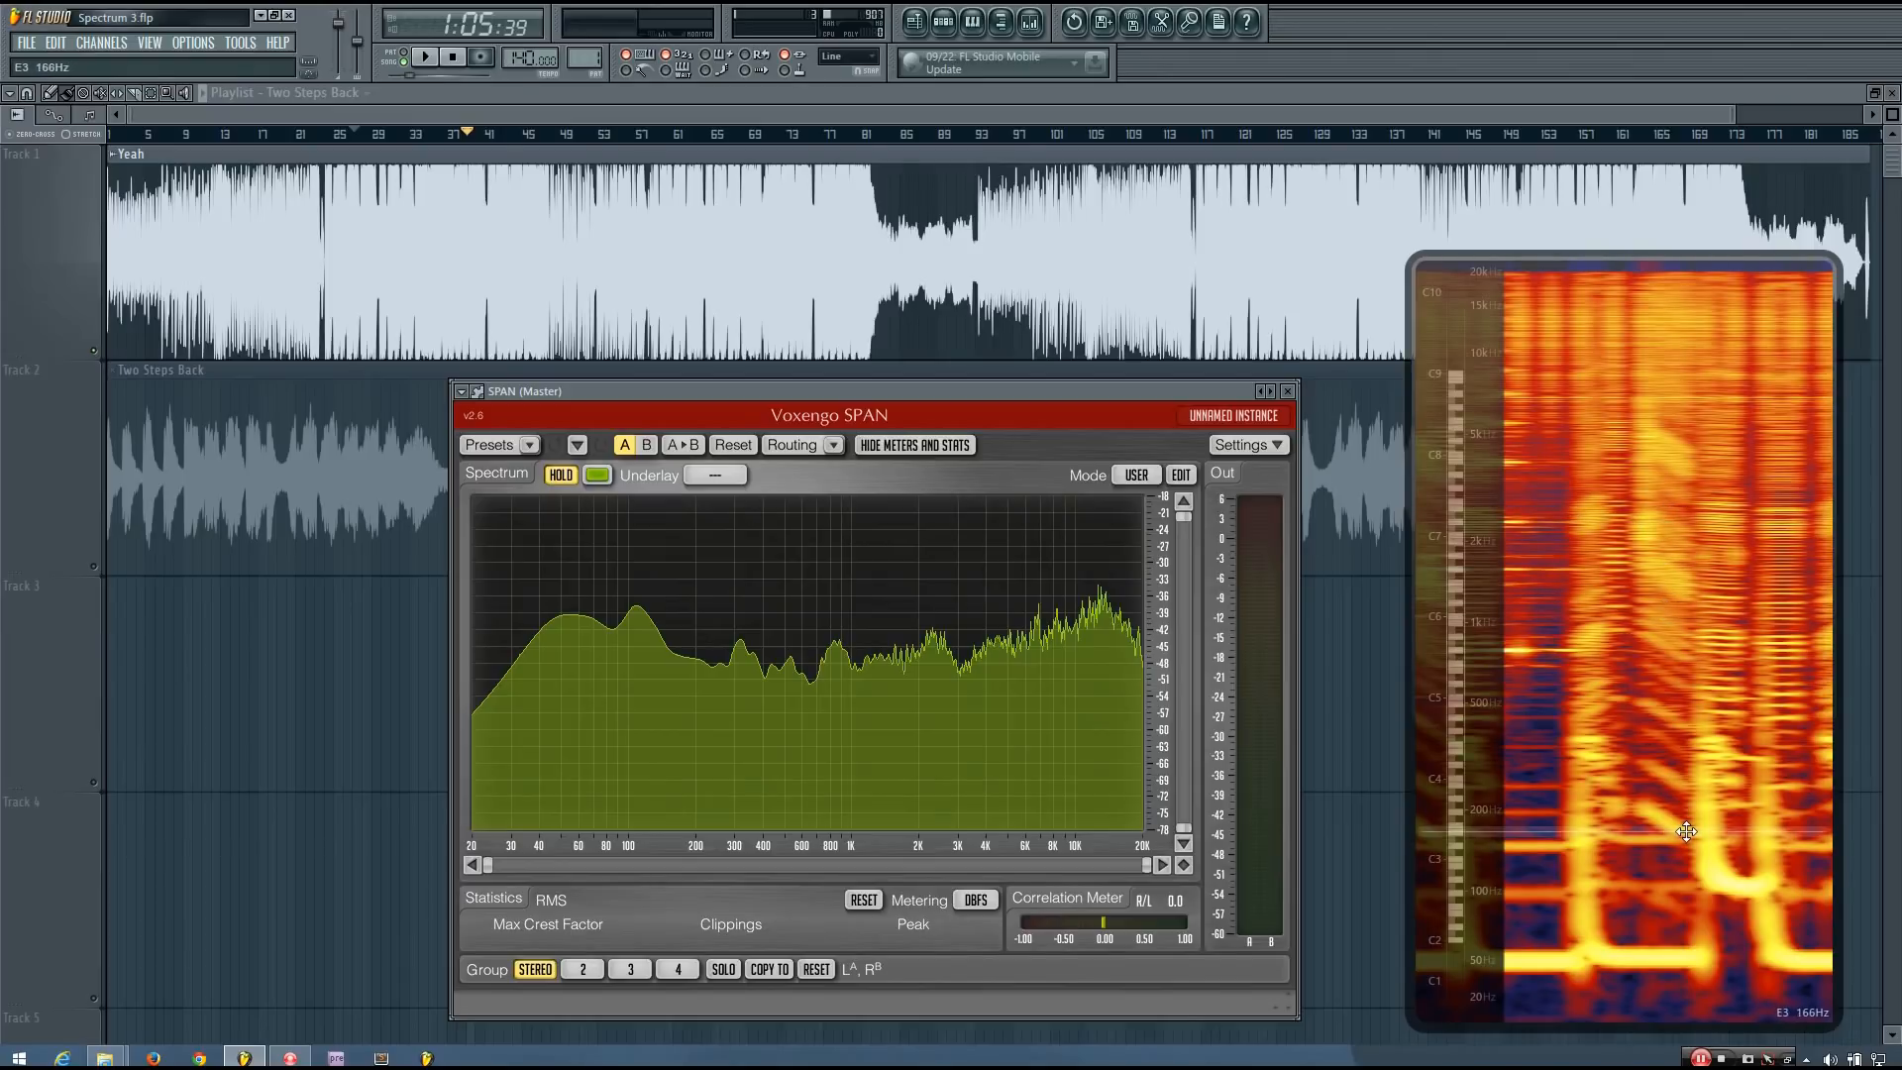
pyautogui.moveTo(914, 681)
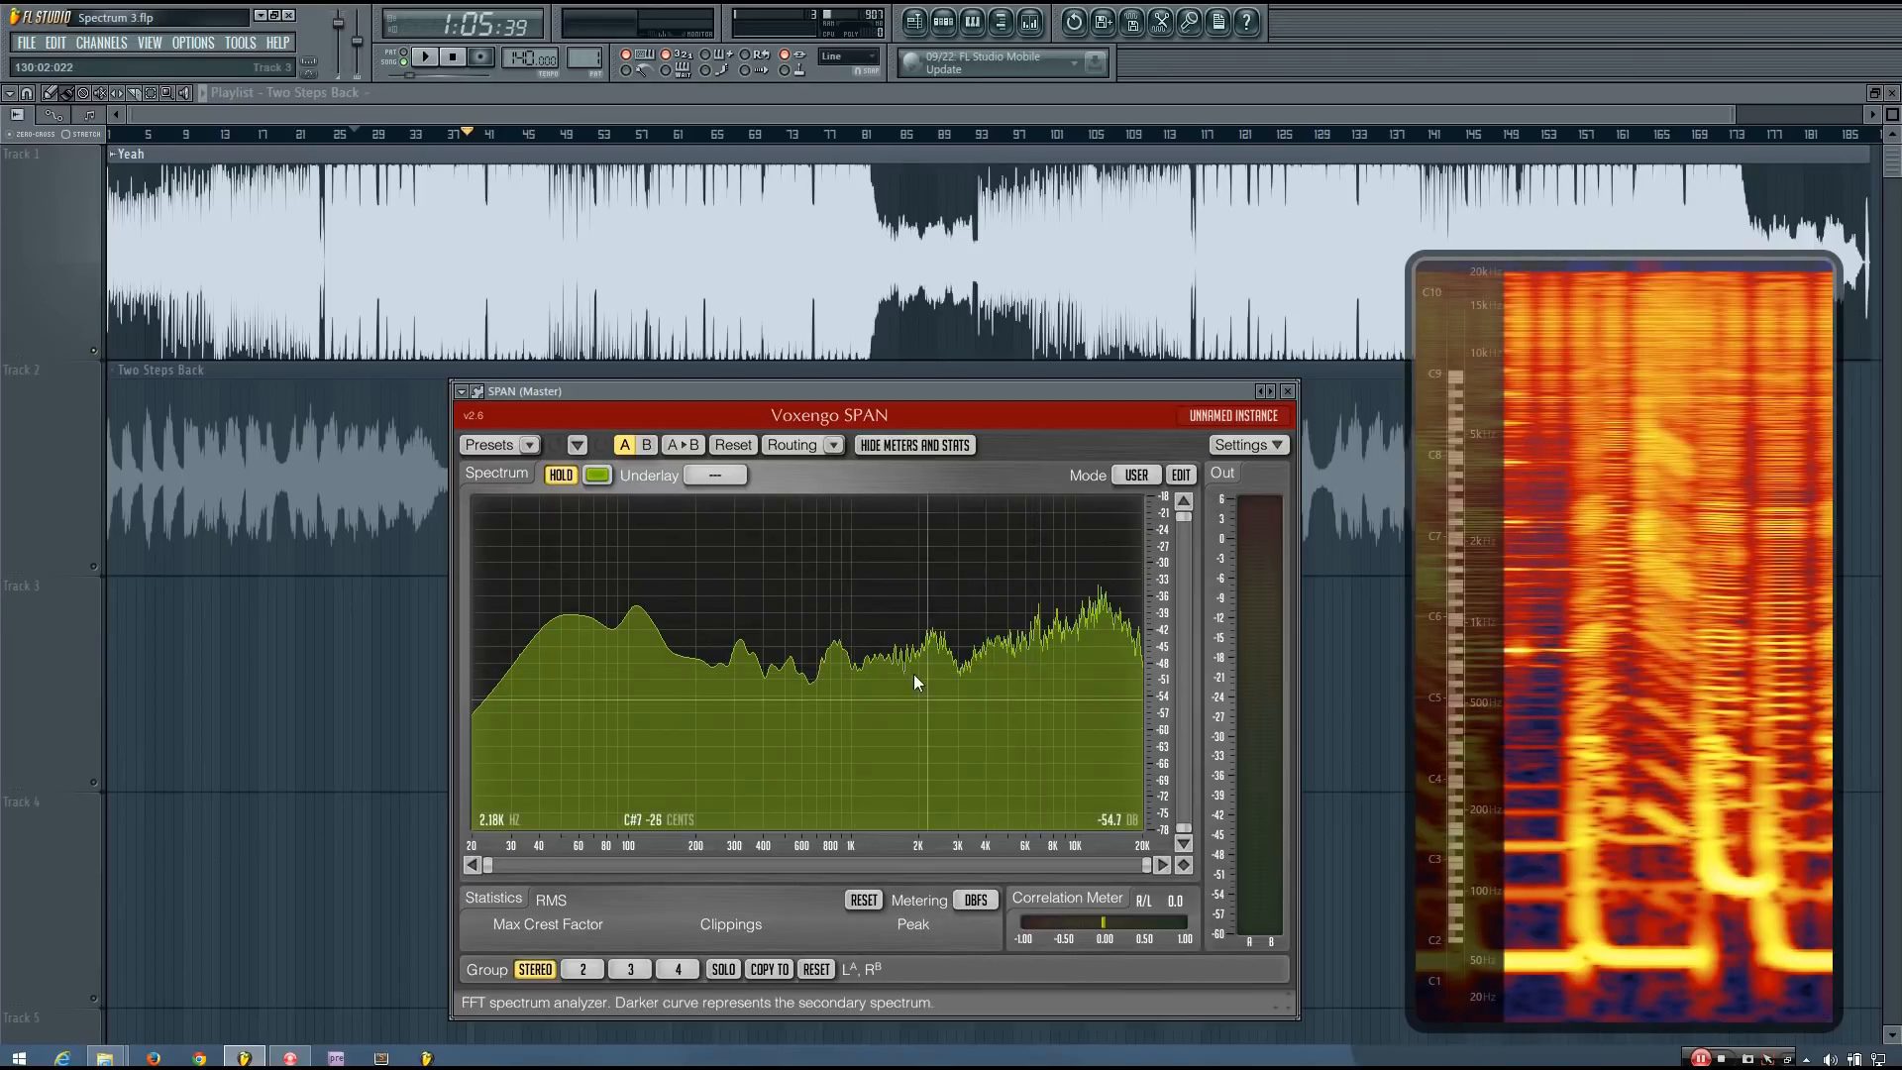
pyautogui.moveTo(934, 589)
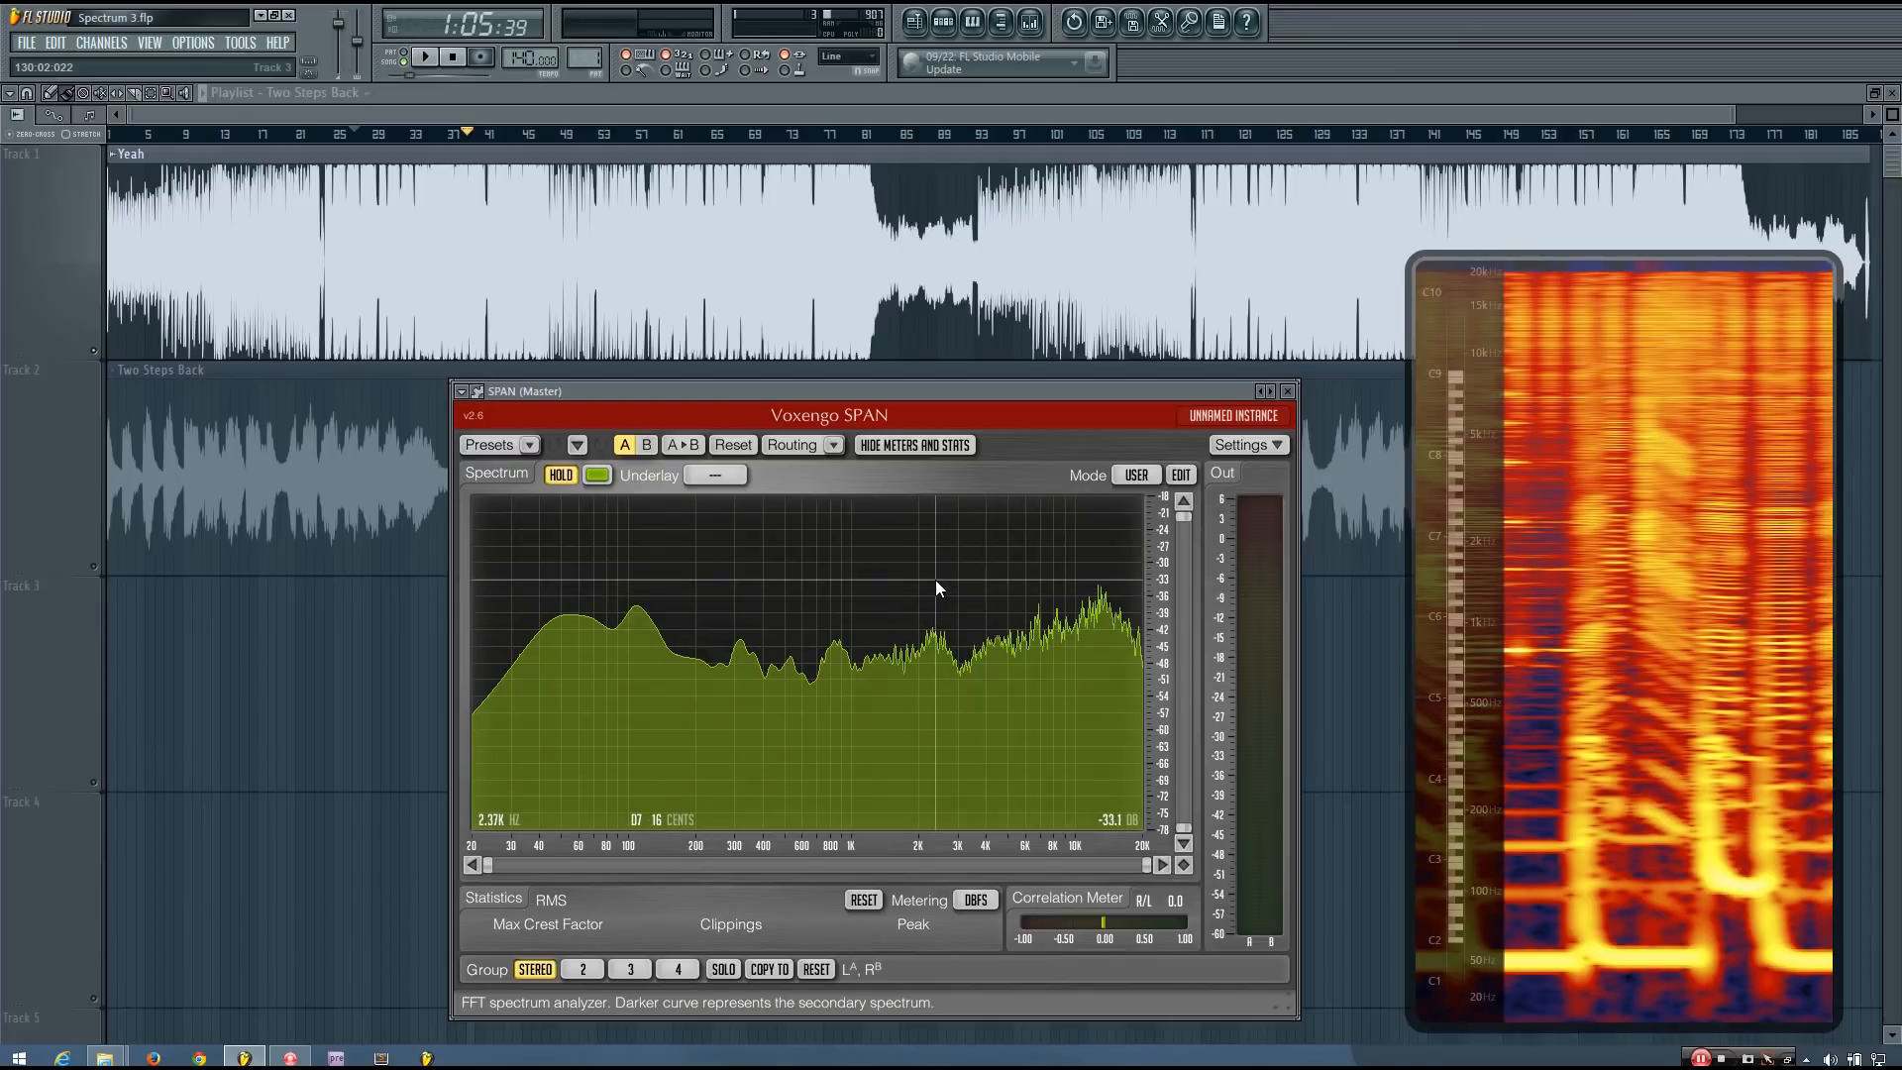
pyautogui.moveTo(841, 652)
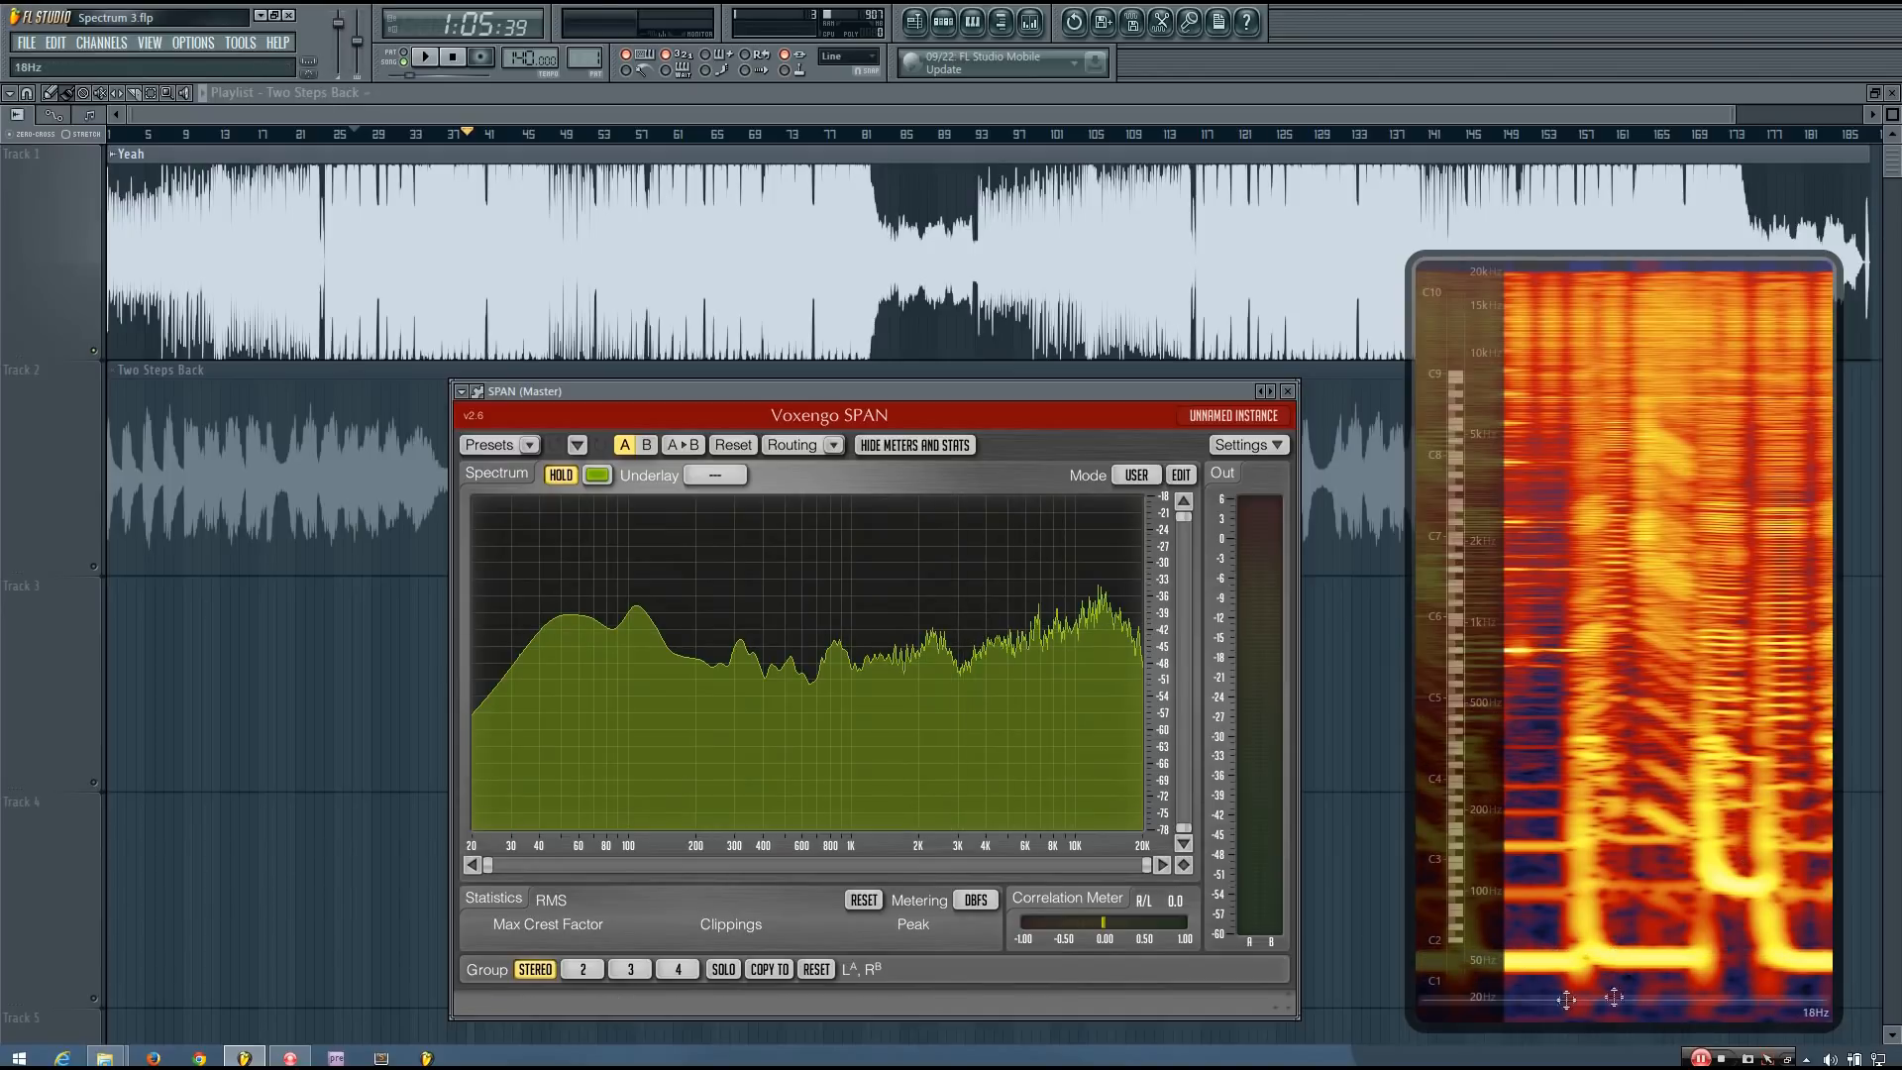
pyautogui.moveTo(1072, 887)
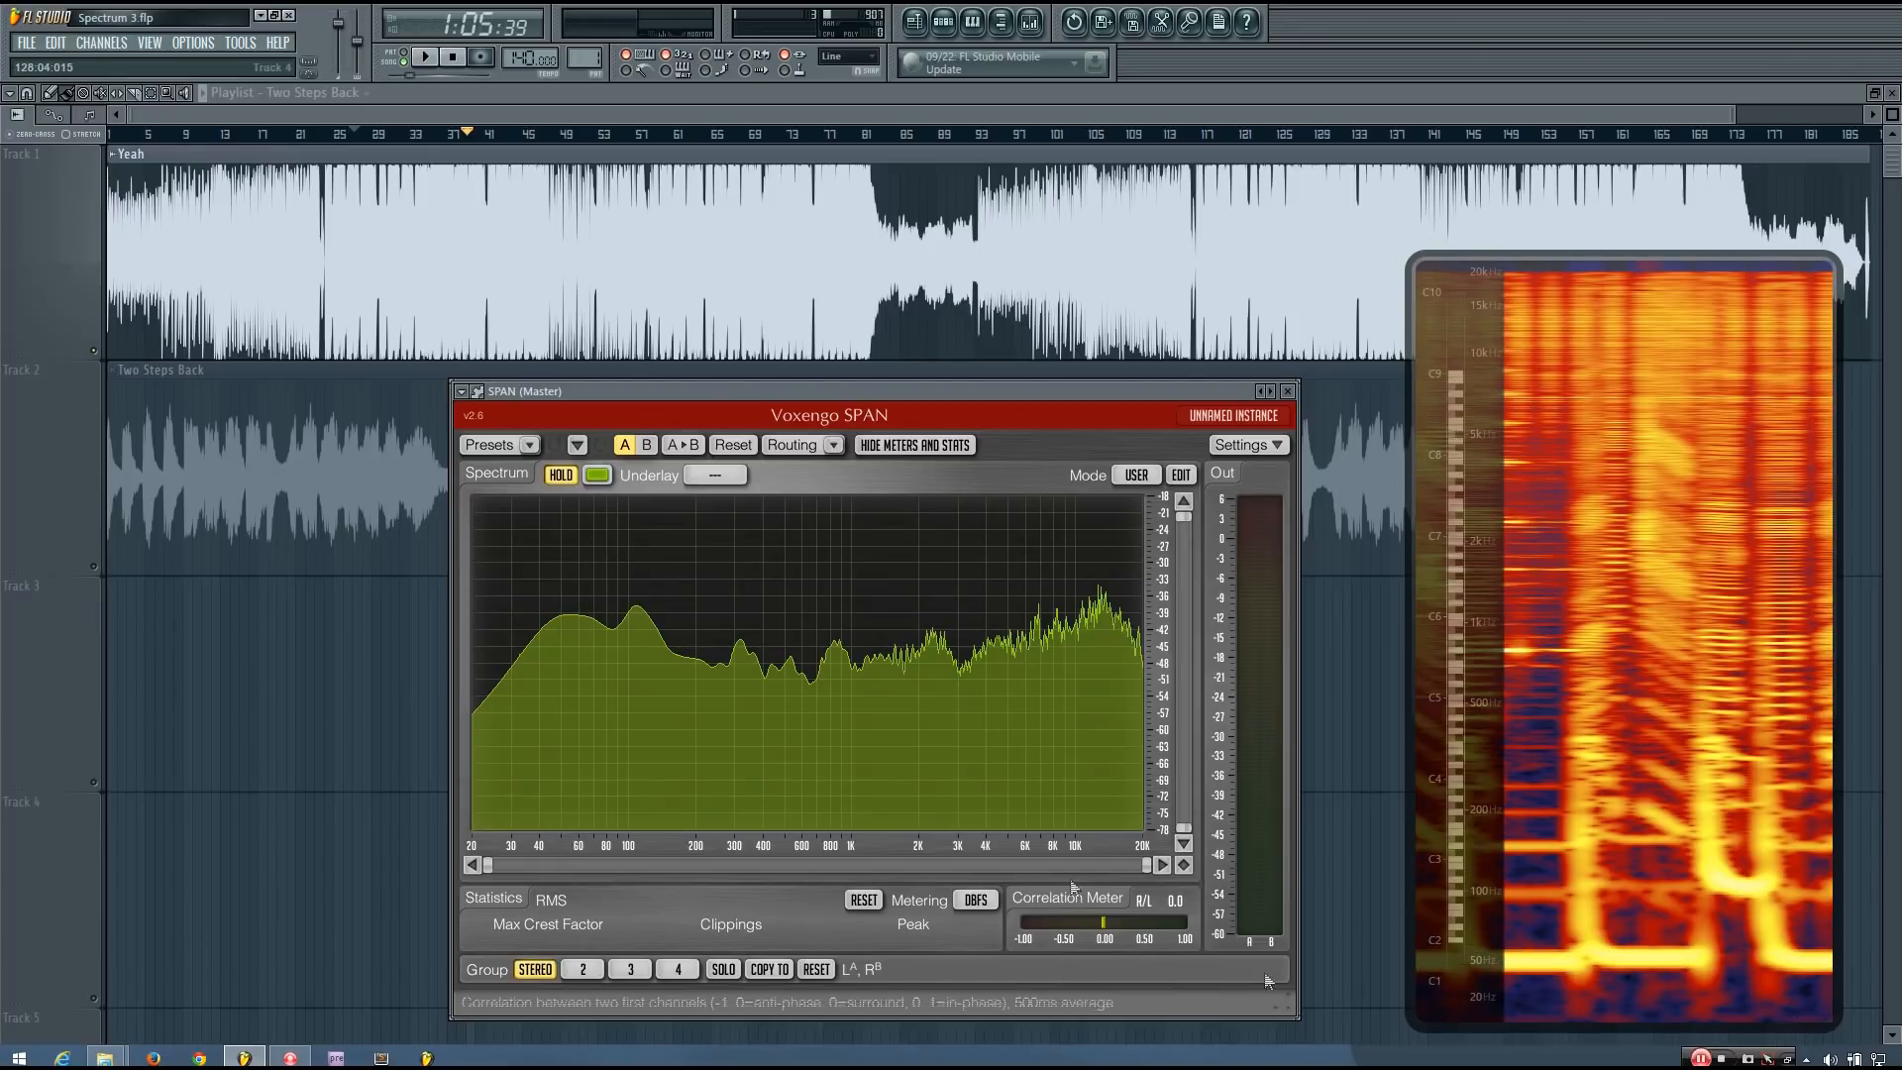
pyautogui.moveTo(573, 616)
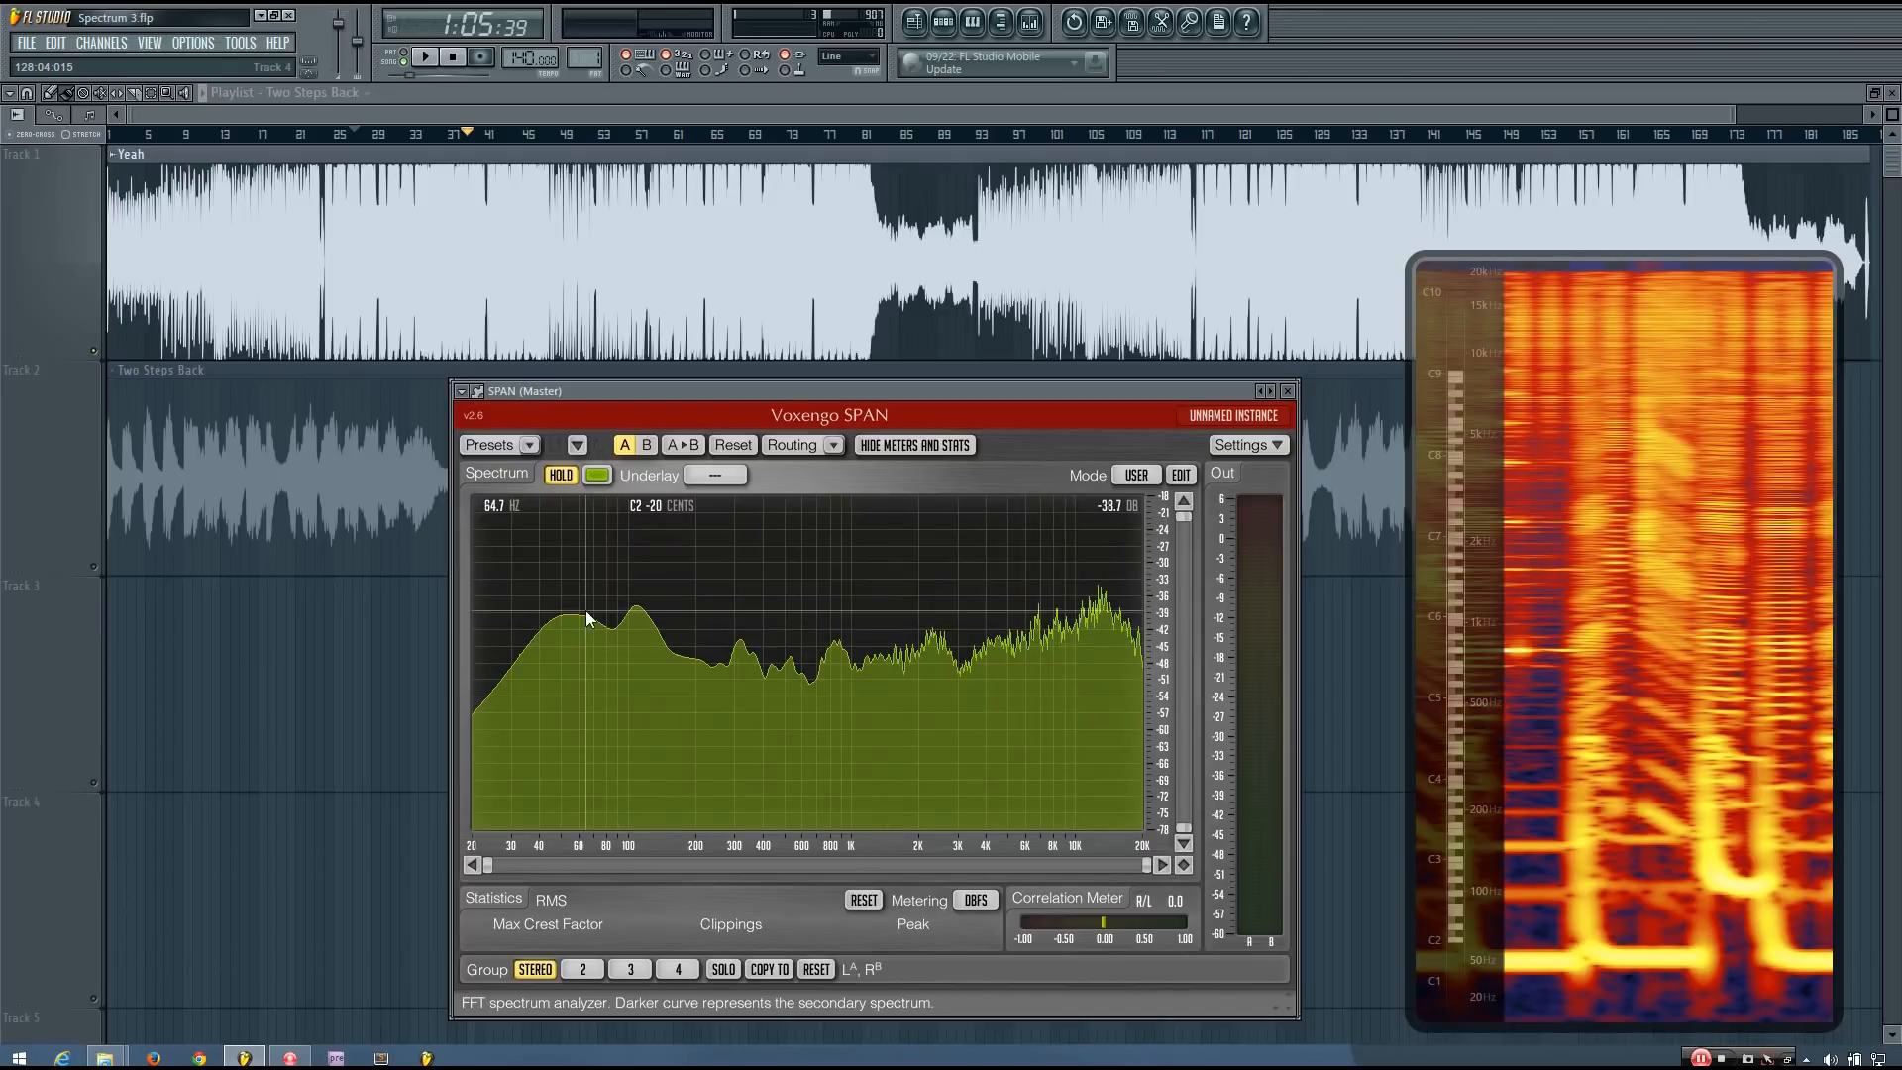
pyautogui.moveTo(1419, 599)
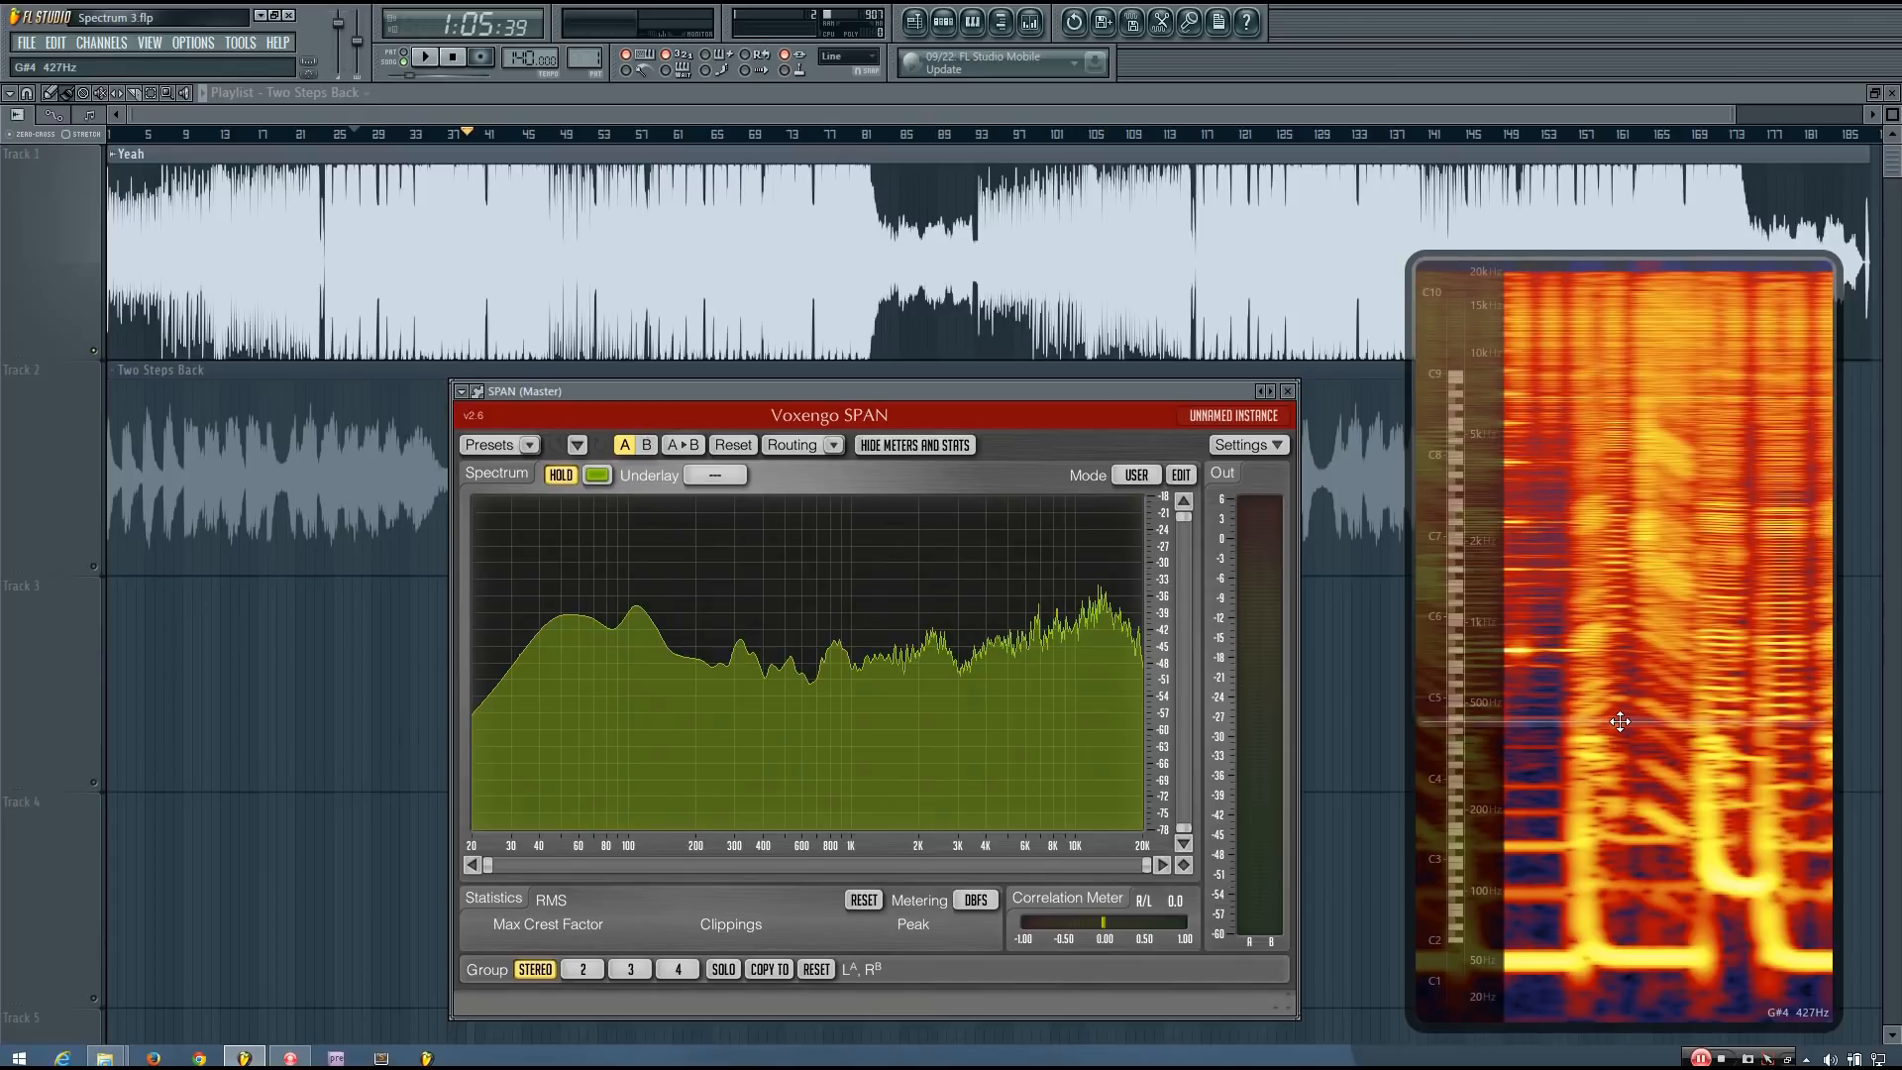
pyautogui.moveTo(718, 518)
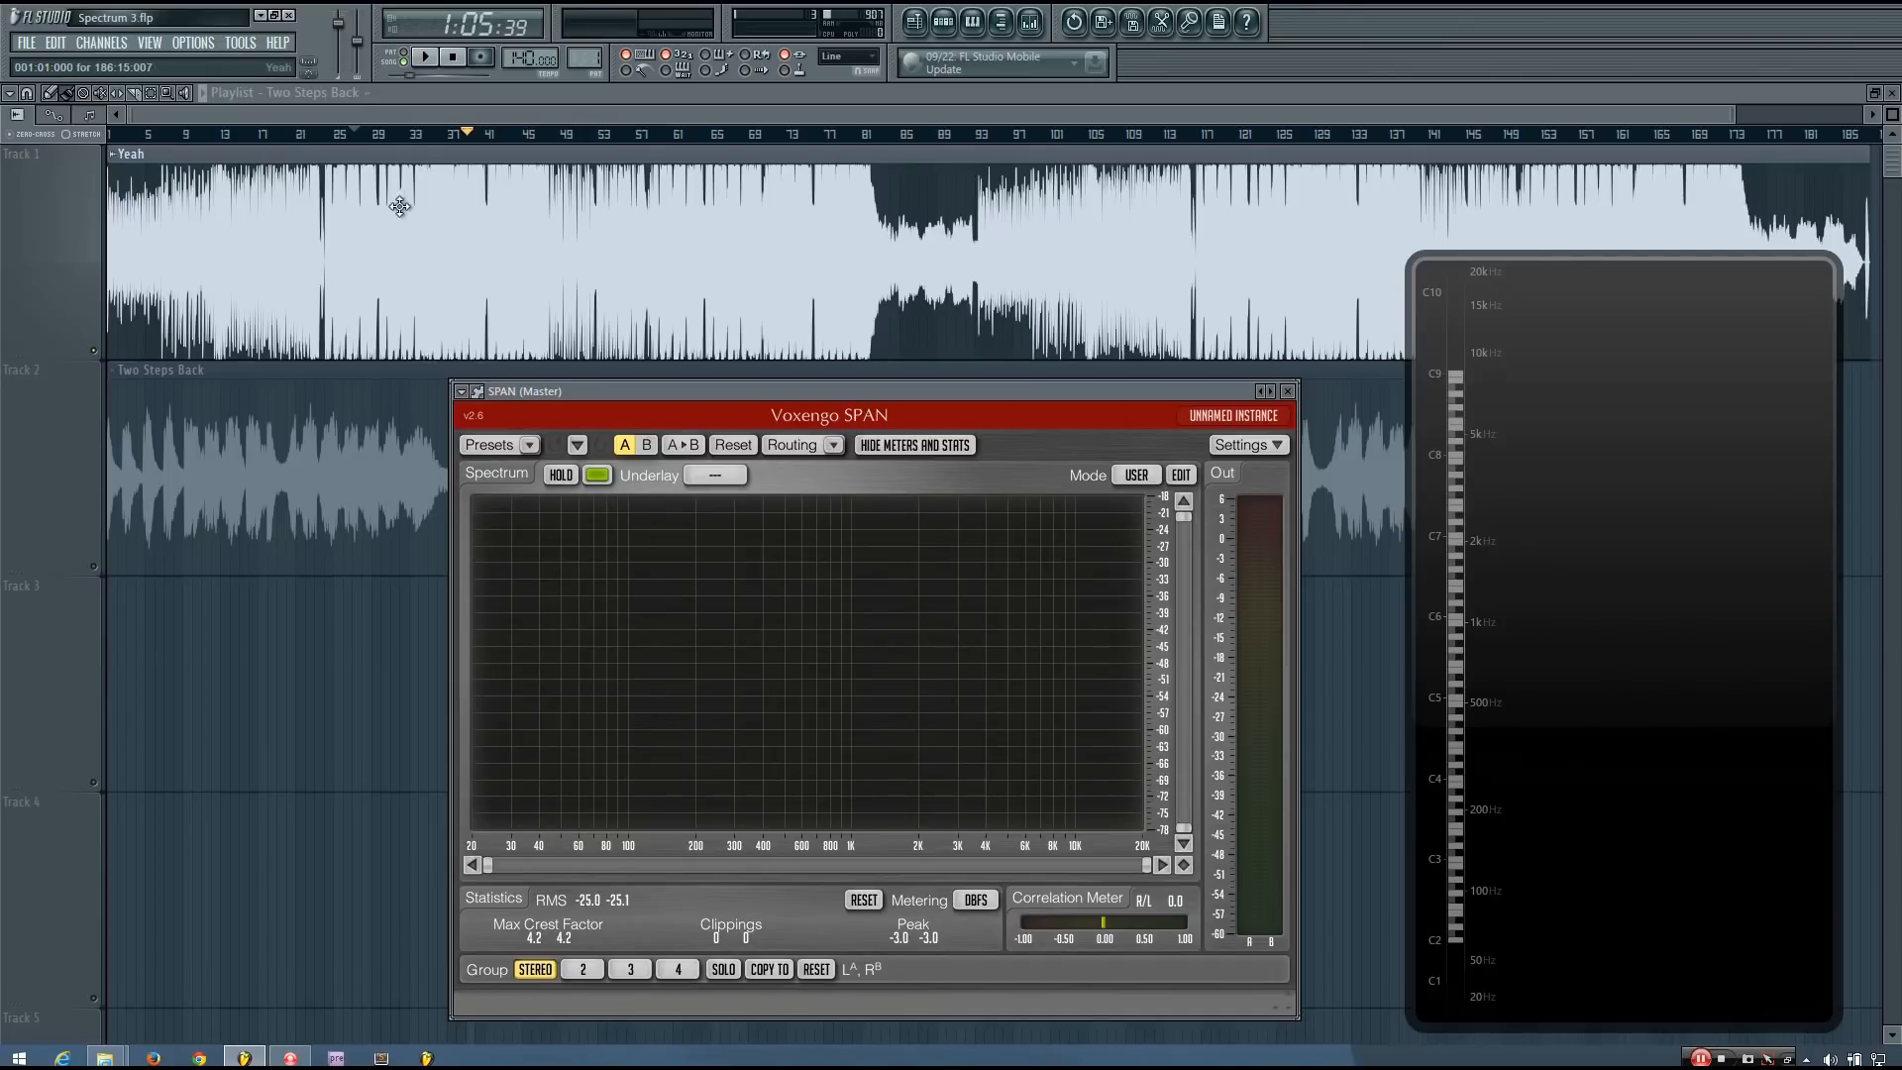
pyautogui.moveTo(1220, 501)
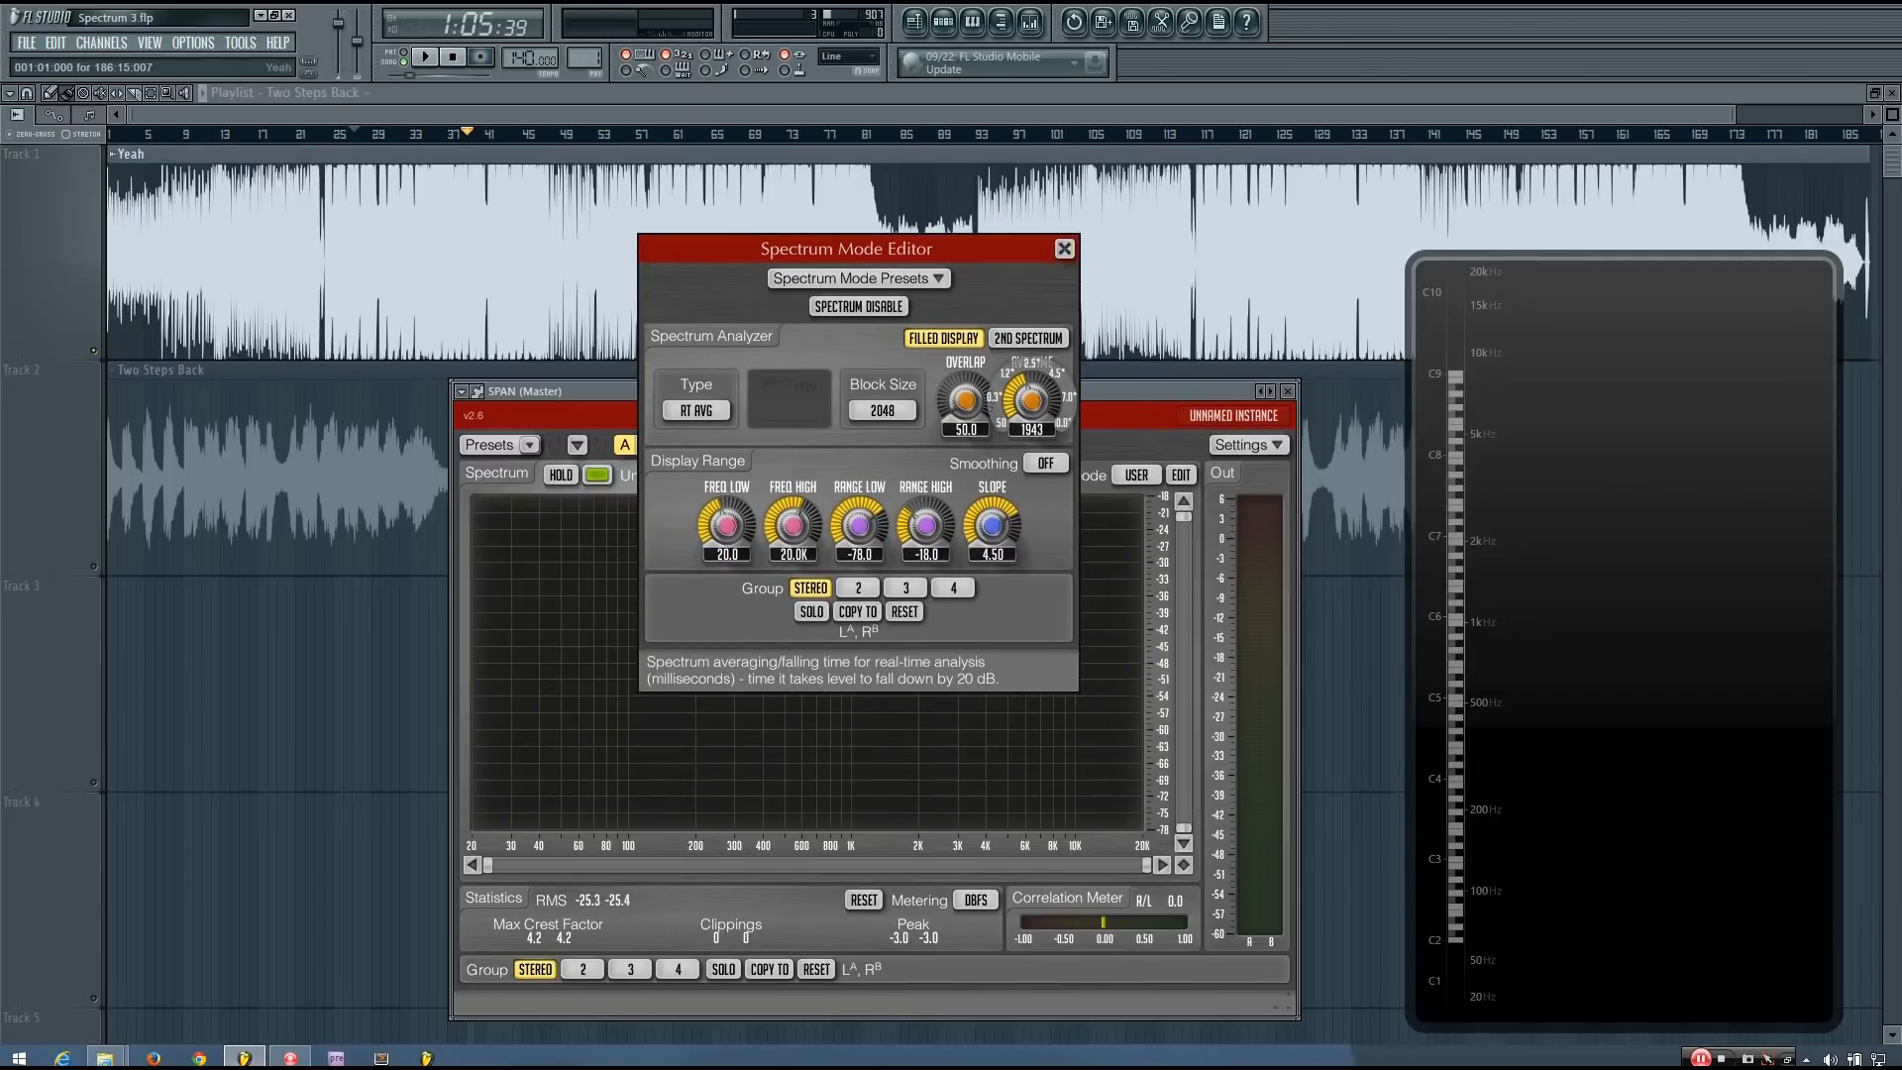
# - Turn SPAN's Avg Time knob down to a short value, close the editor, and resume playback
pyautogui.moveTo(1033, 398); pyautogui.dragTo(1032, 437)
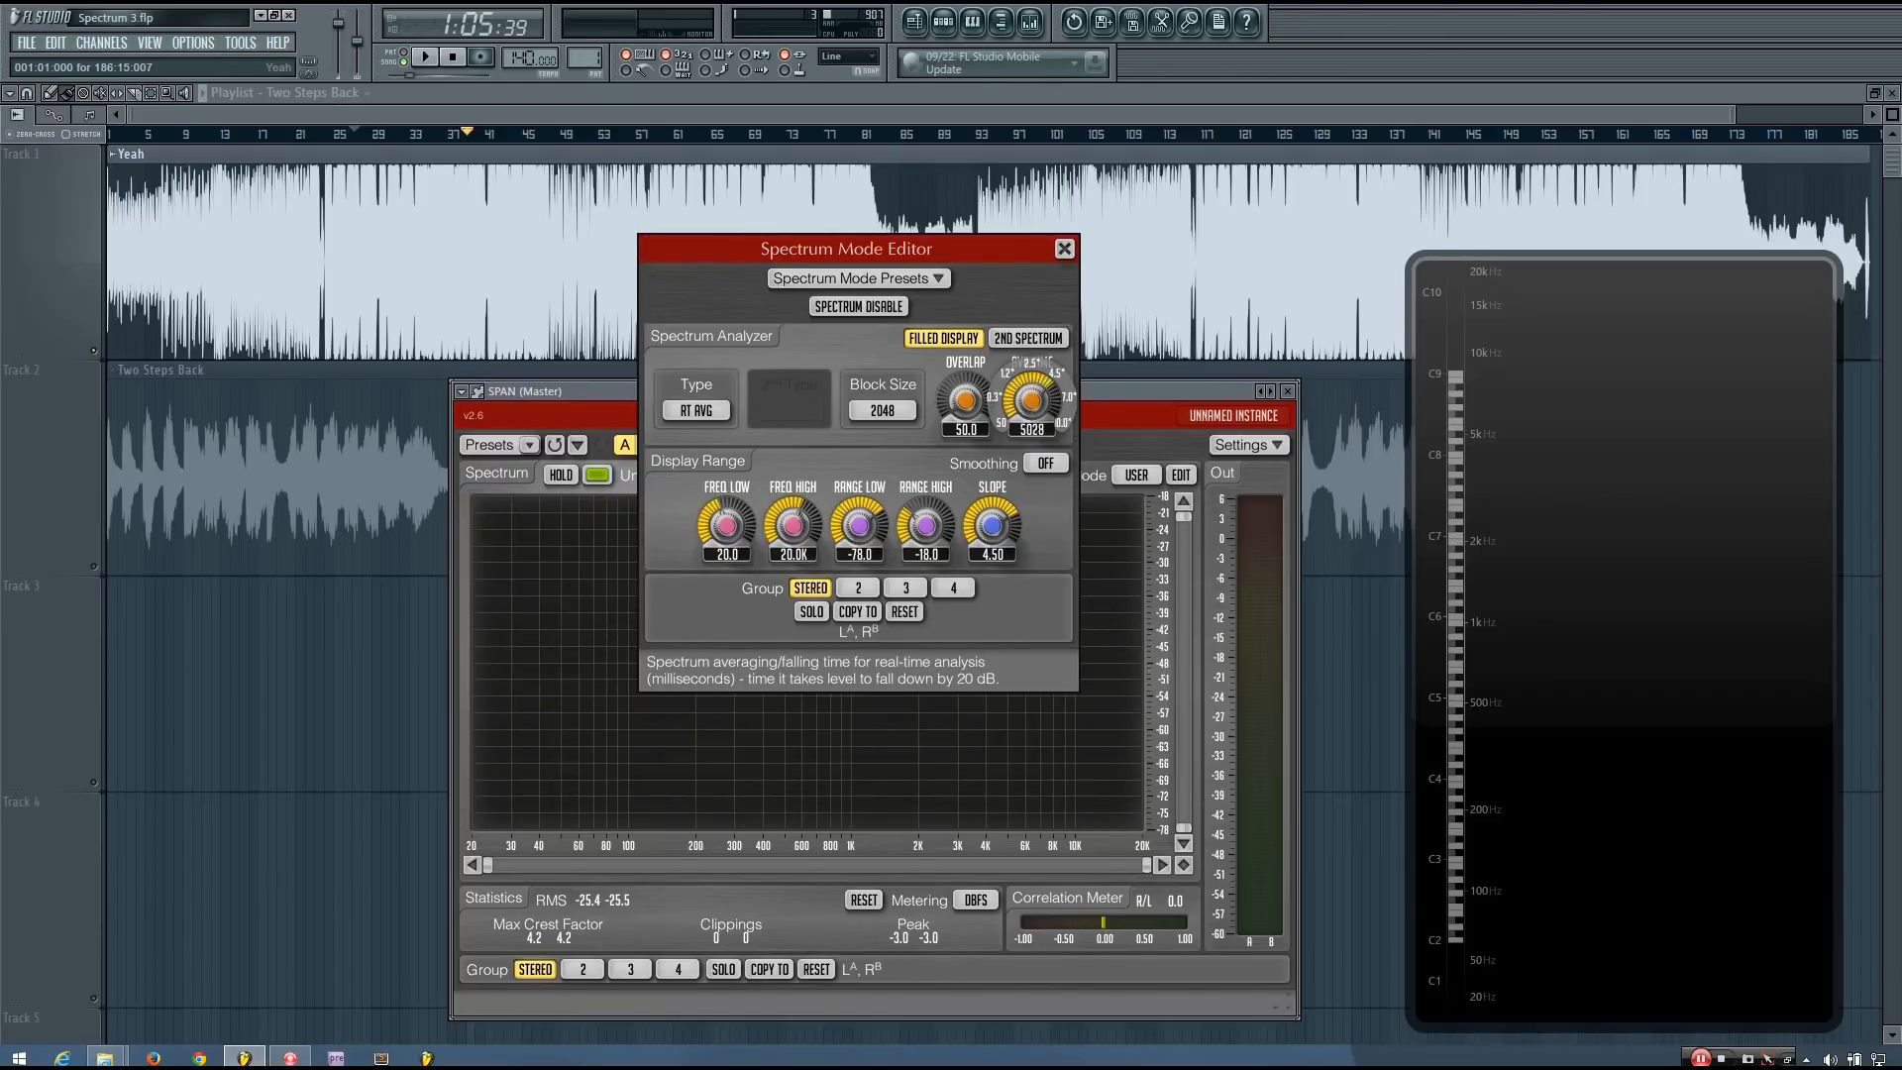
pyautogui.moveTo(1031, 403); pyautogui.dragTo(1032, 437)
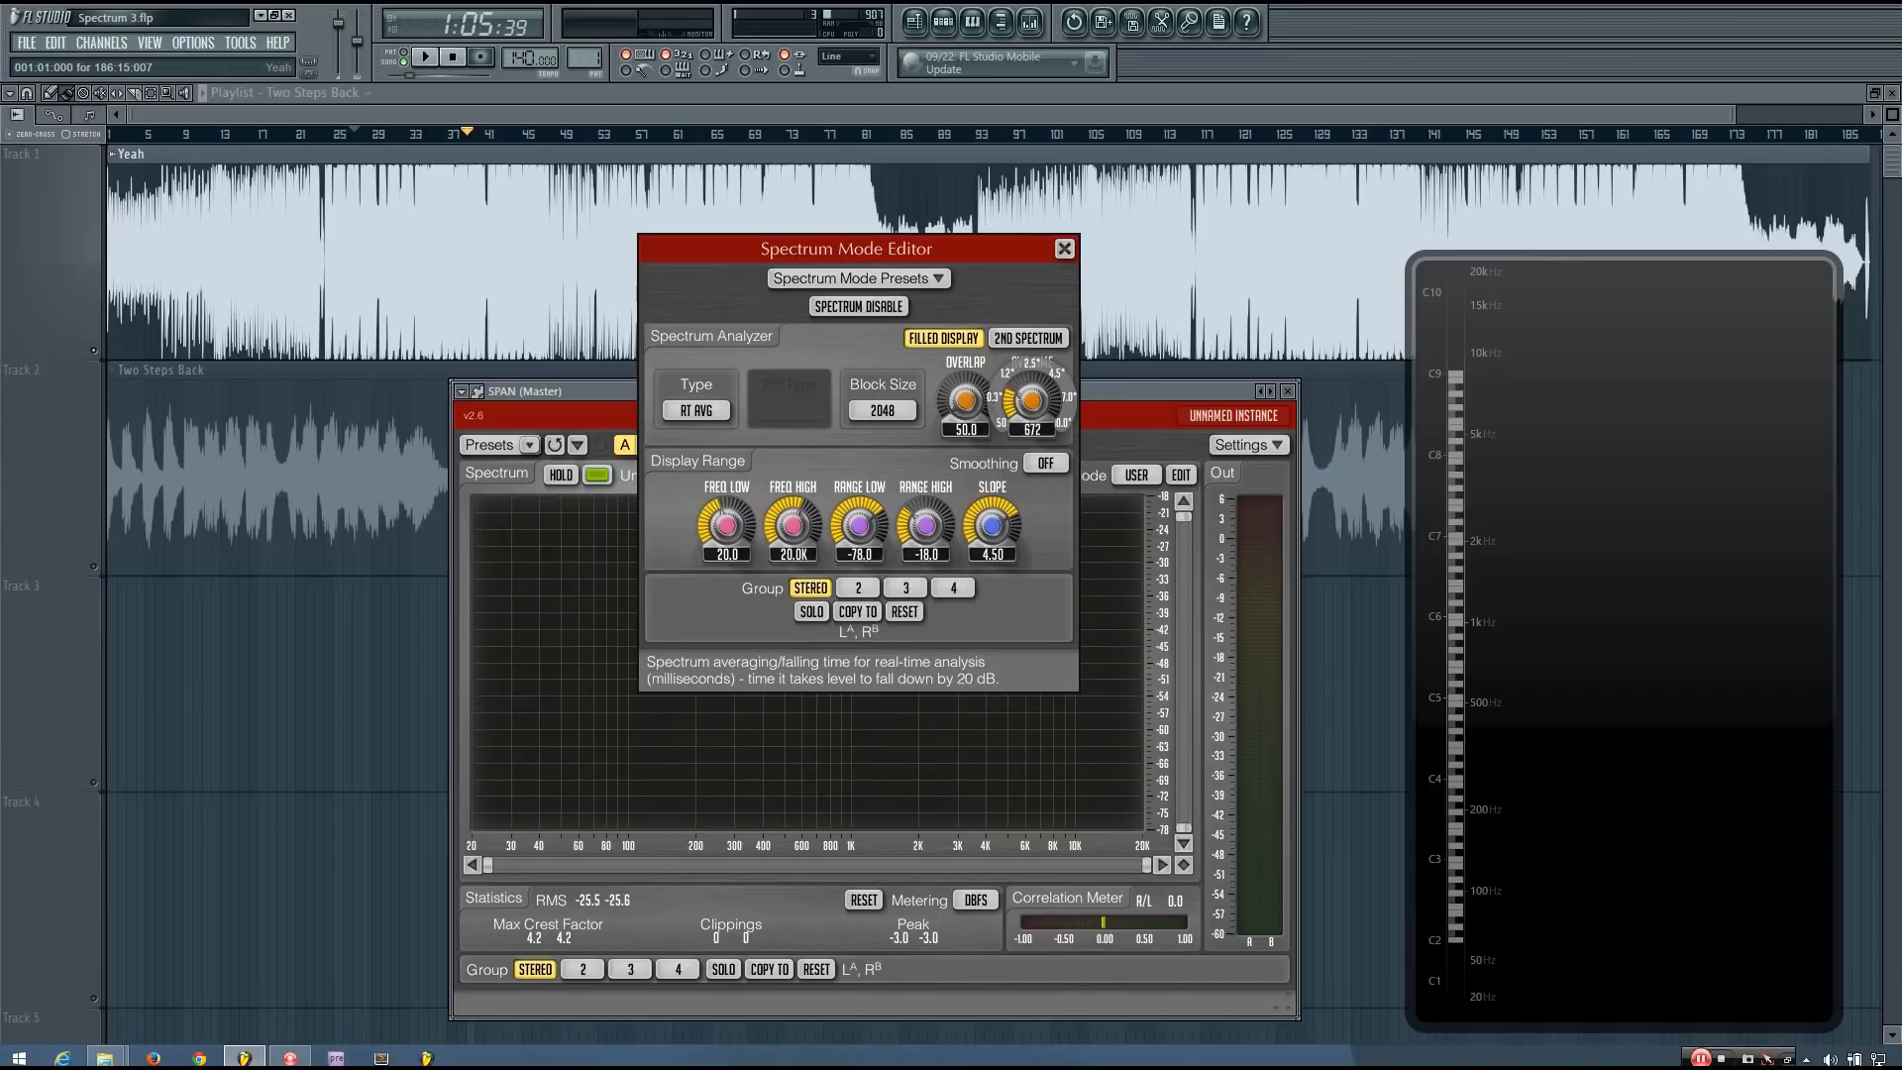
pyautogui.moveTo(1030, 403); pyautogui.dragTo(1030, 437)
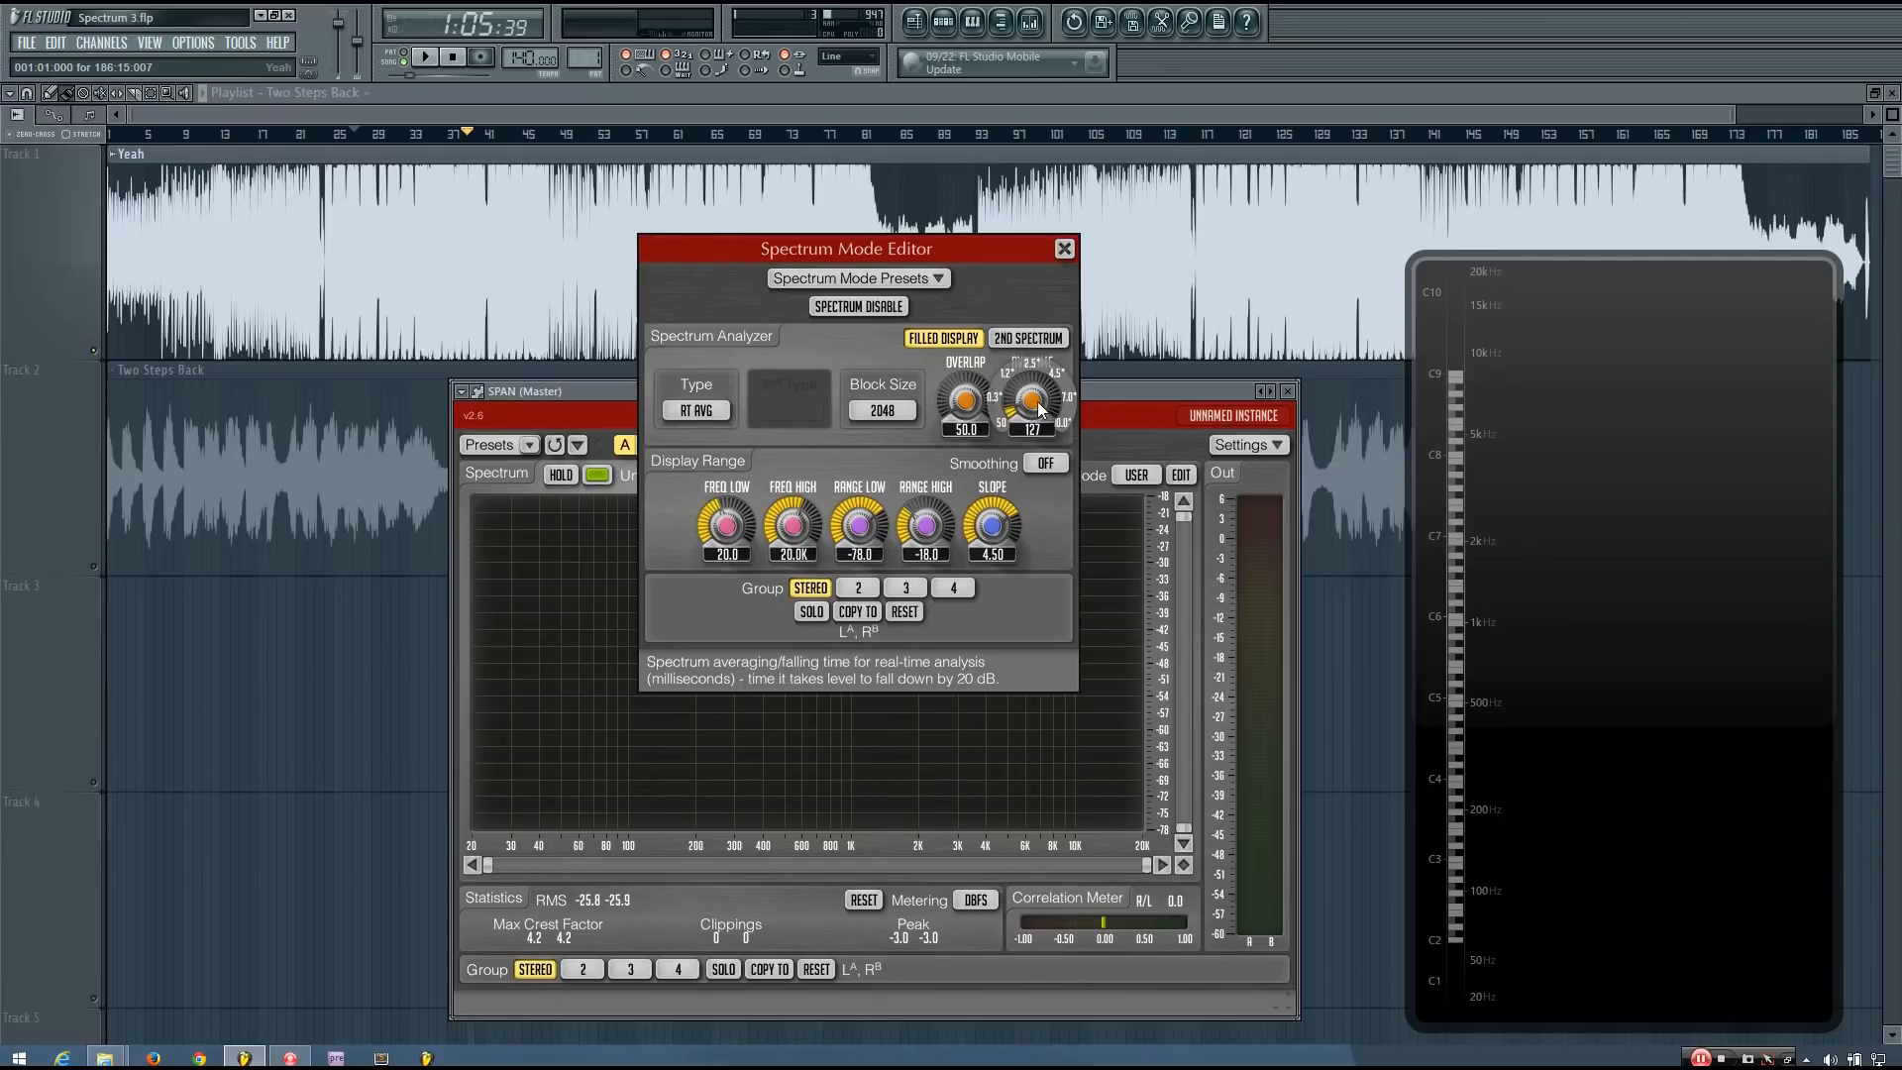
pyautogui.moveTo(1030, 400); pyautogui.dragTo(1030, 389)
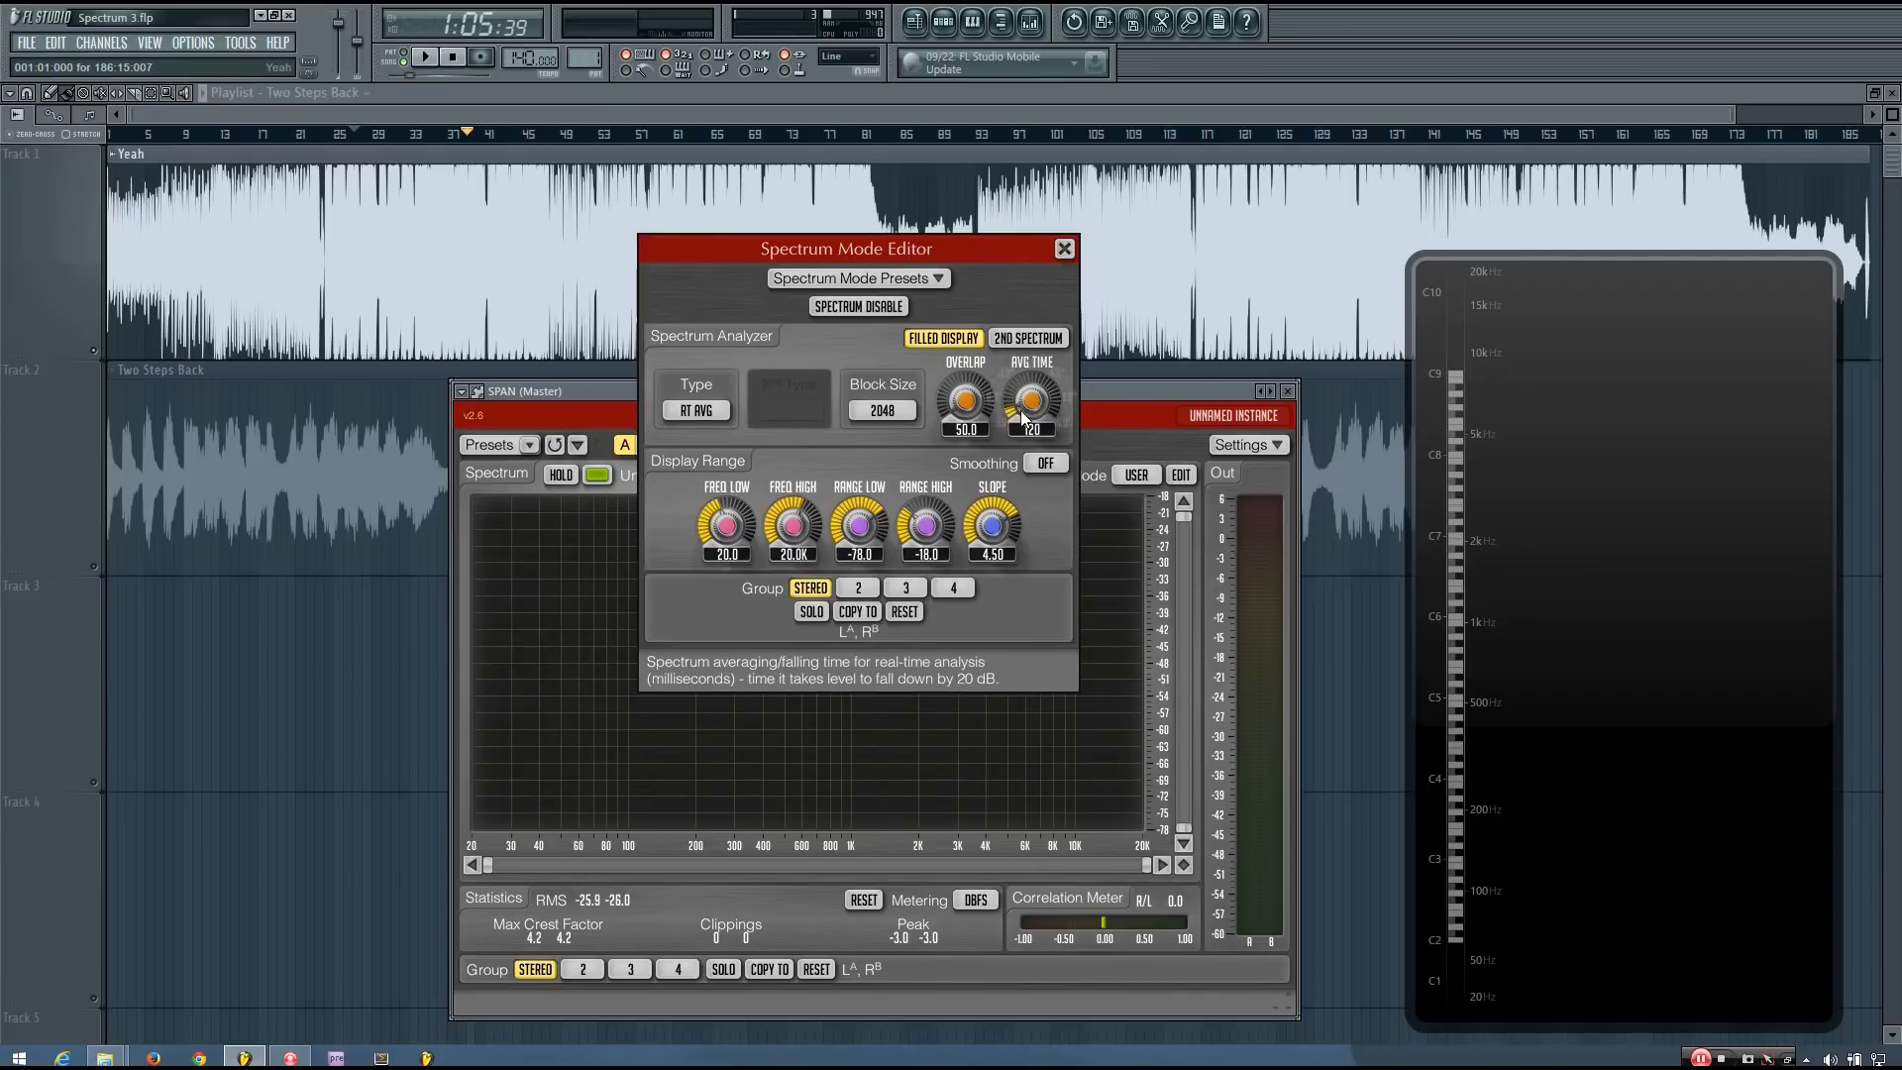
pyautogui.click(1064, 249)
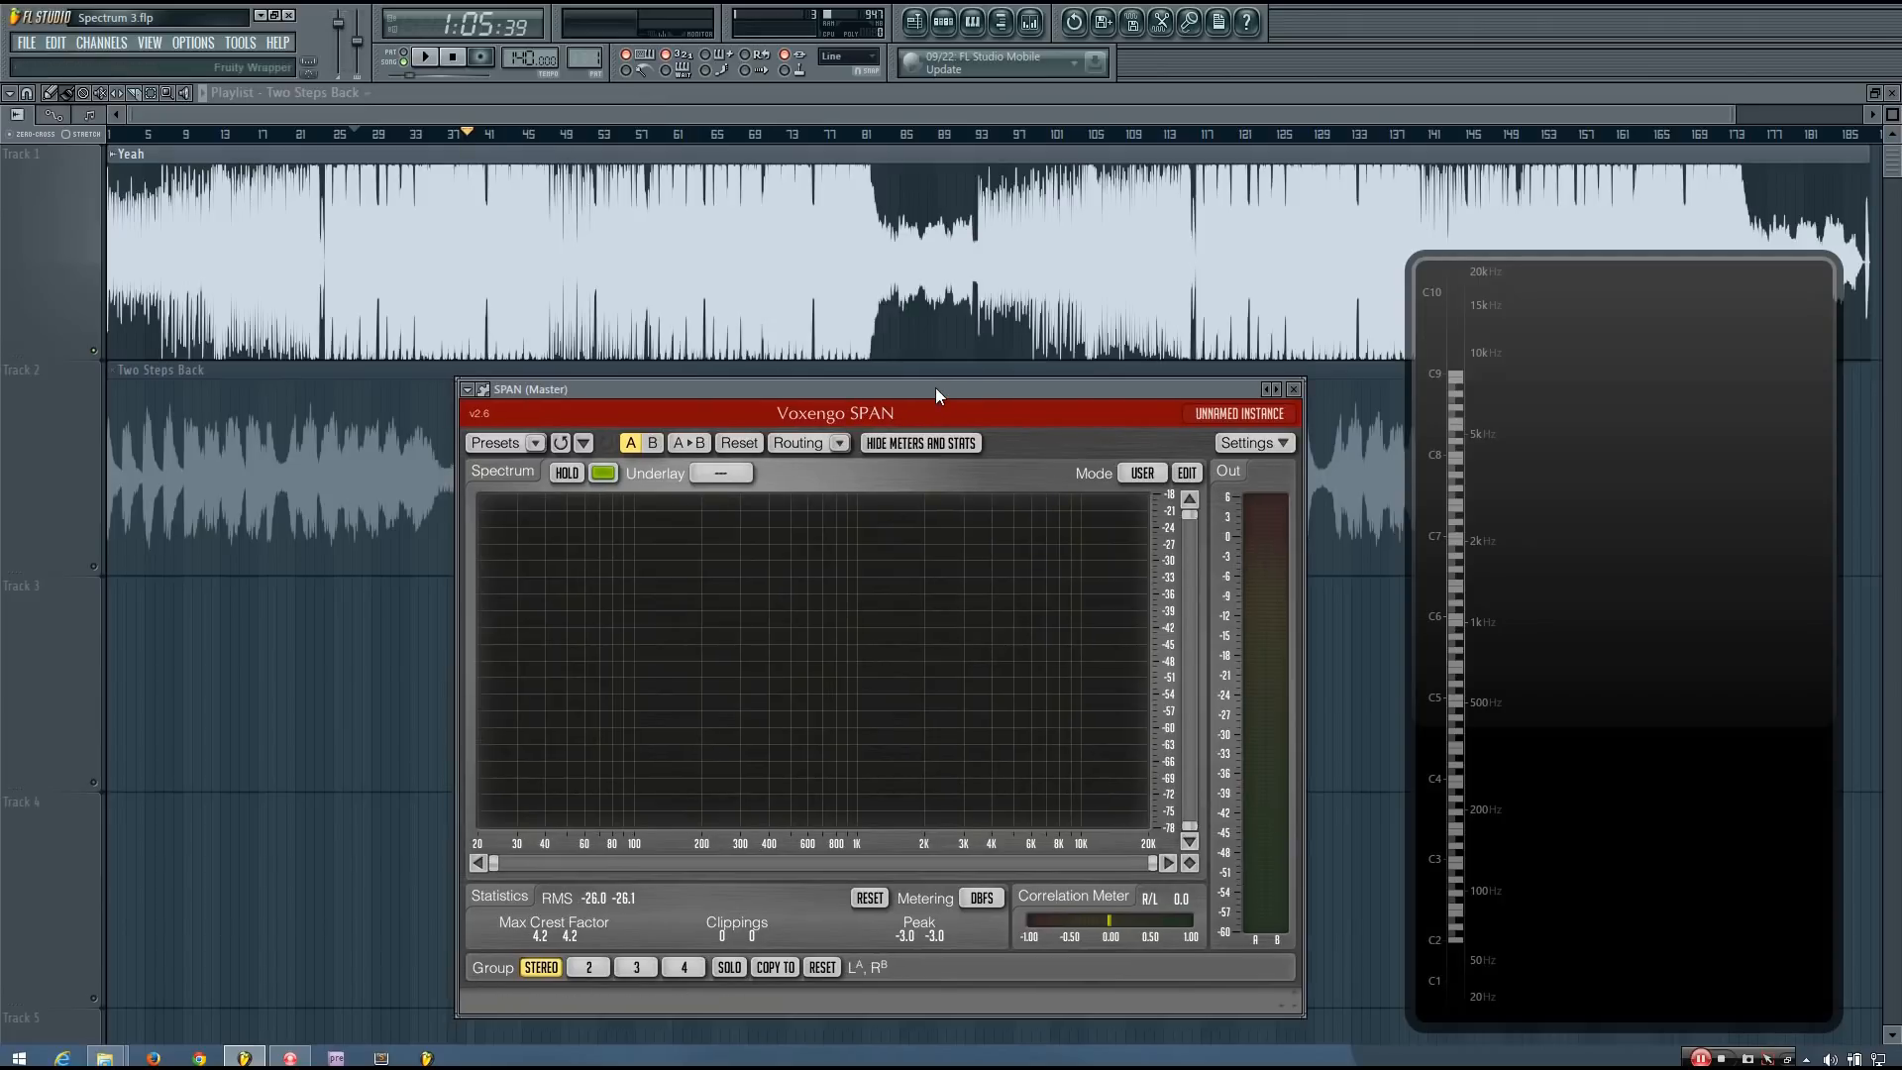
pyautogui.click(424, 57)
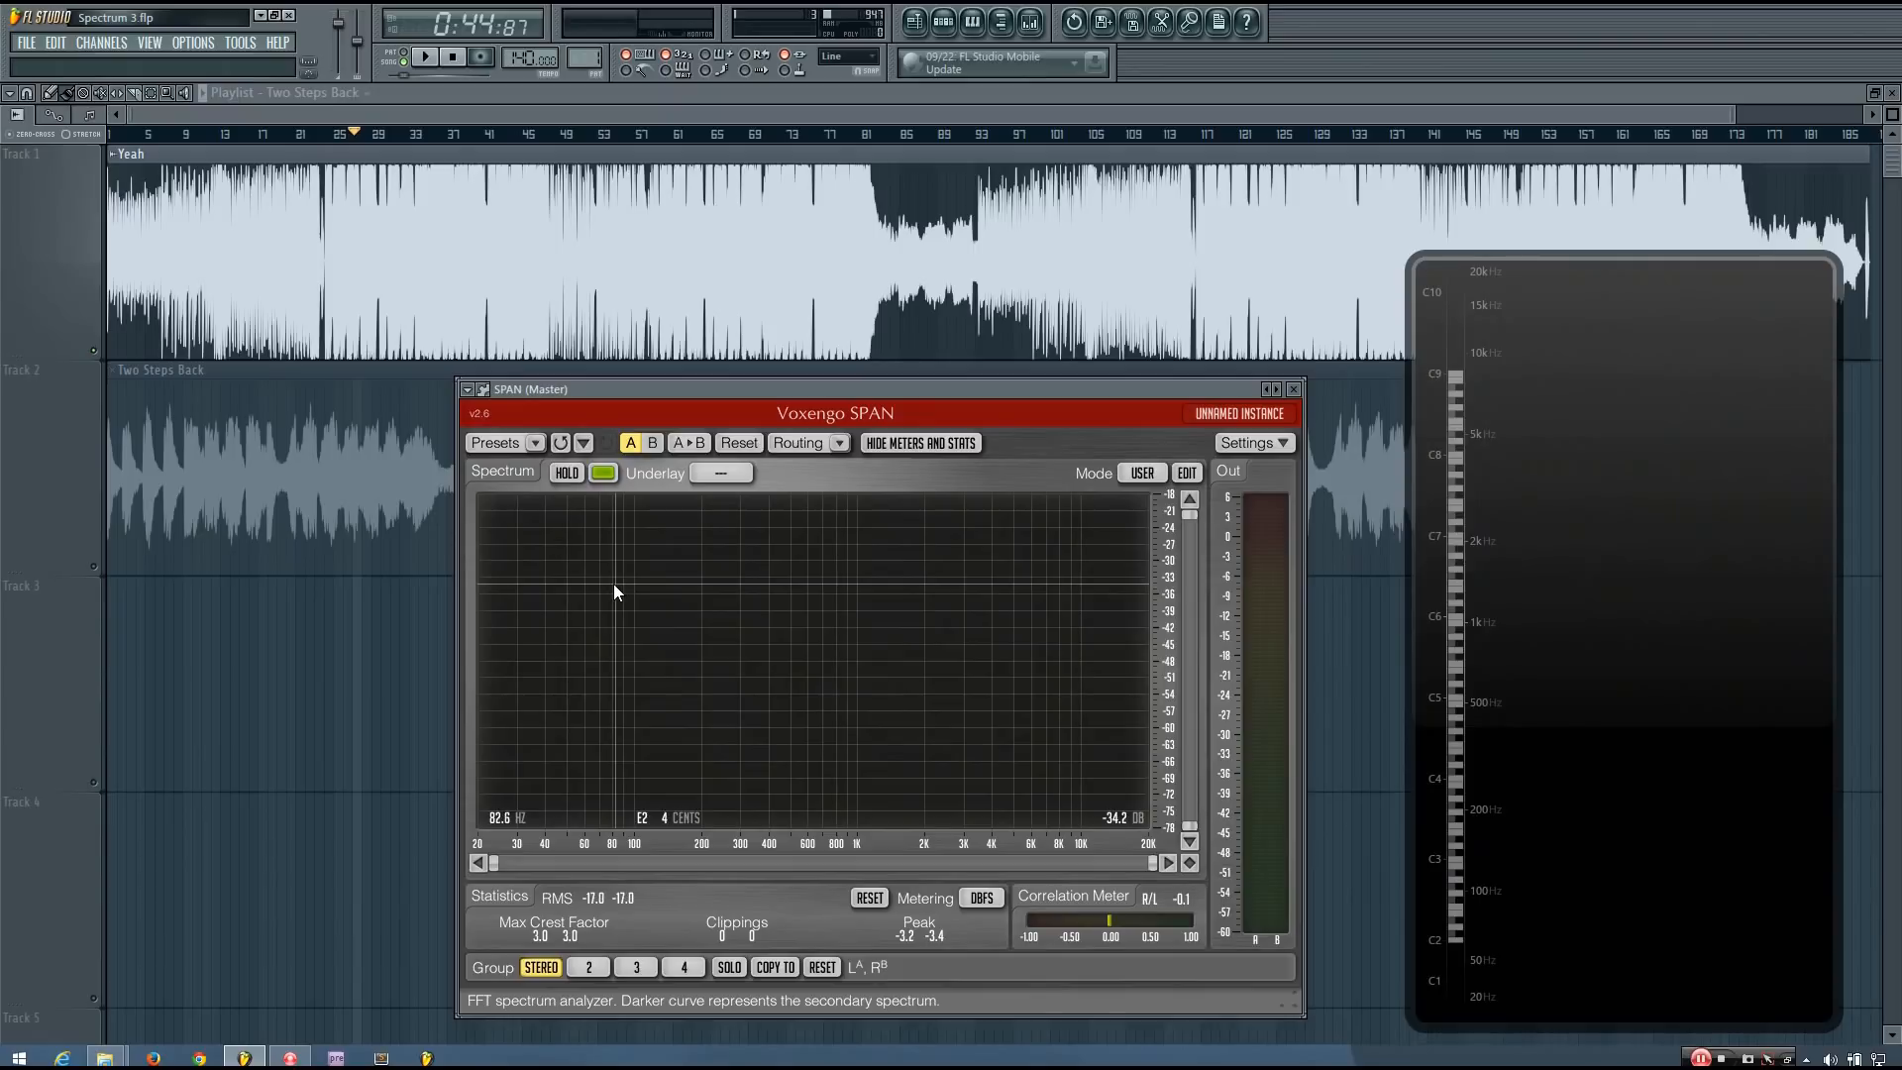
pyautogui.moveTo(1061, 598)
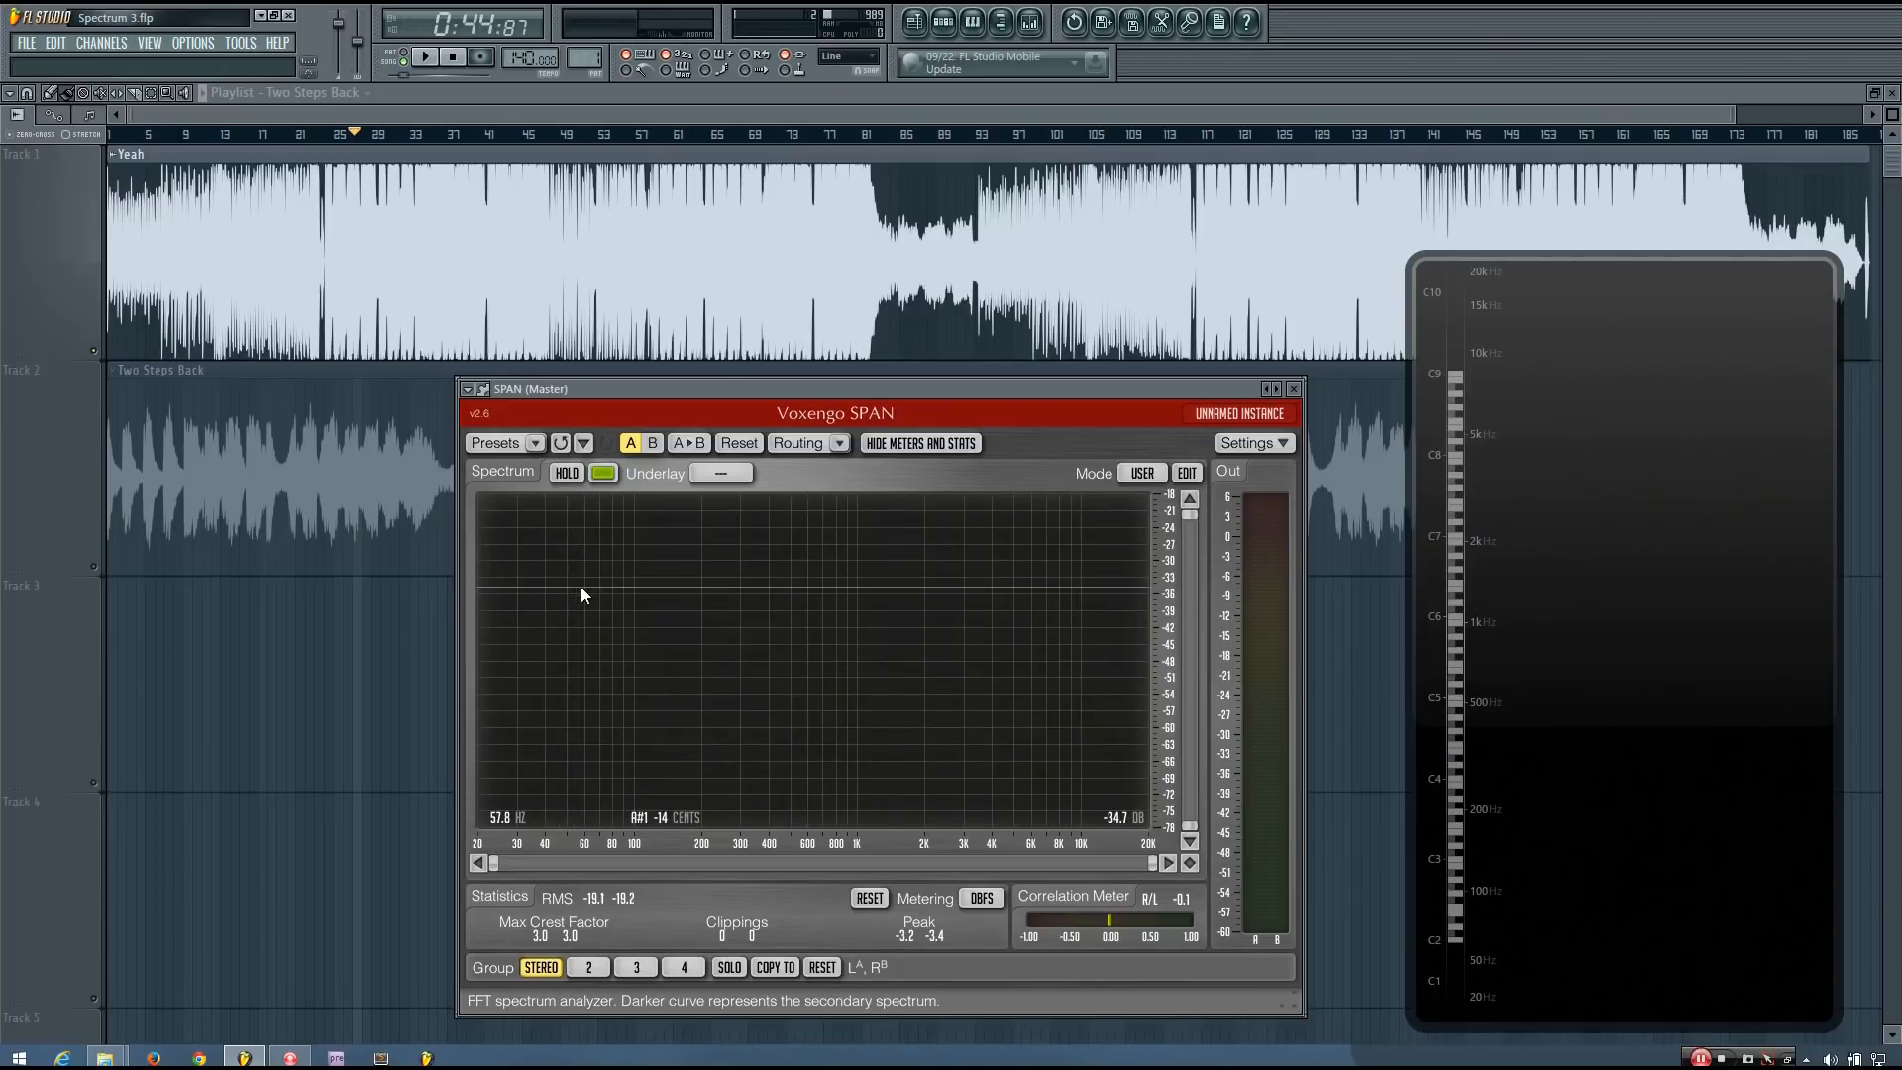
pyautogui.moveTo(594, 593)
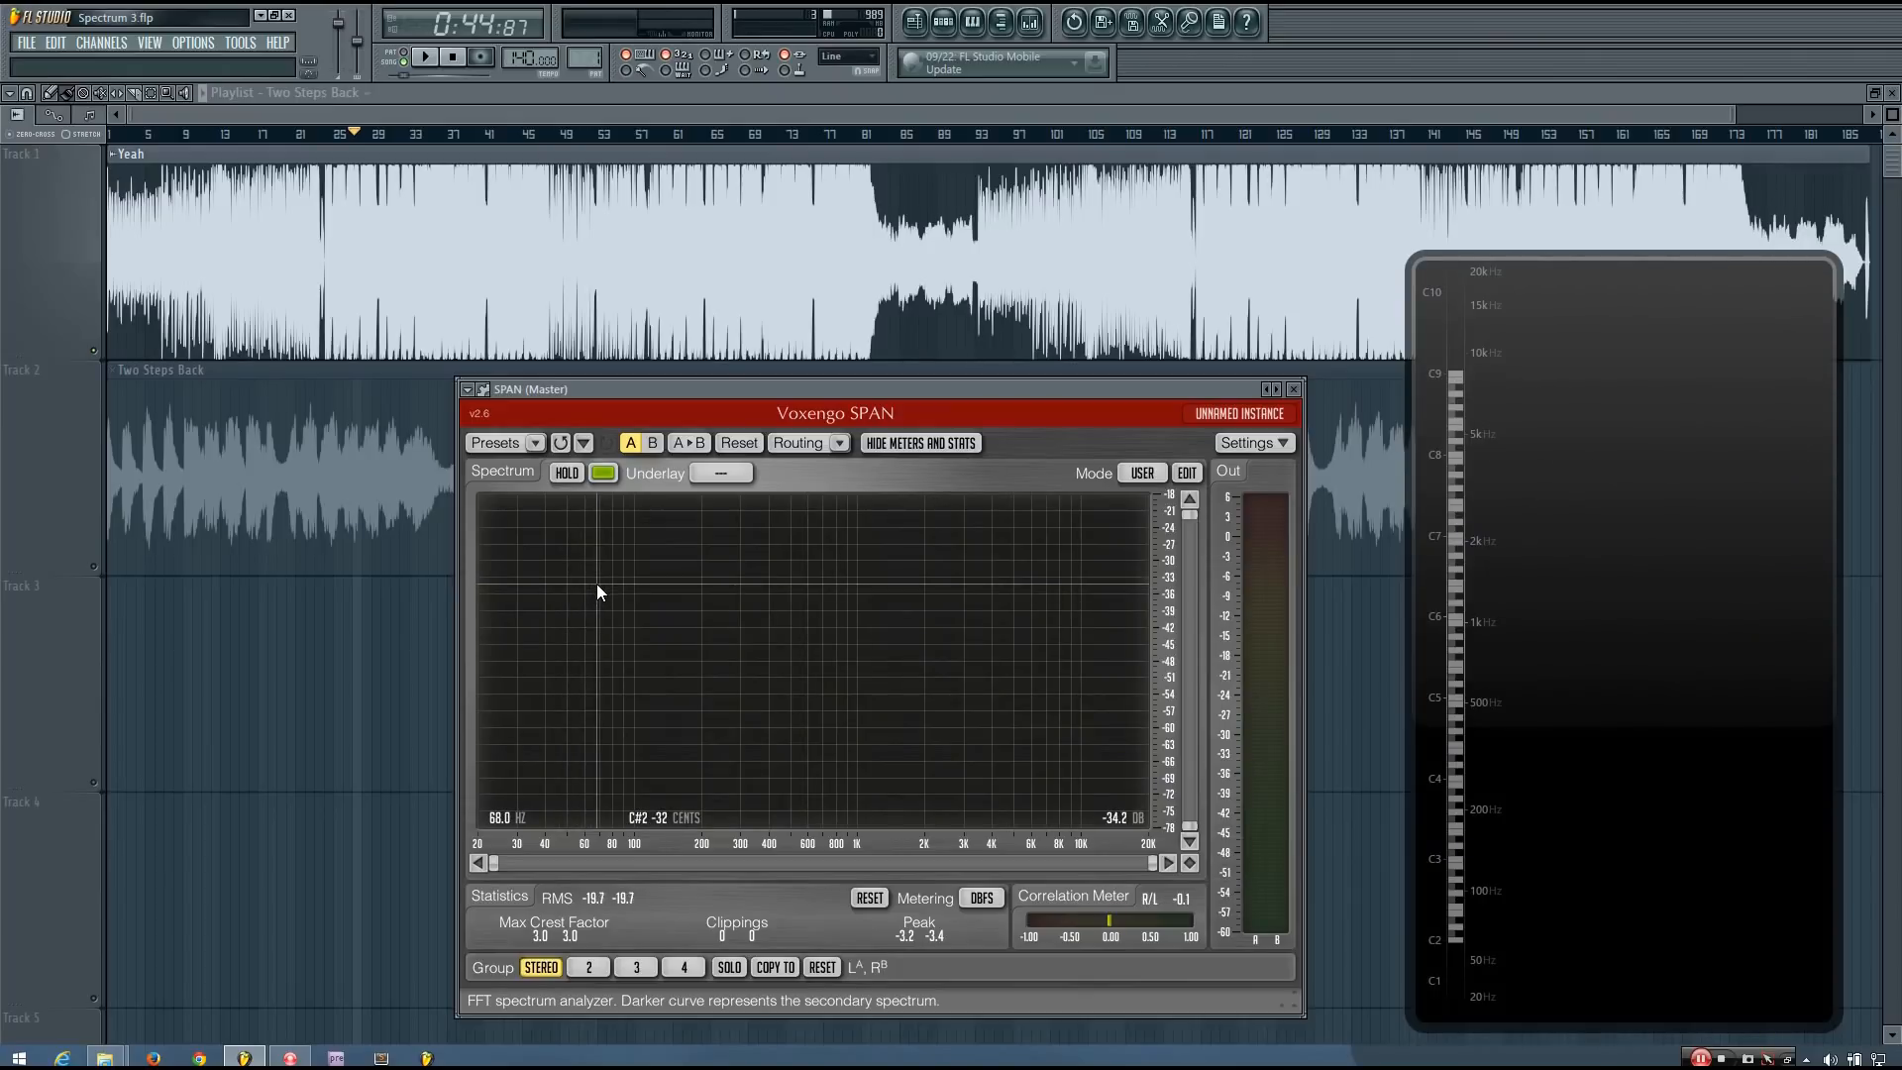
pyautogui.moveTo(588, 594)
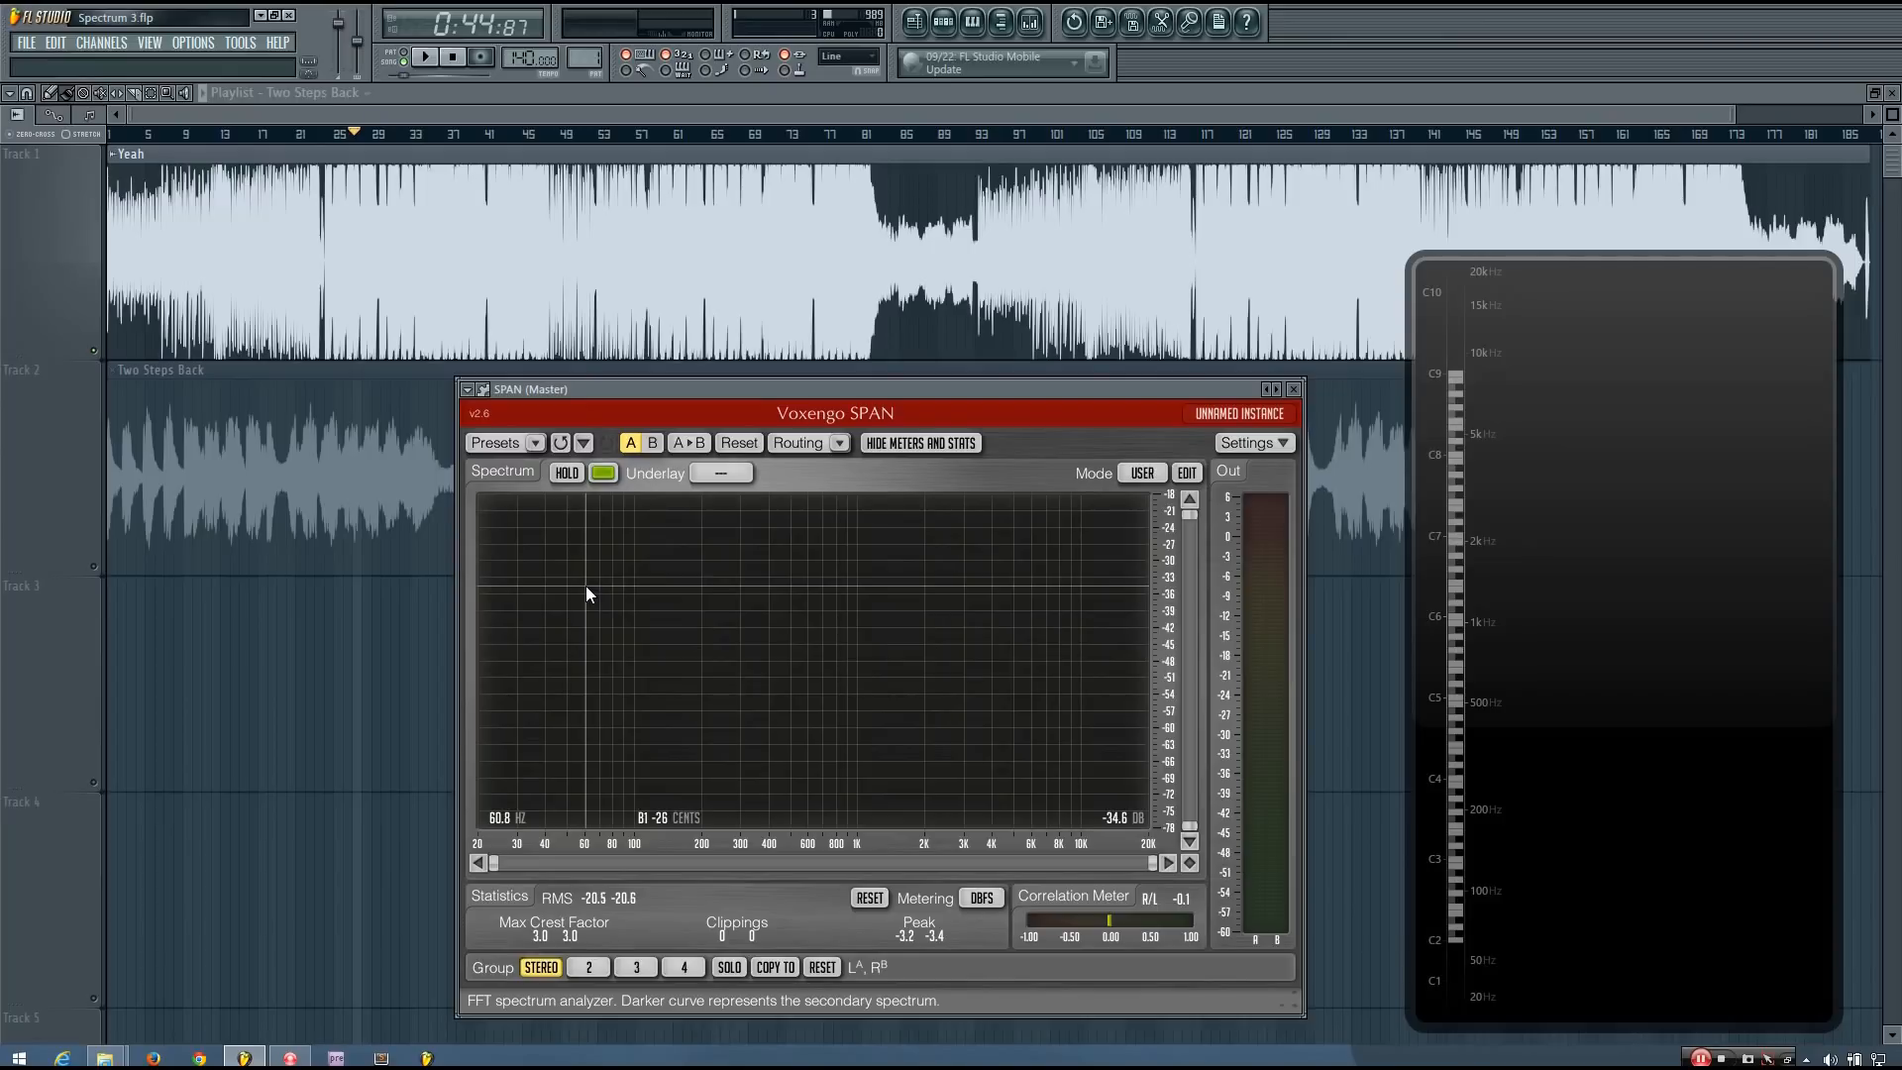
pyautogui.moveTo(594, 593)
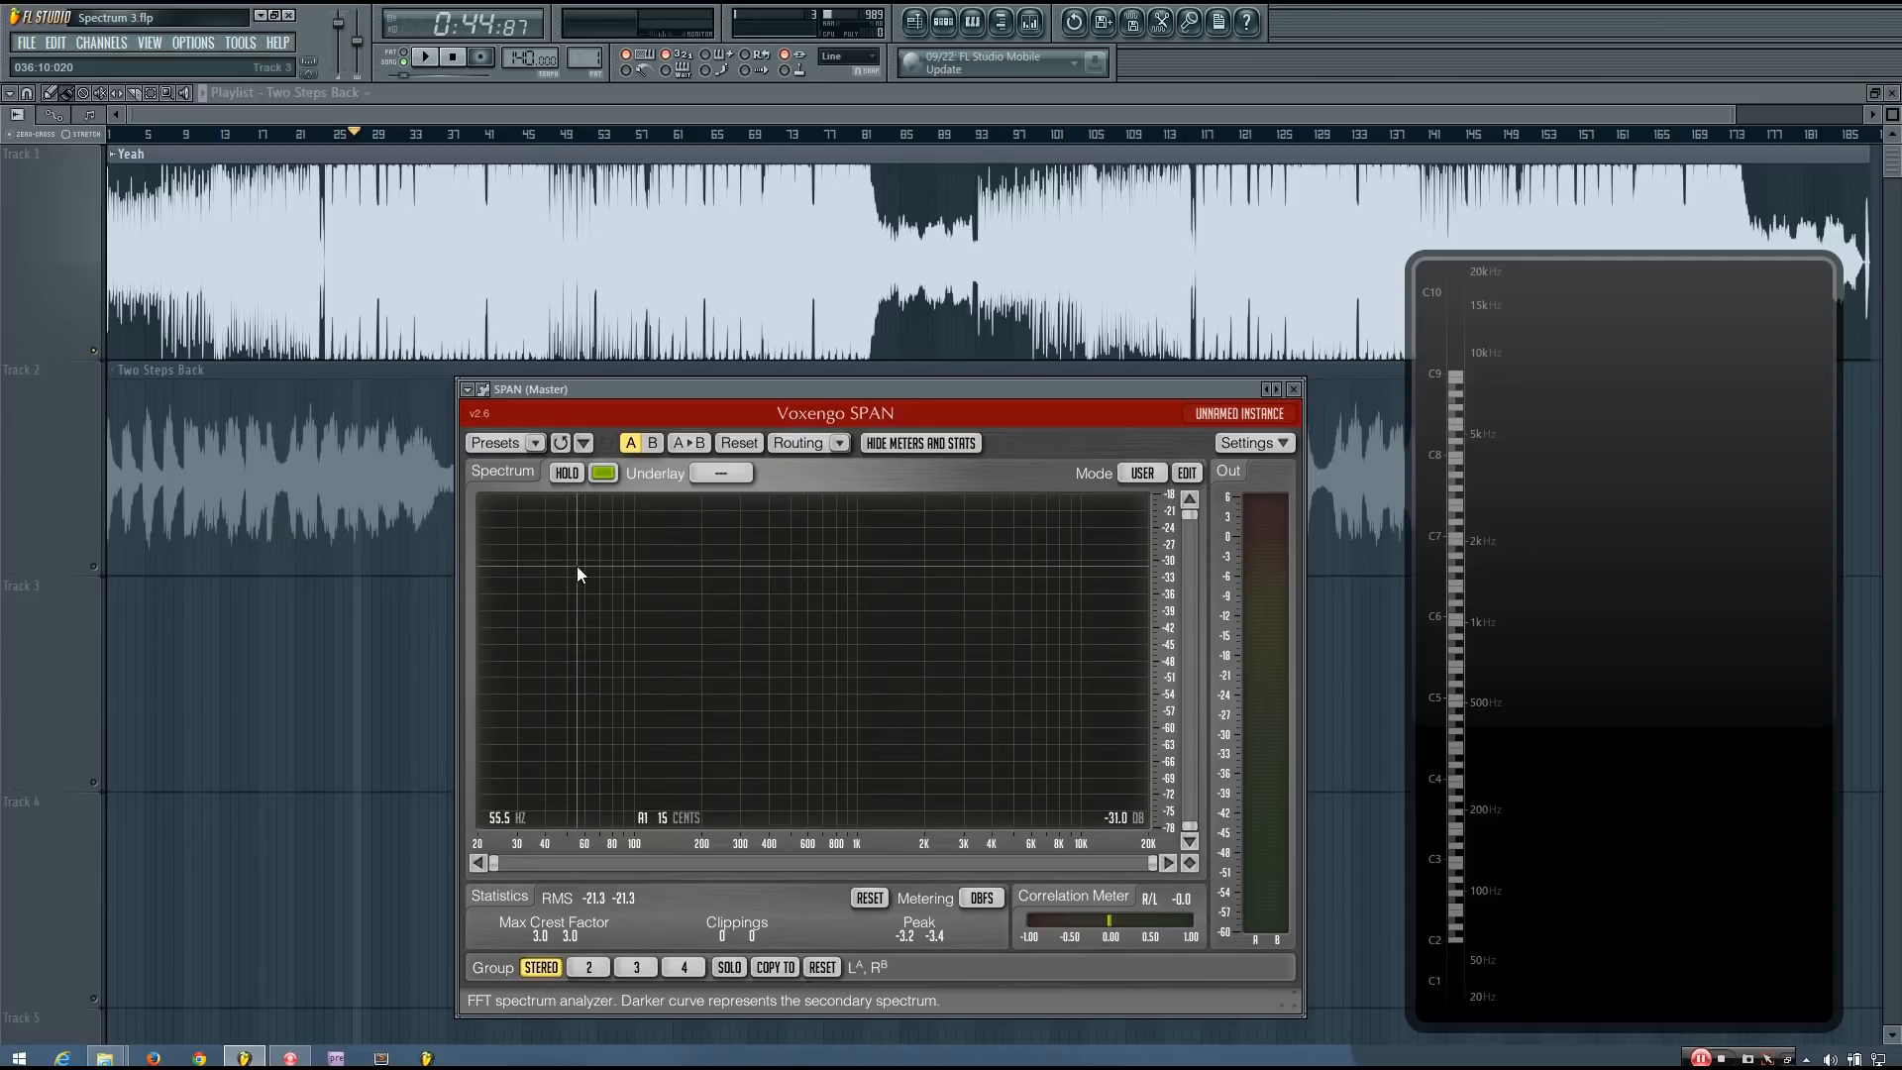
pyautogui.click(425, 57)
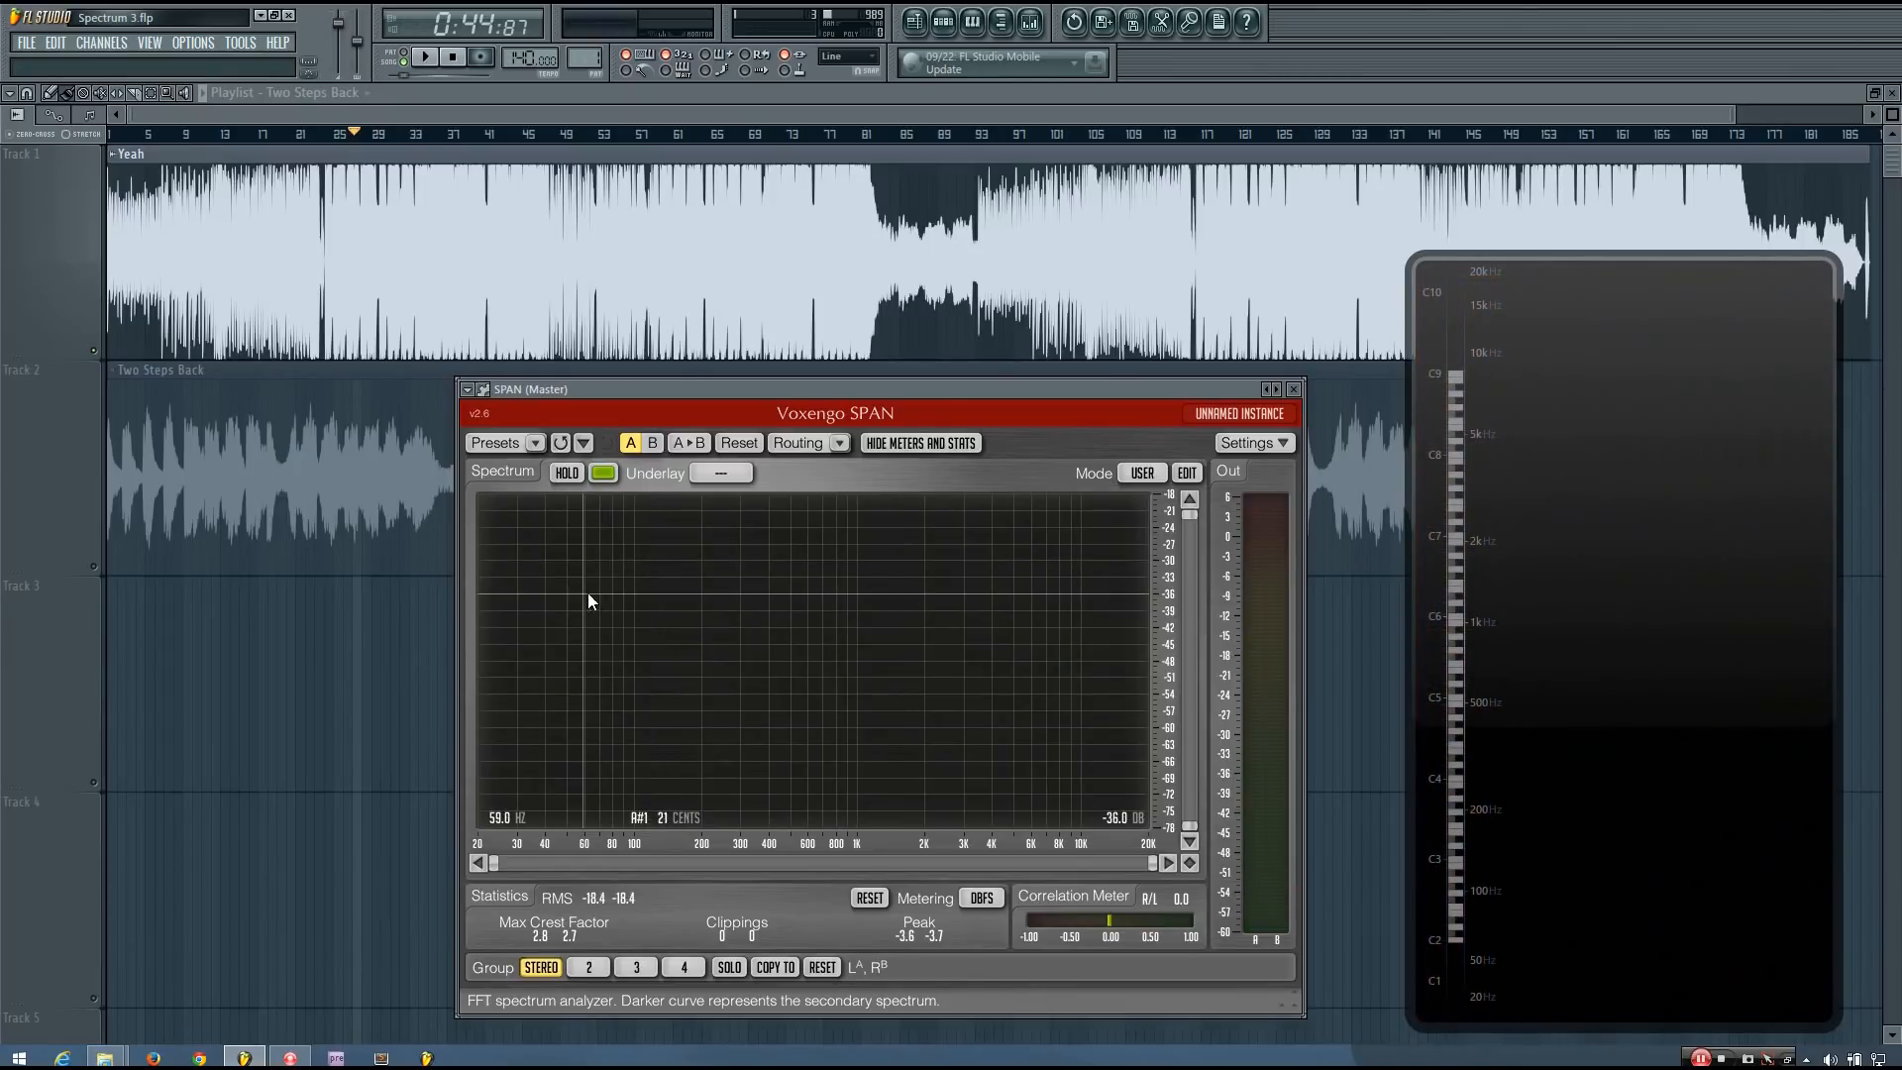
pyautogui.moveTo(589, 550)
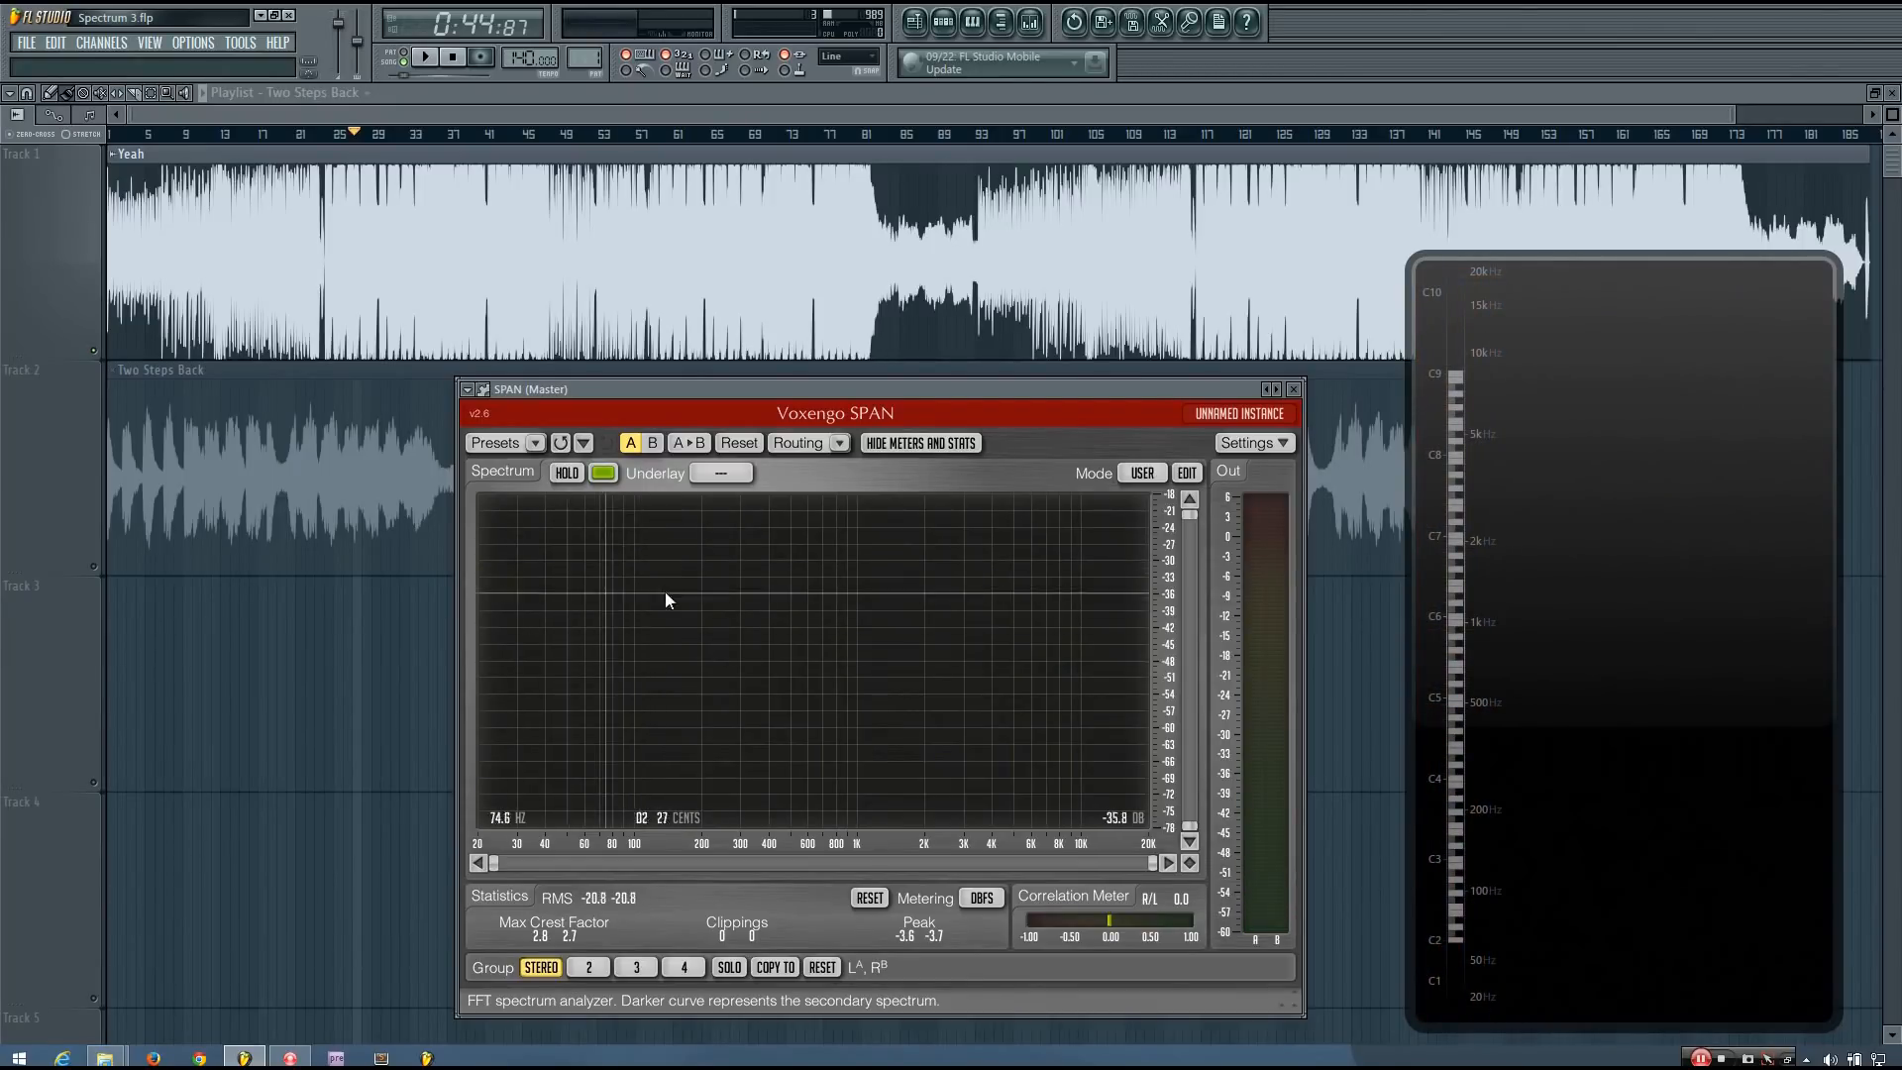
pyautogui.moveTo(563, 616)
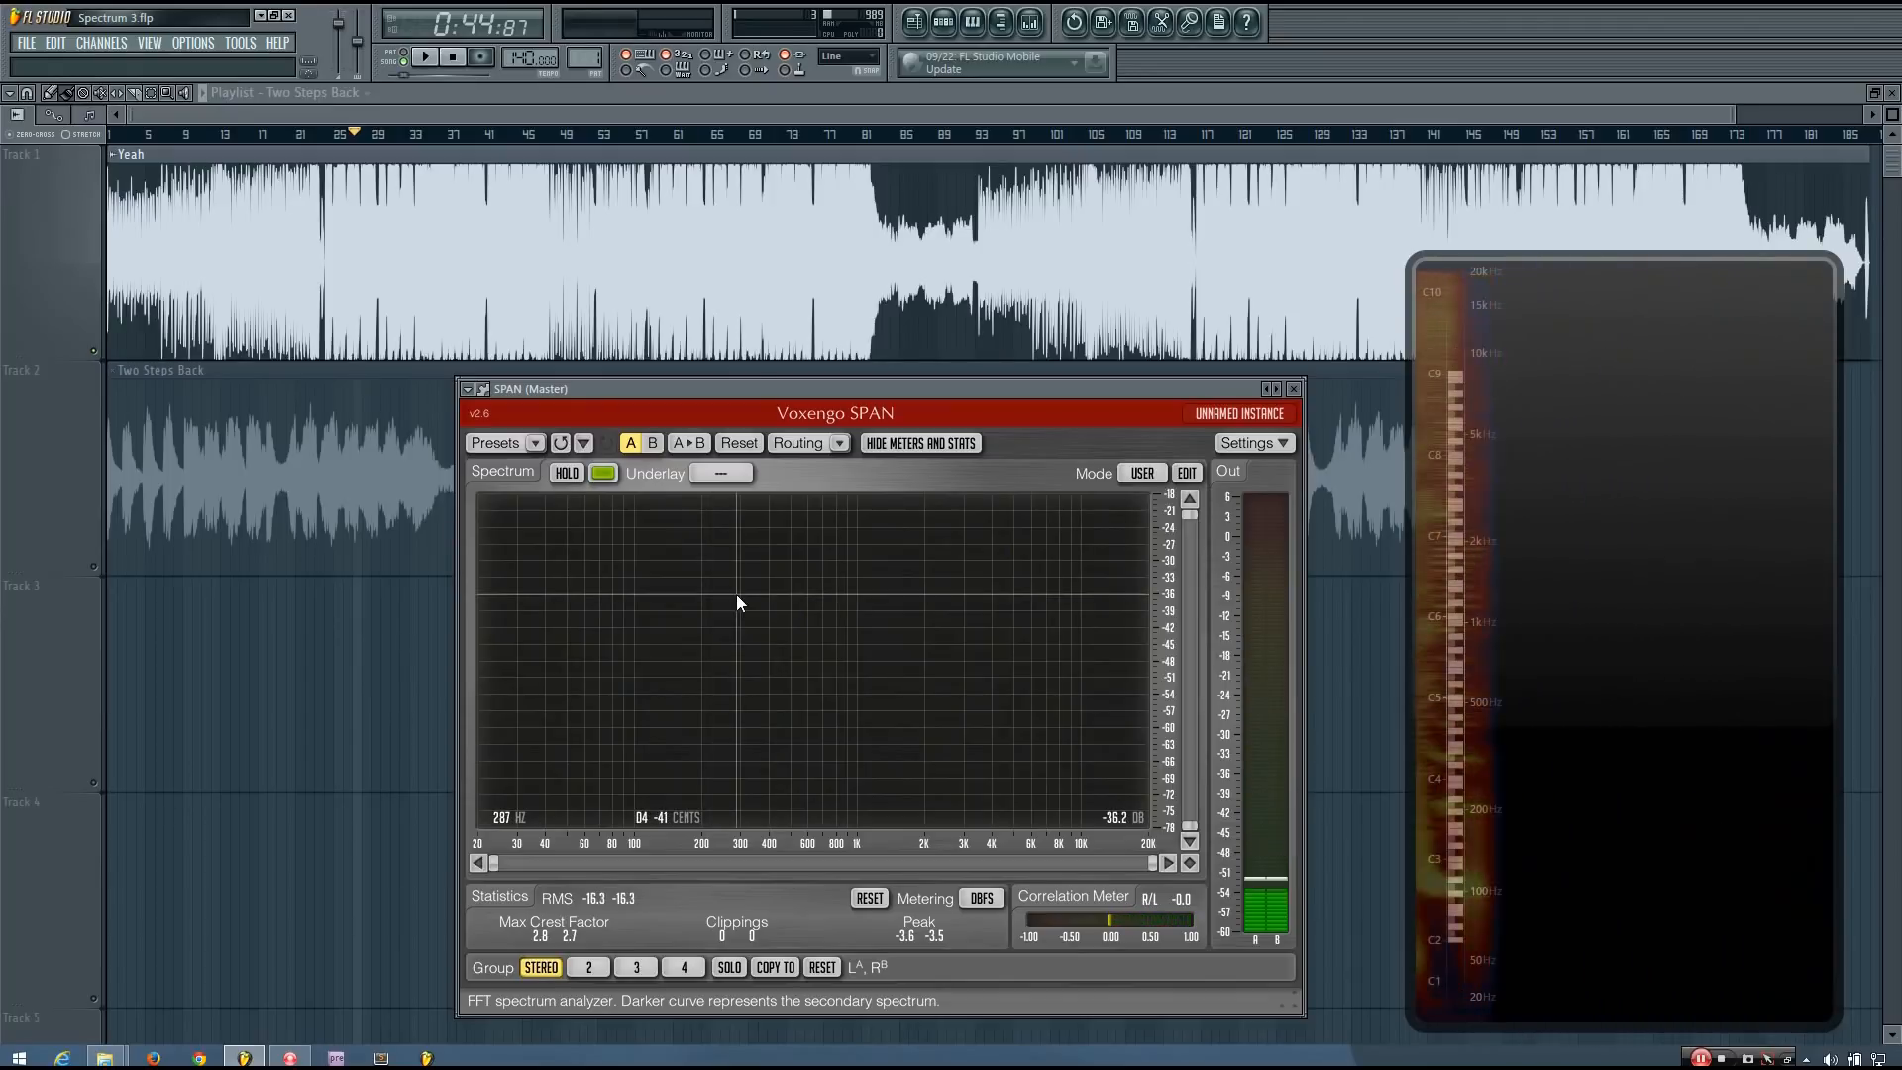
# - Drag the SPAN analyser window a little to the left
pyautogui.moveTo(834, 390); pyautogui.dragTo(758, 383)
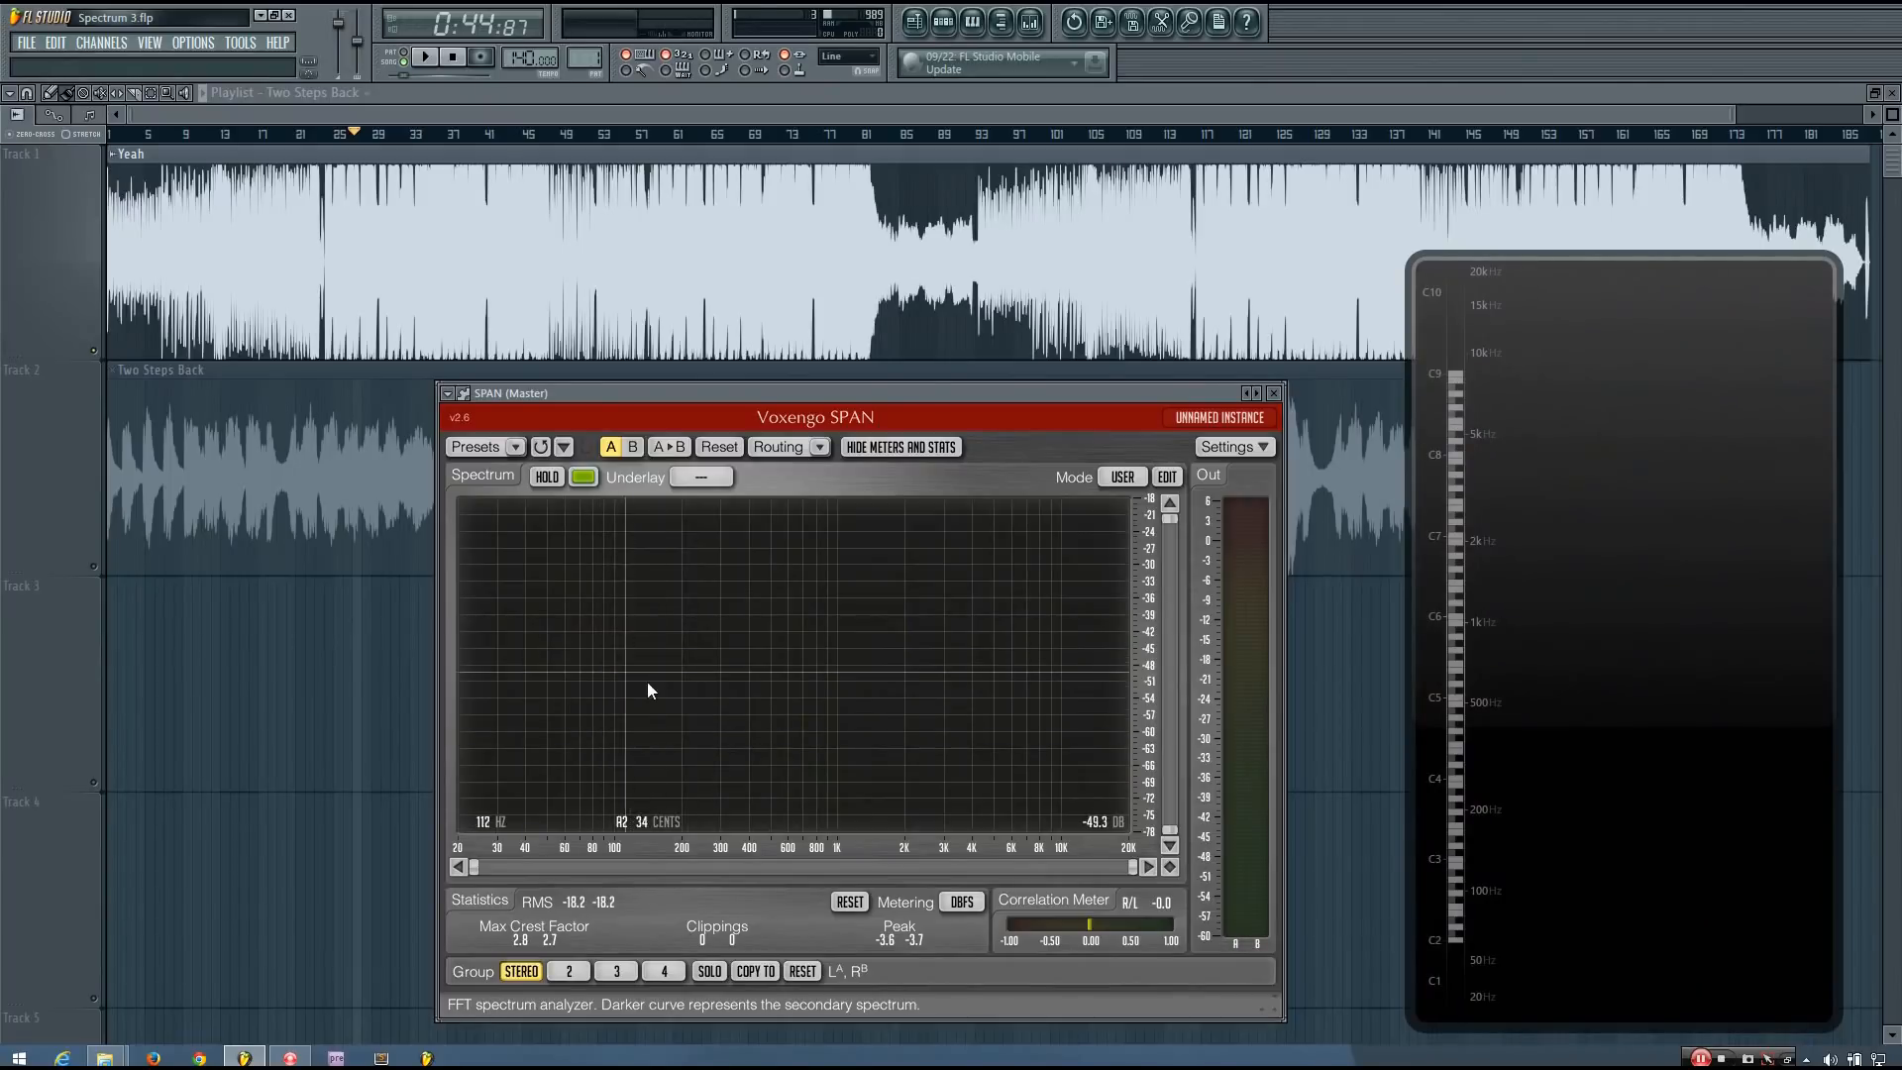
pyautogui.moveTo(642, 725)
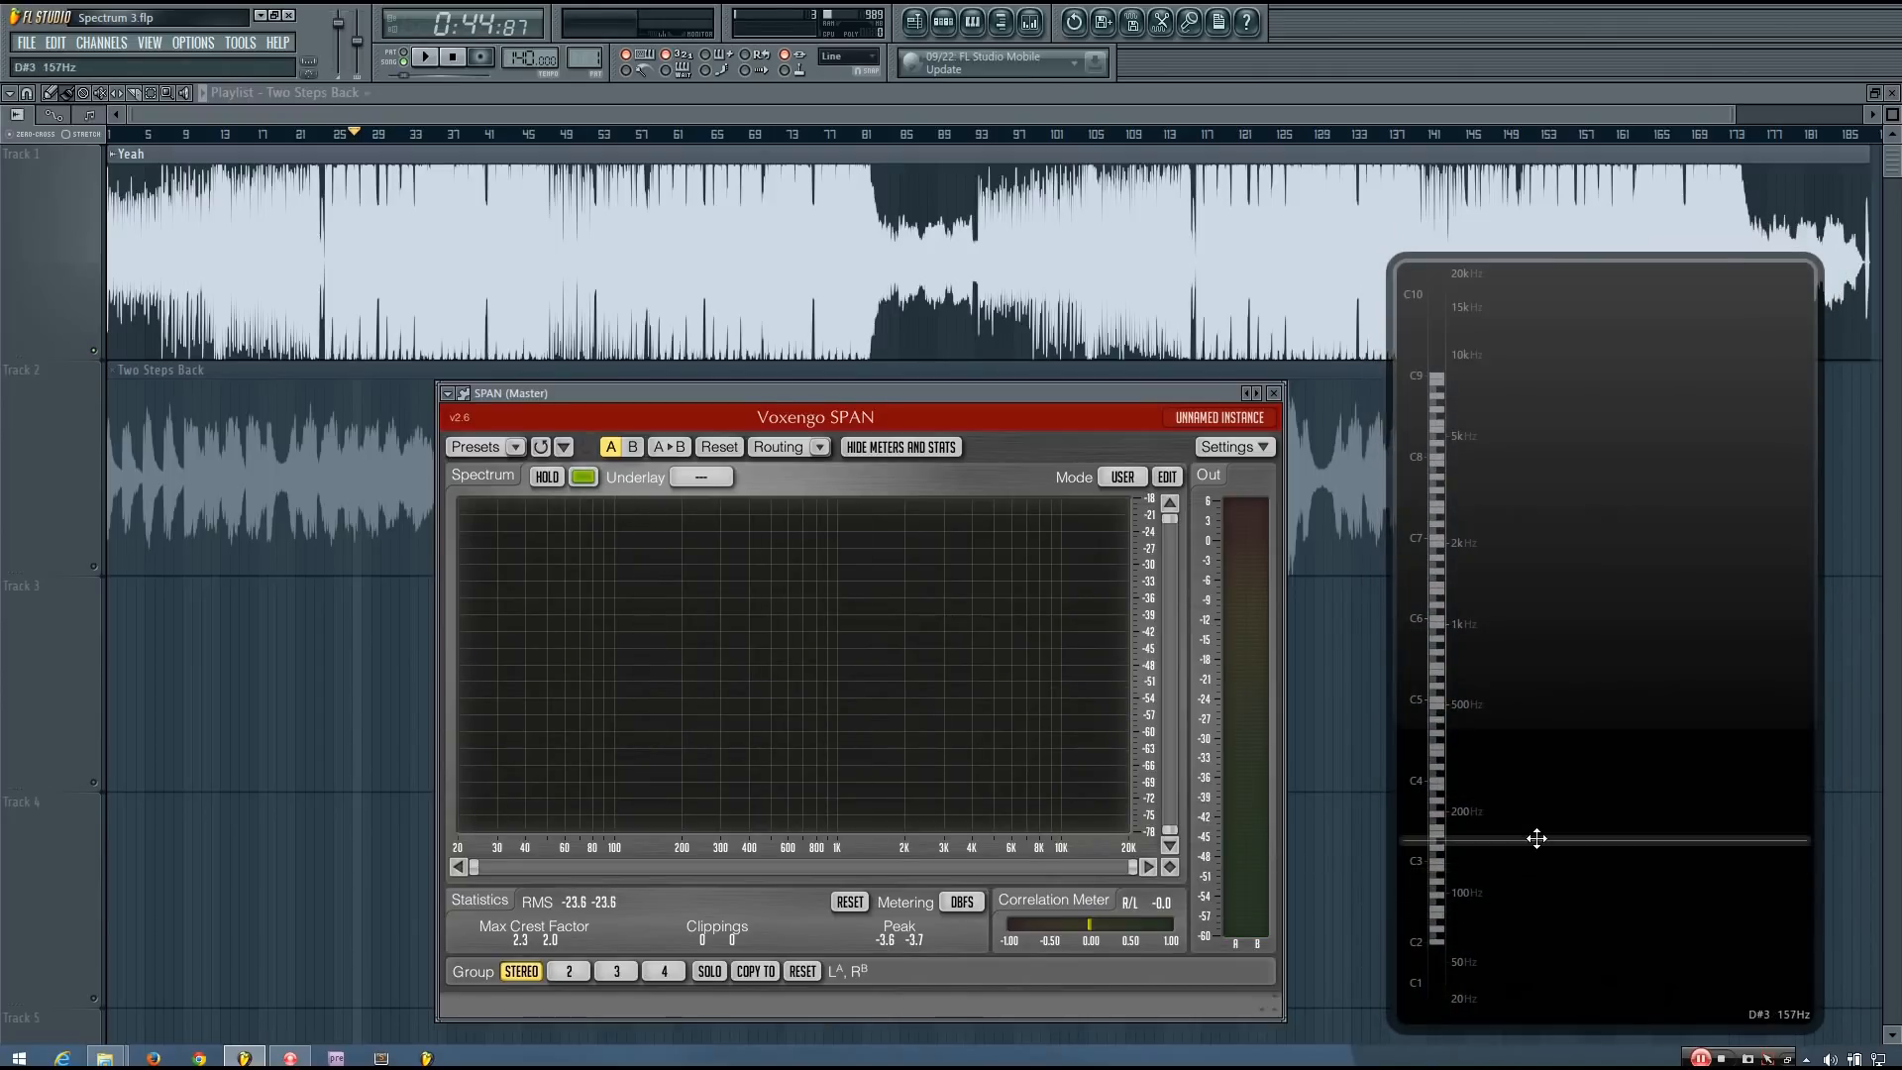
# - Stop playback so SPAN's graph and the Wave Candy spectrogram clear
pyautogui.click(425, 58)
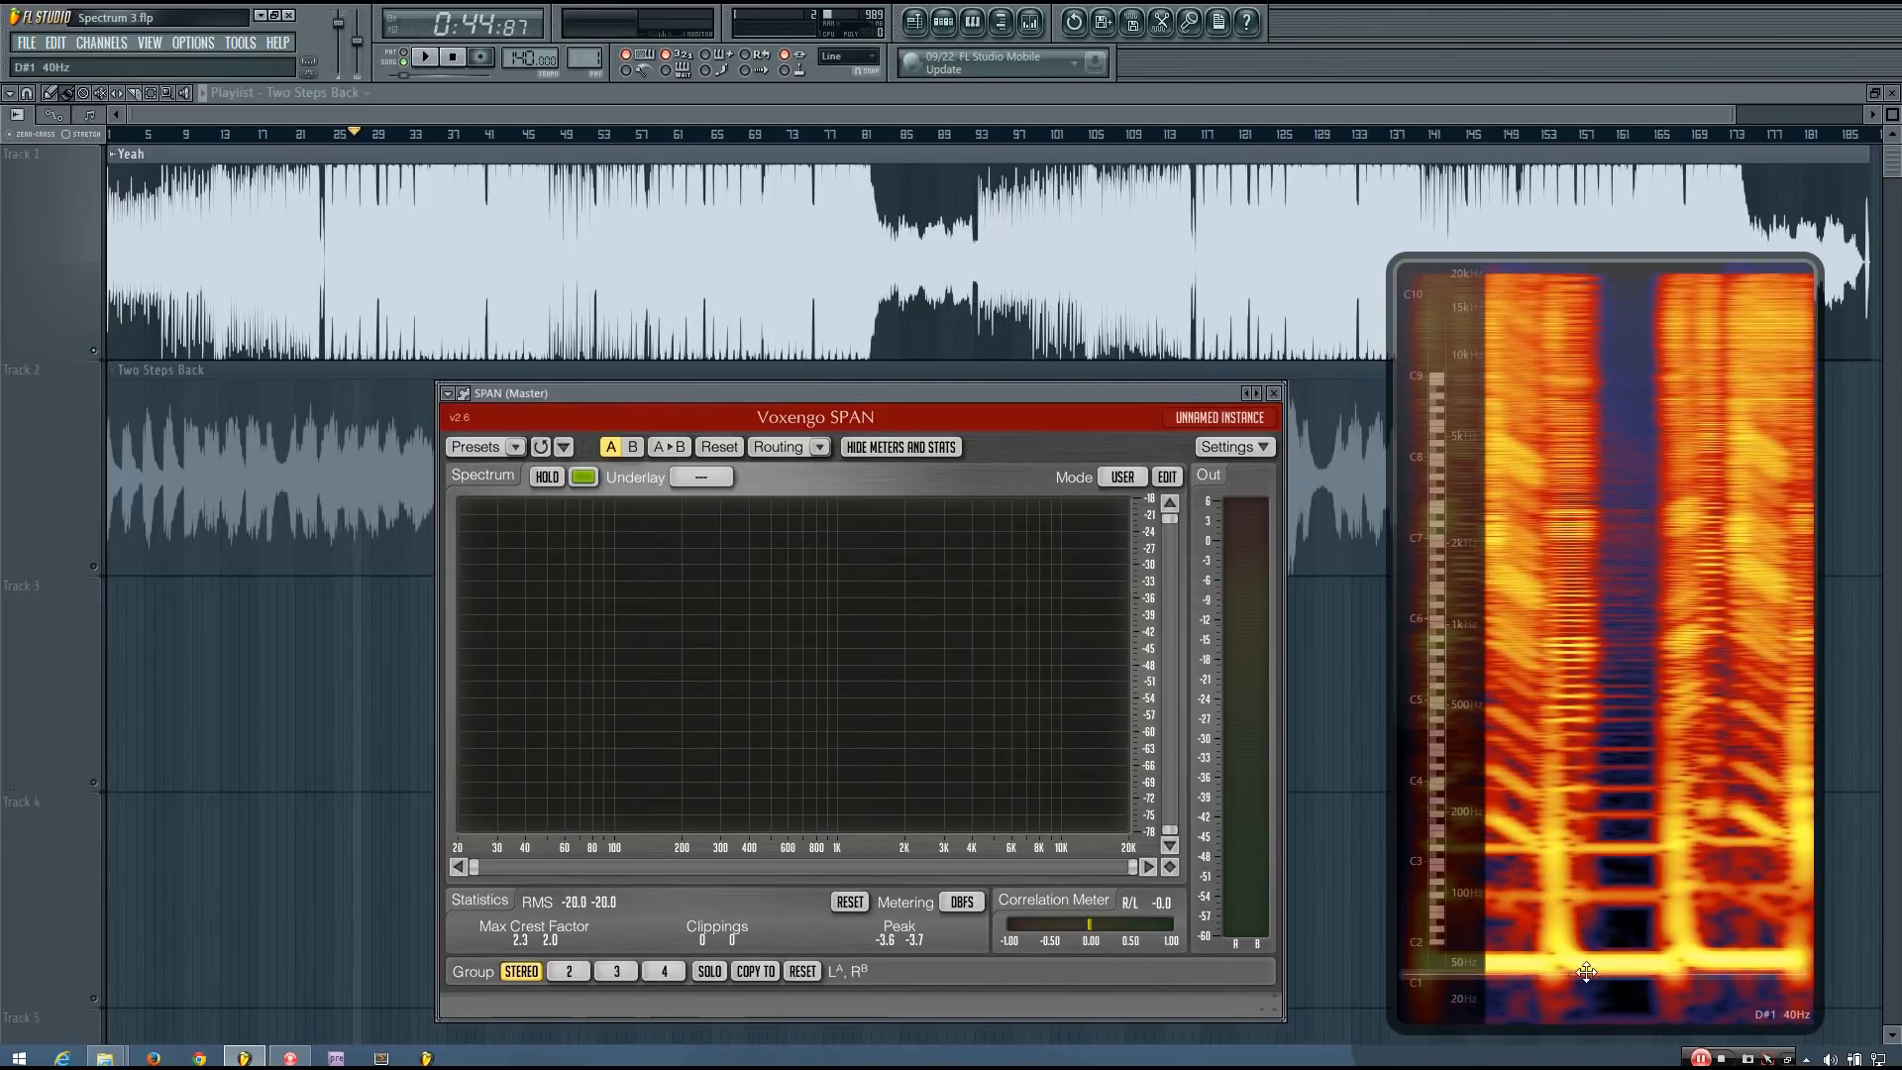
pyautogui.moveTo(1610, 810)
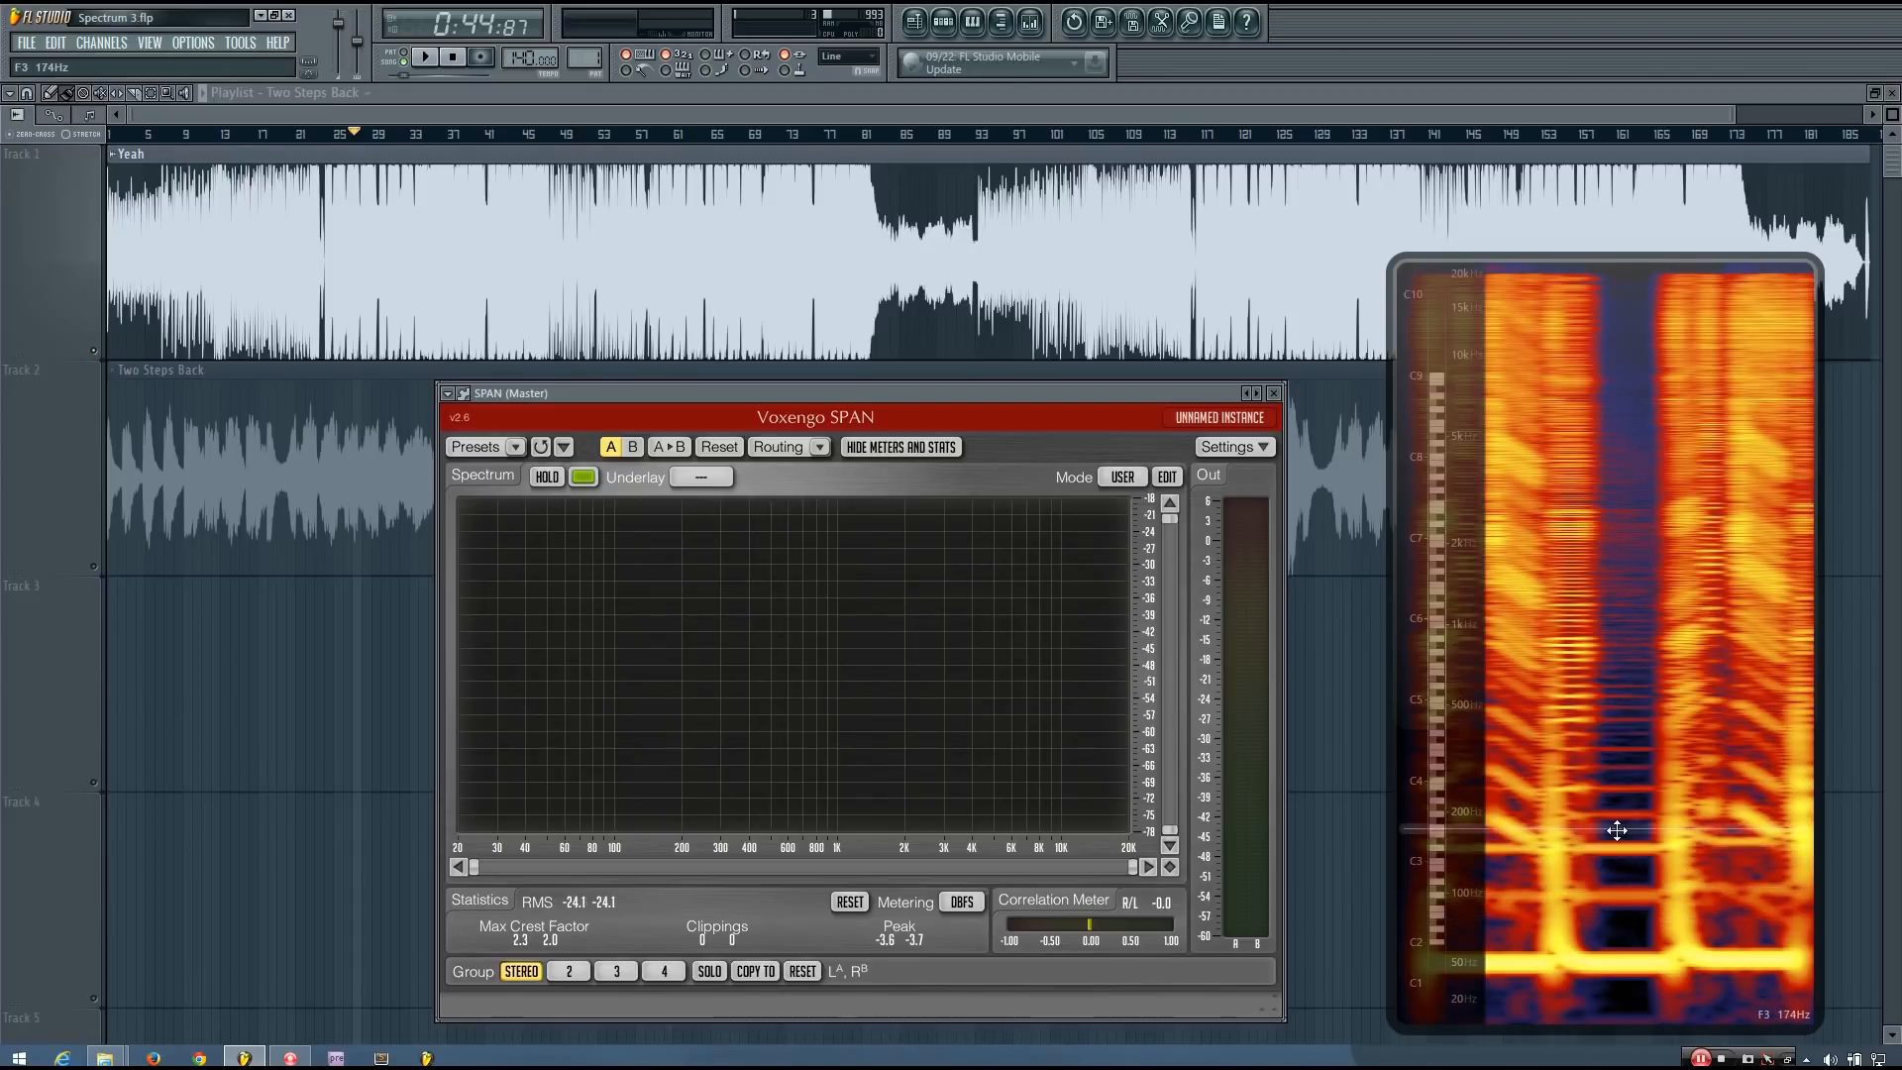
pyautogui.moveTo(1609, 544)
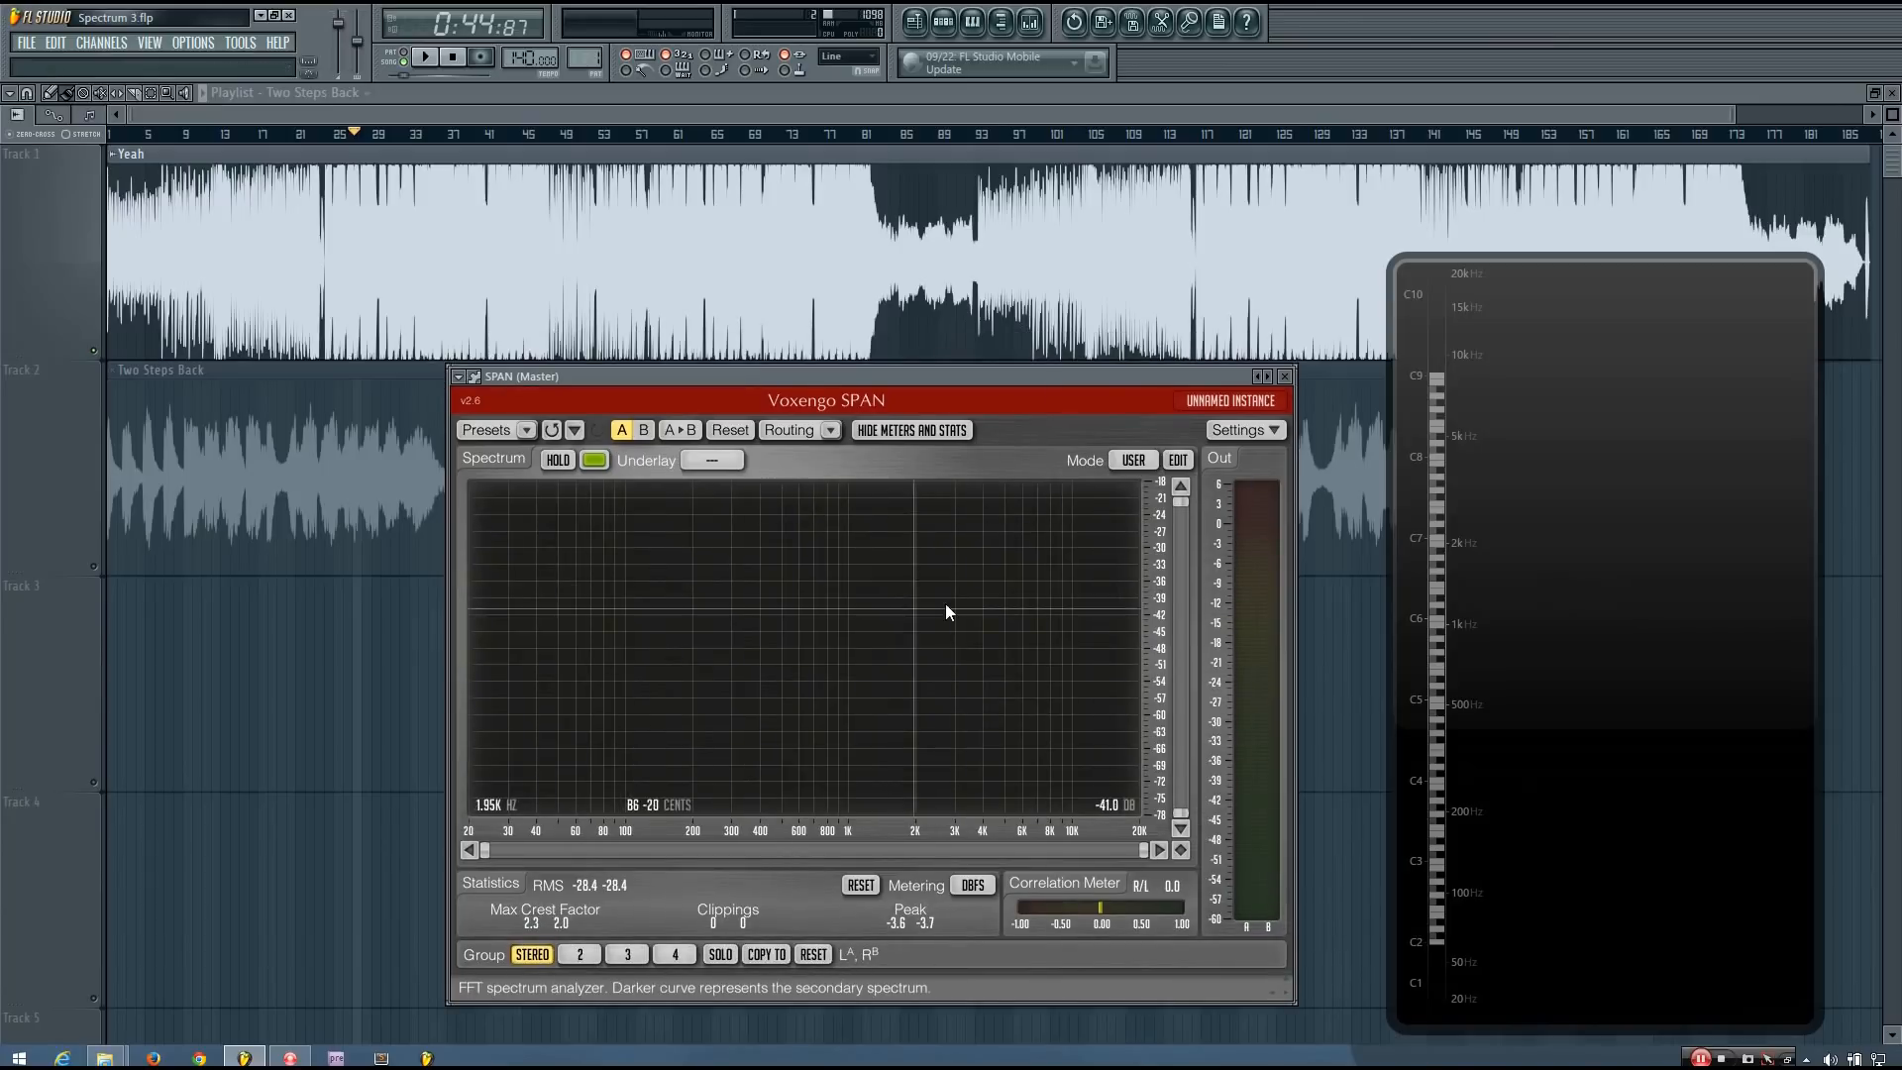
pyautogui.moveTo(1098, 594)
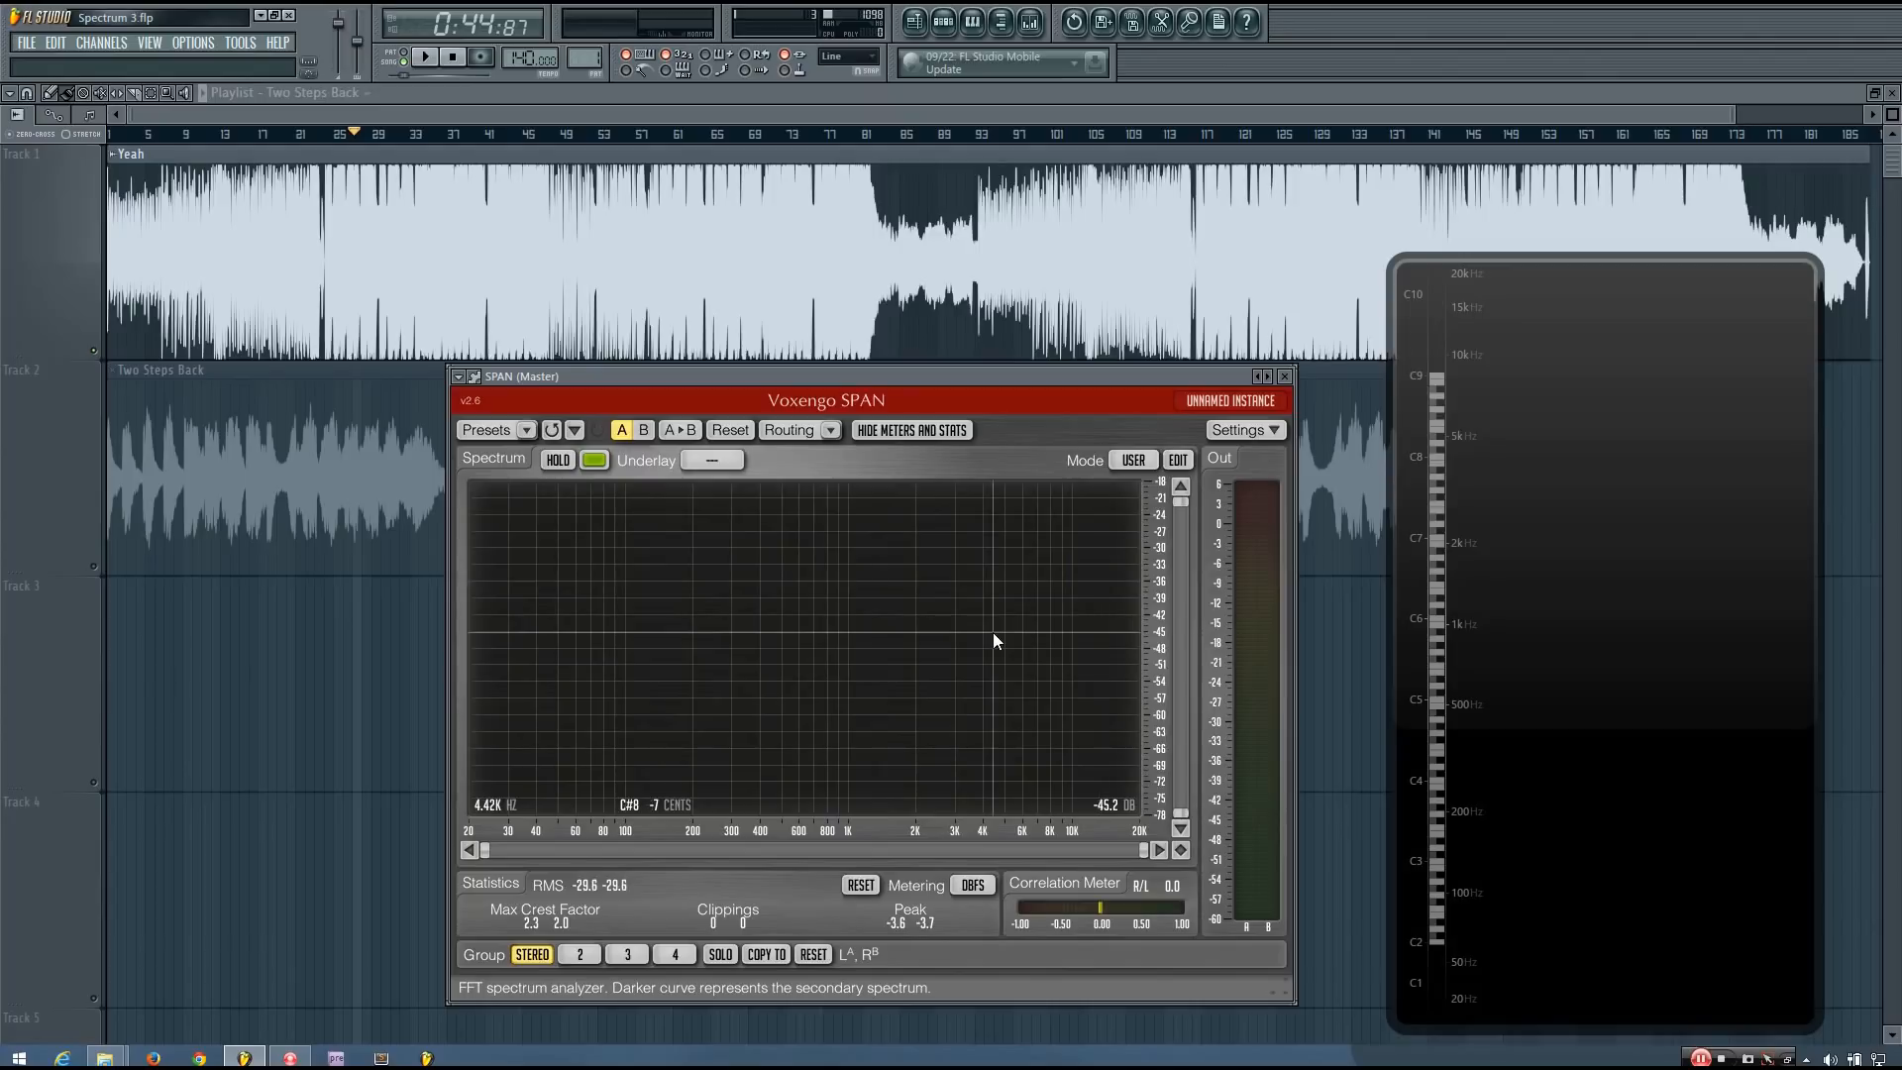
pyautogui.moveTo(723, 612)
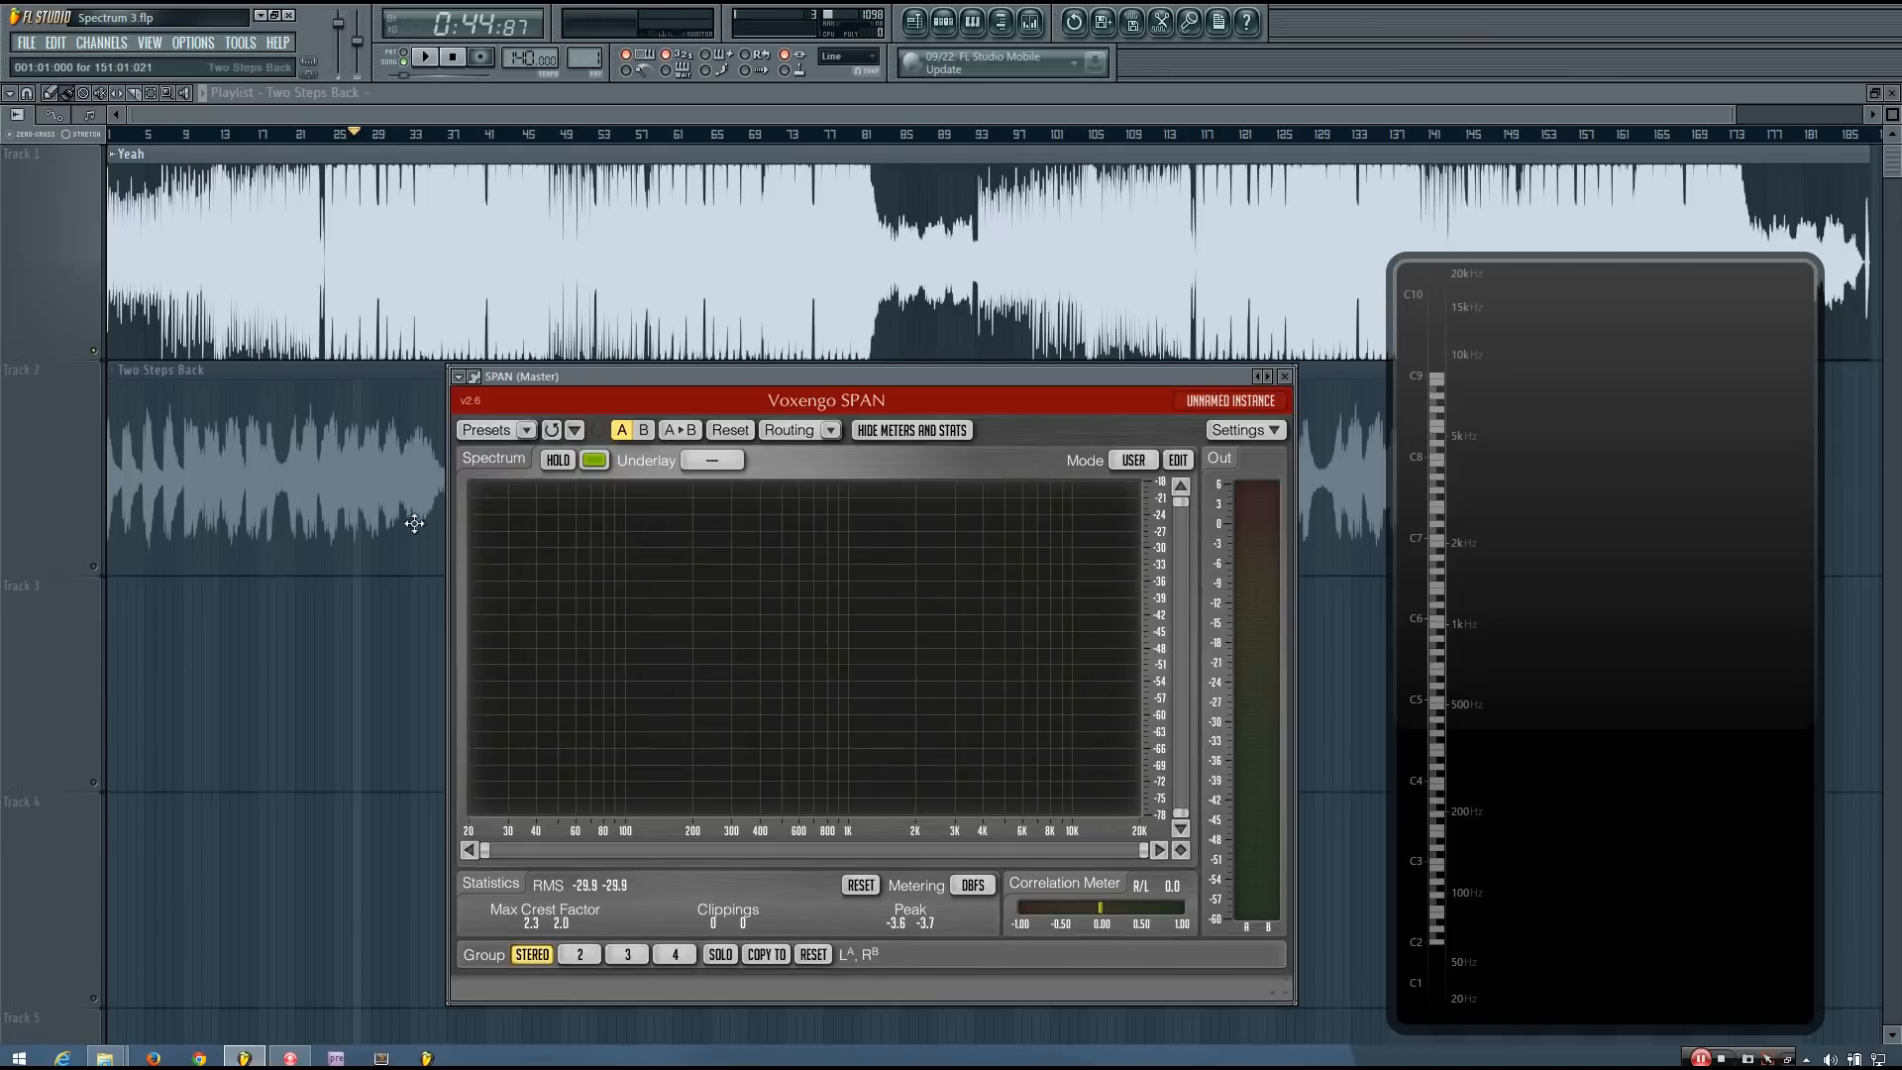
pyautogui.moveTo(819, 655)
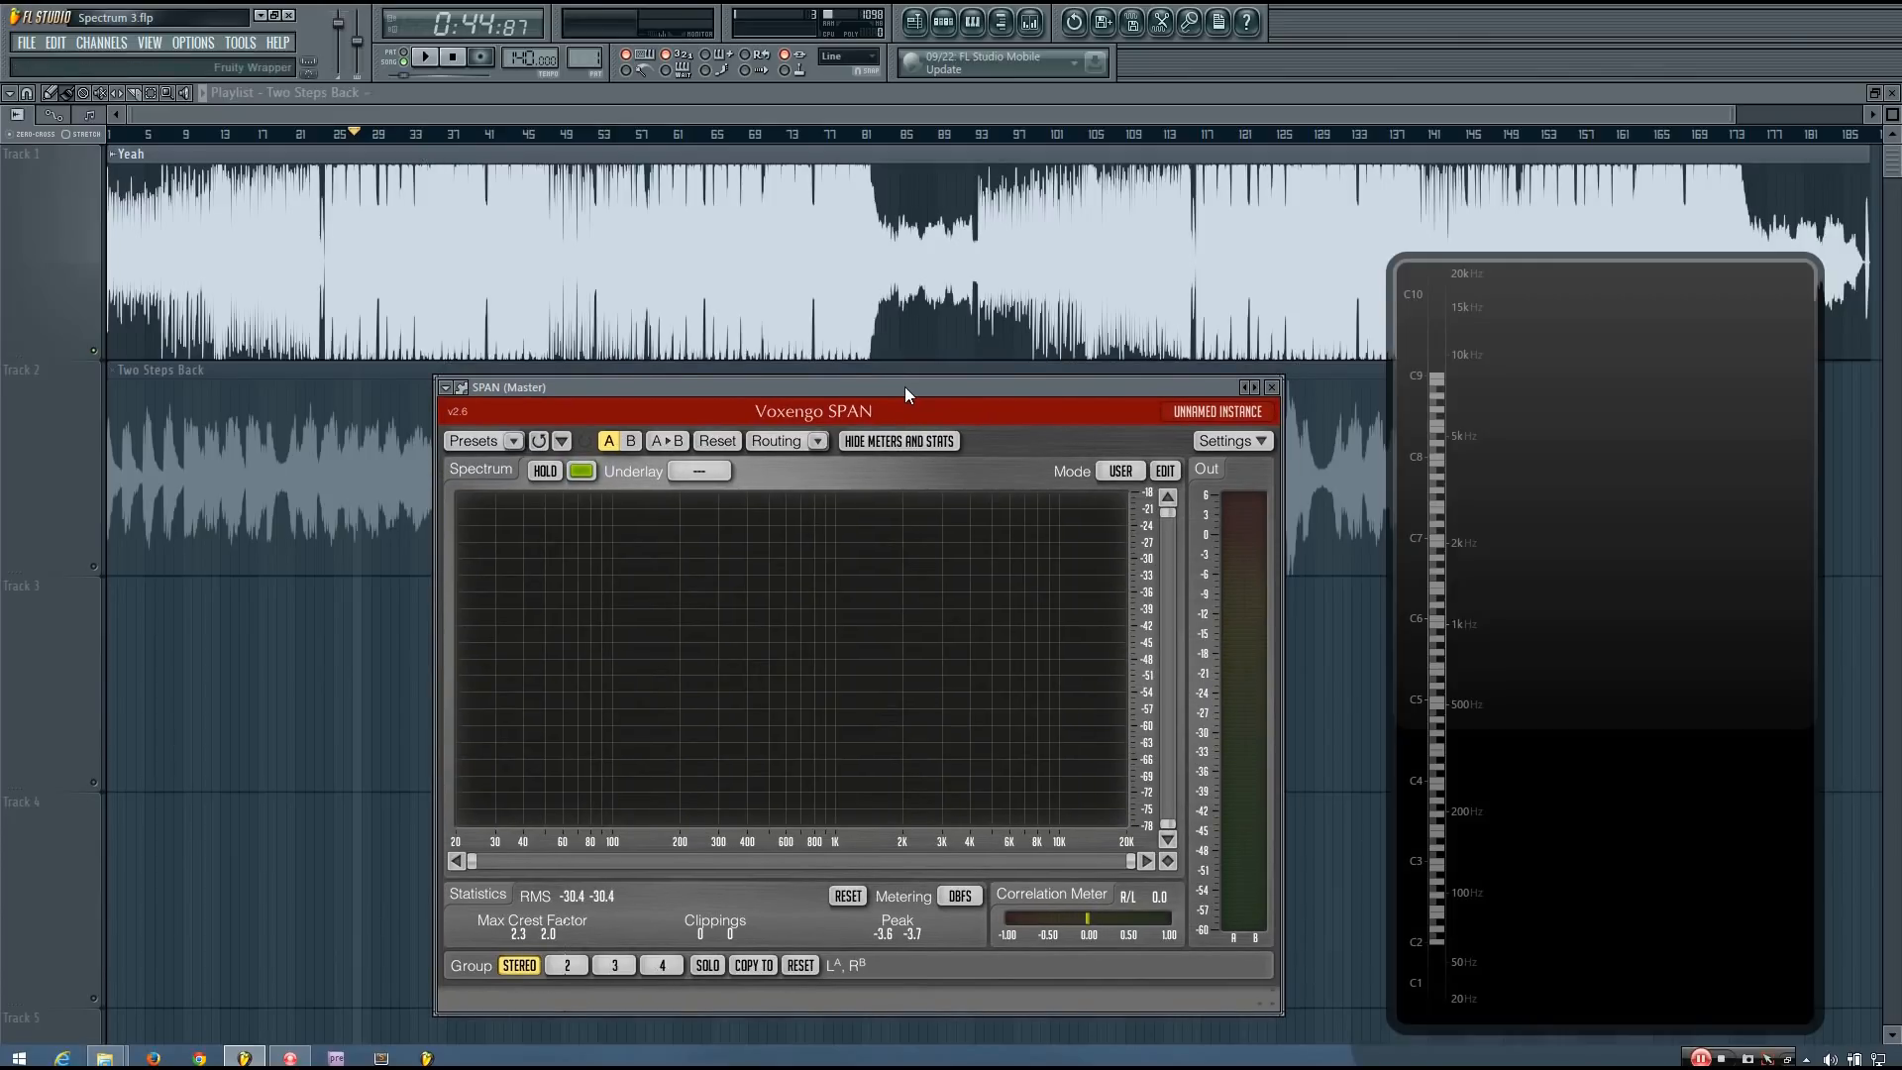
# - Play the reference from bar 40 and open SPAN's Spectrum Mode Editor
pyautogui.click(423, 58)
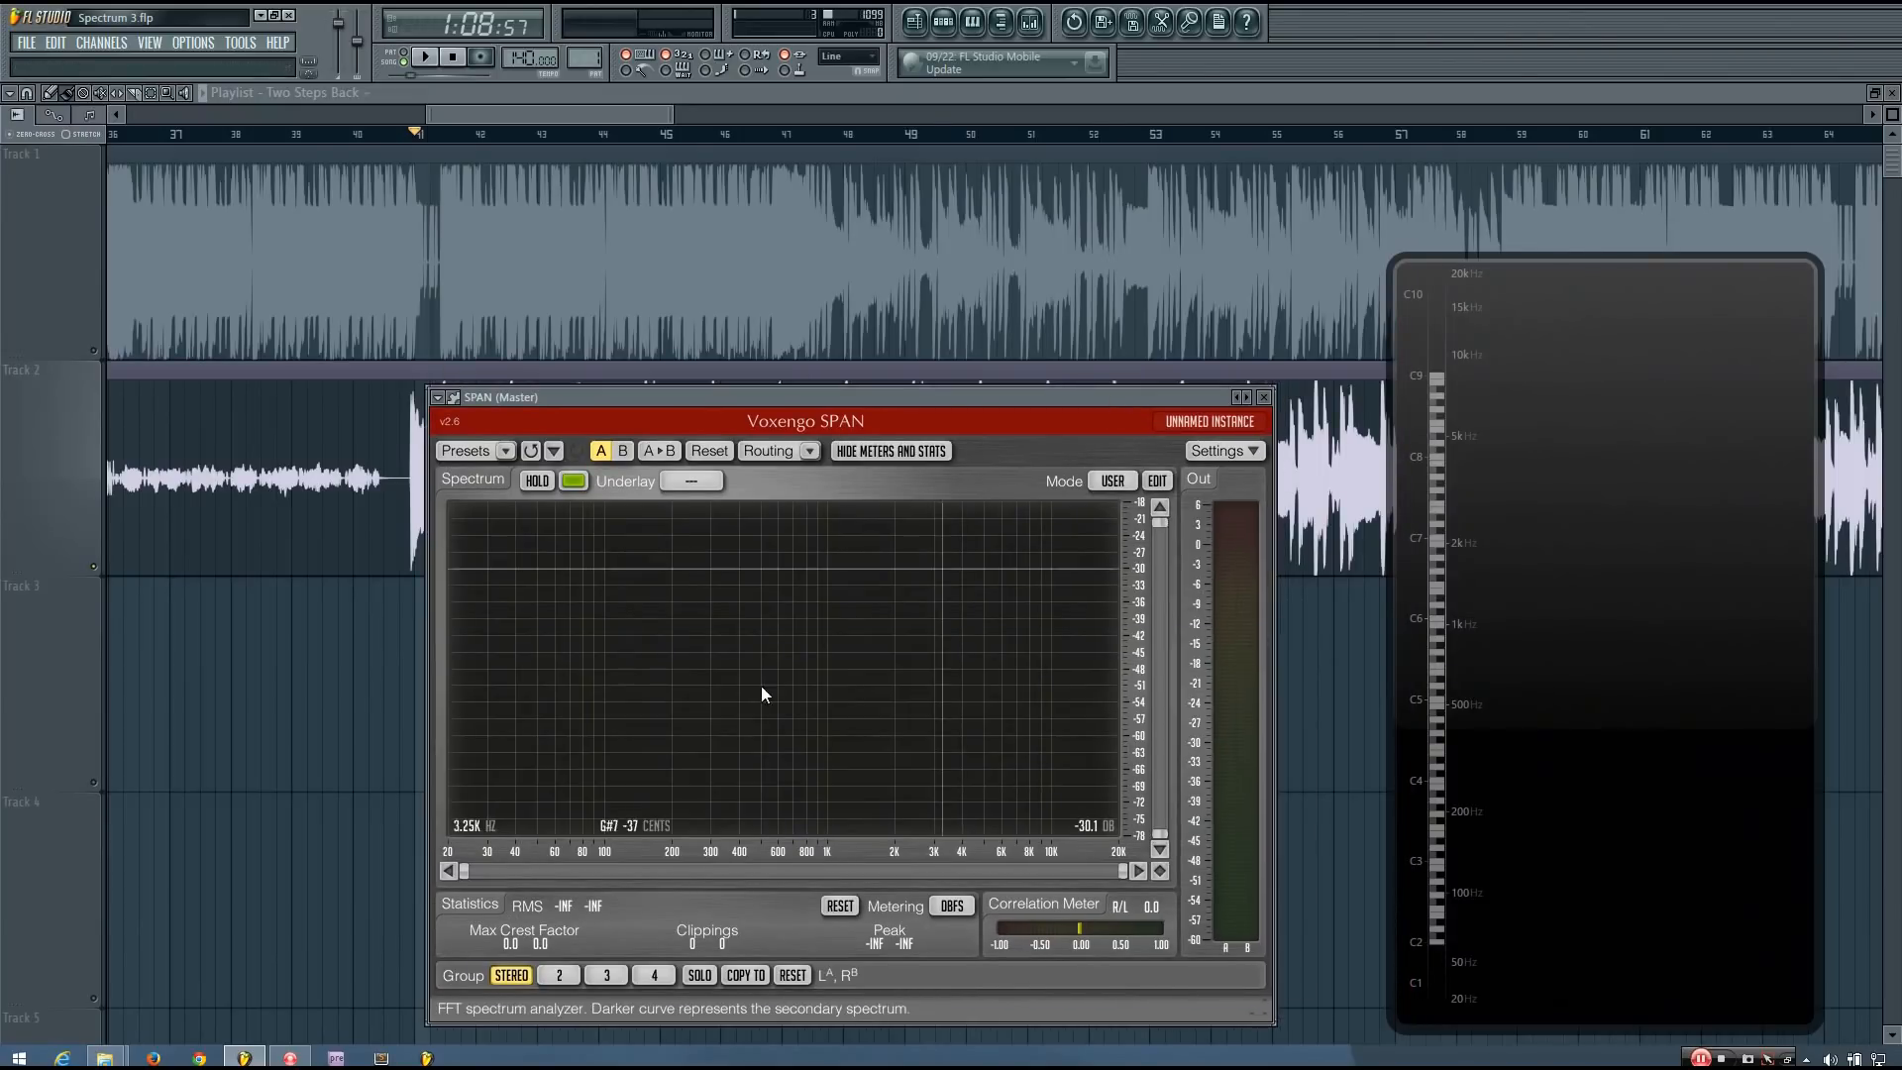
pyautogui.click(425, 57)
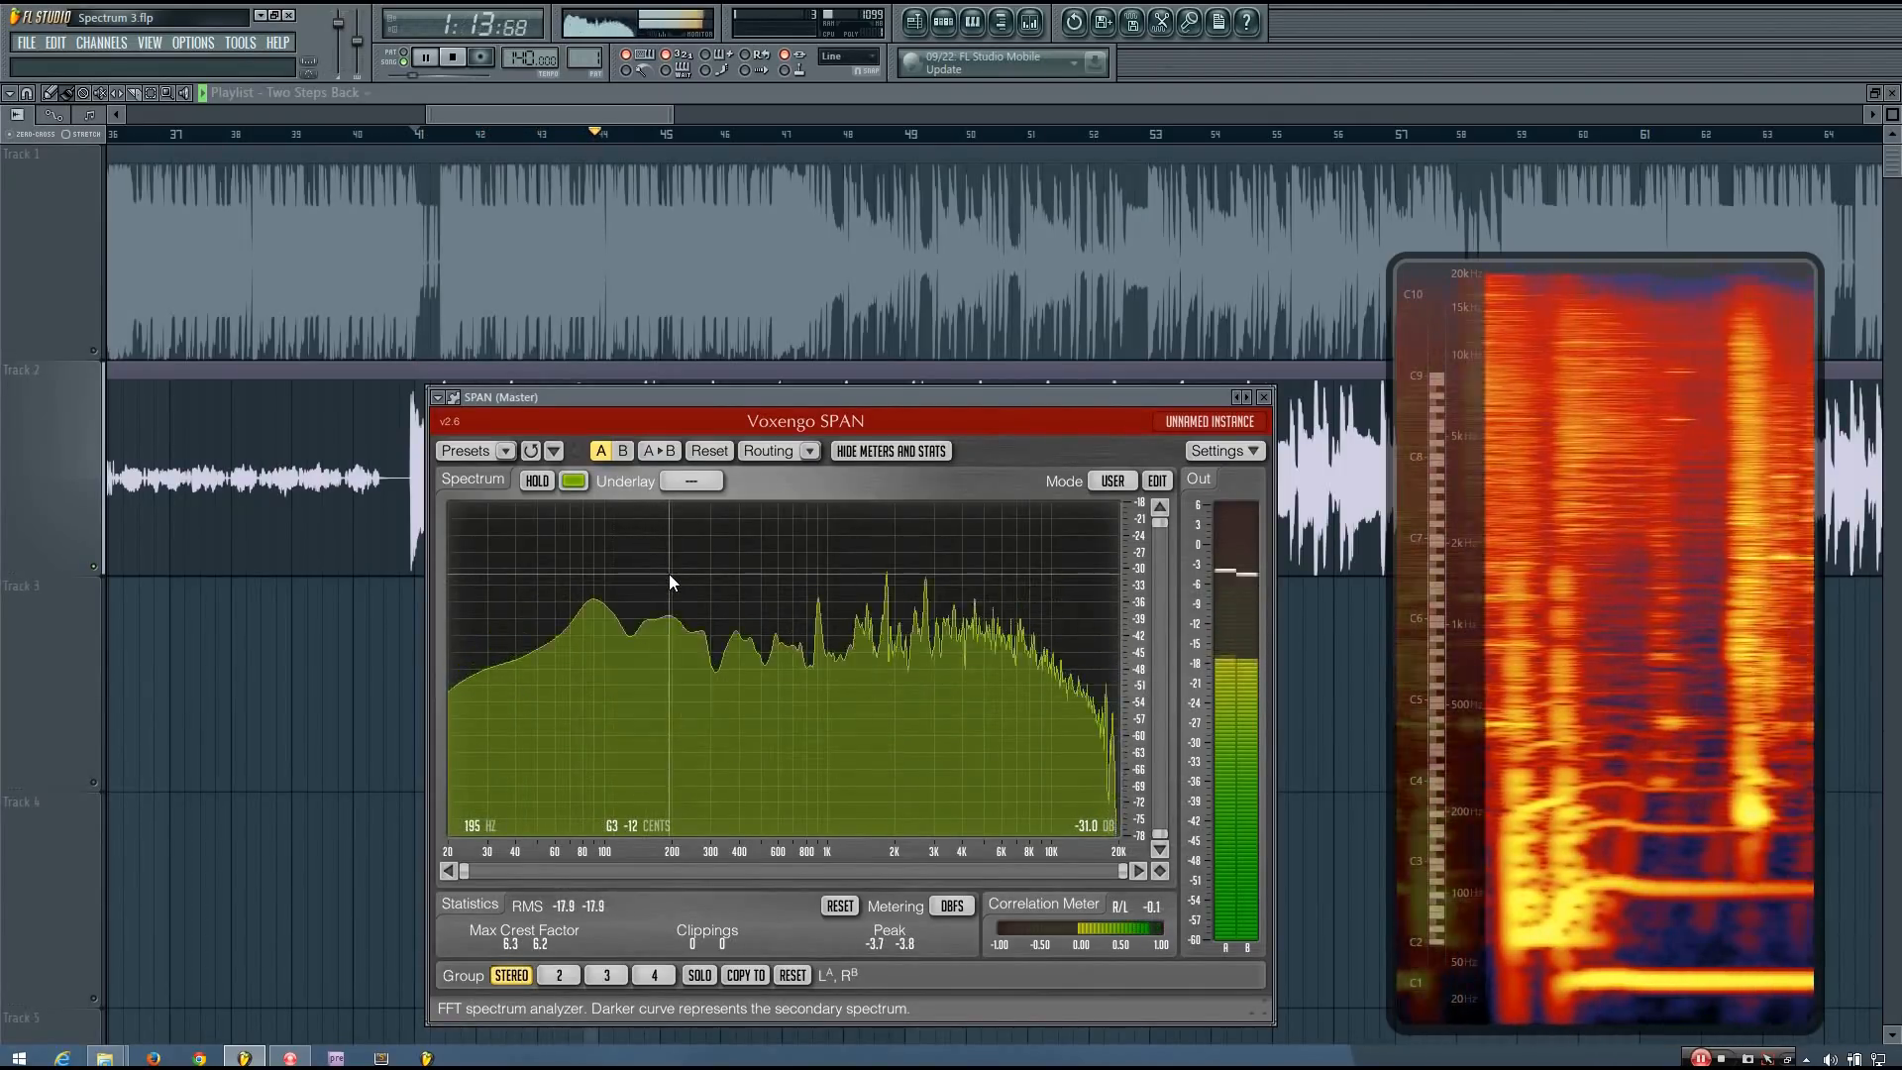
pyautogui.click(1155, 480)
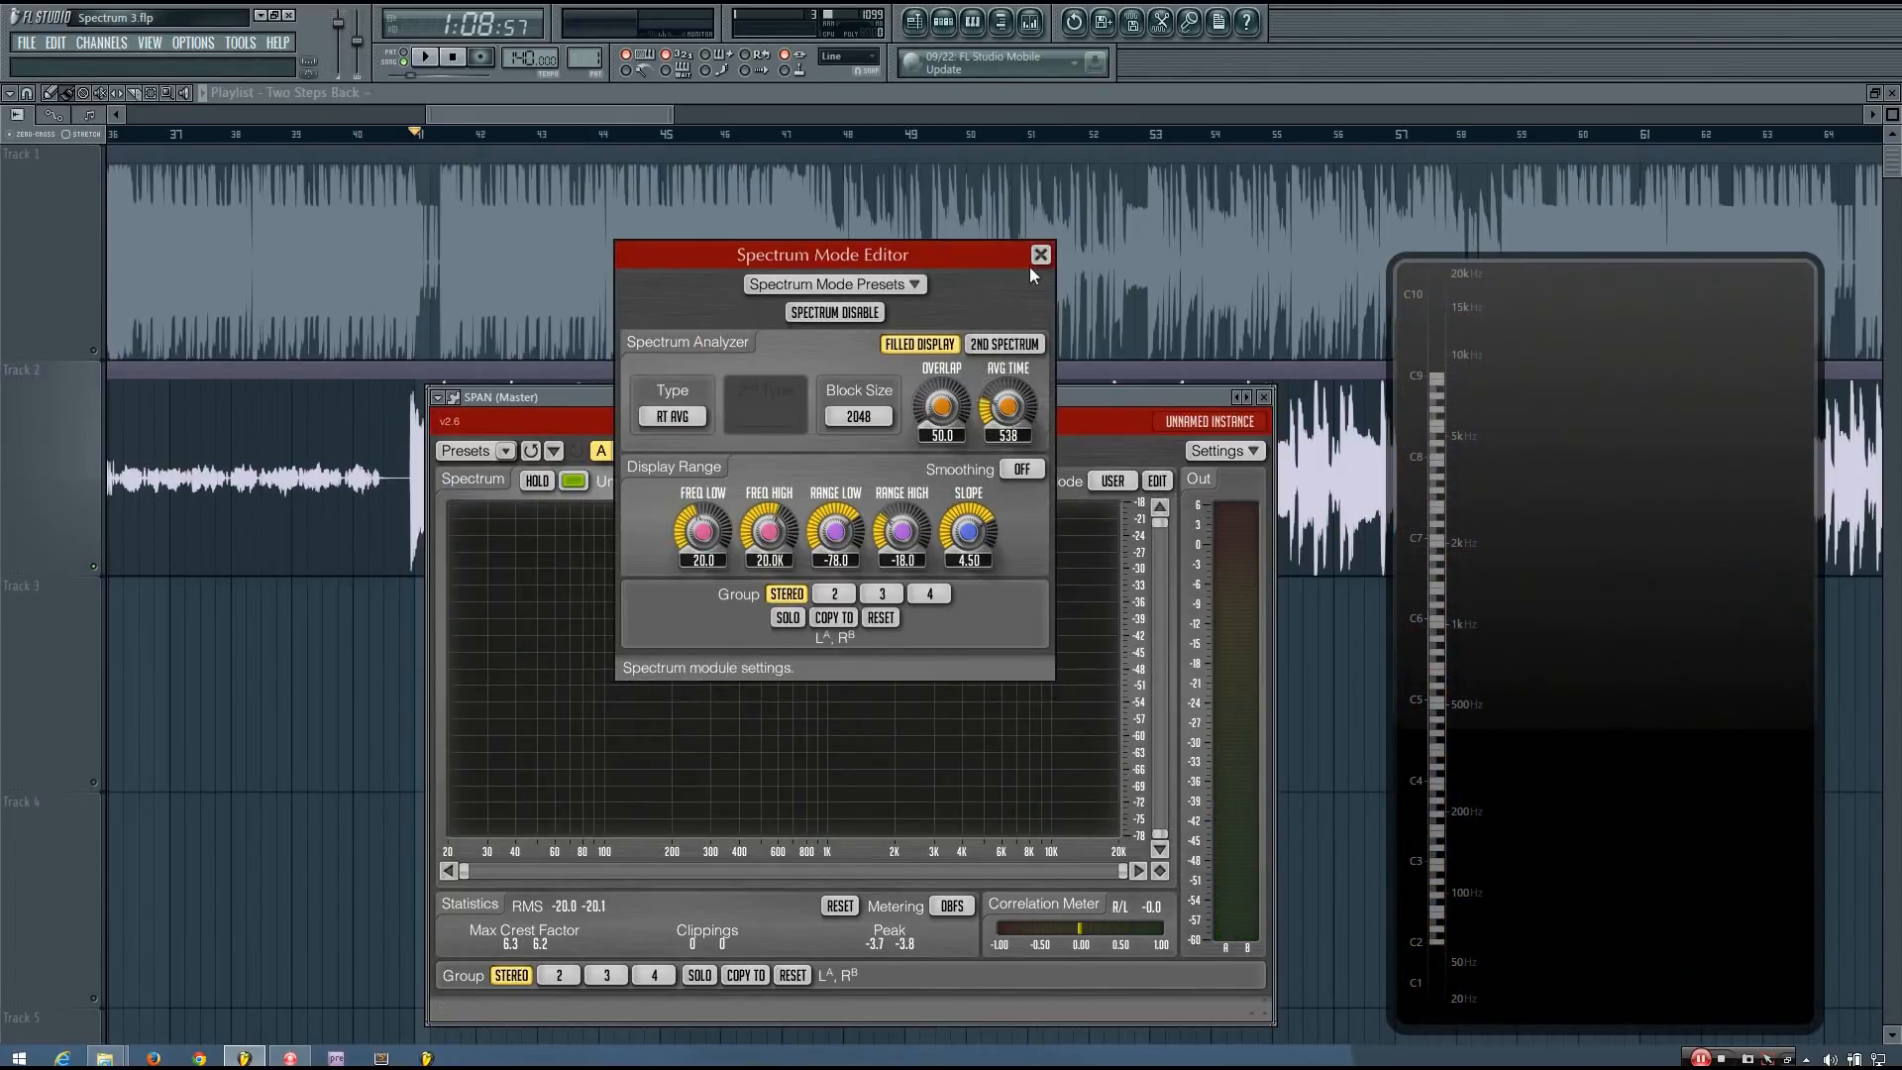
# - Close the Spectrum Mode Editor and then the SPAN plugin window
pyautogui.click(1038, 254)
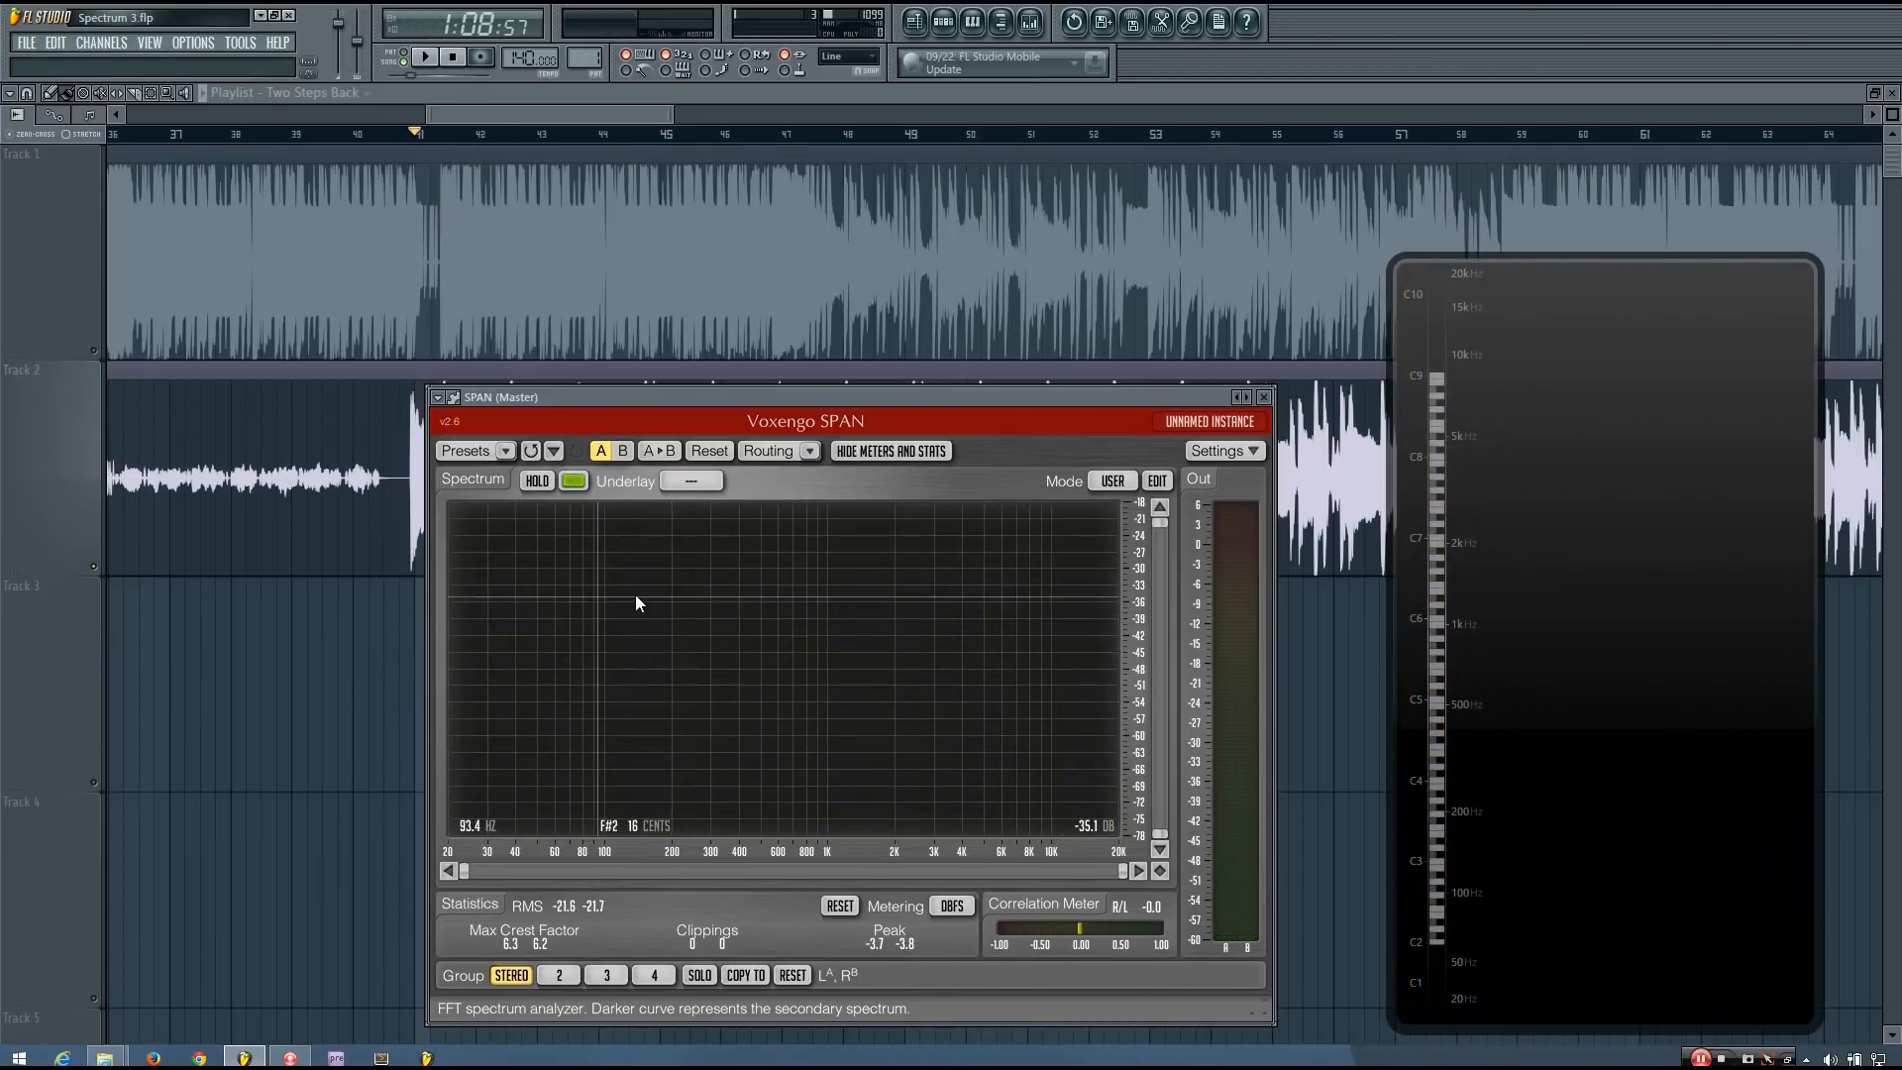
pyautogui.click(425, 58)
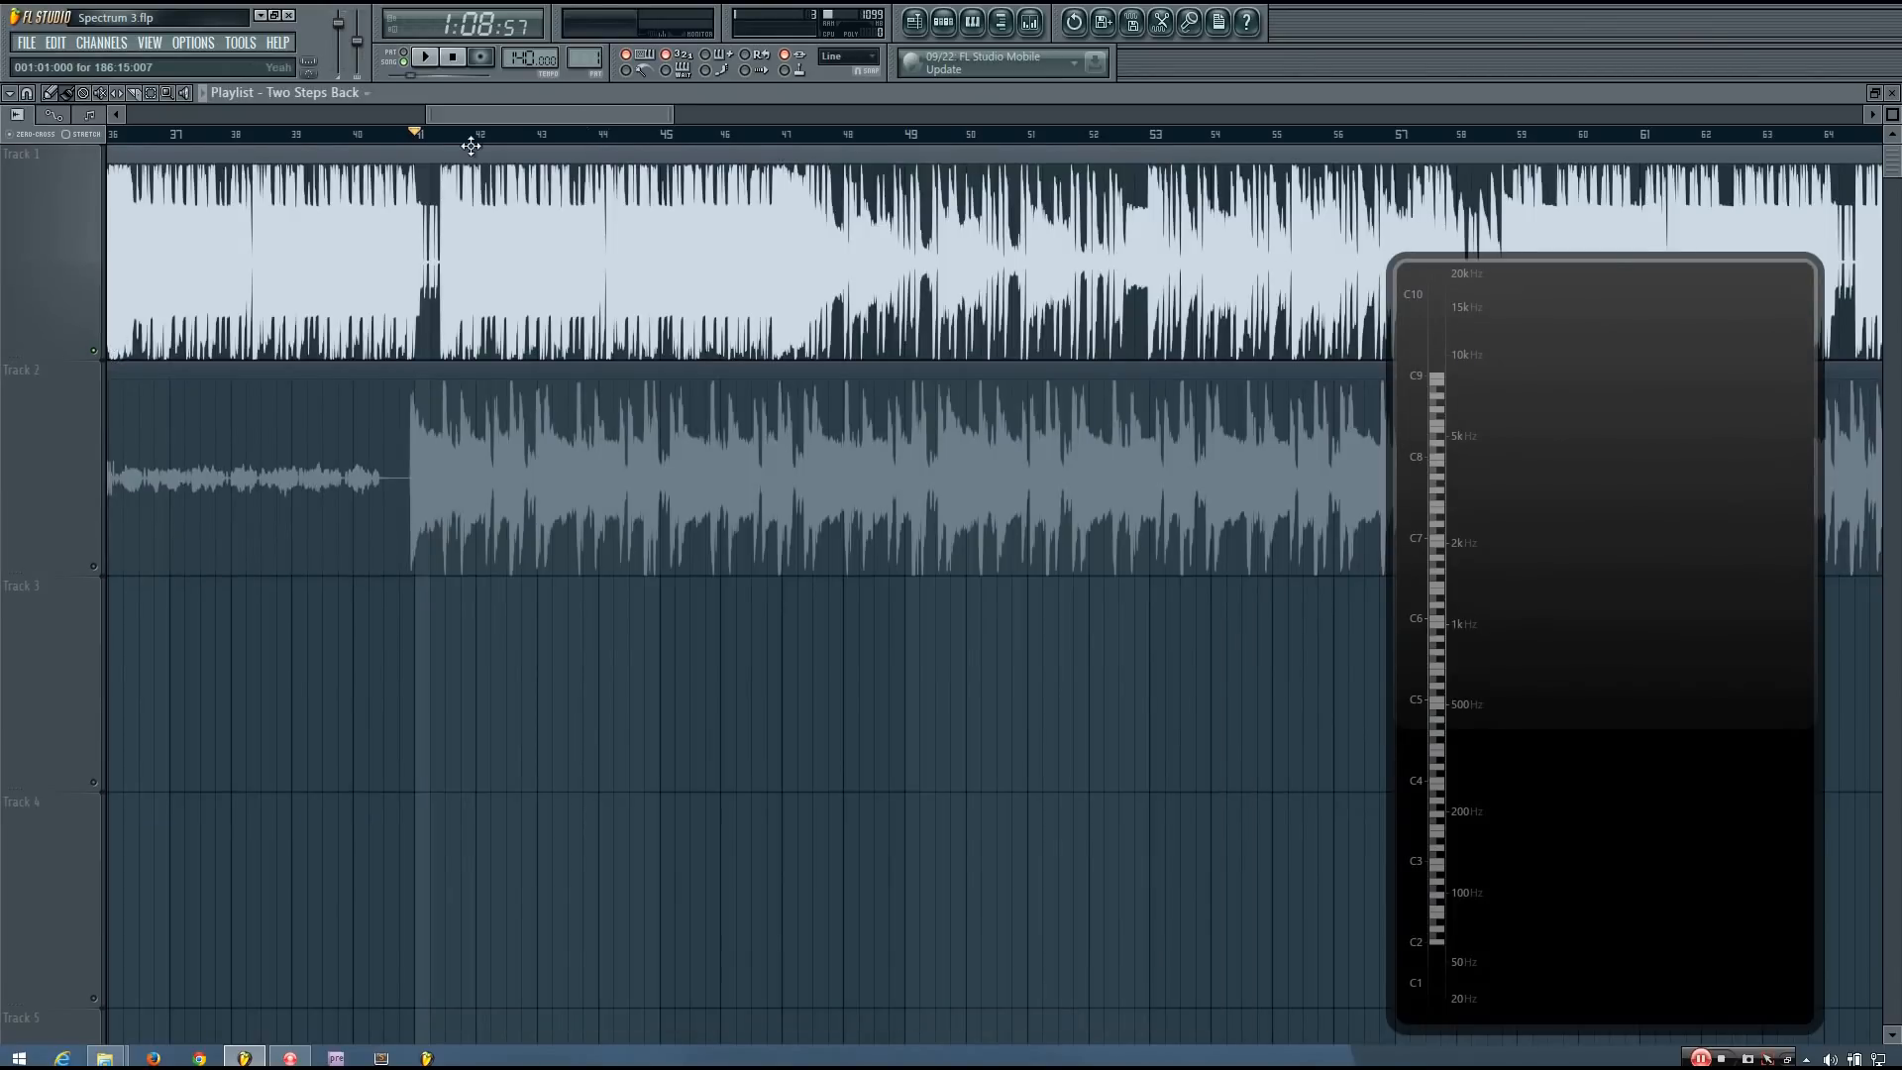
pyautogui.moveTo(1518, 485)
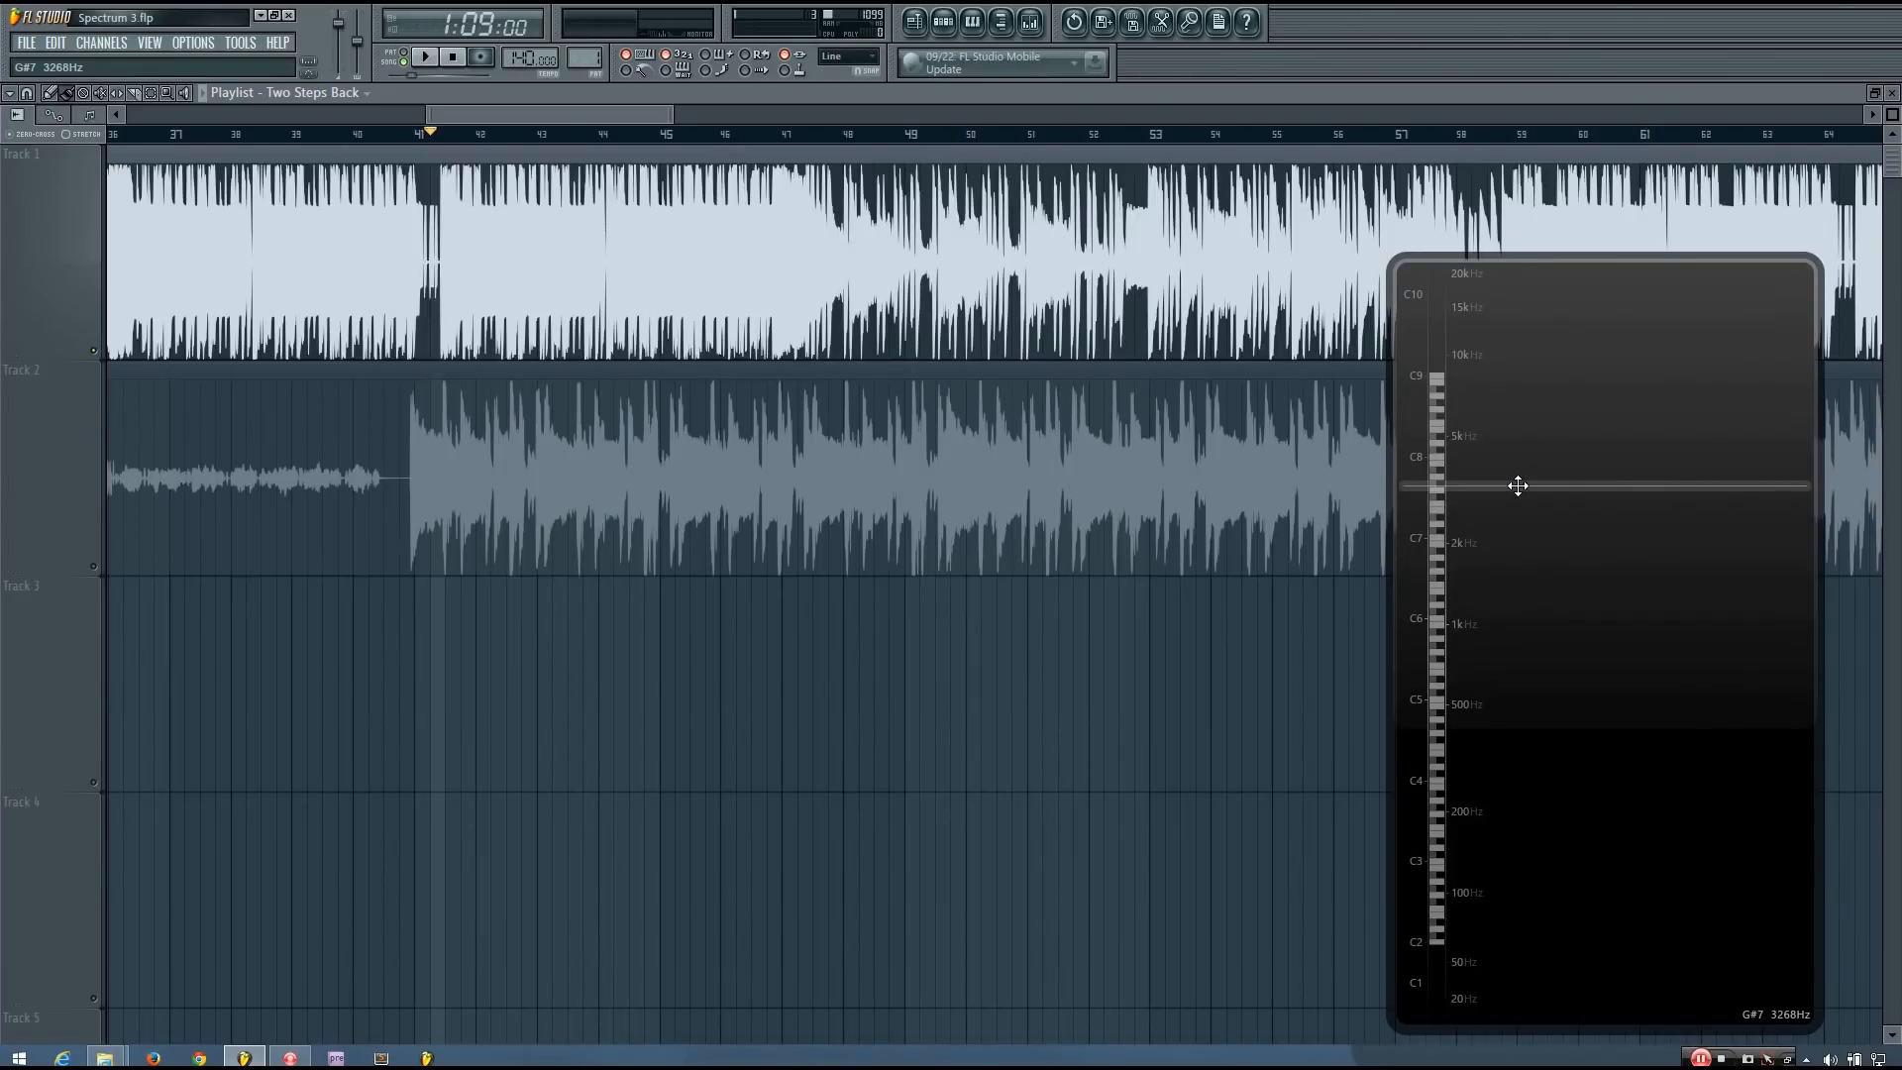
# - Reposition the spectrogram panel and zoom out to show 'Yeah' and 'Two Steps Back' fully
pyautogui.moveTo(1518, 486); pyautogui.dragTo(1649, 594)
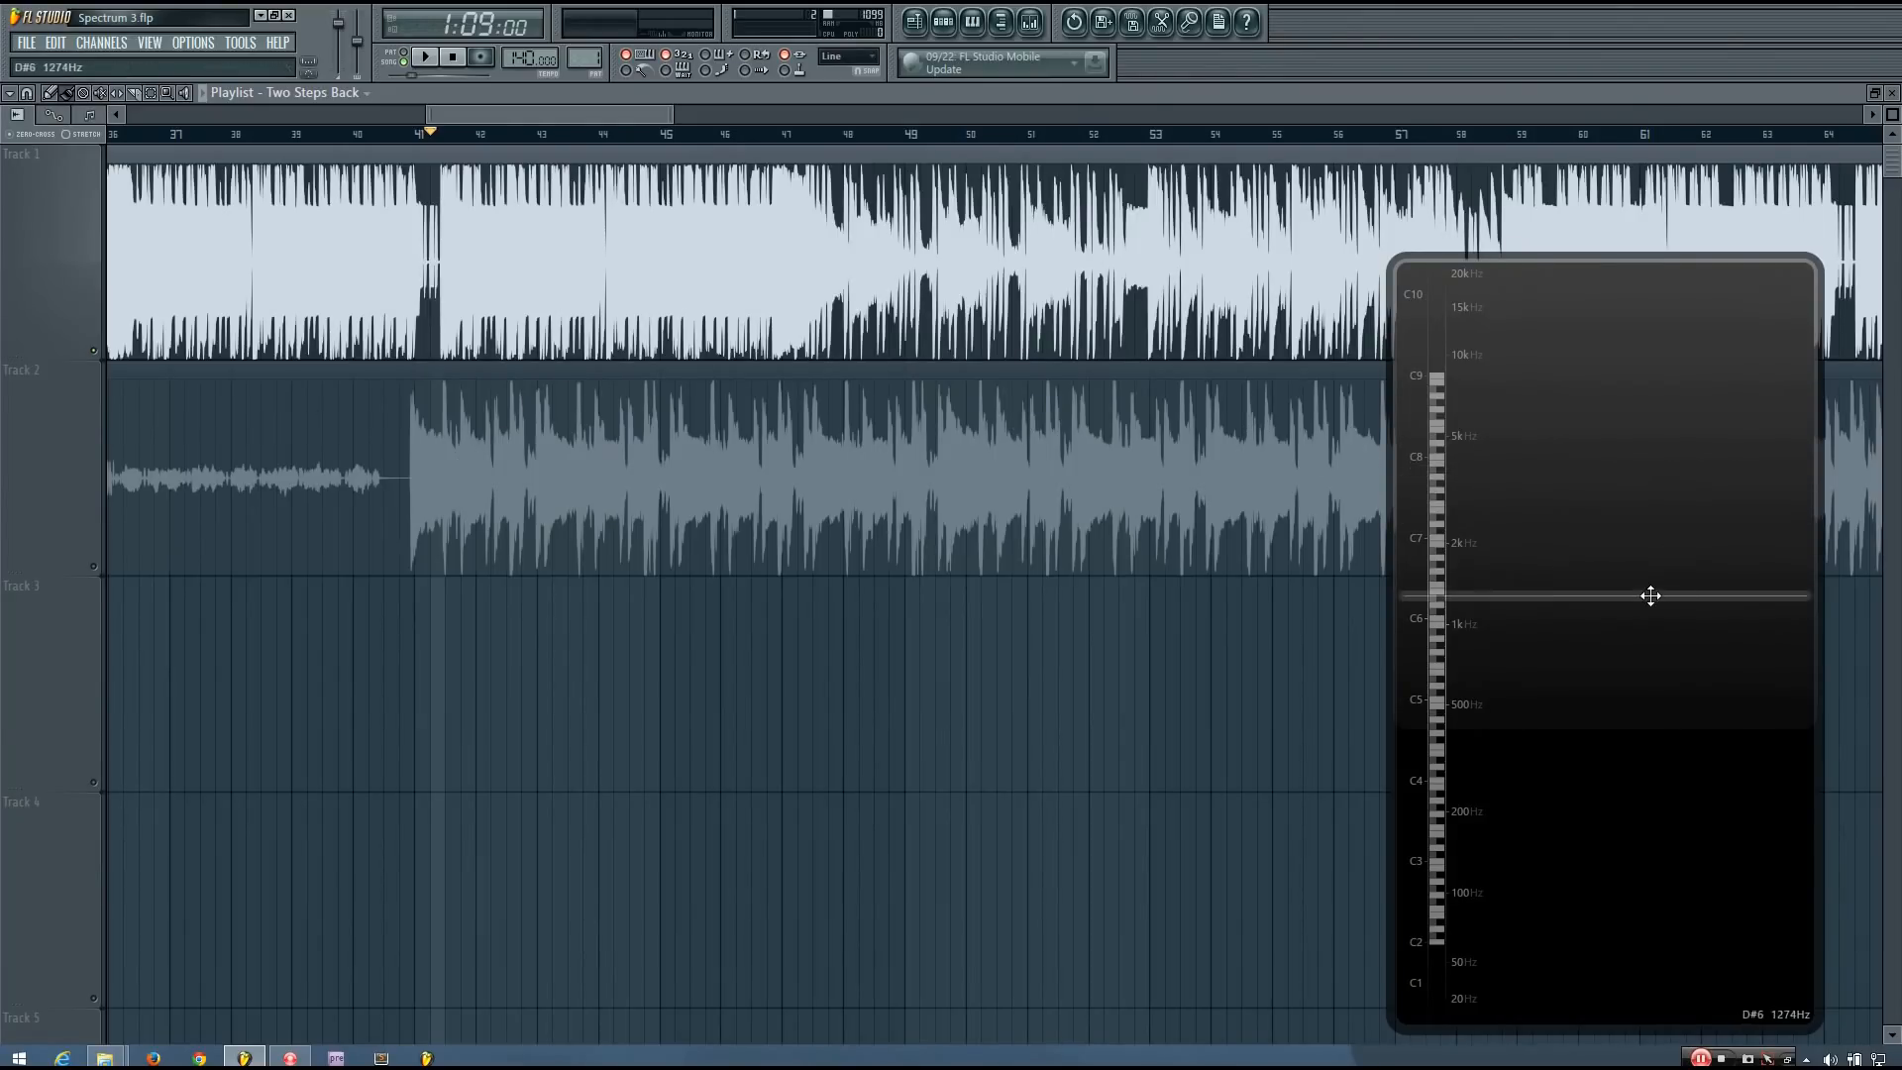
pyautogui.moveTo(1649, 596); pyautogui.dragTo(1562, 525)
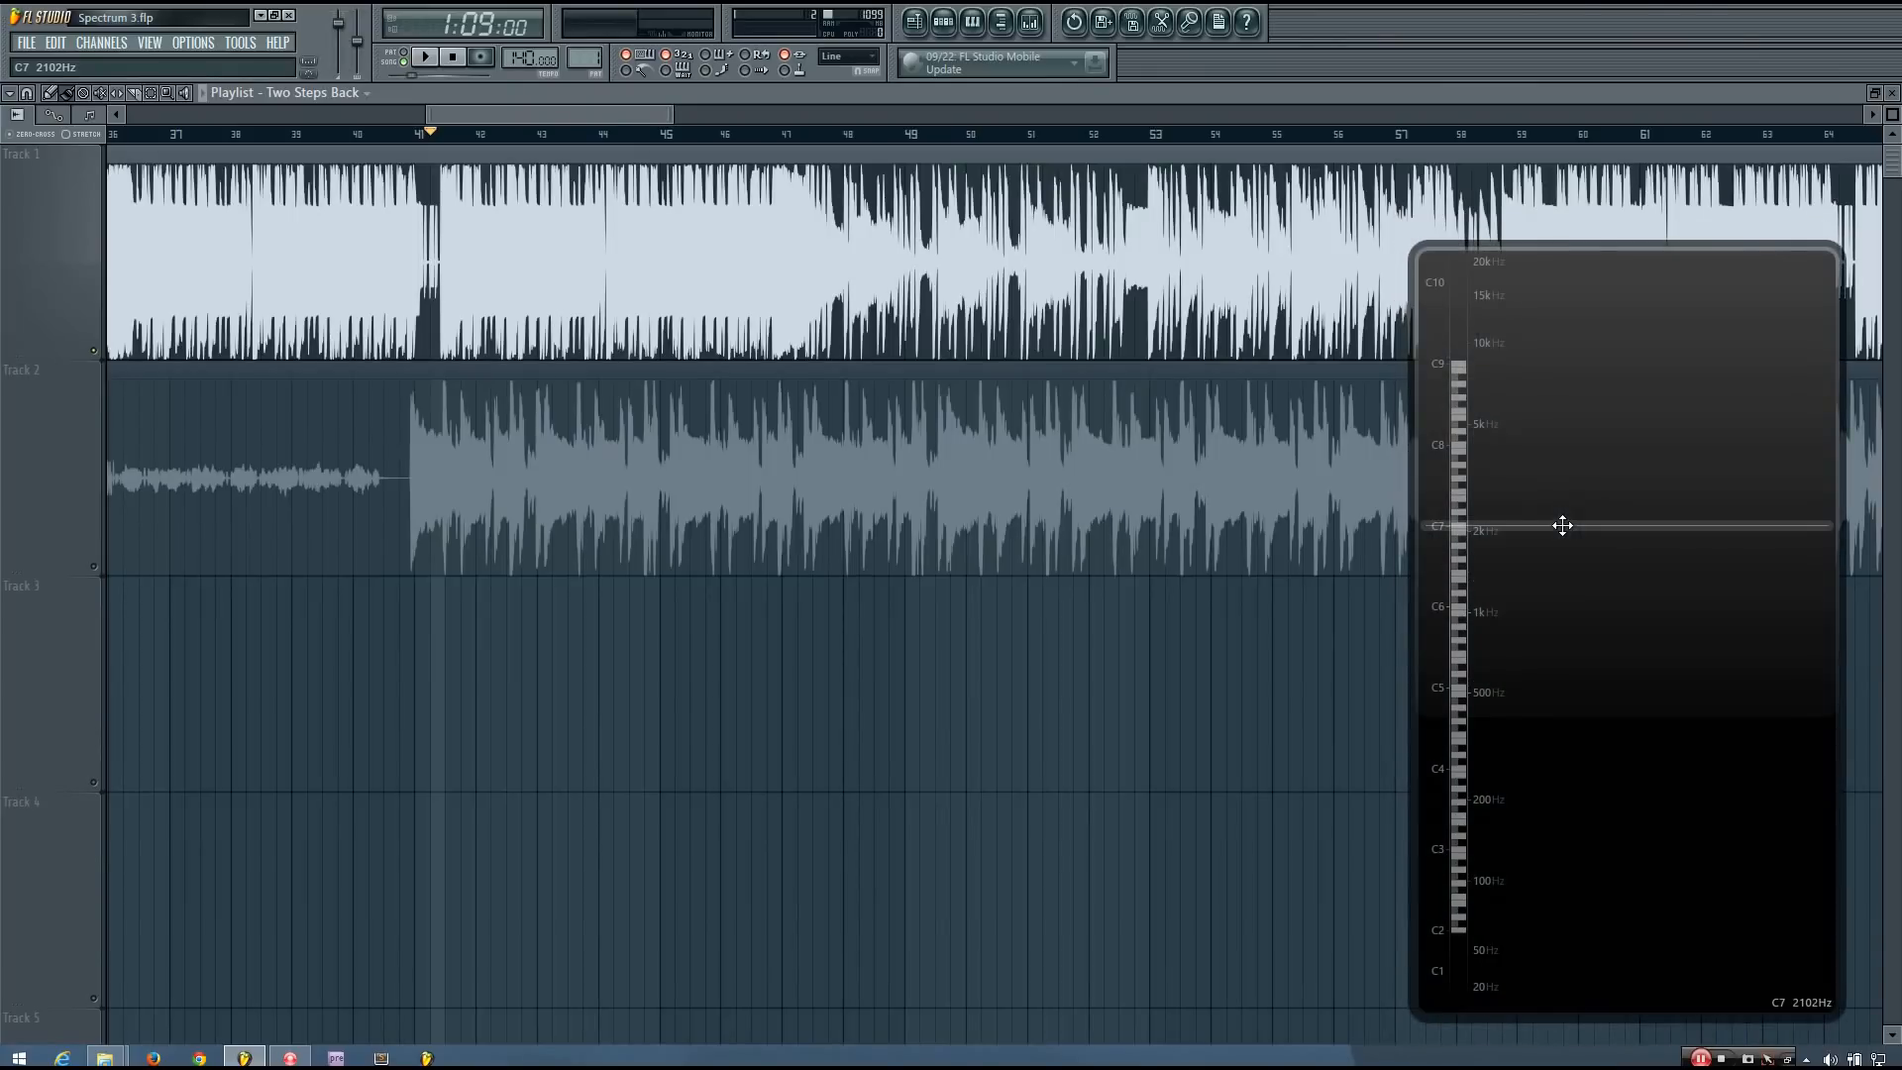
pyautogui.click(423, 57)
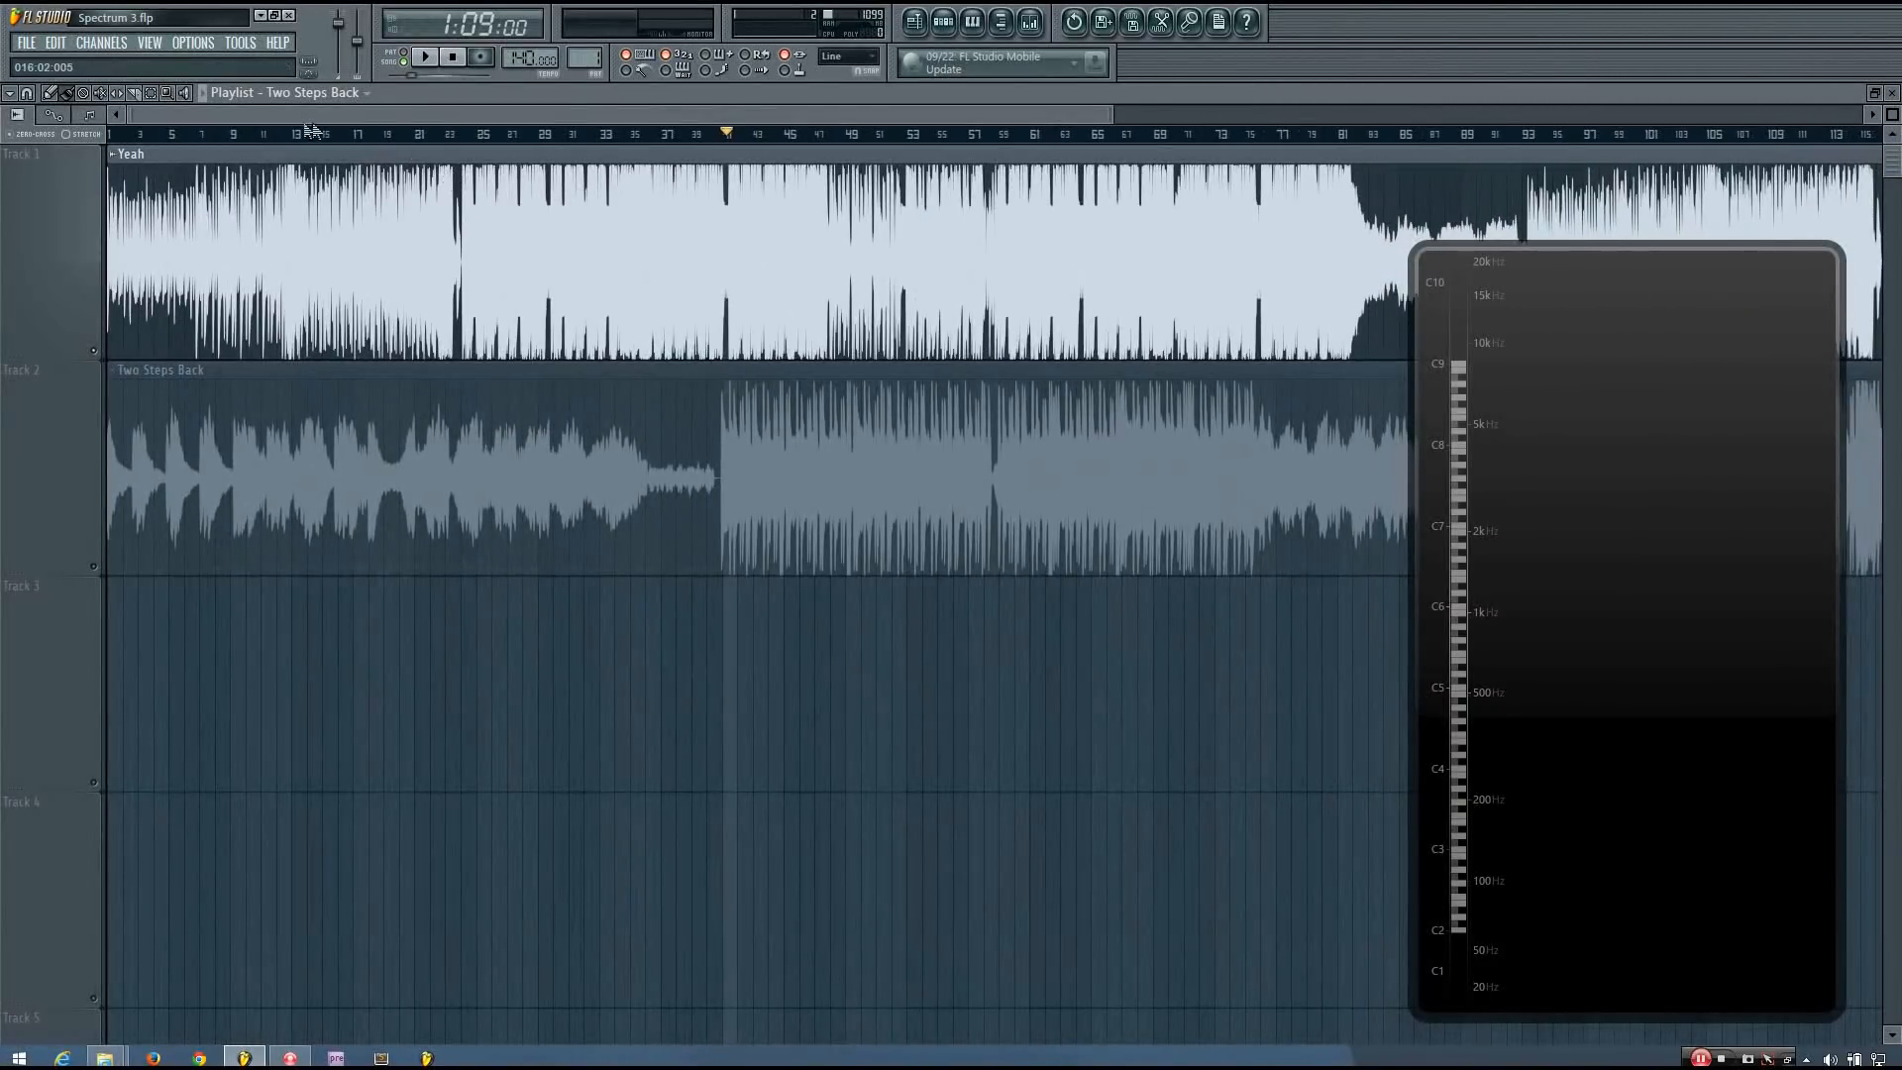
# - Start the song near its beginning so the spectrogram fills with colour
pyautogui.click(425, 57)
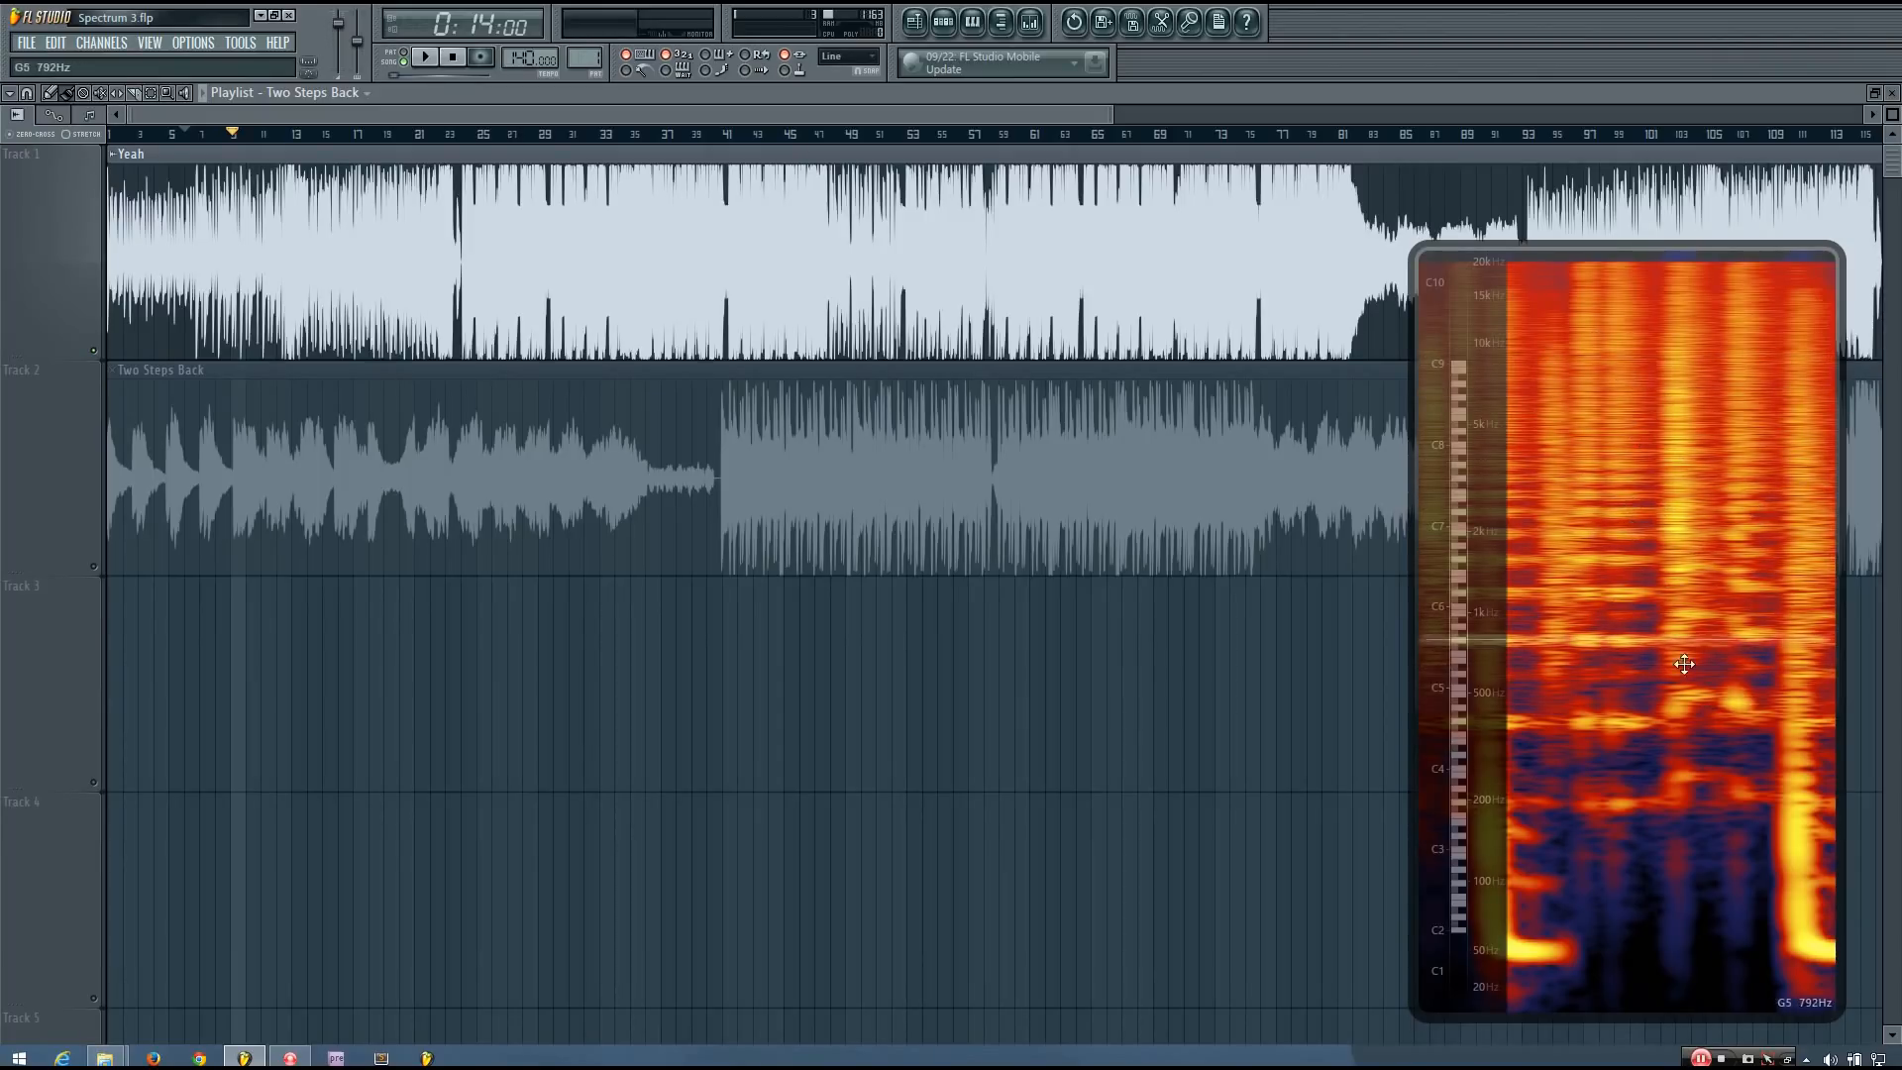
pyautogui.moveTo(1683, 303)
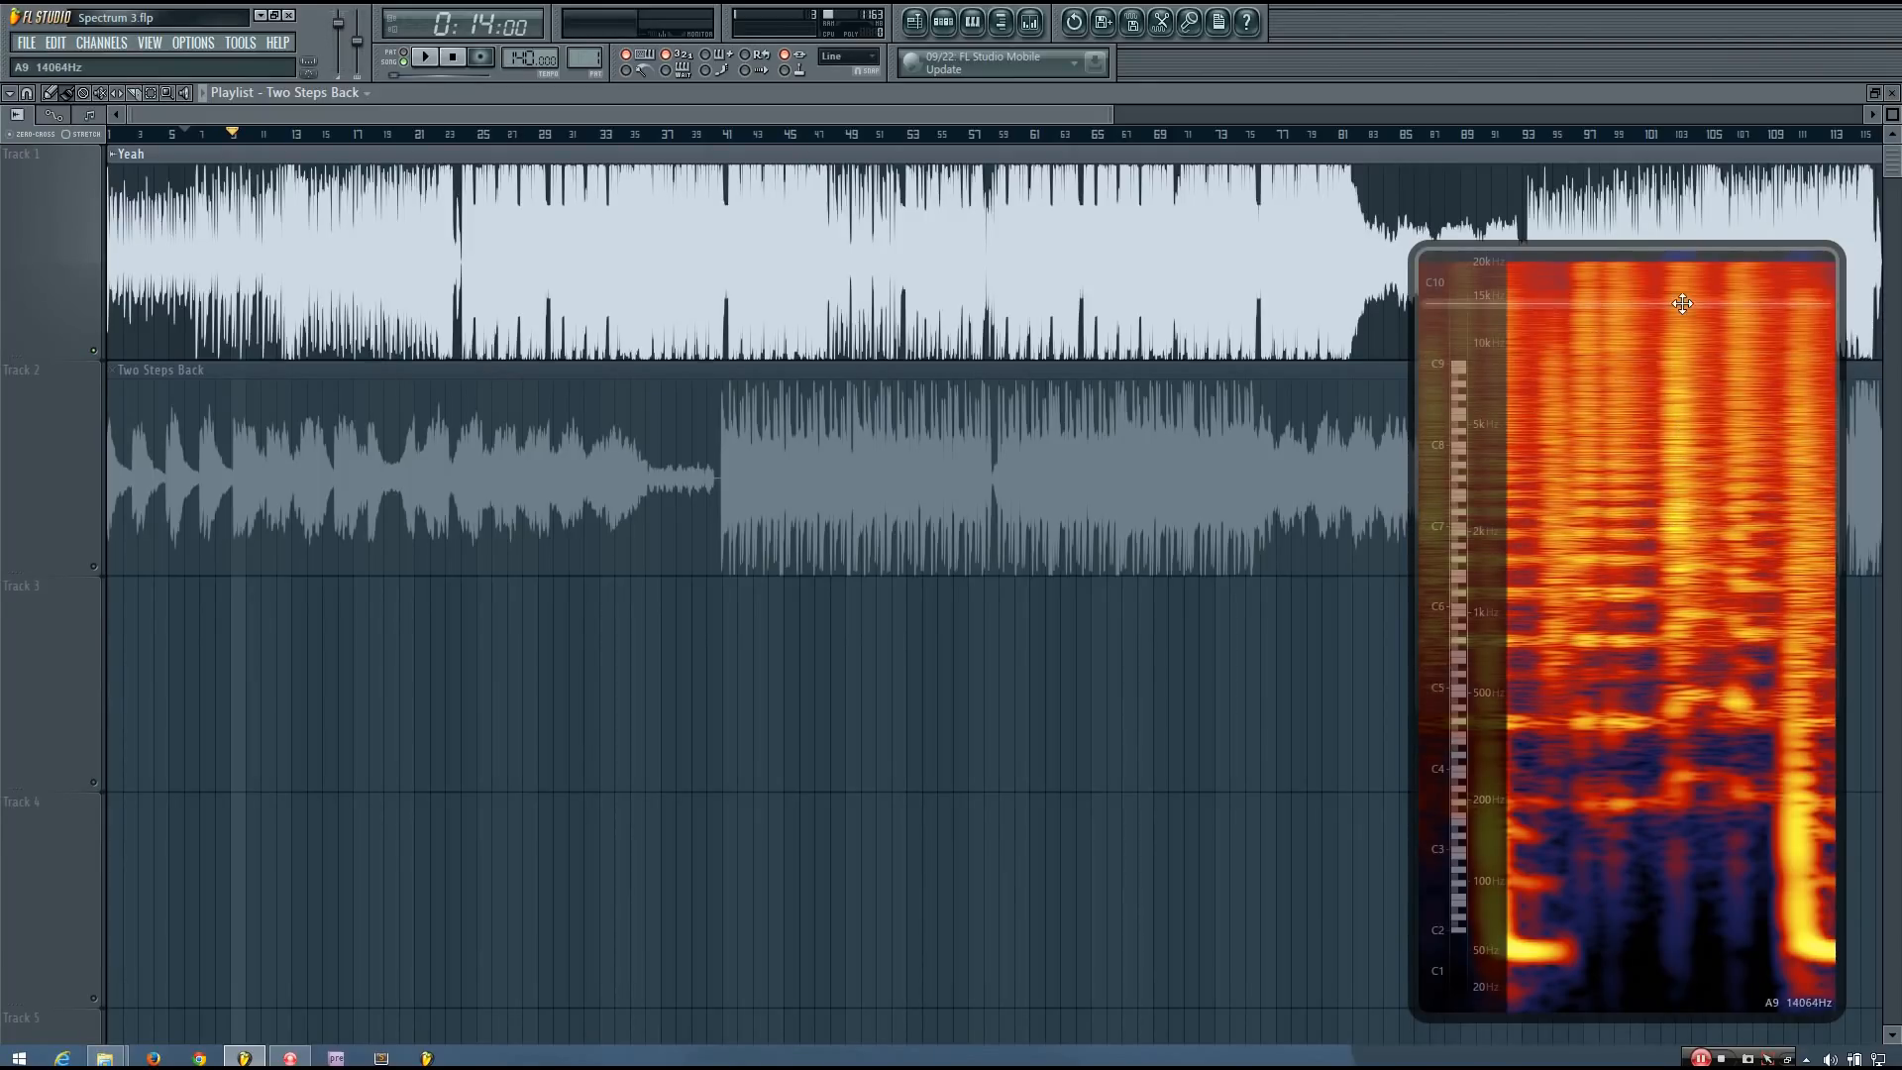
pyautogui.moveTo(1687, 616)
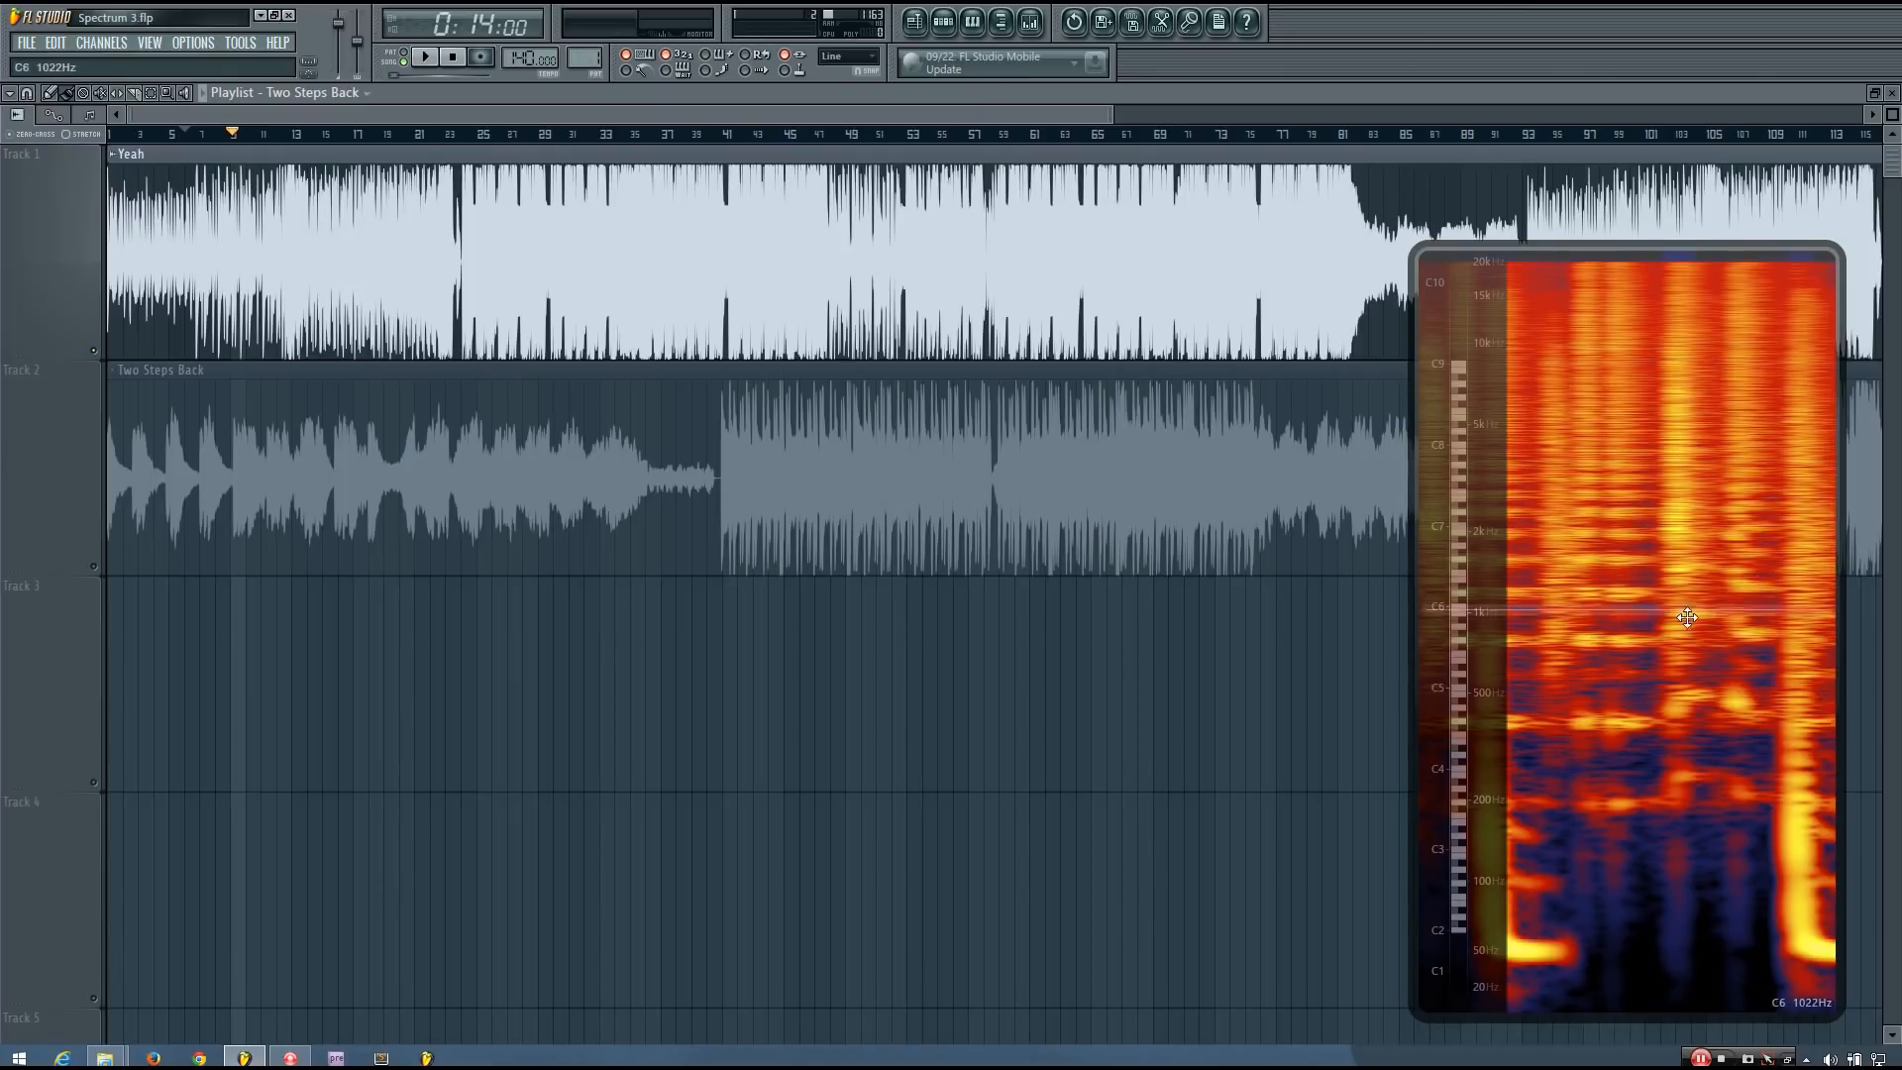
pyautogui.moveTo(1704, 517)
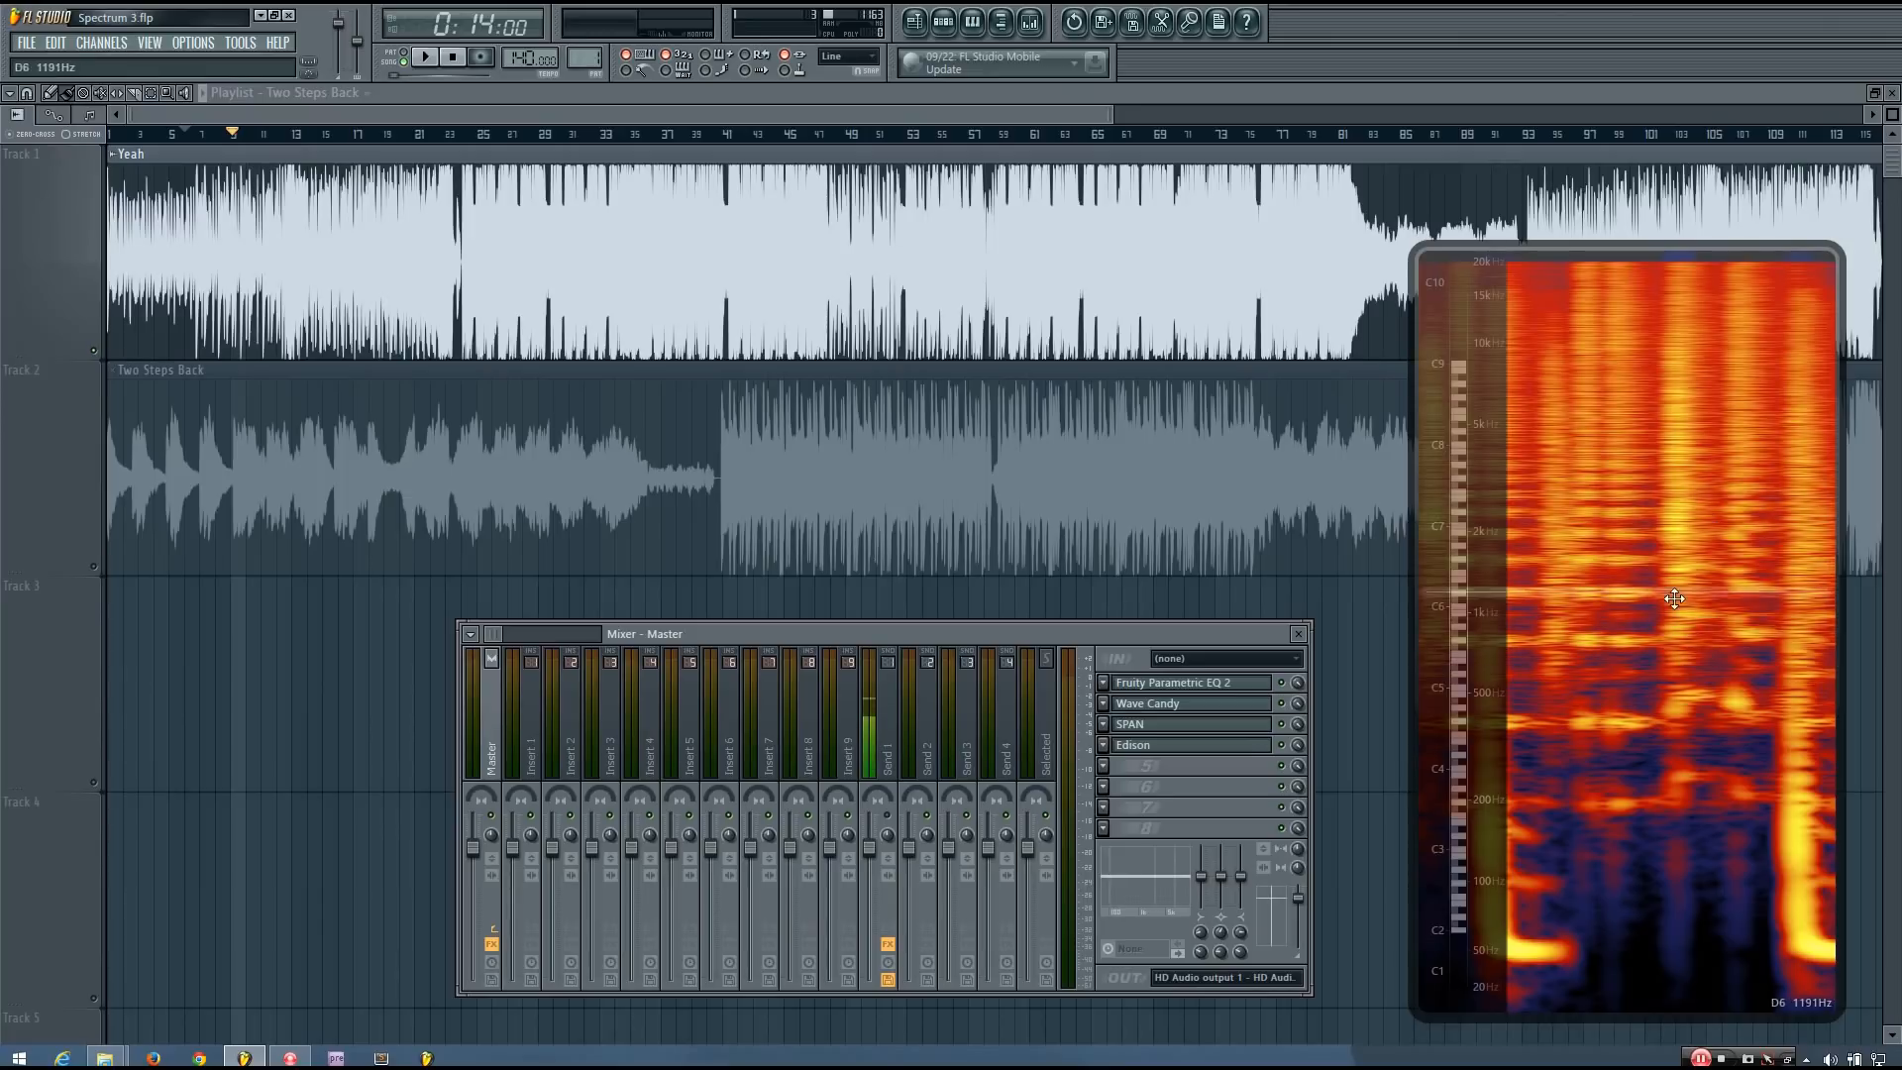
pyautogui.moveTo(1719, 569)
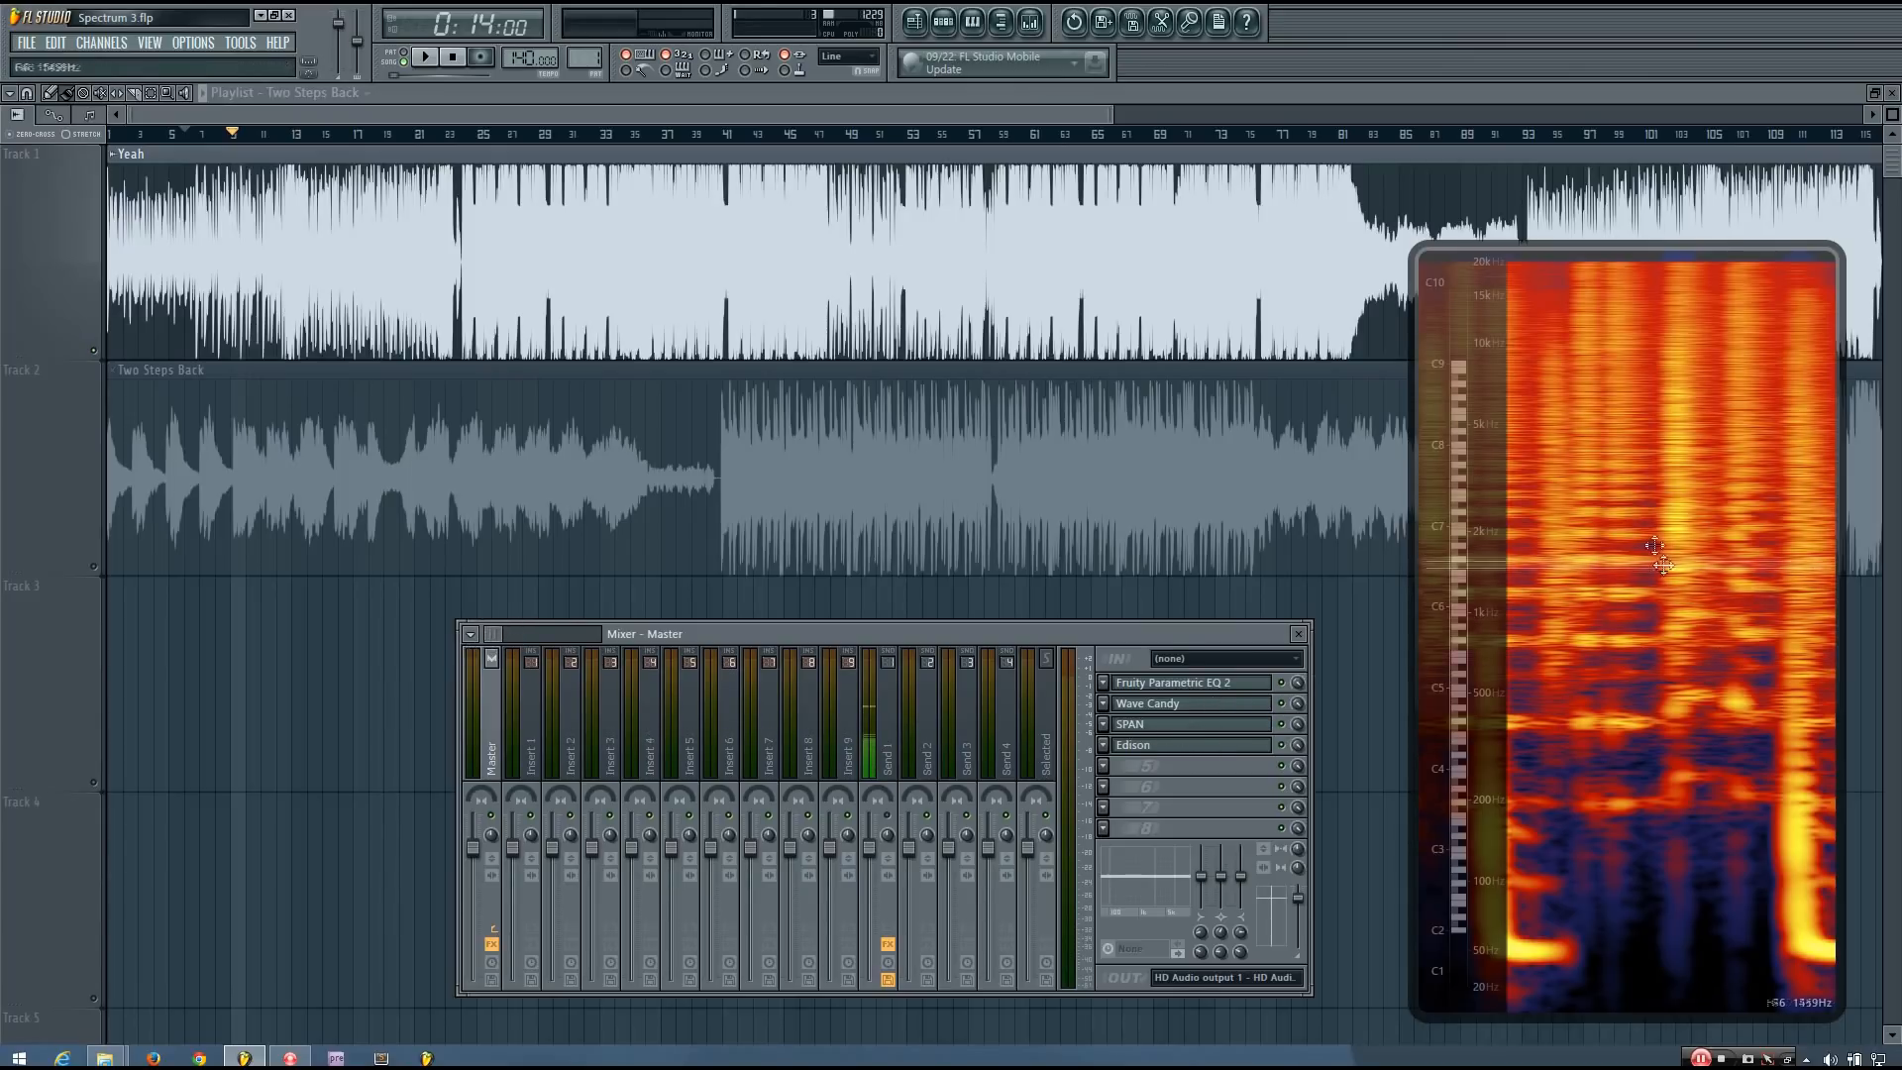
pyautogui.moveTo(1577, 509)
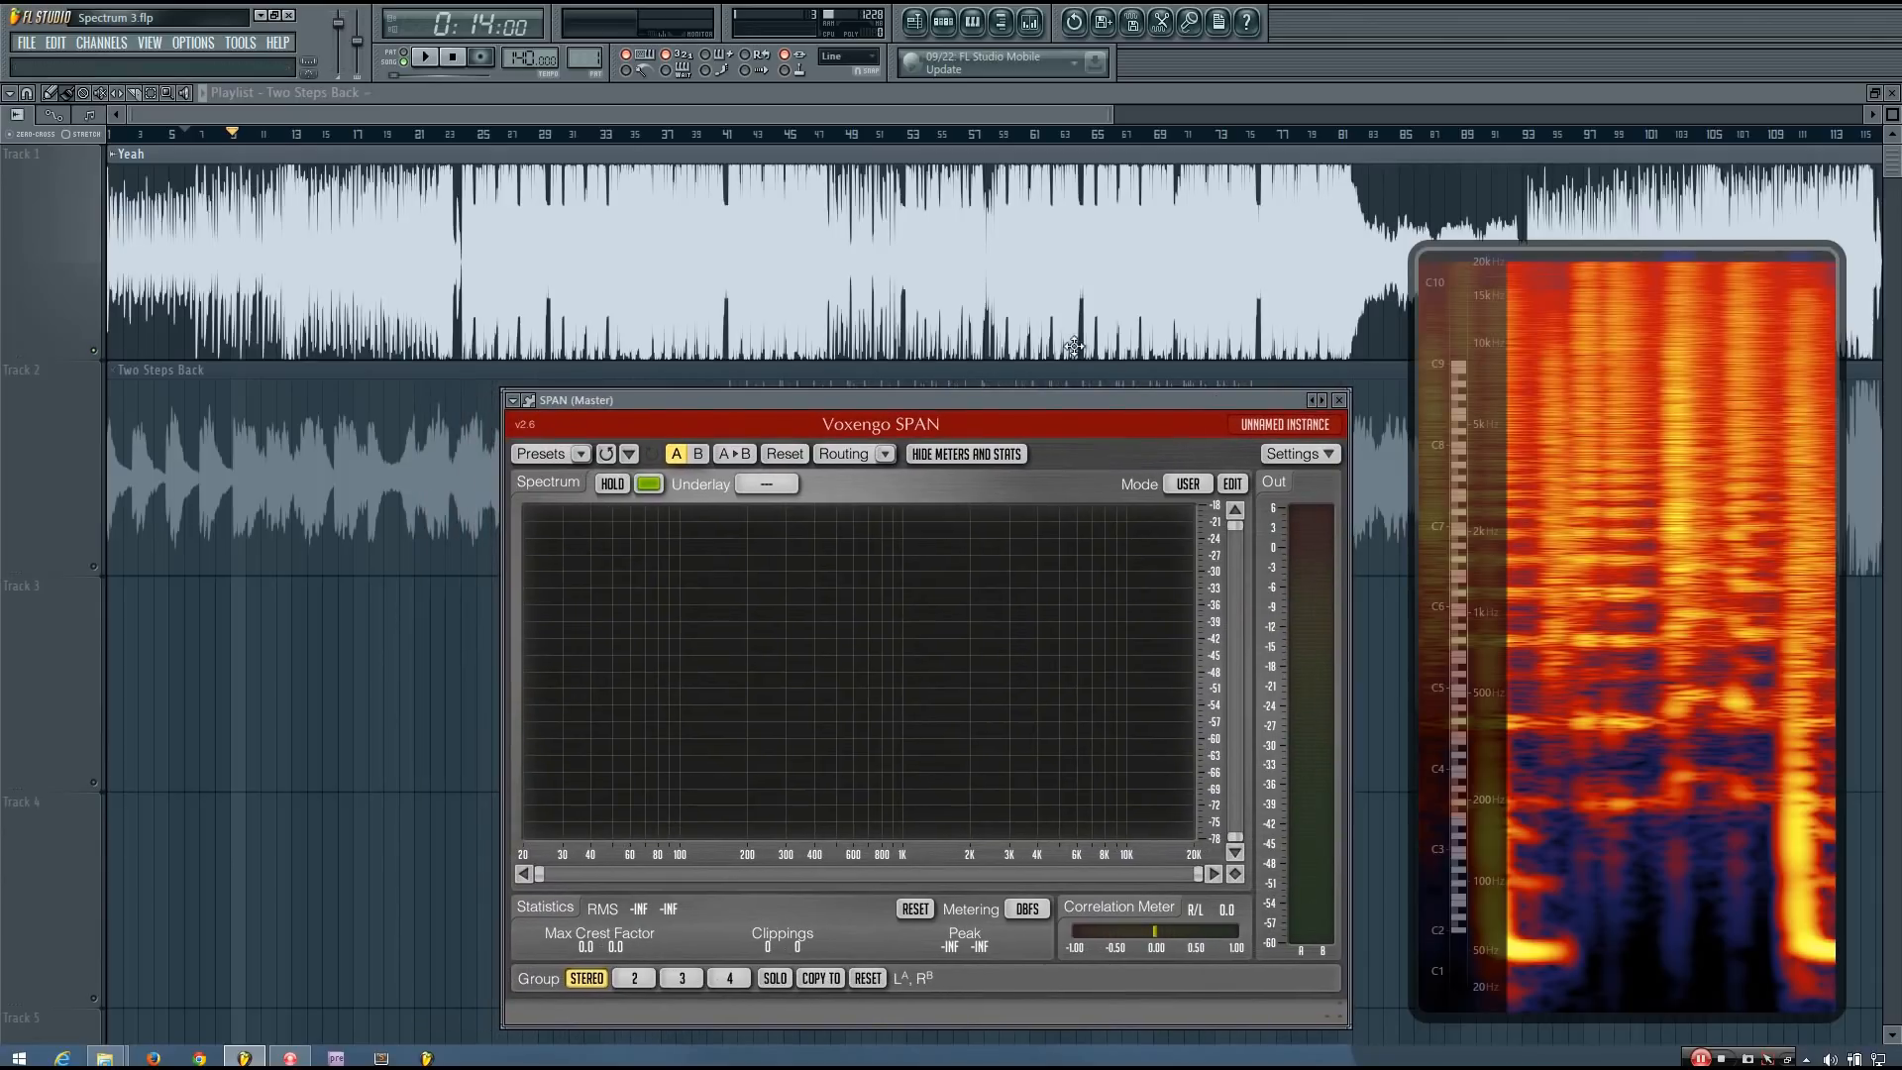
pyautogui.moveTo(406, 80)
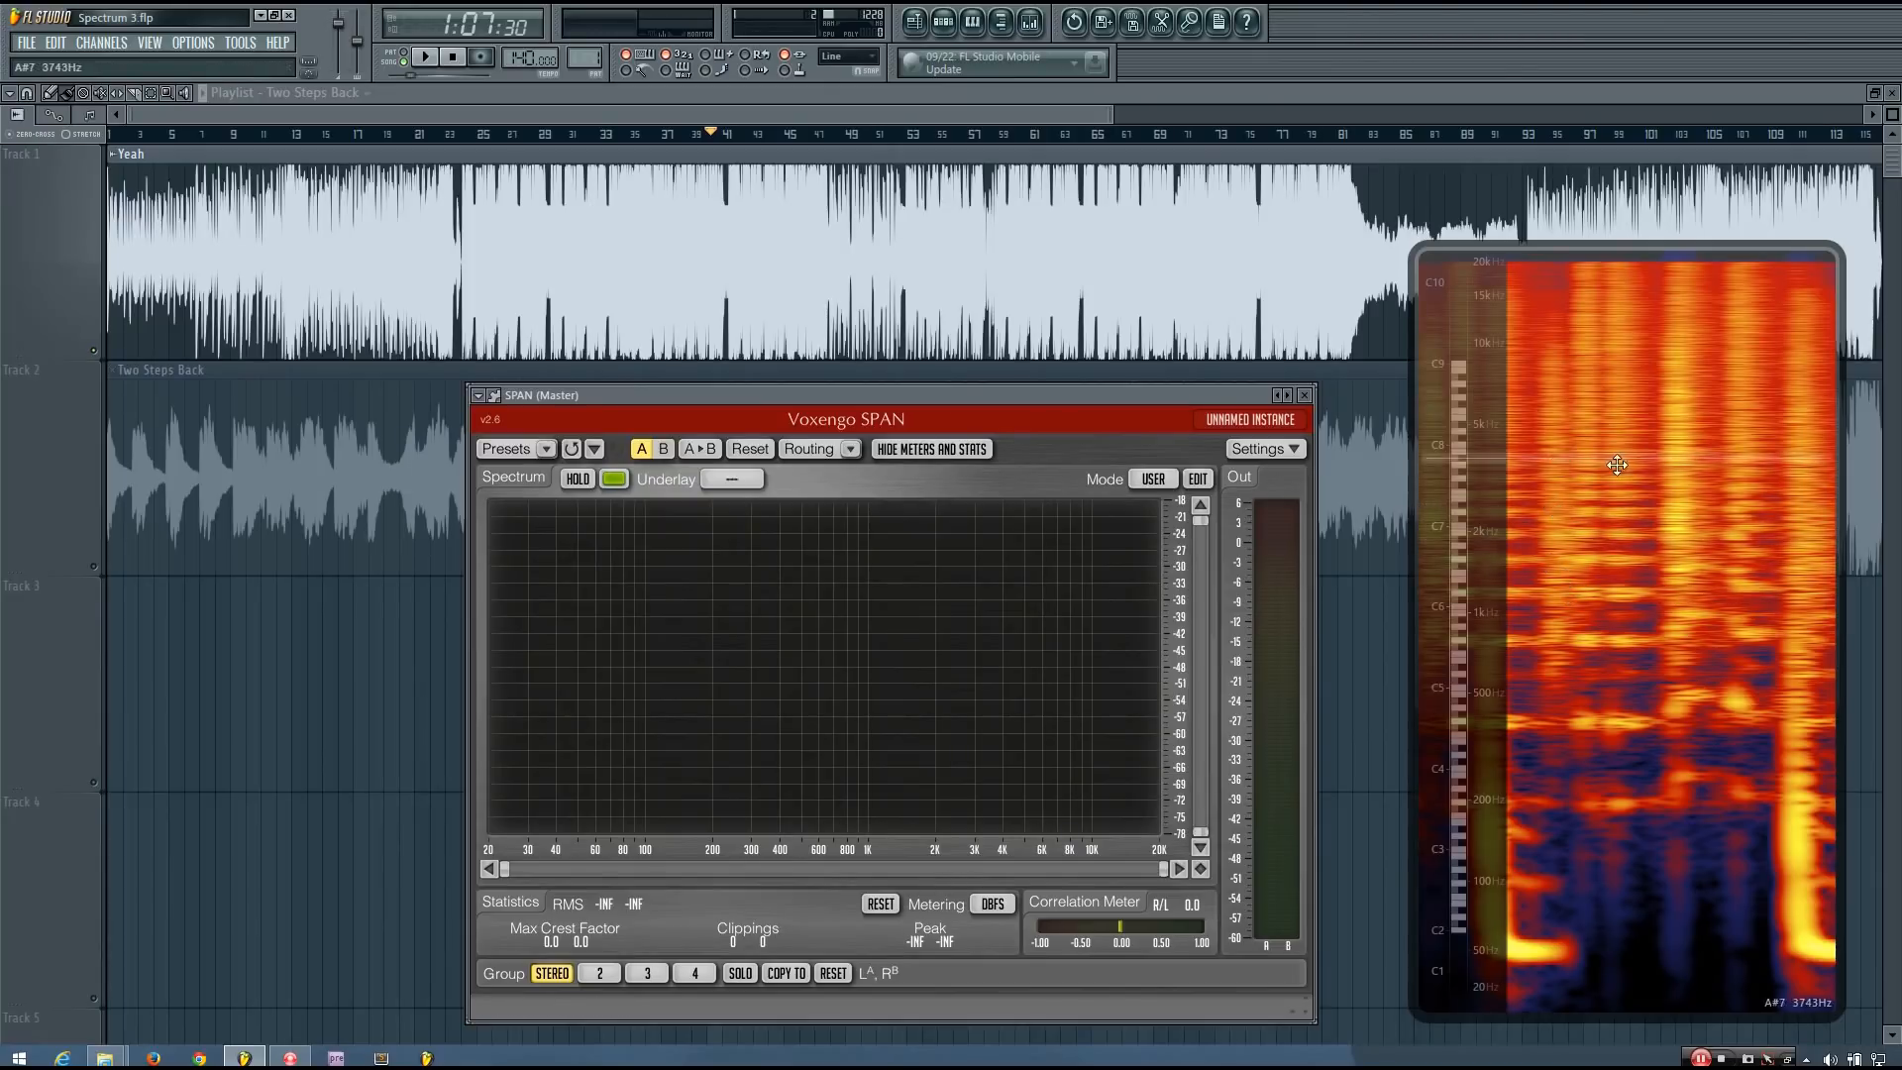
pyautogui.moveTo(1641, 492)
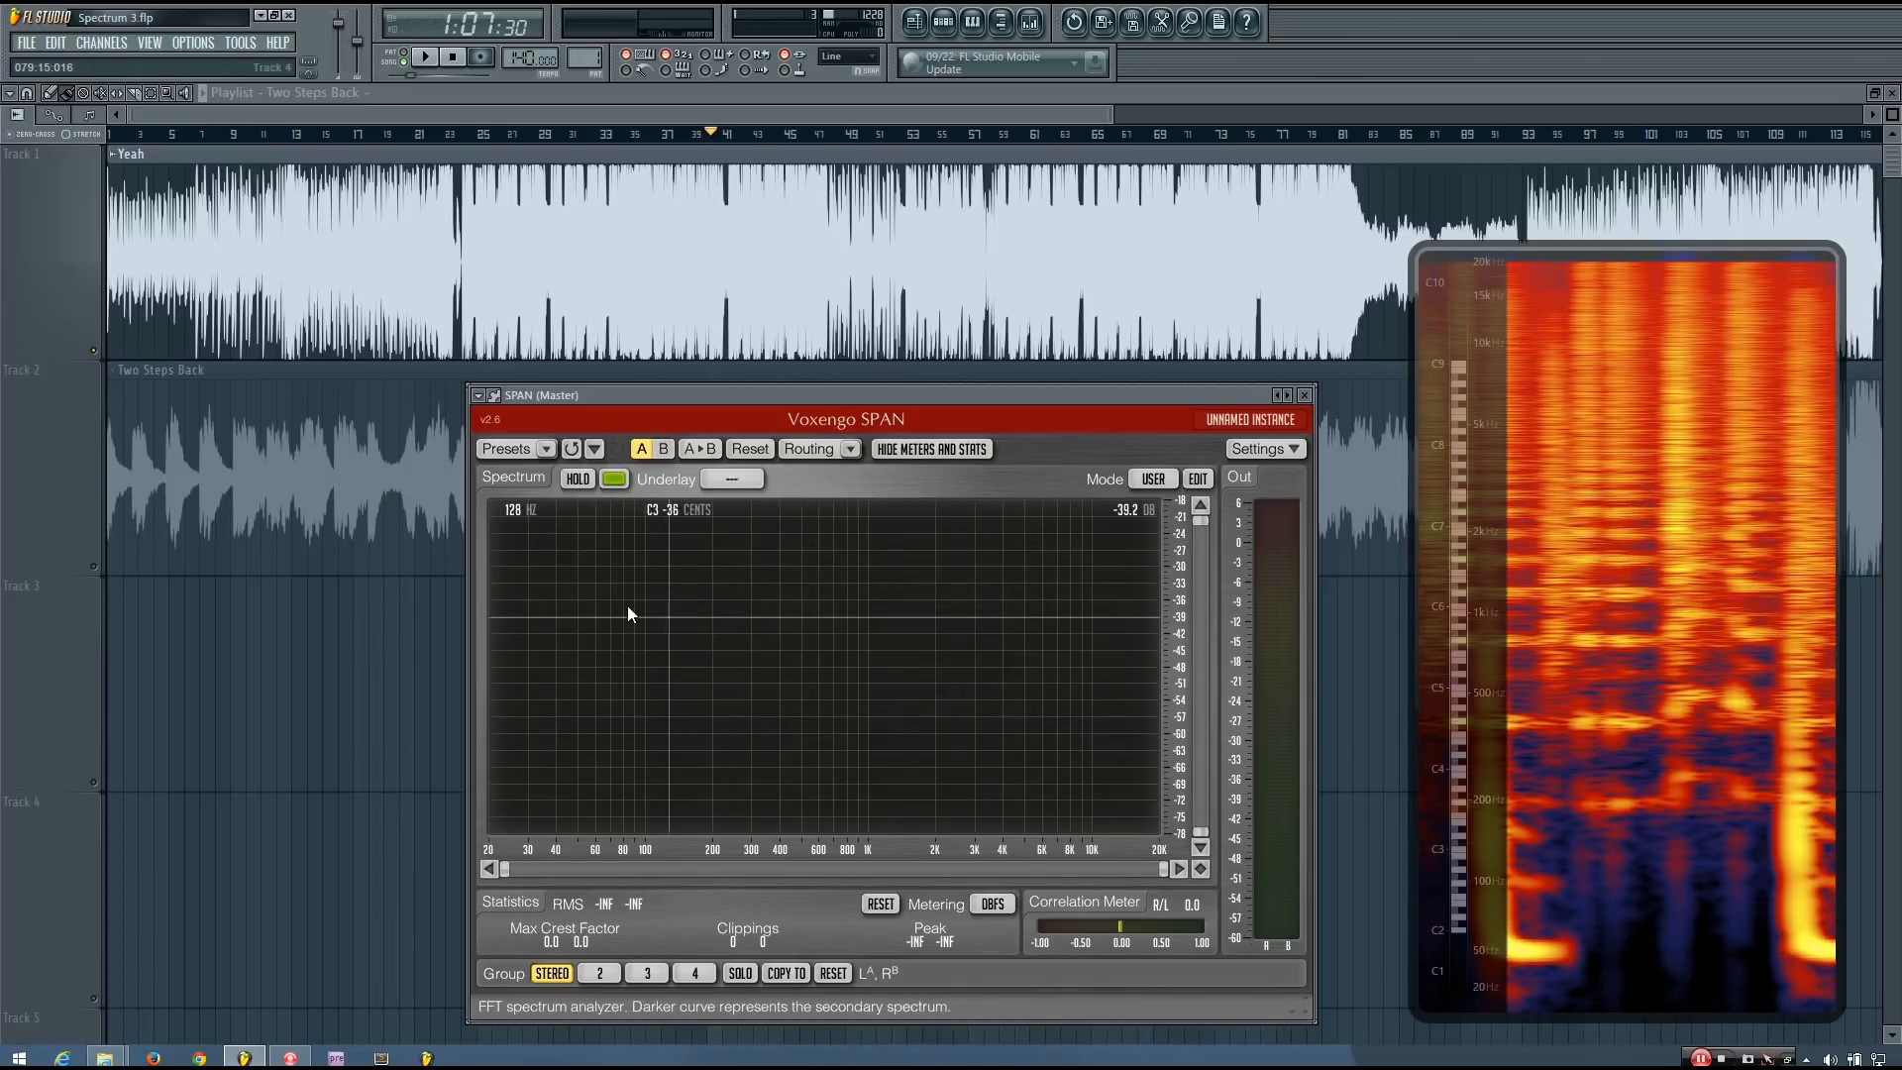
pyautogui.moveTo(594, 606)
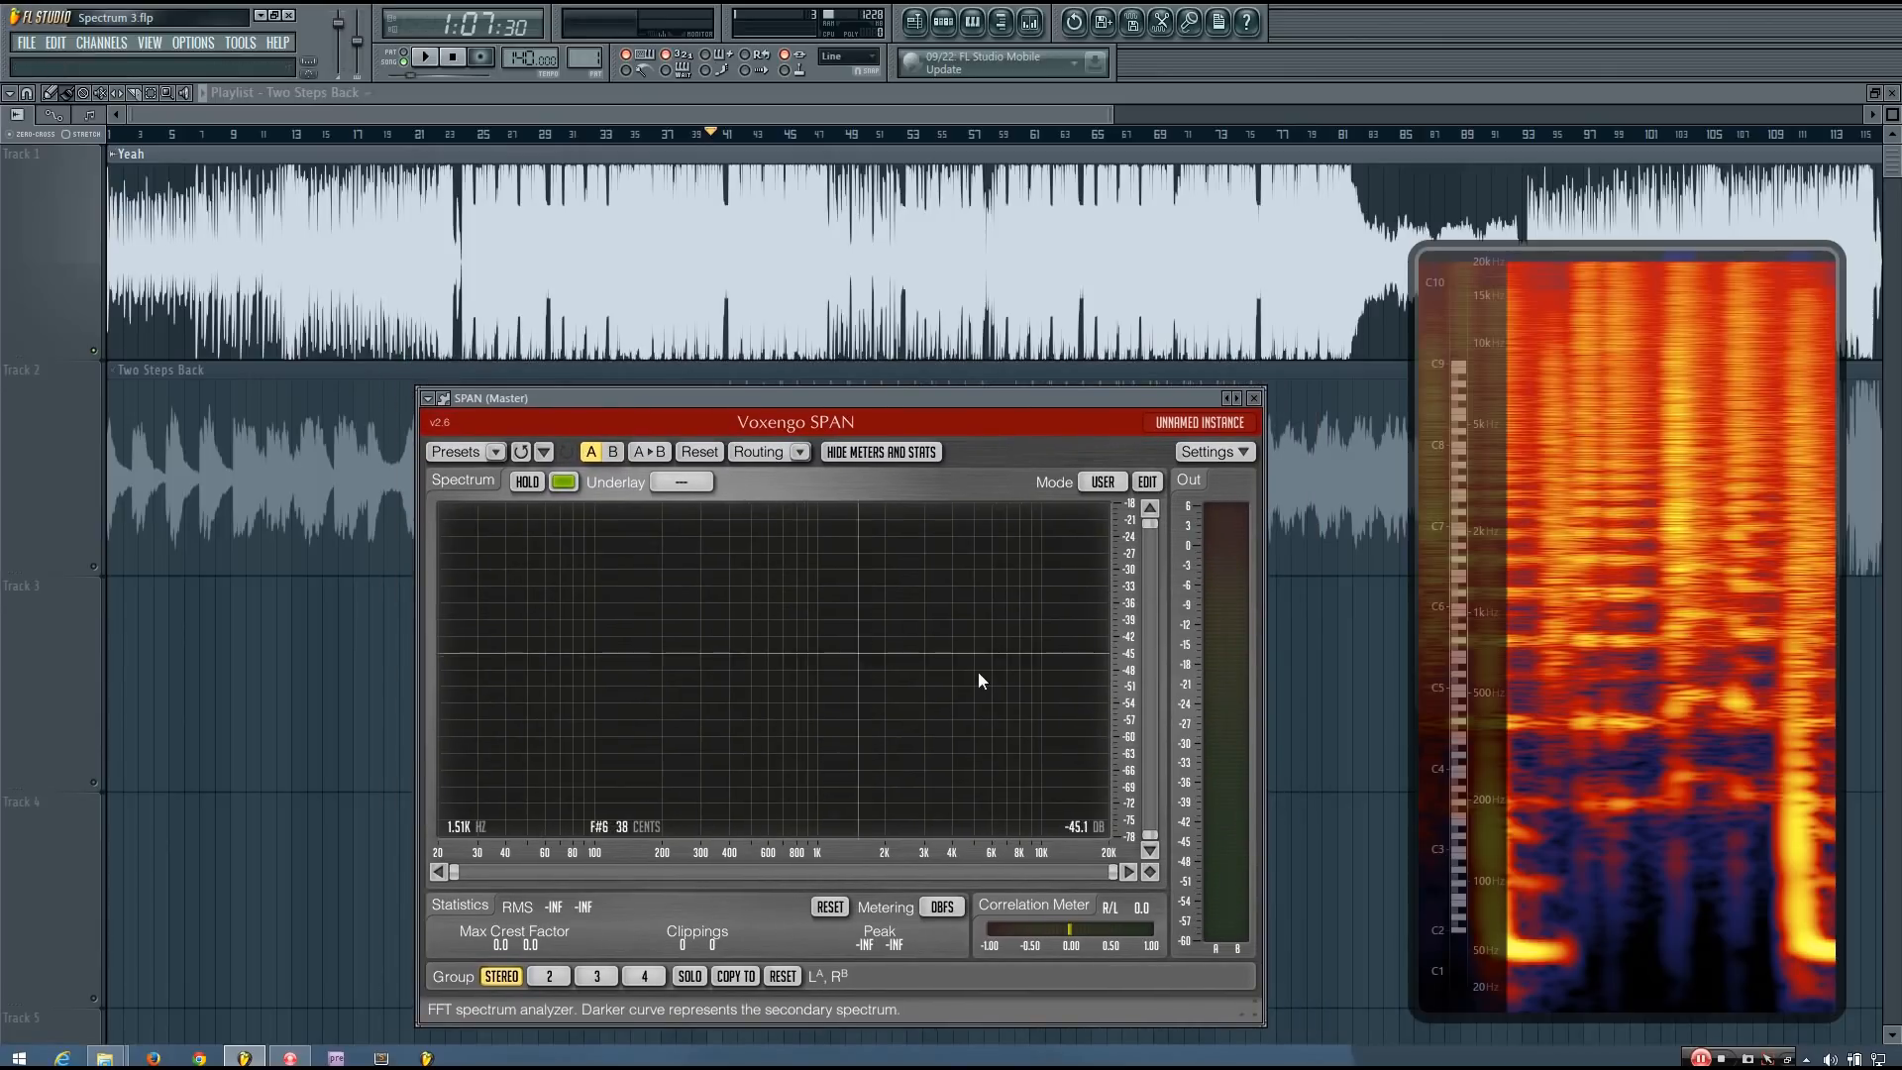
pyautogui.moveTo(1616, 605)
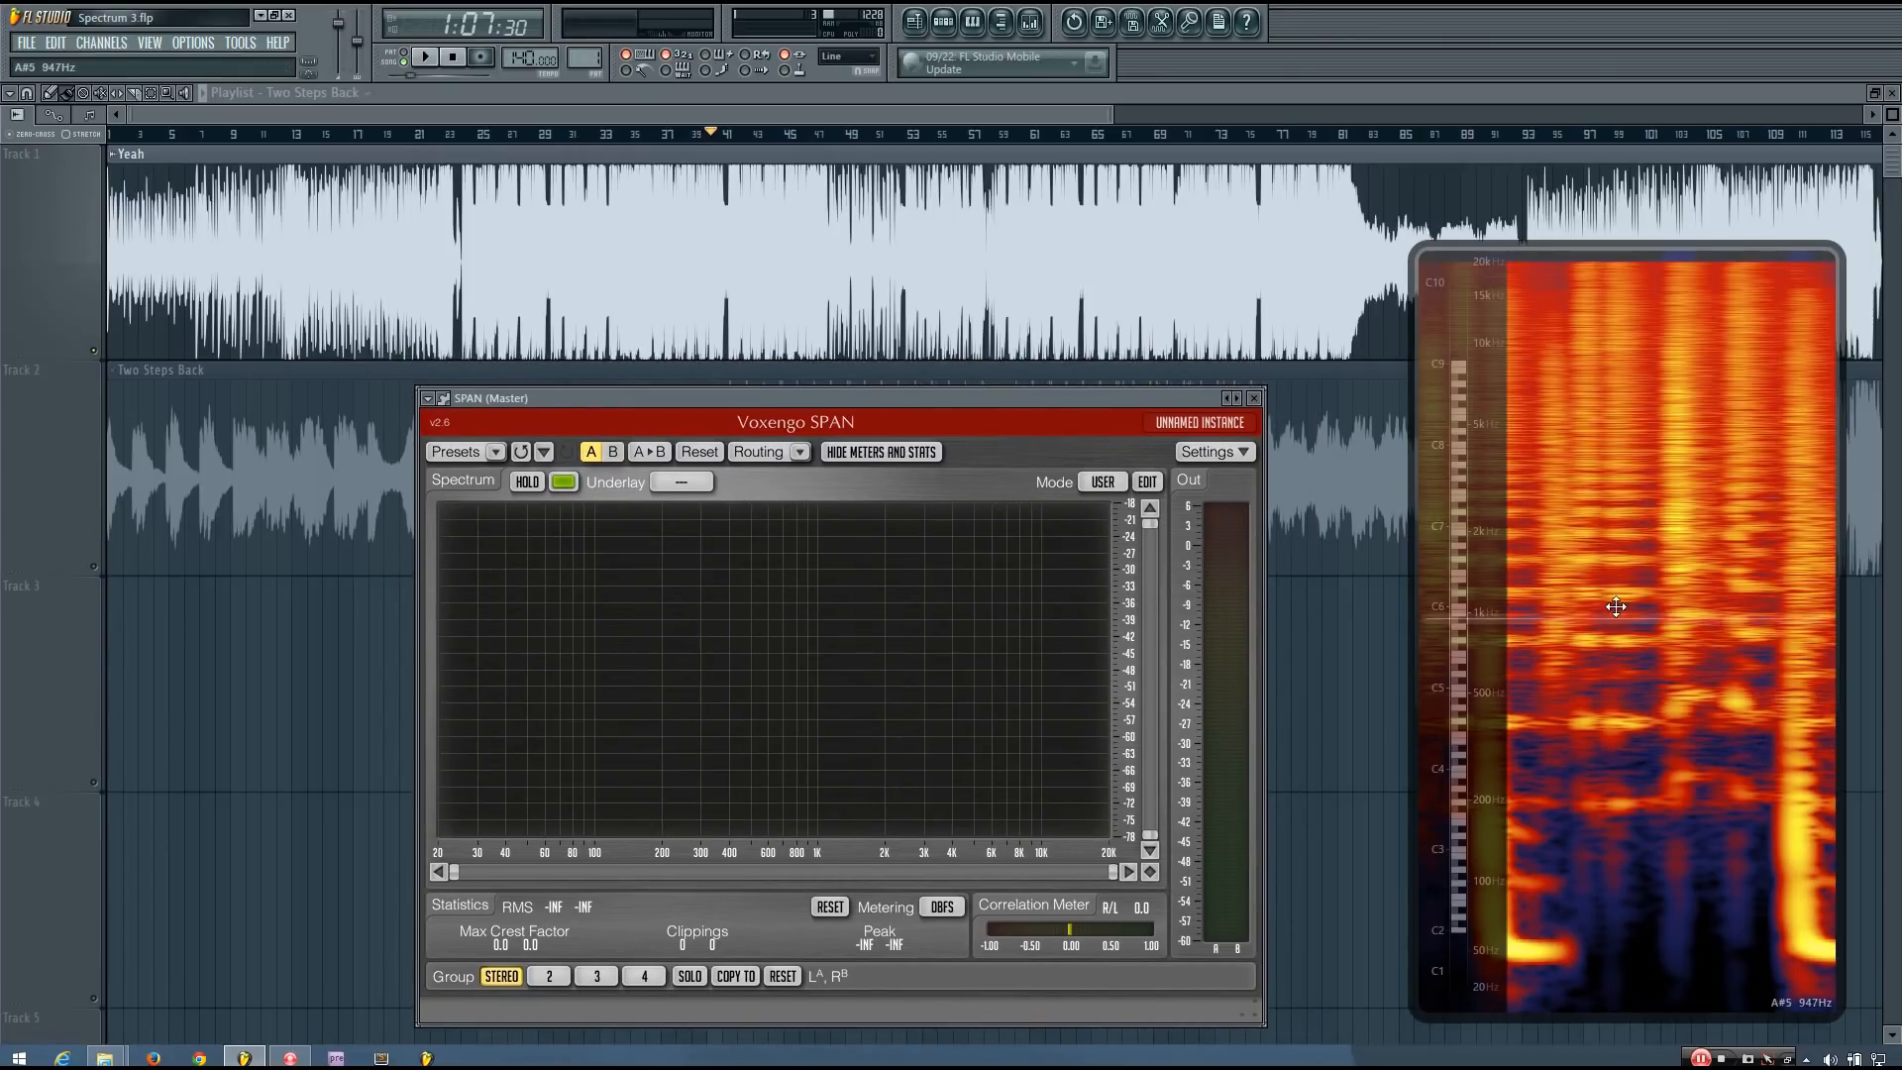